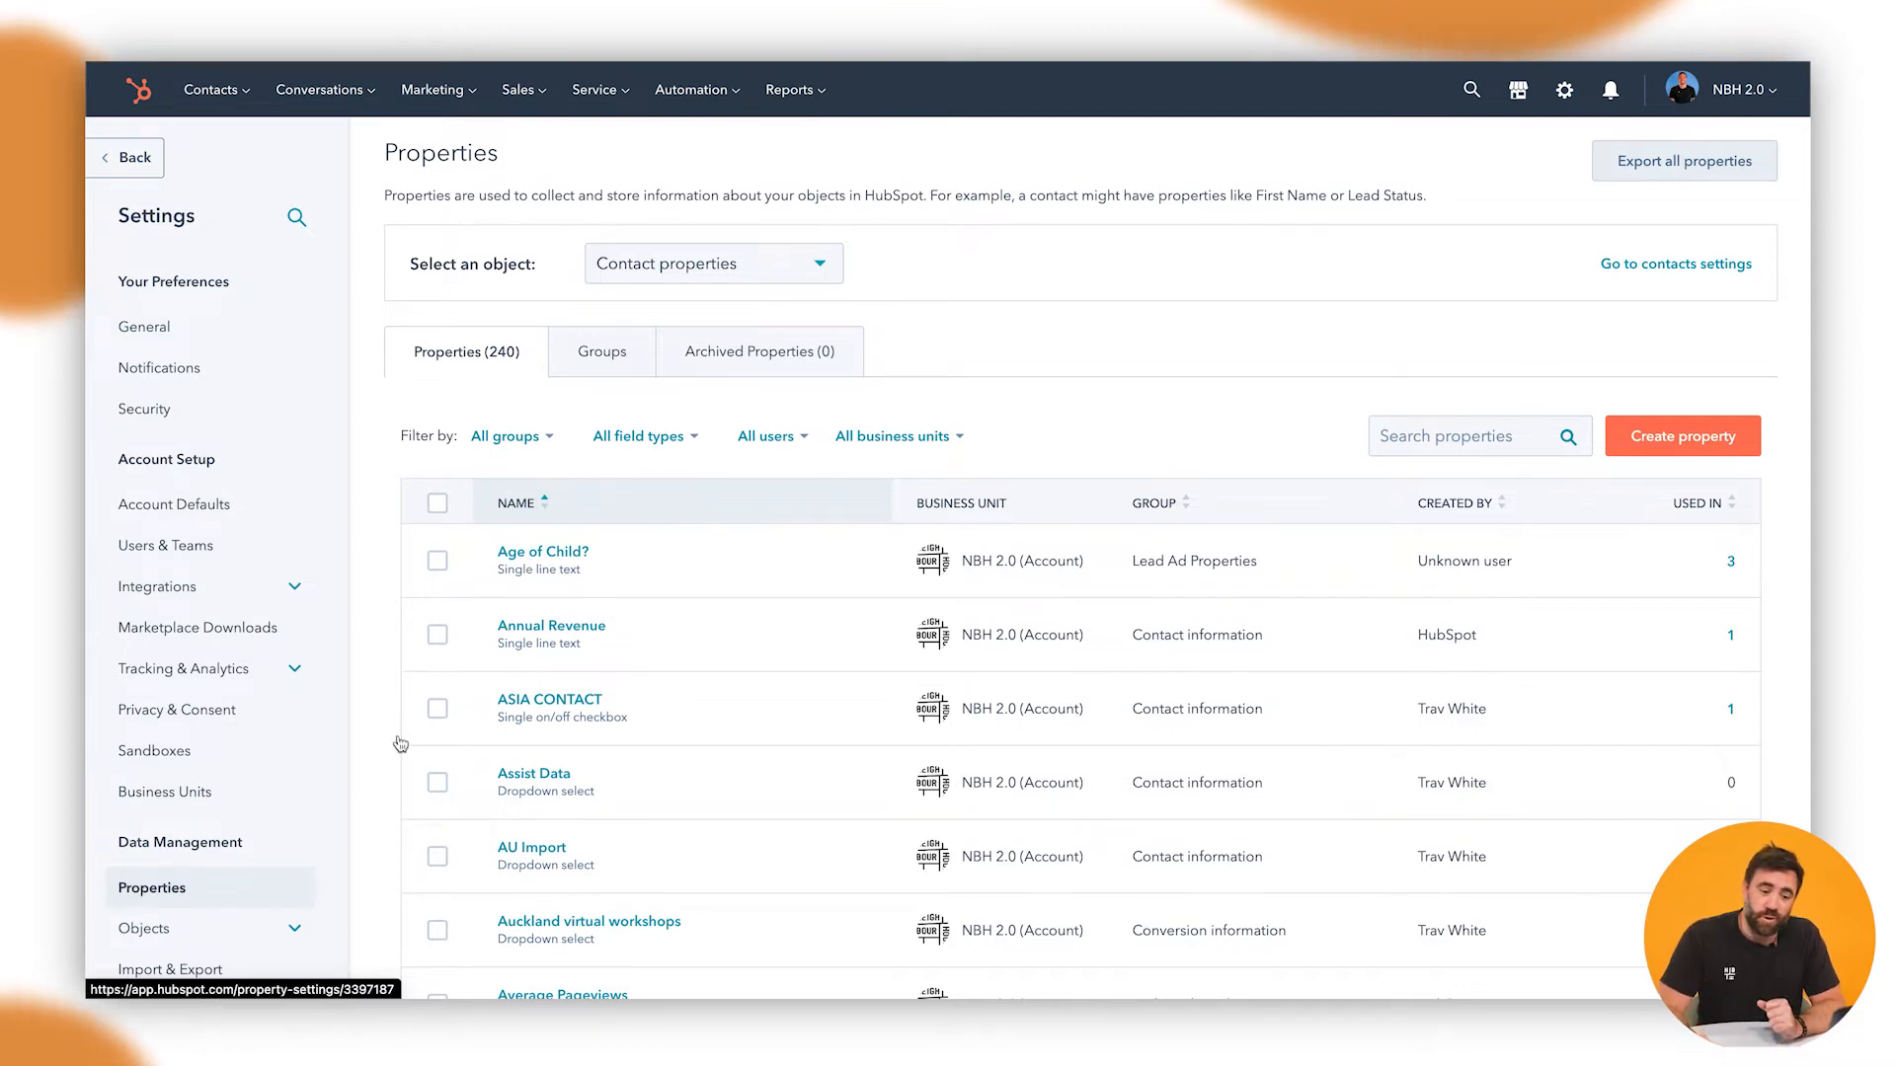
Step: Search the contact properties for 'hubspot sc' to find the HubSpot Score property
{"action": "left_click", "coordinate": [1469, 435]}
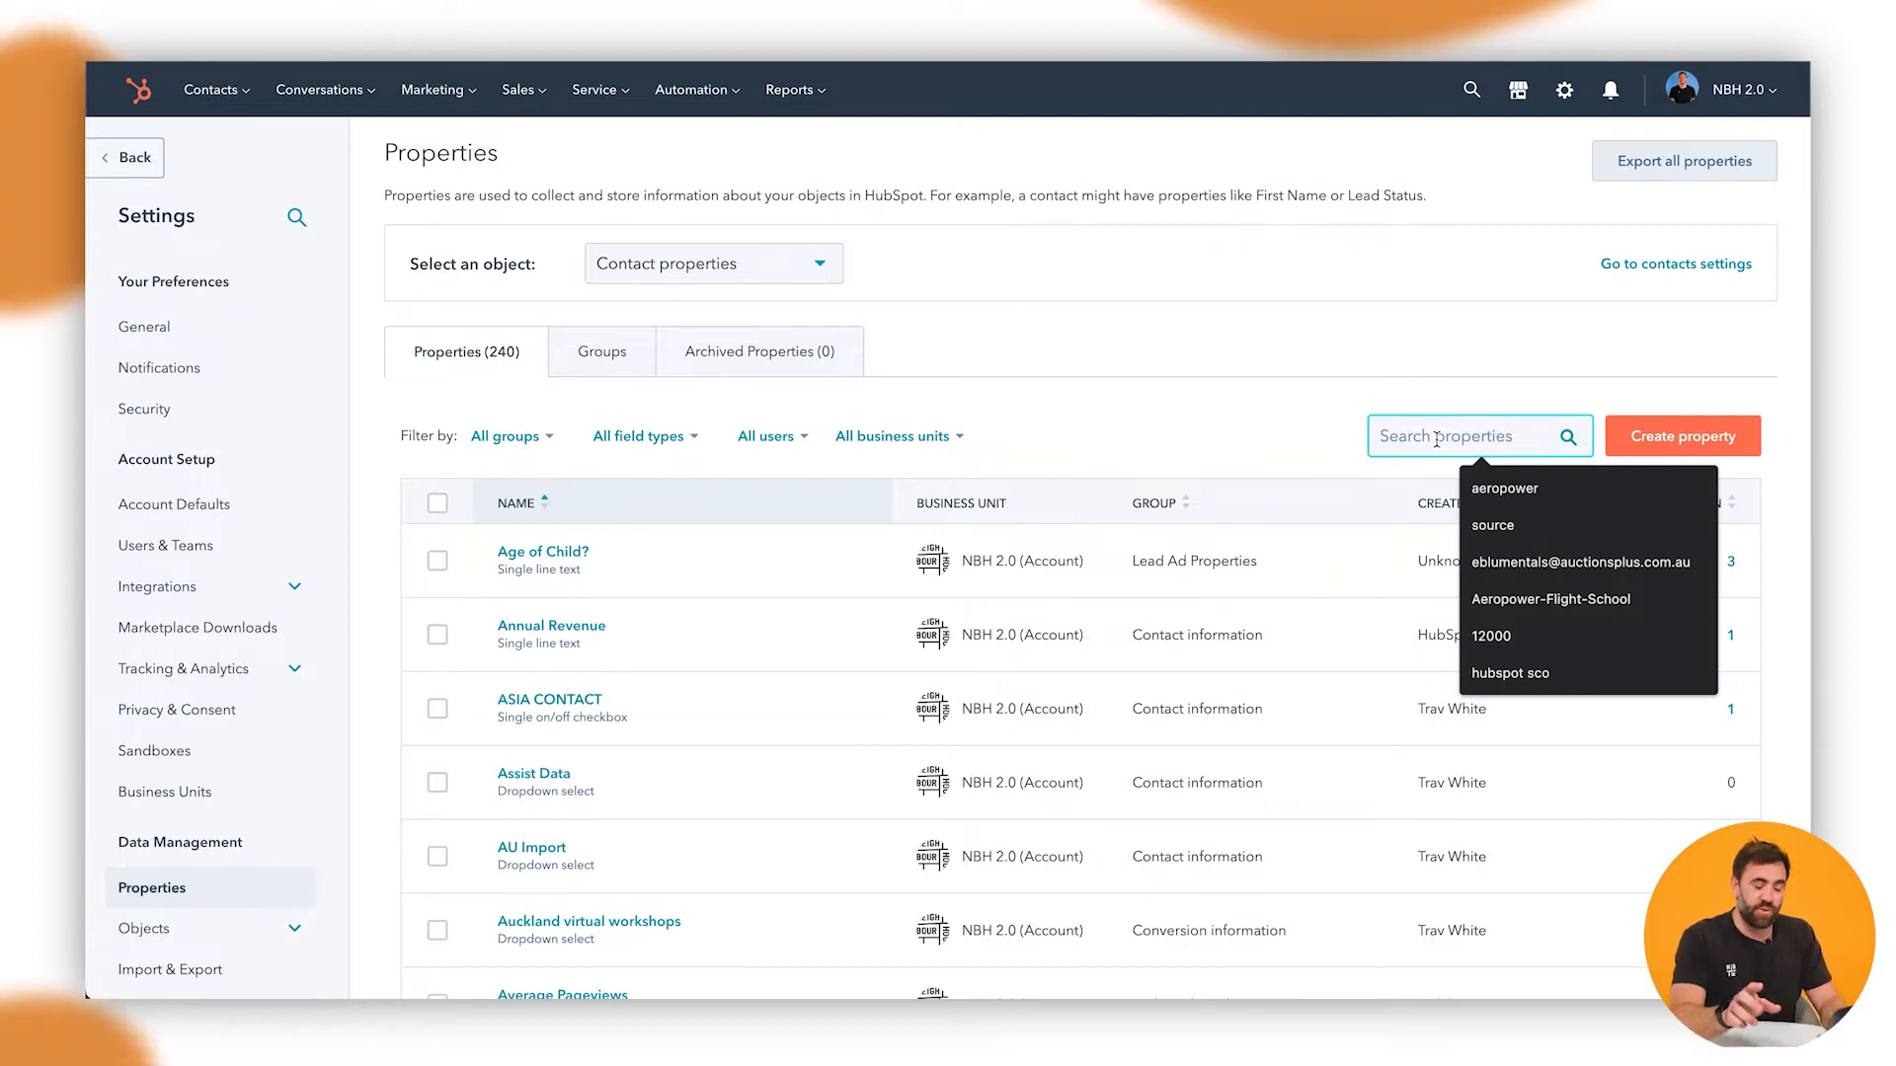
{"action": "type", "text": "hubspot sc"}
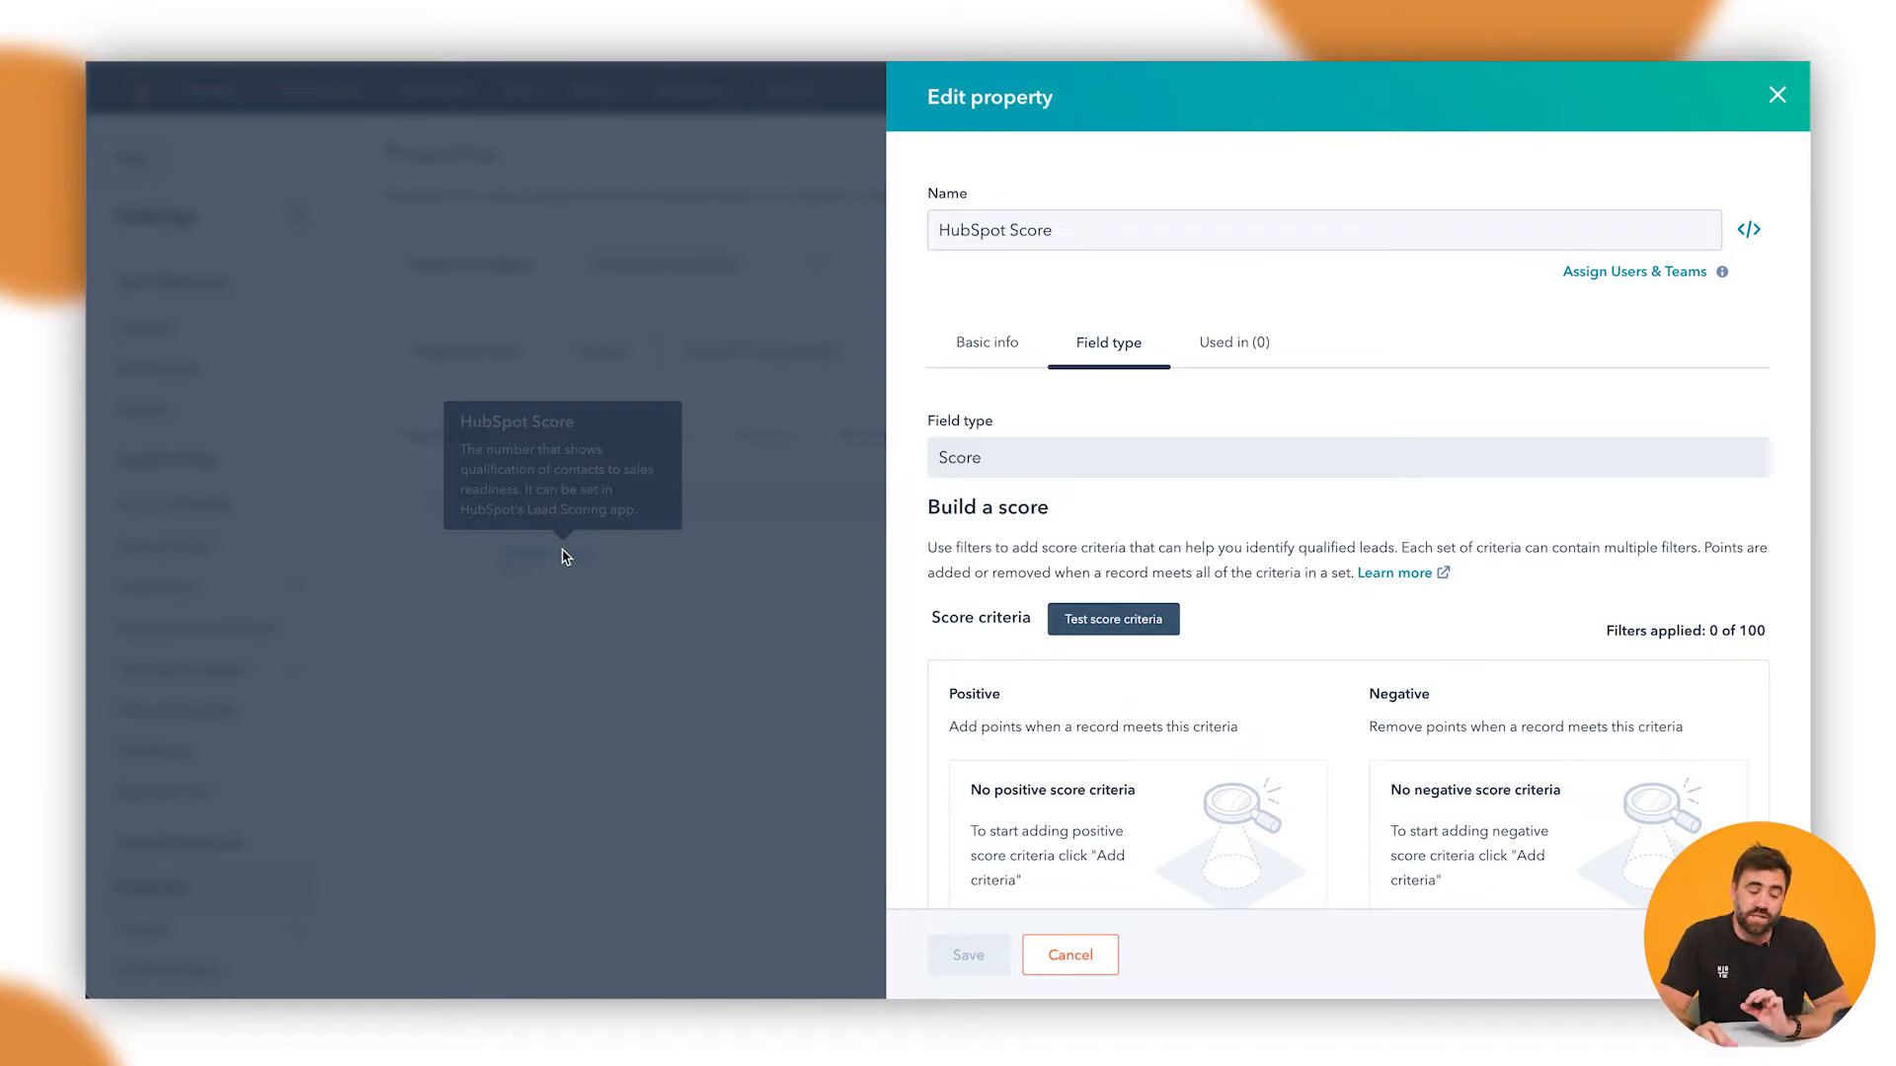
Step: Add a 5-point positive criterion for contacts subscribed to Marketing Information emails
{"action": "scroll", "scroll_direction": "down", "scroll_amount": 3}
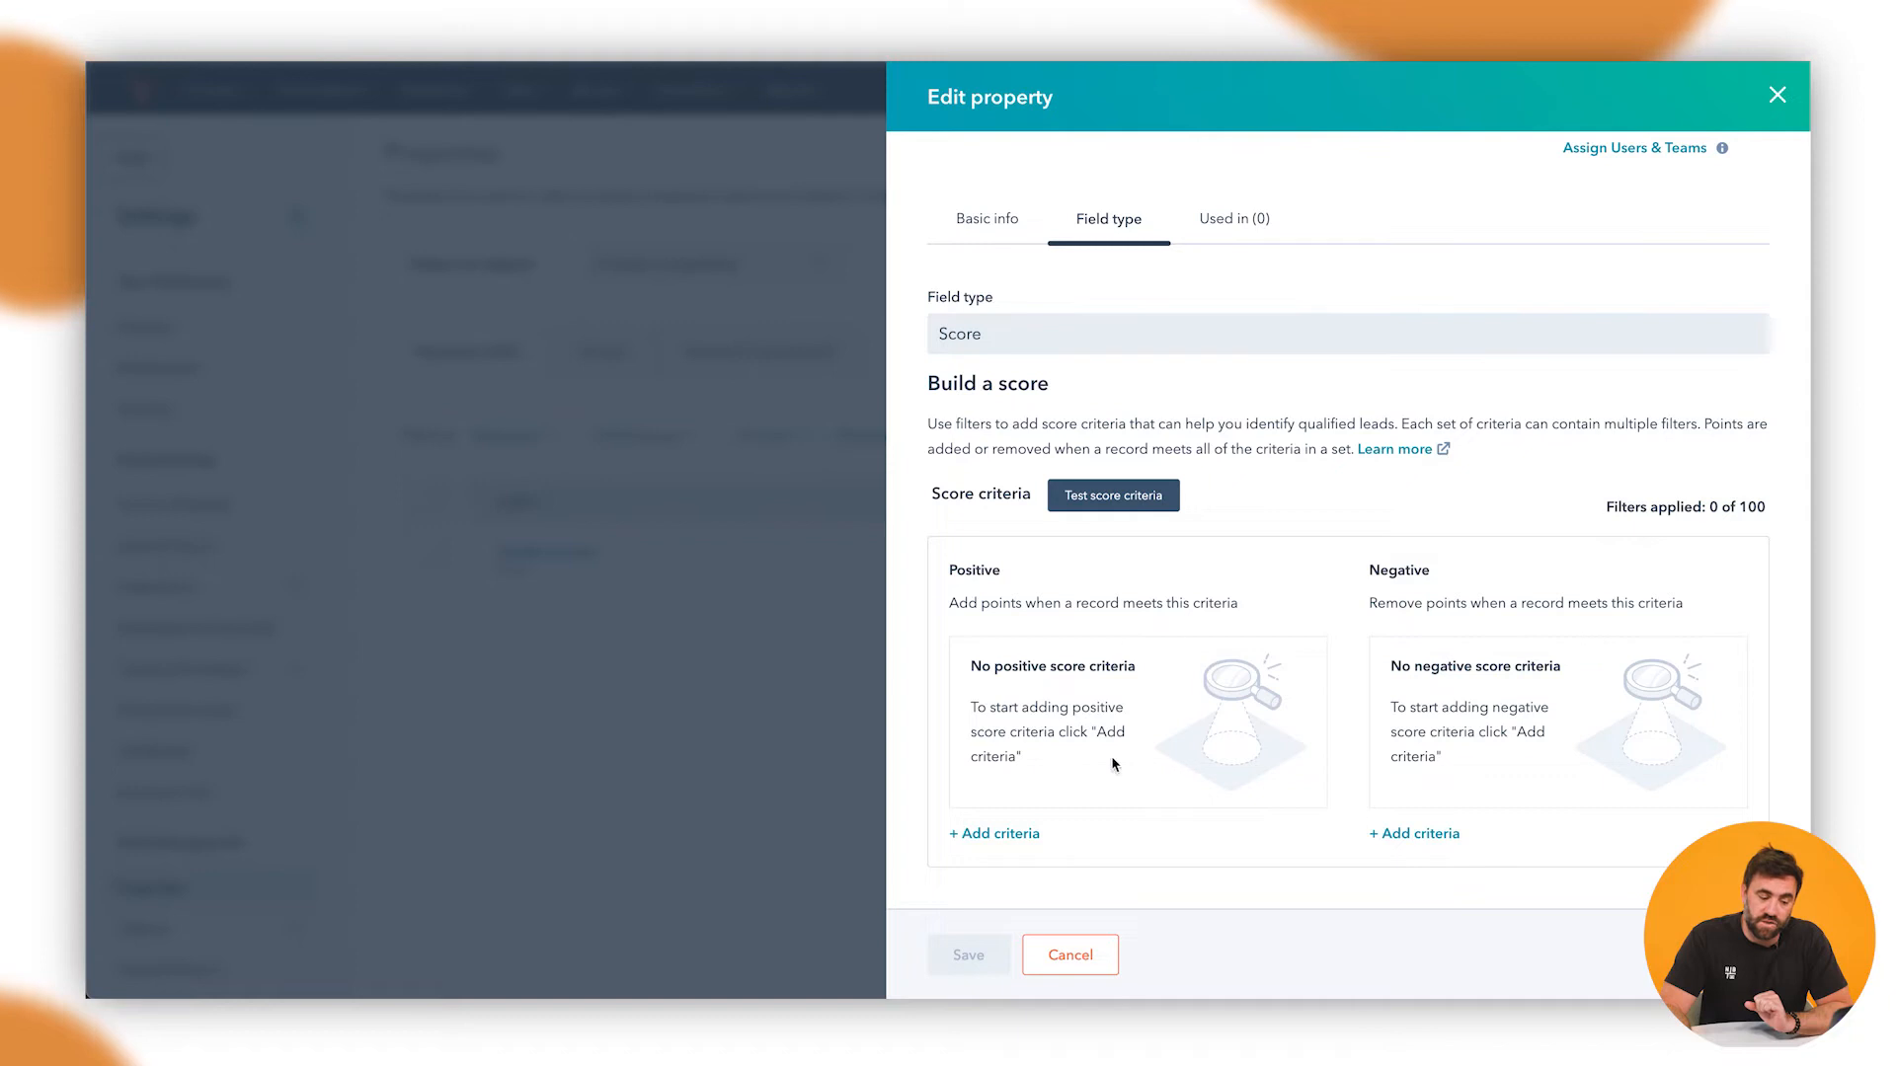
{"action": "left_click", "coordinate": [994, 834]}
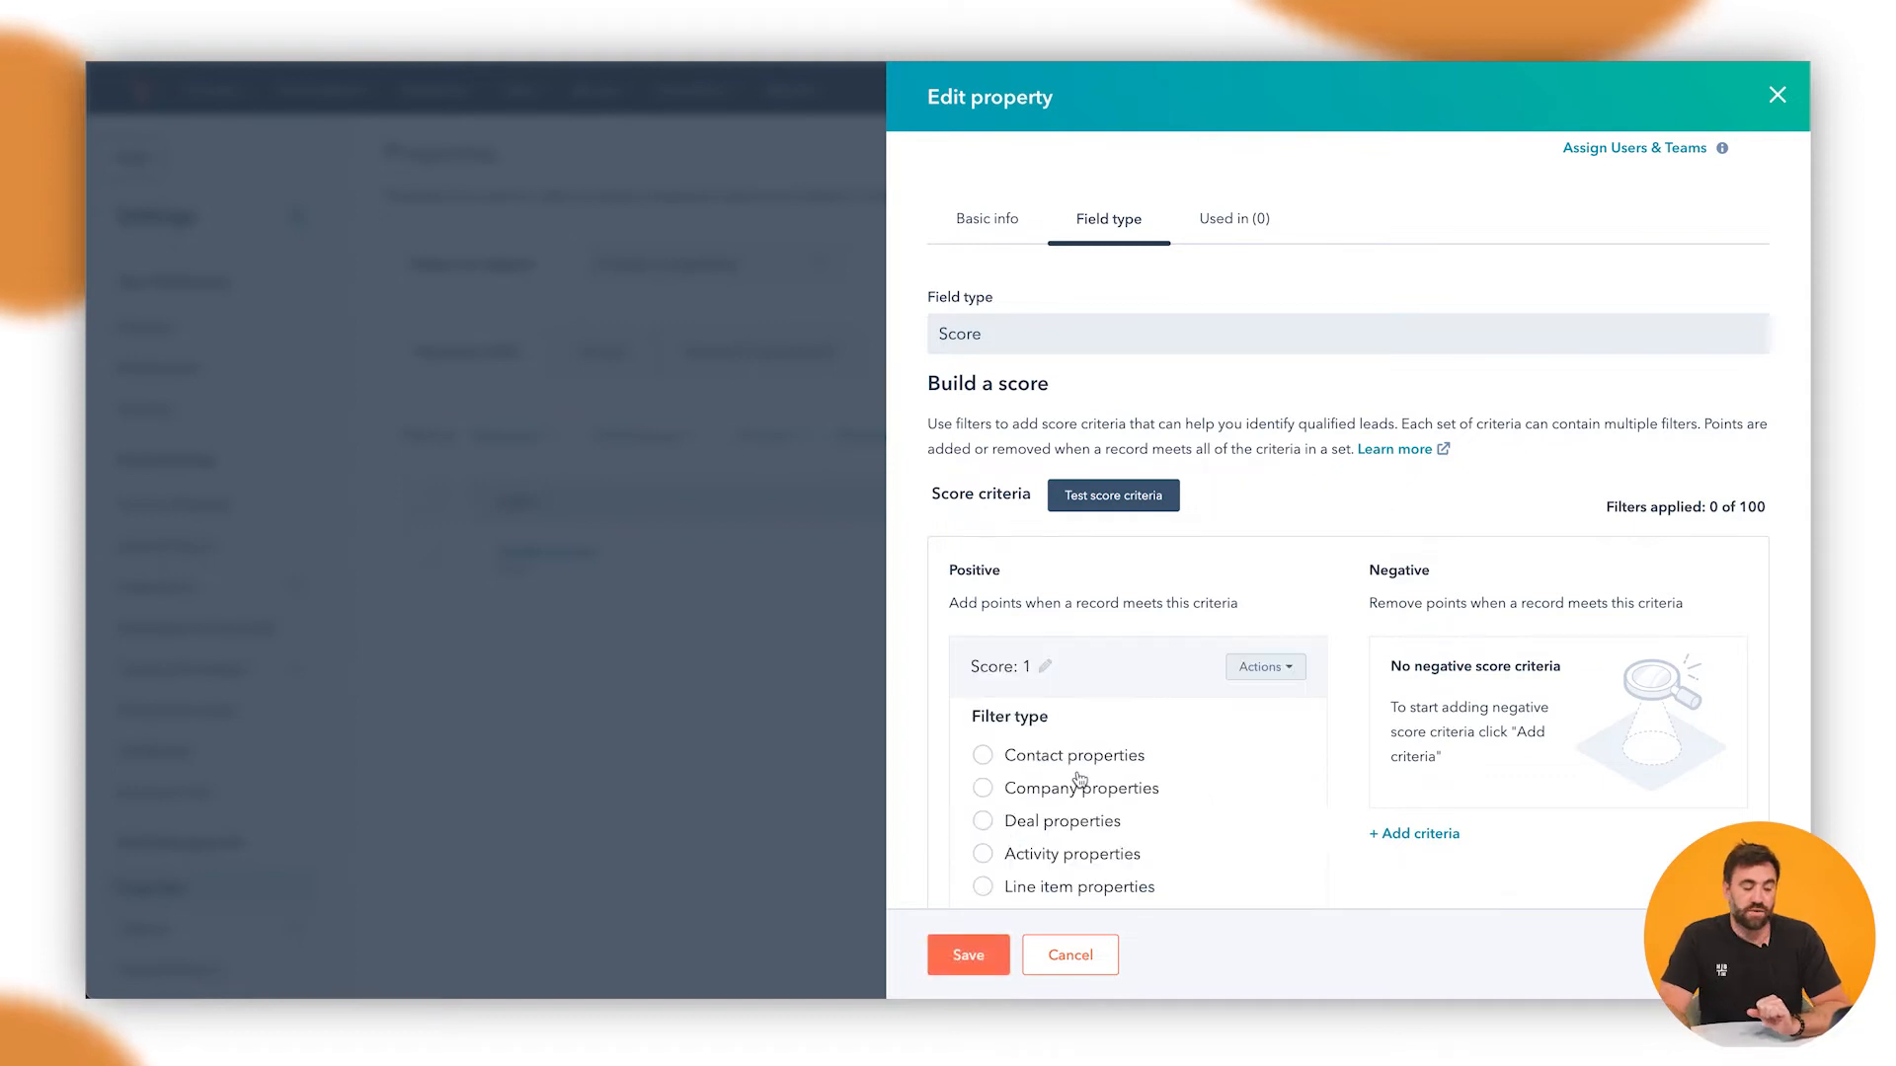
{"action": "scroll", "scroll_direction": "down", "scroll_amount": 3}
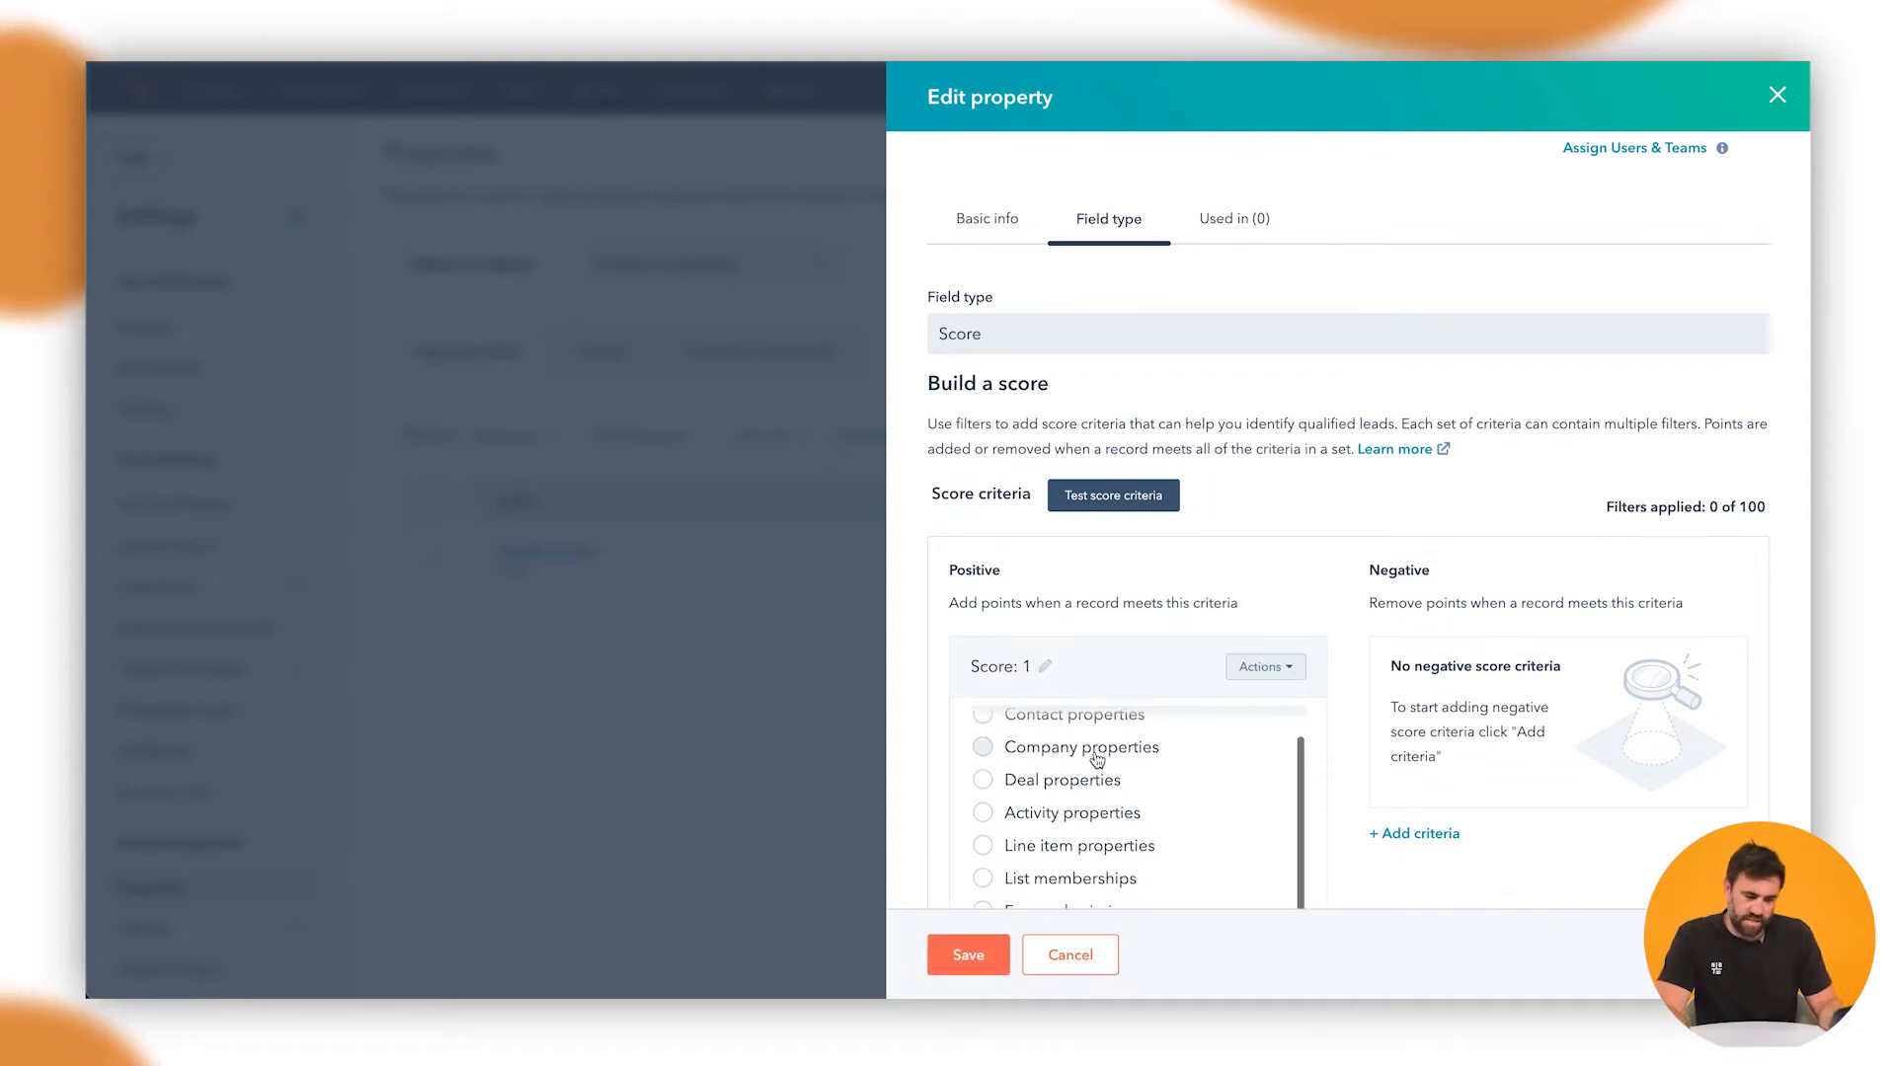
{"action": "scroll", "scroll_direction": "down", "scroll_amount": 3}
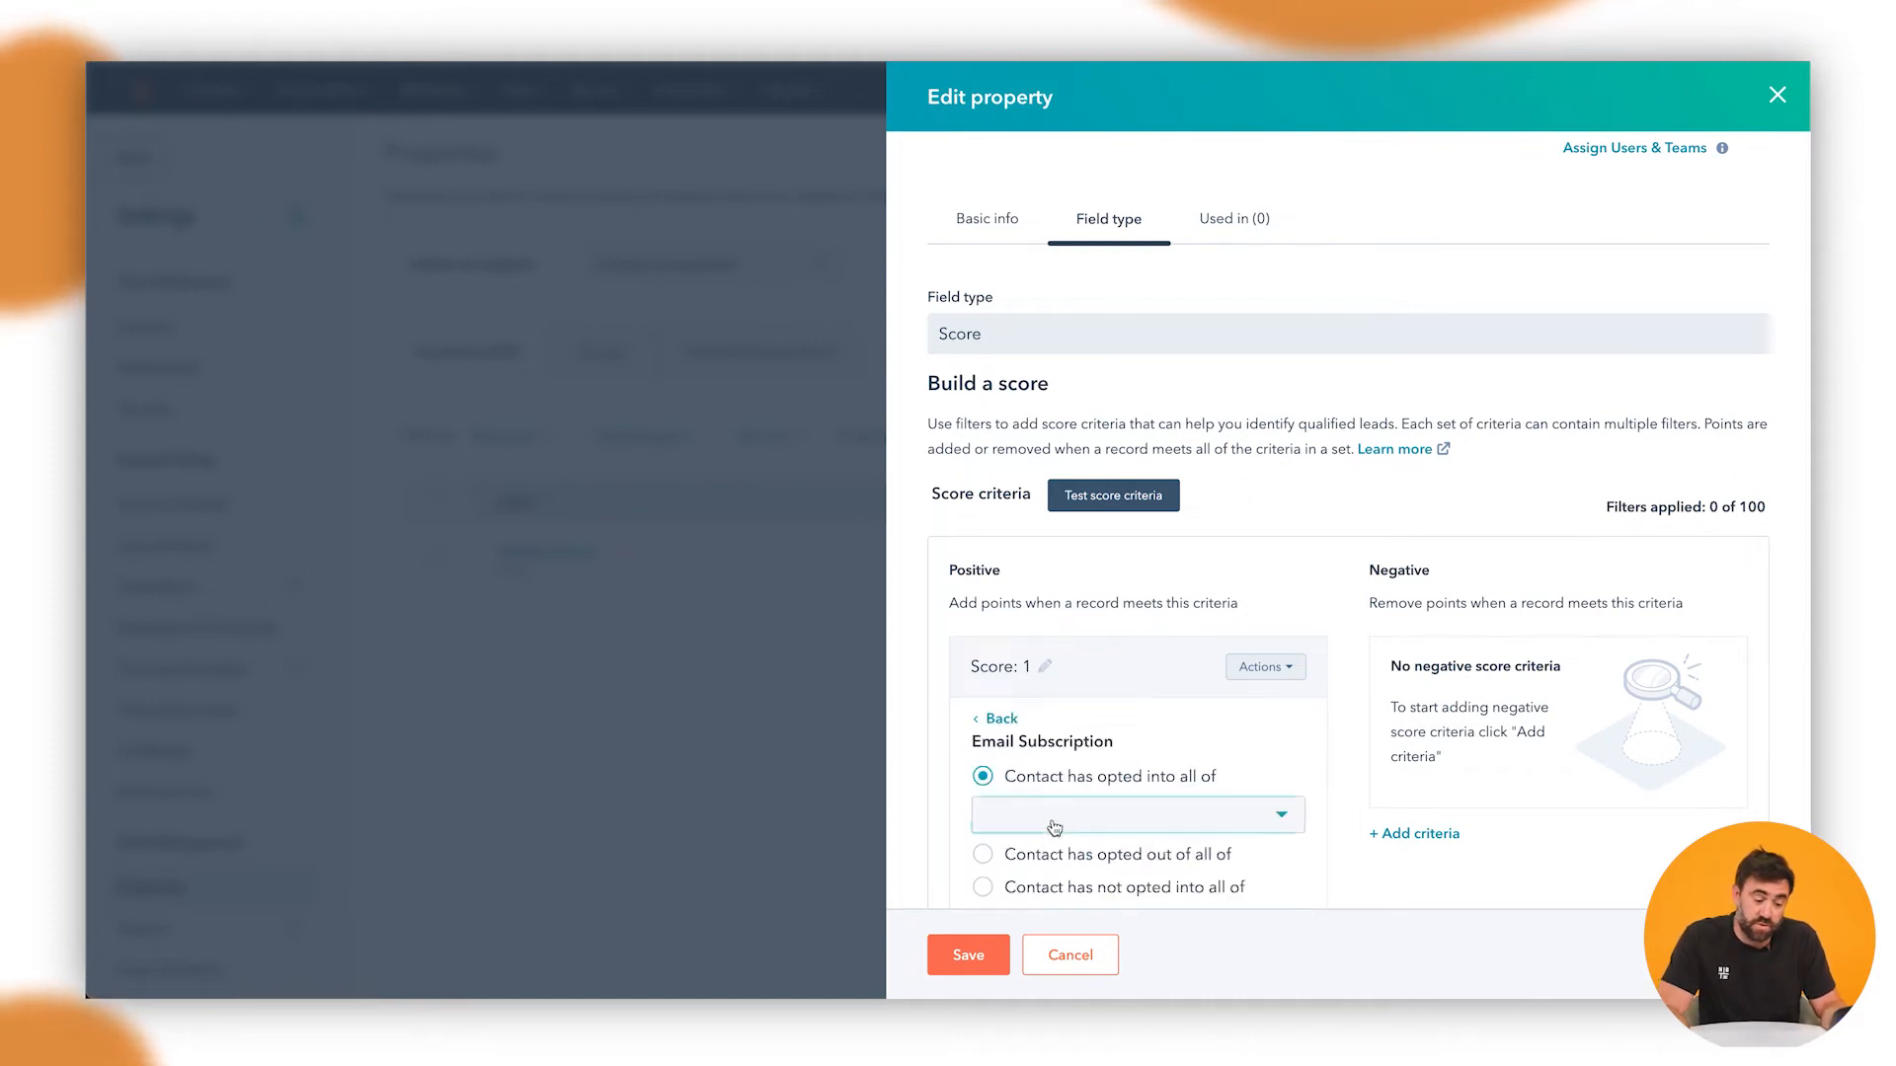
{"action": "left_click", "coordinate": [1135, 813]}
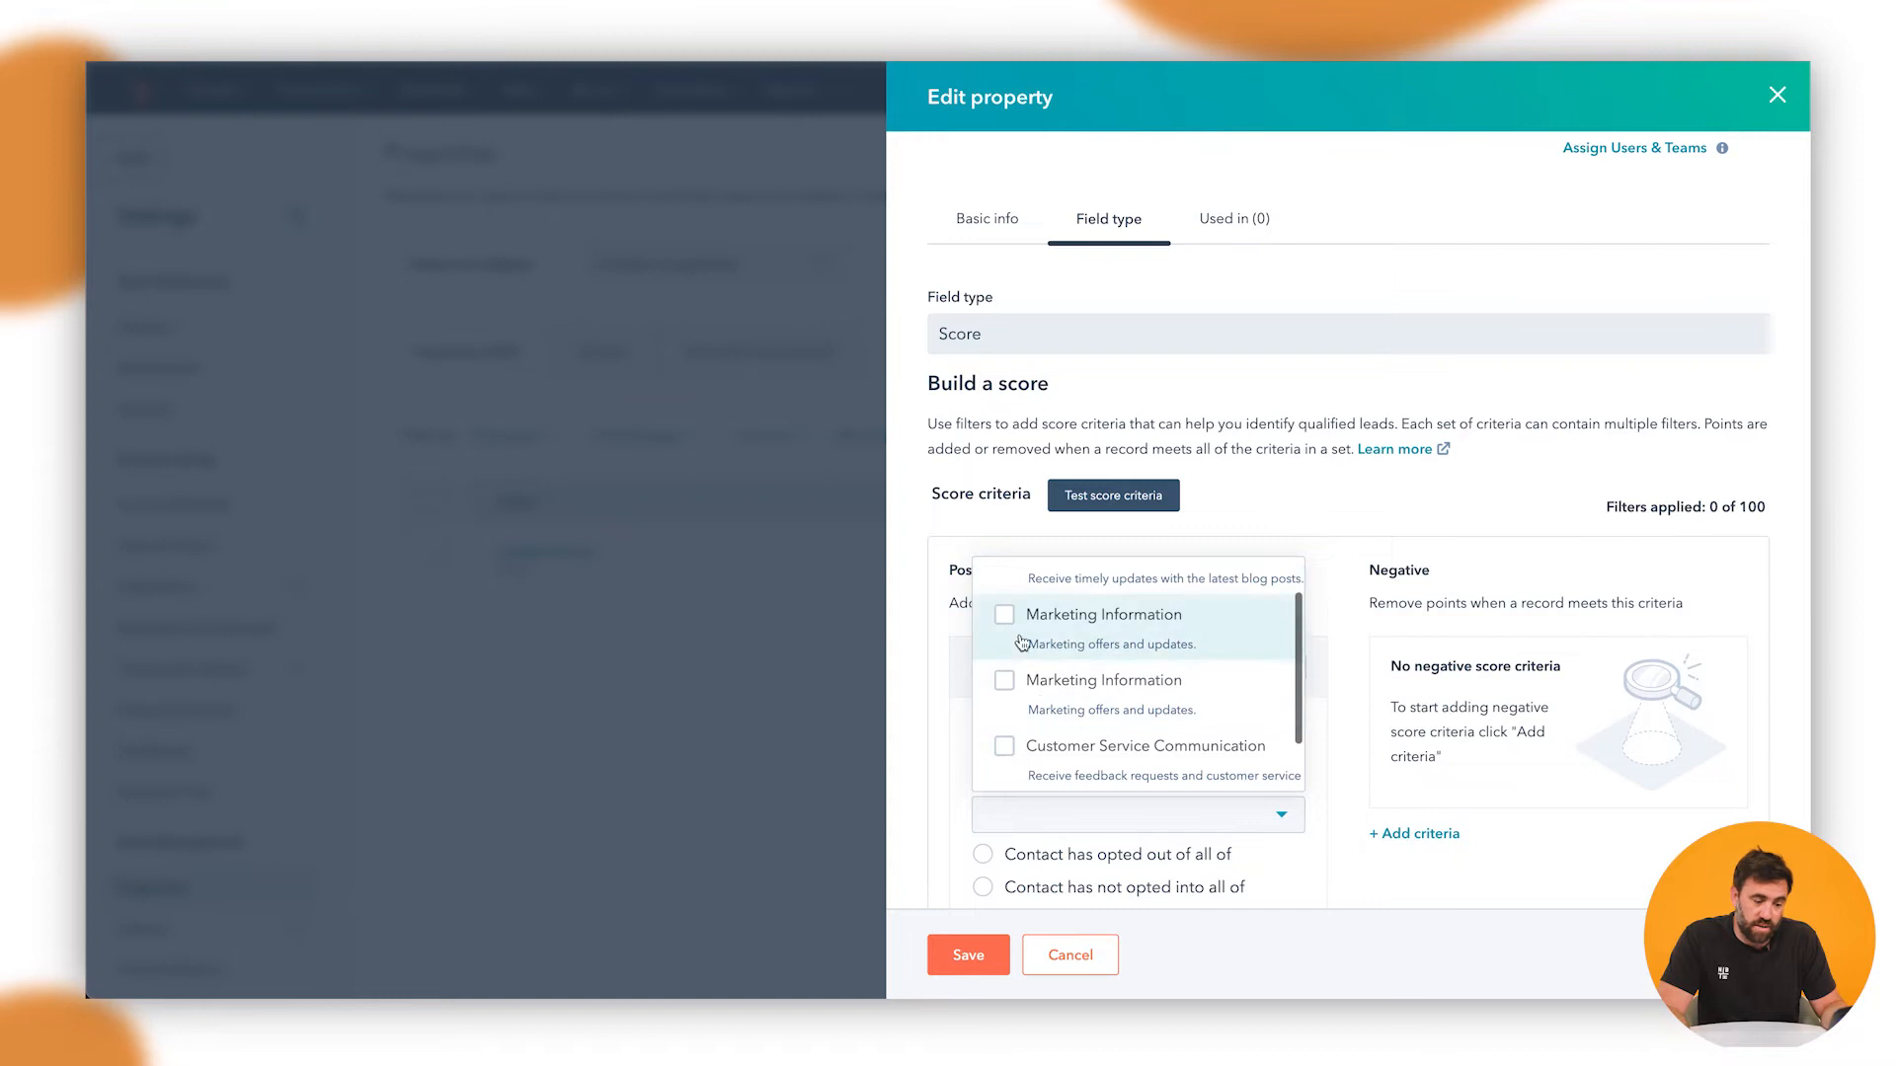
{"action": "left_click", "coordinate": [1098, 614]}
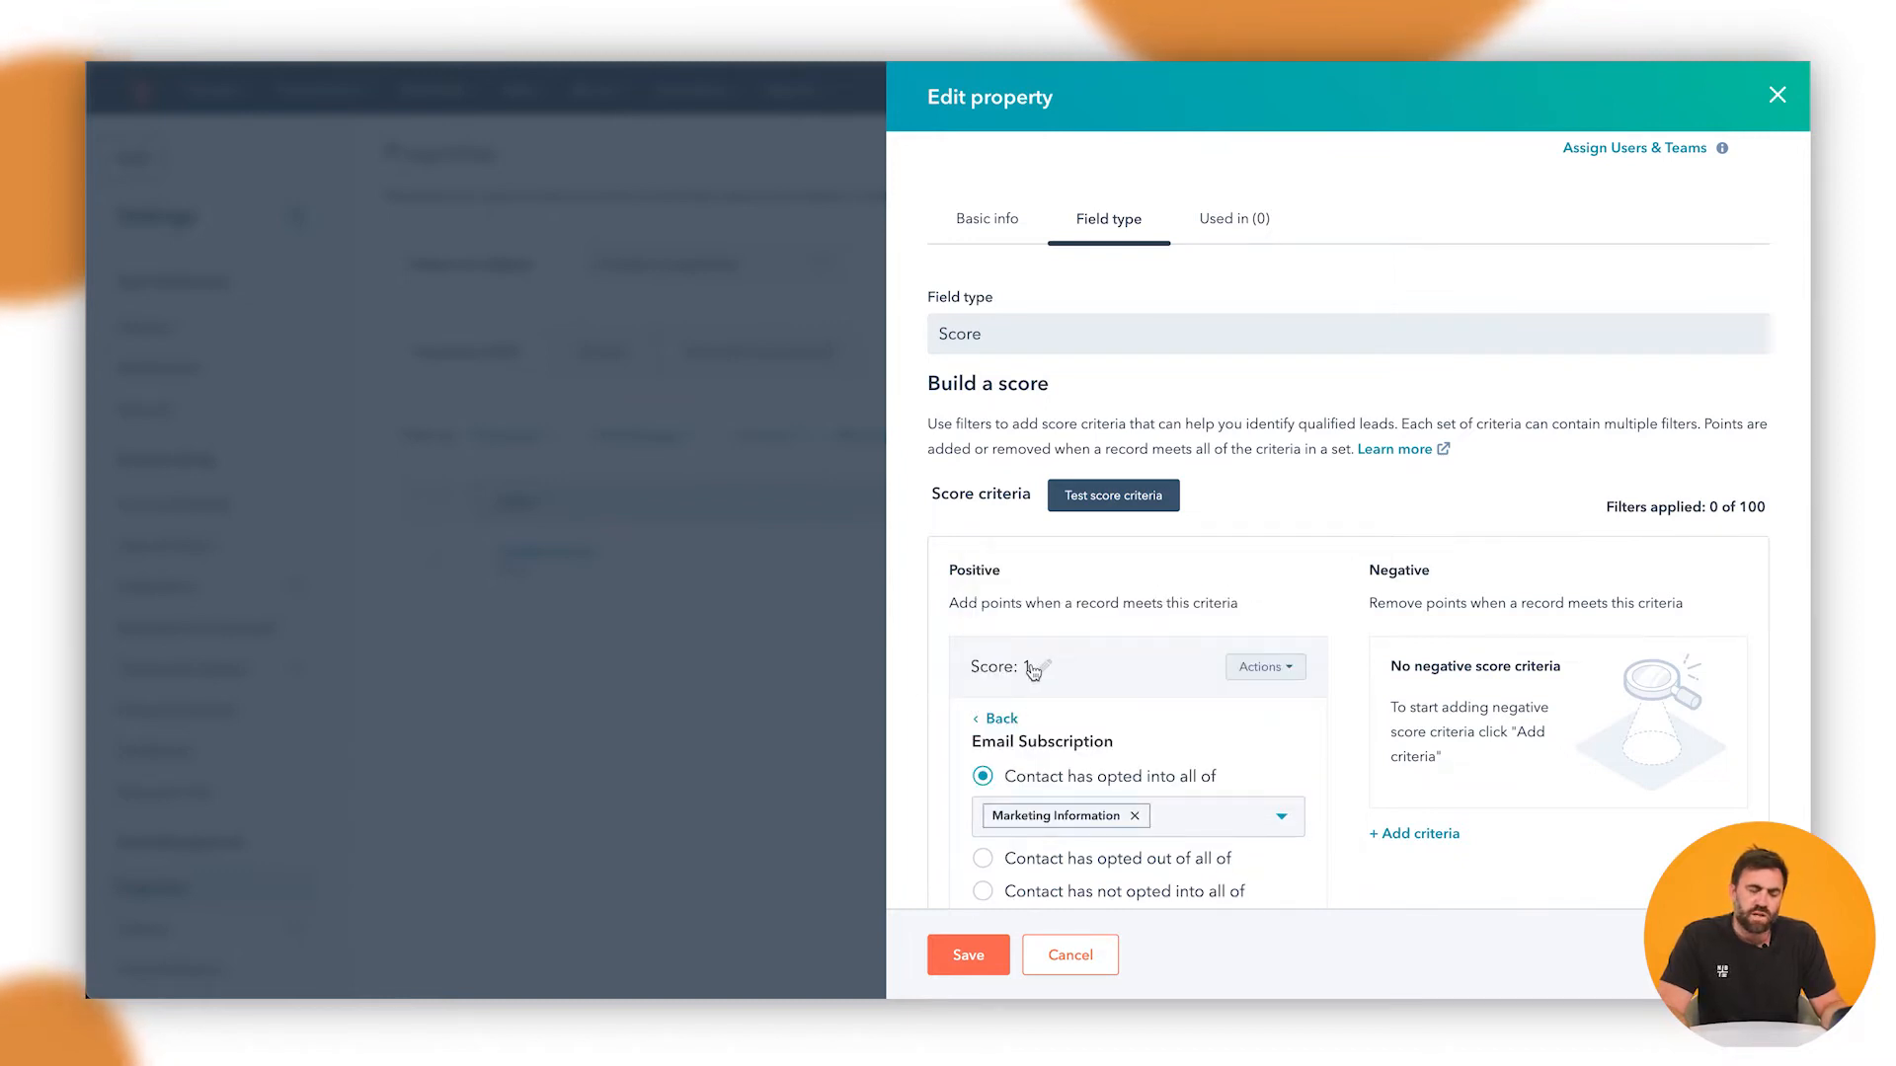
{"action": "left_click", "coordinate": [1028, 667]}
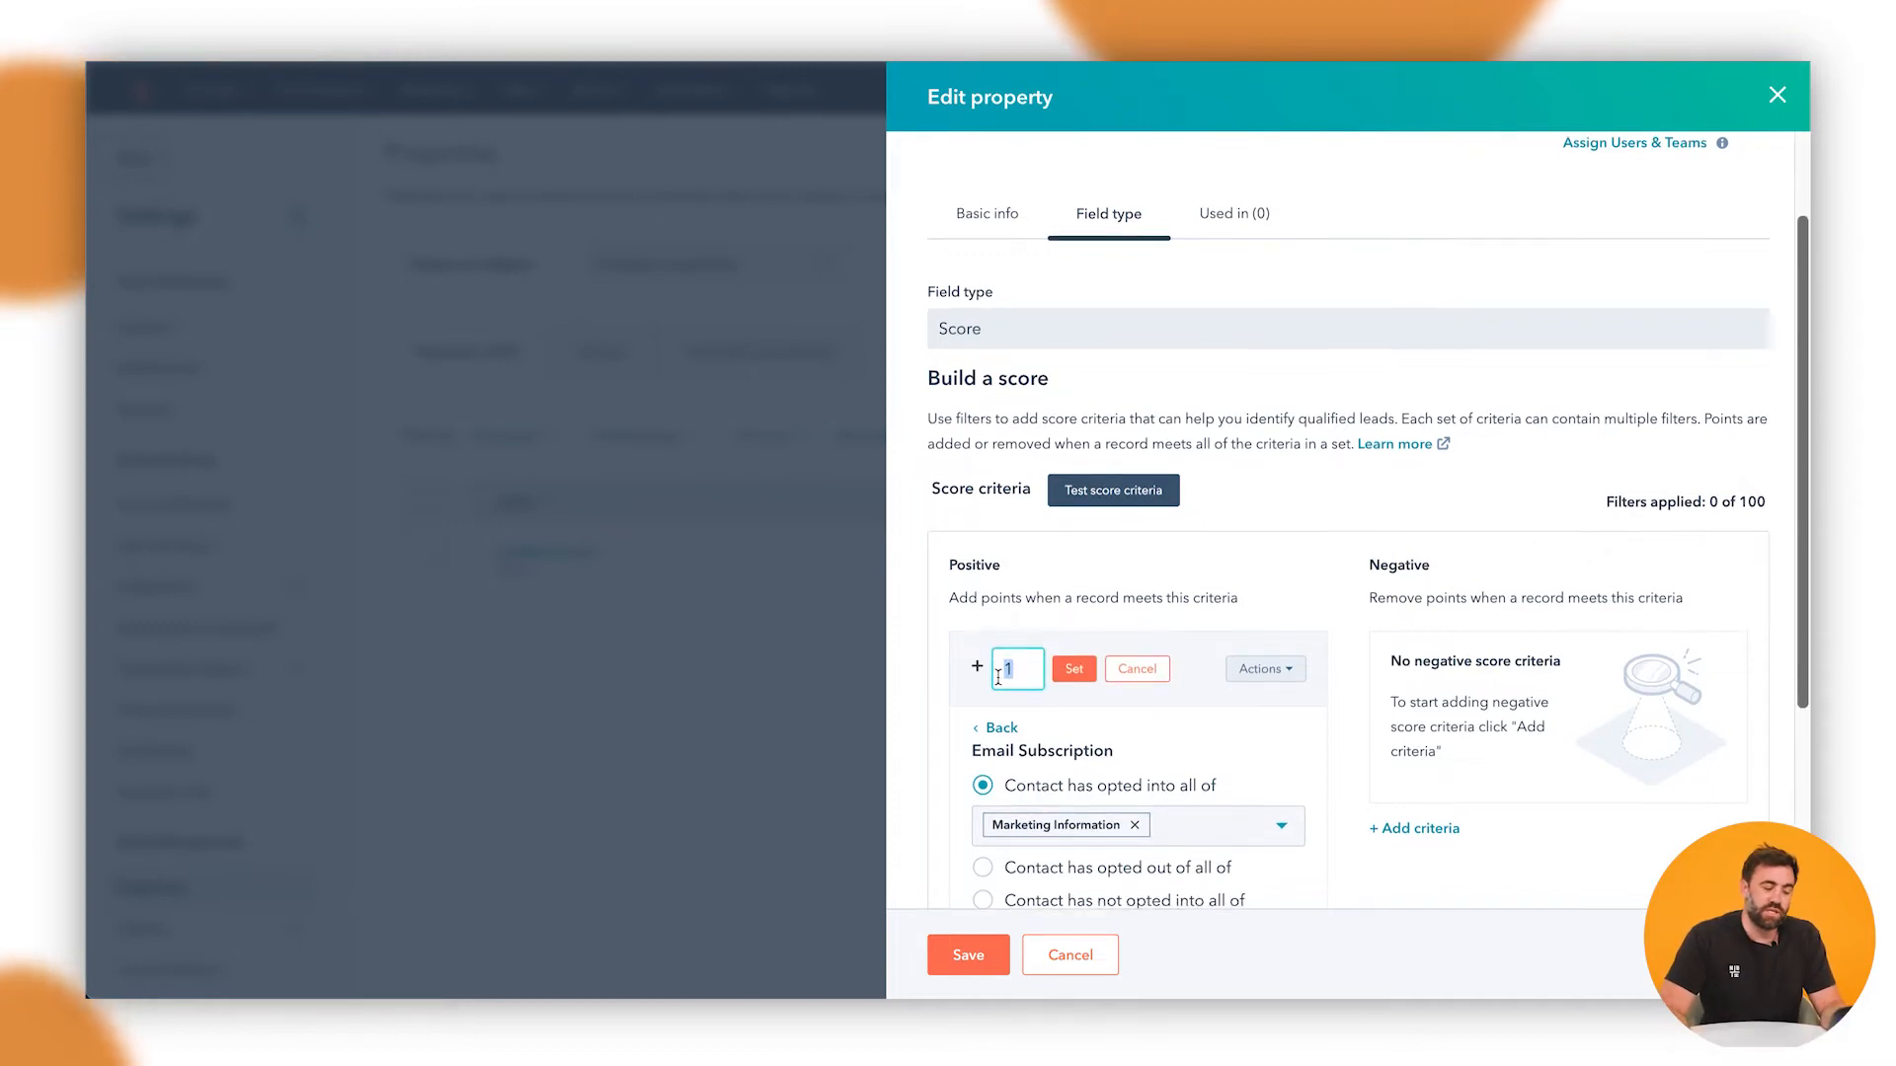
{"action": "left_click", "coordinate": [1072, 669]}
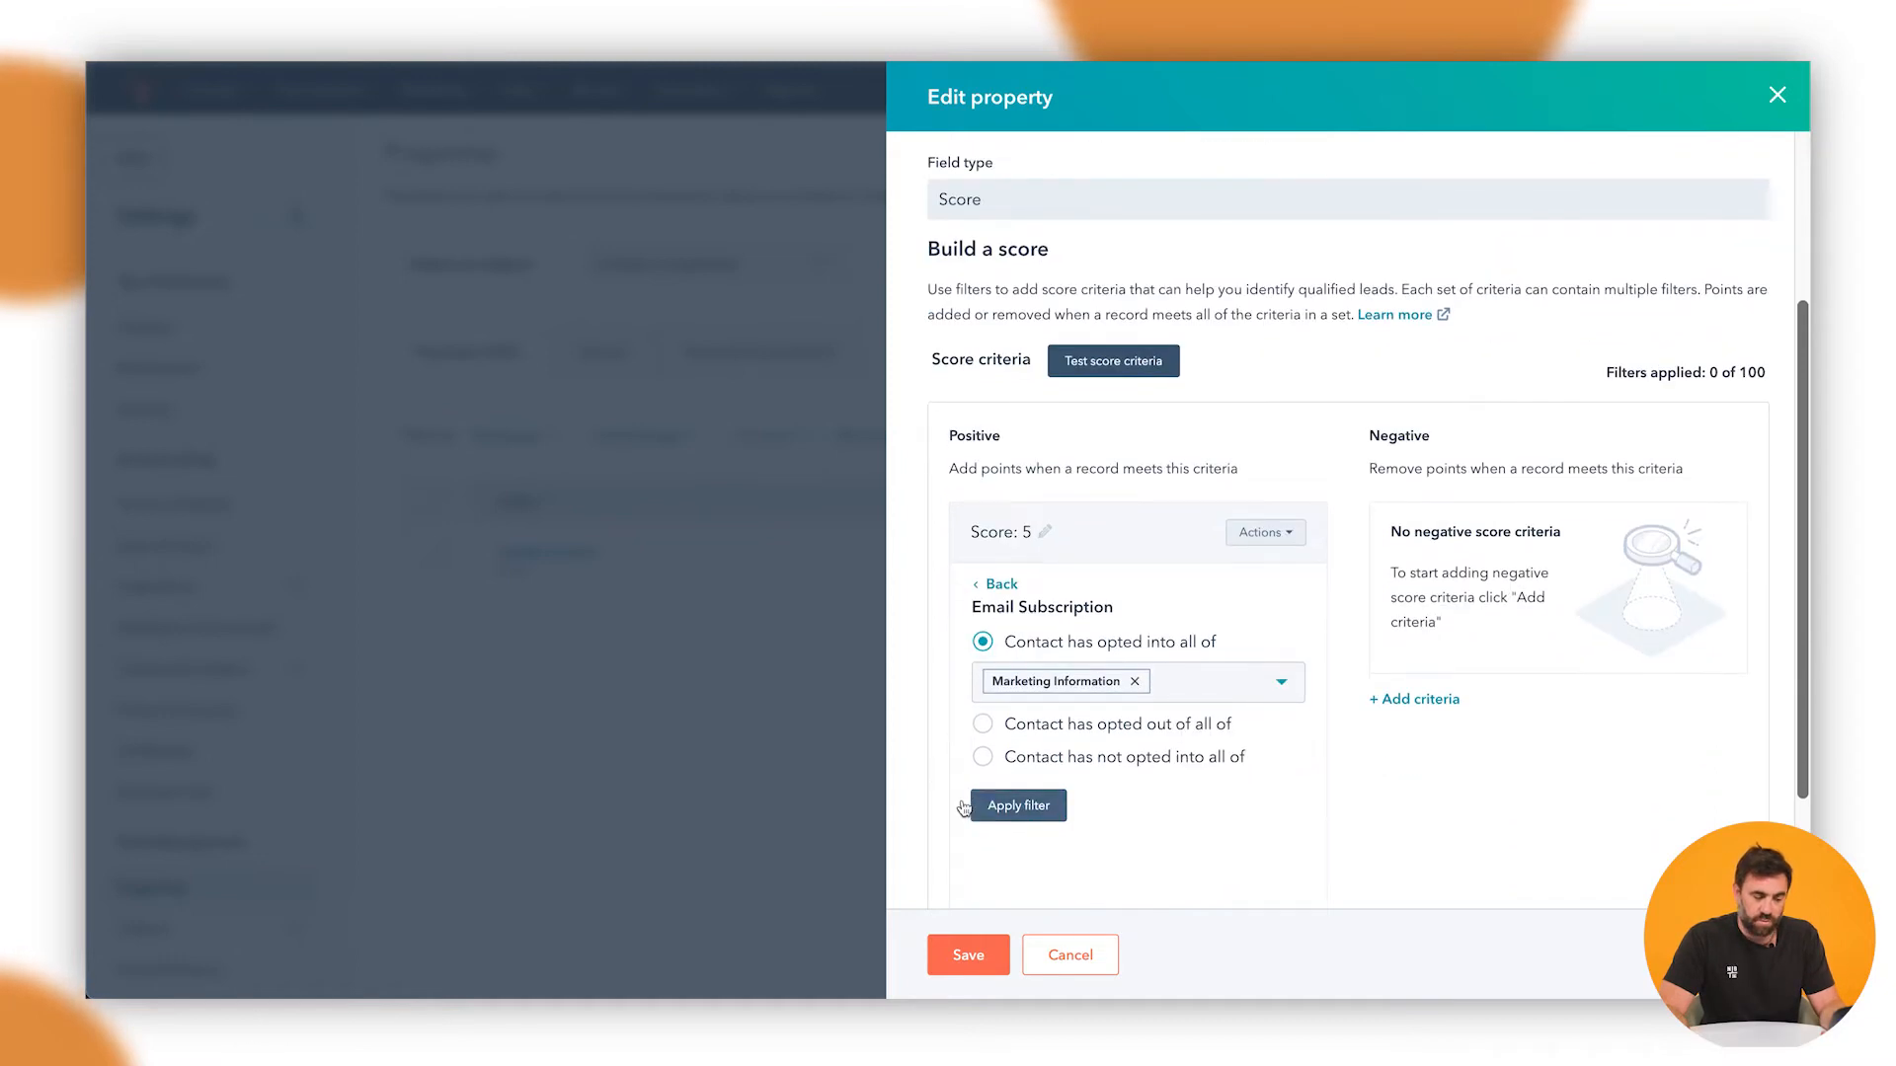
{"action": "left_click", "coordinate": [1017, 806]}
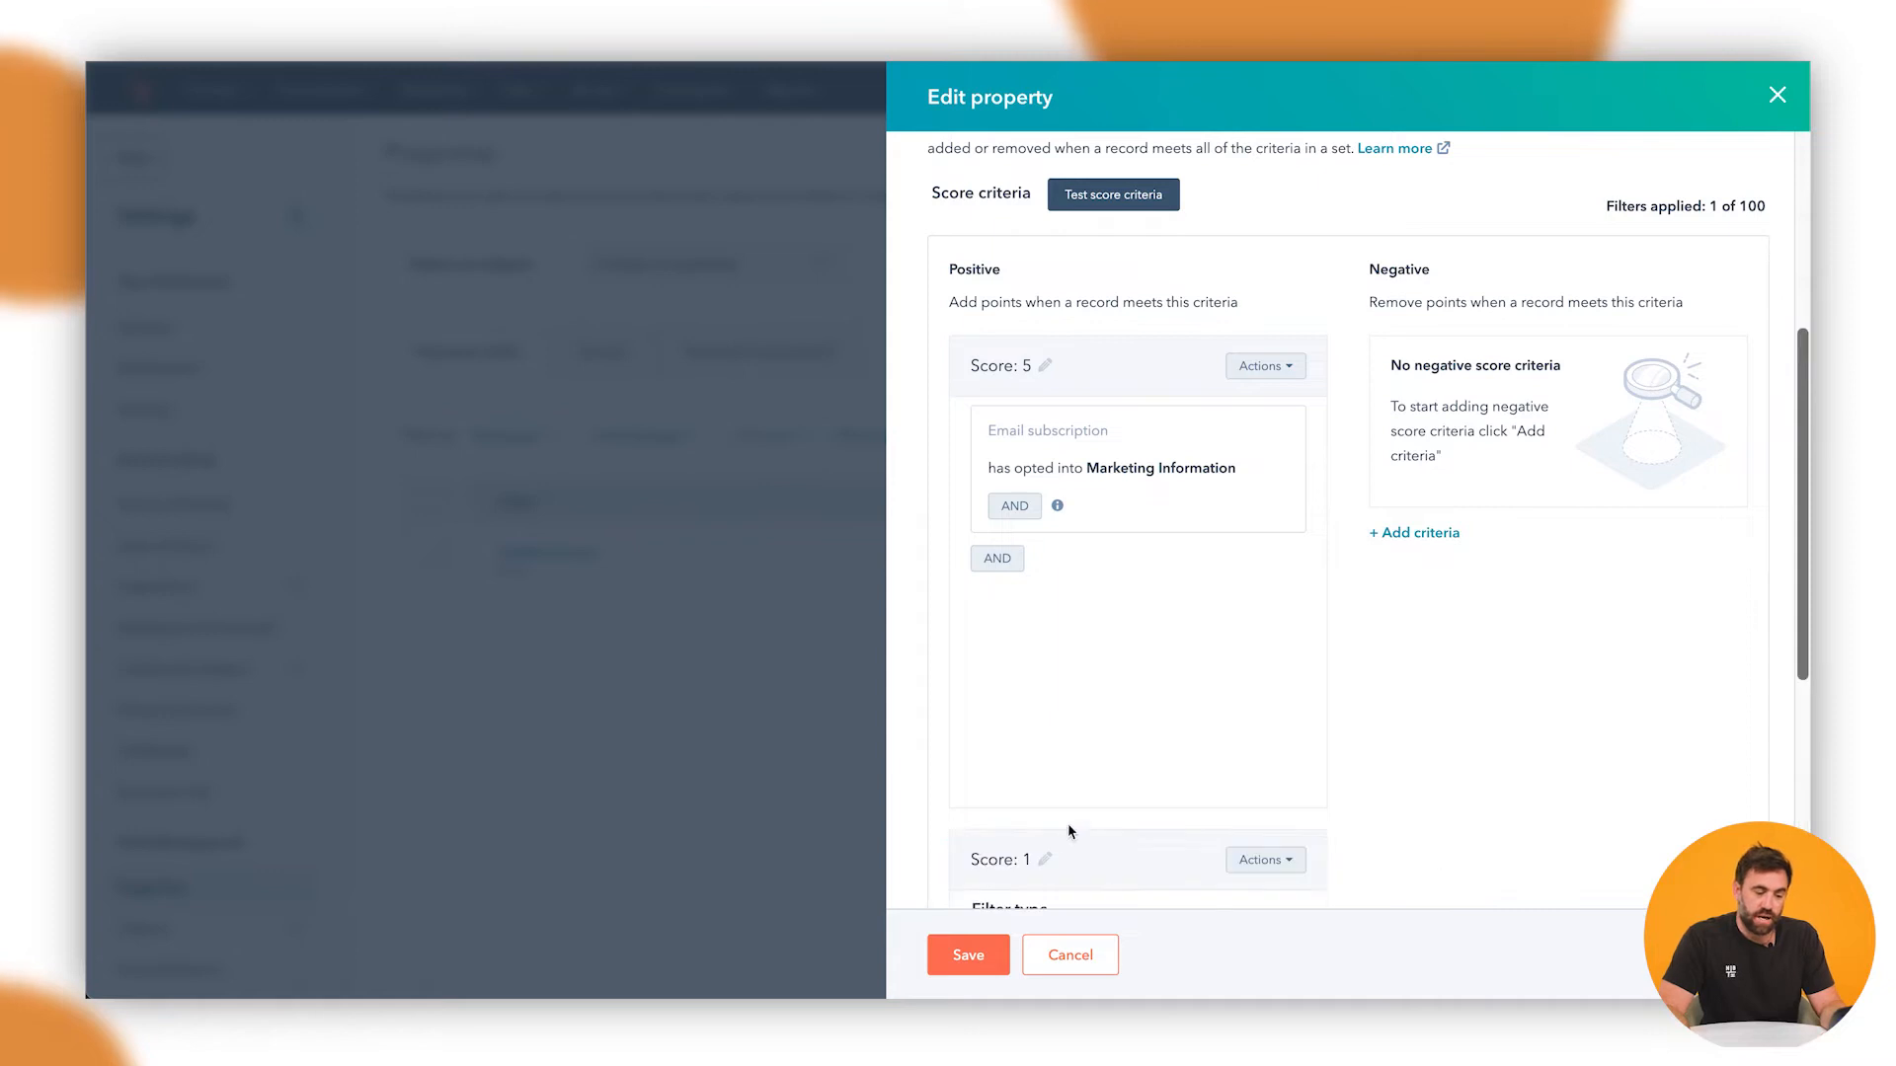
{"action": "scroll", "scroll_direction": "down", "scroll_amount": 3}
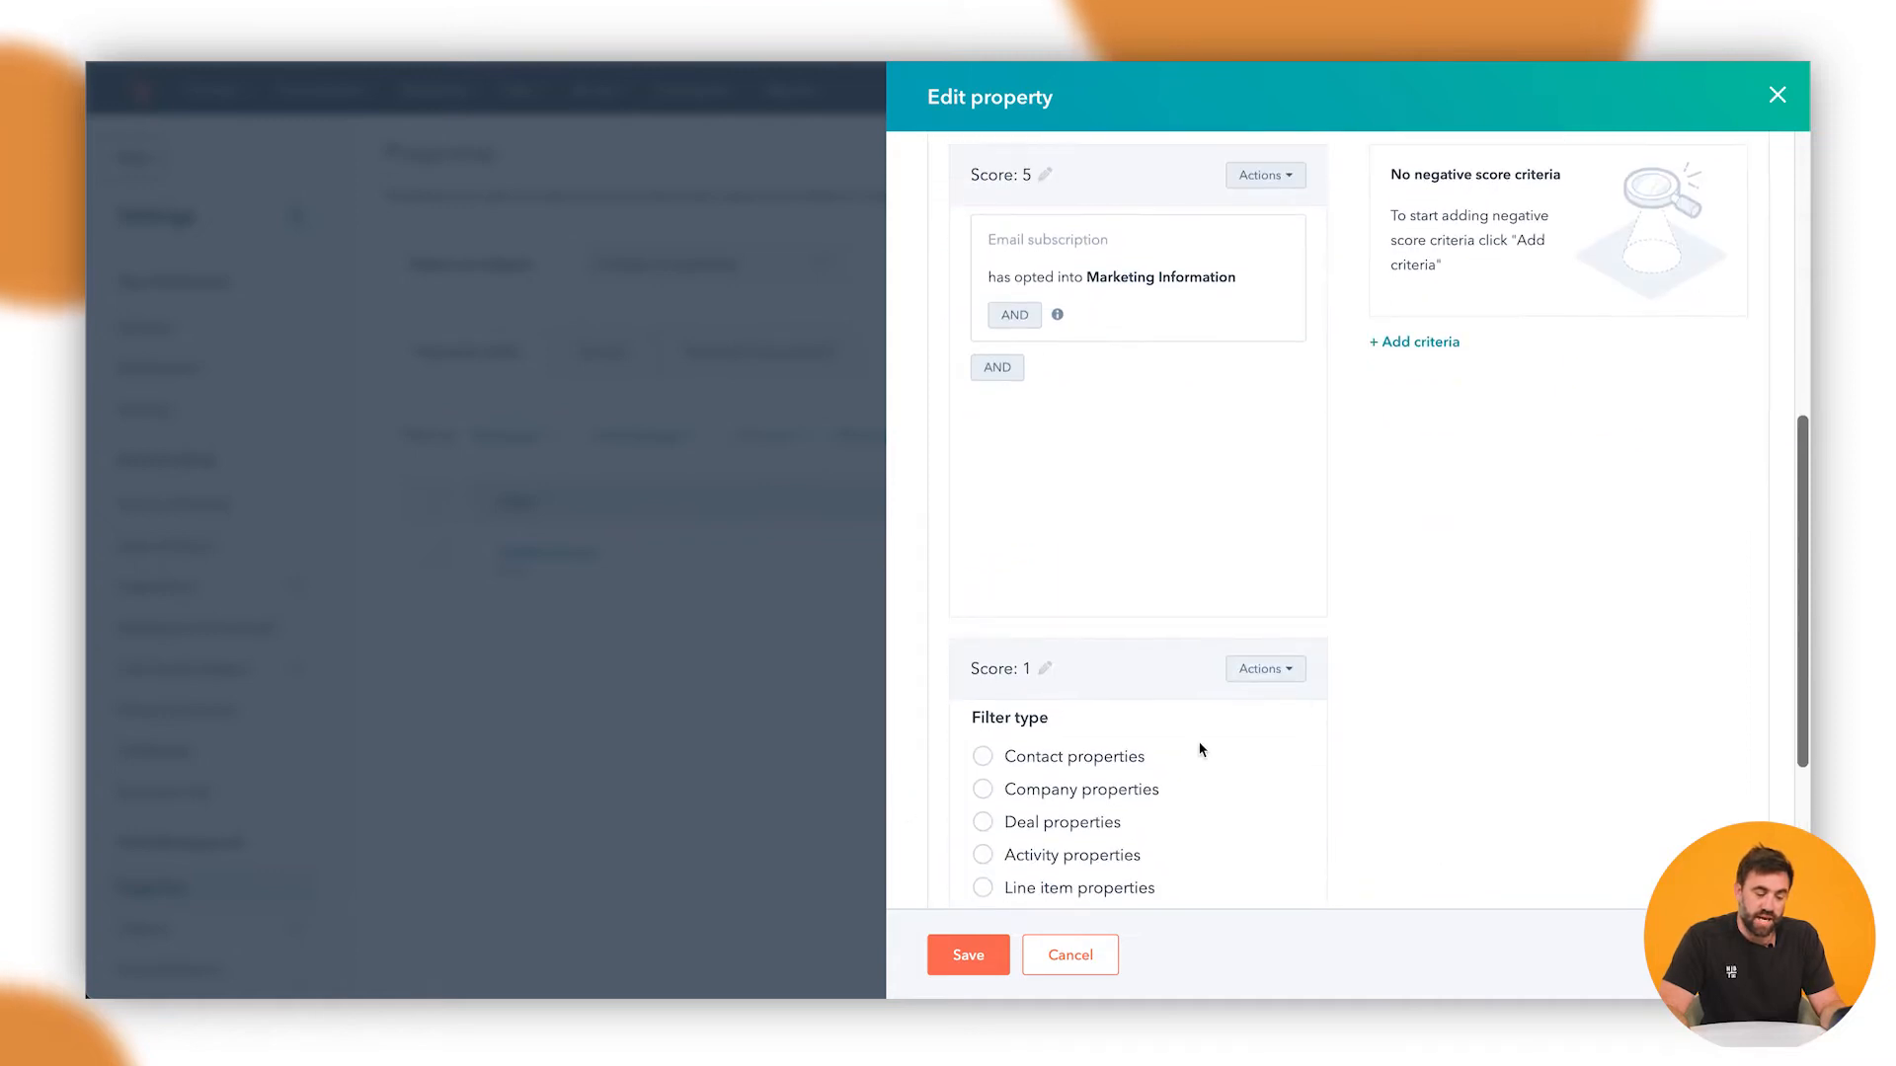
{"action": "scroll", "scroll_direction": "down", "scroll_amount": 3}
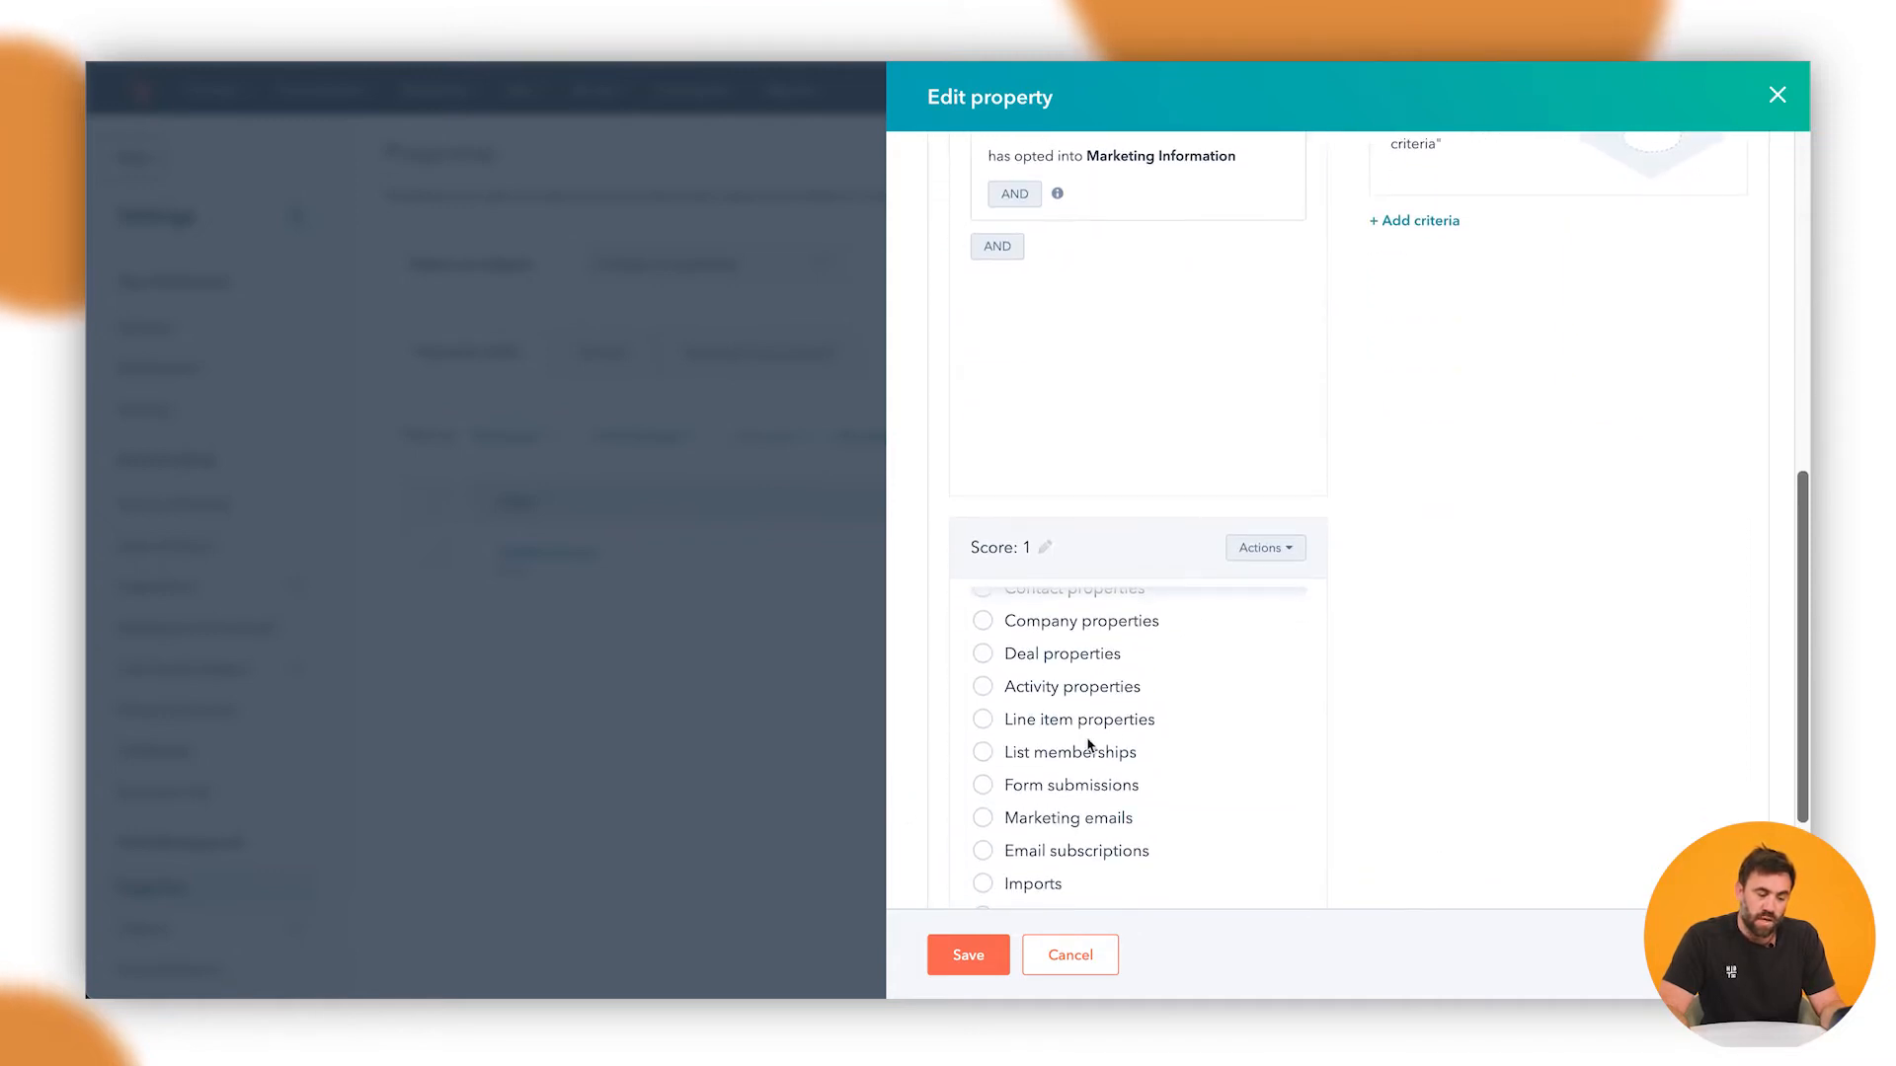
{"action": "scroll", "scroll_direction": "down", "scroll_amount": 3}
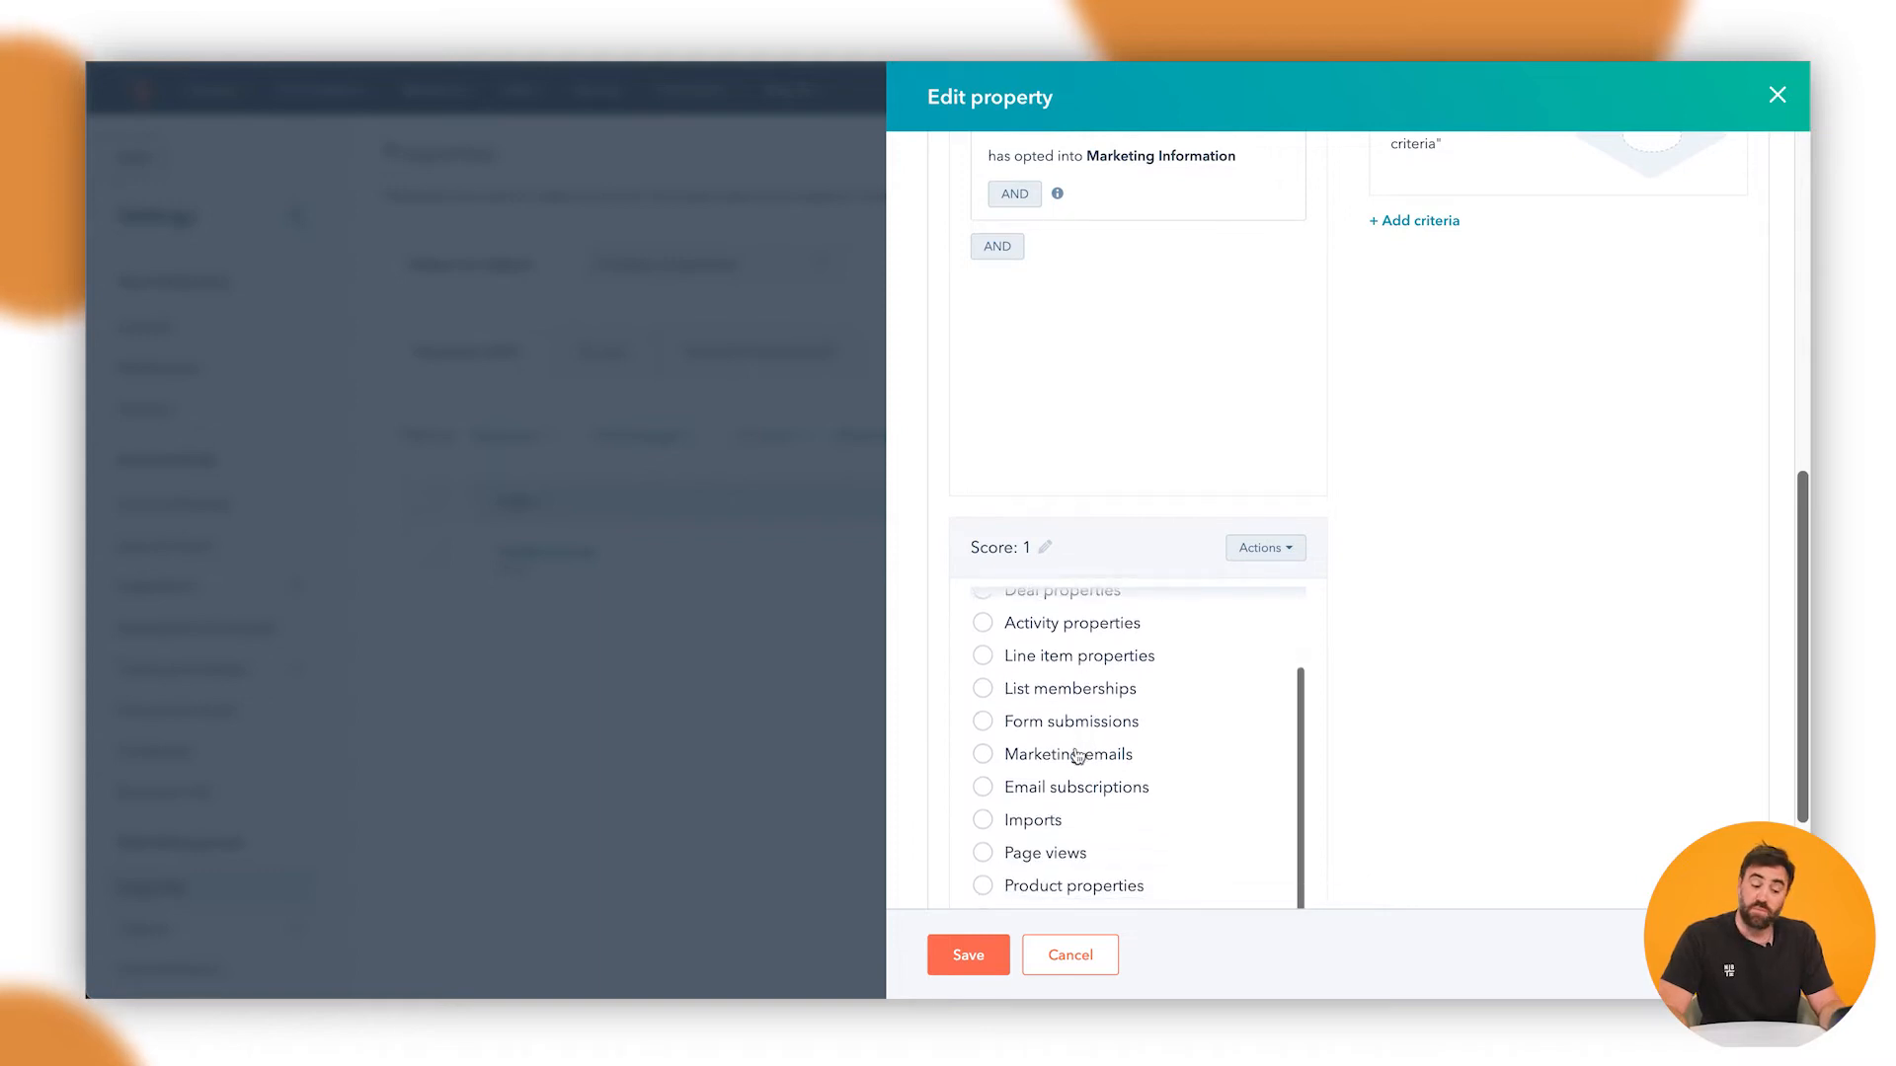
{"action": "left_click", "coordinate": [1044, 852]}
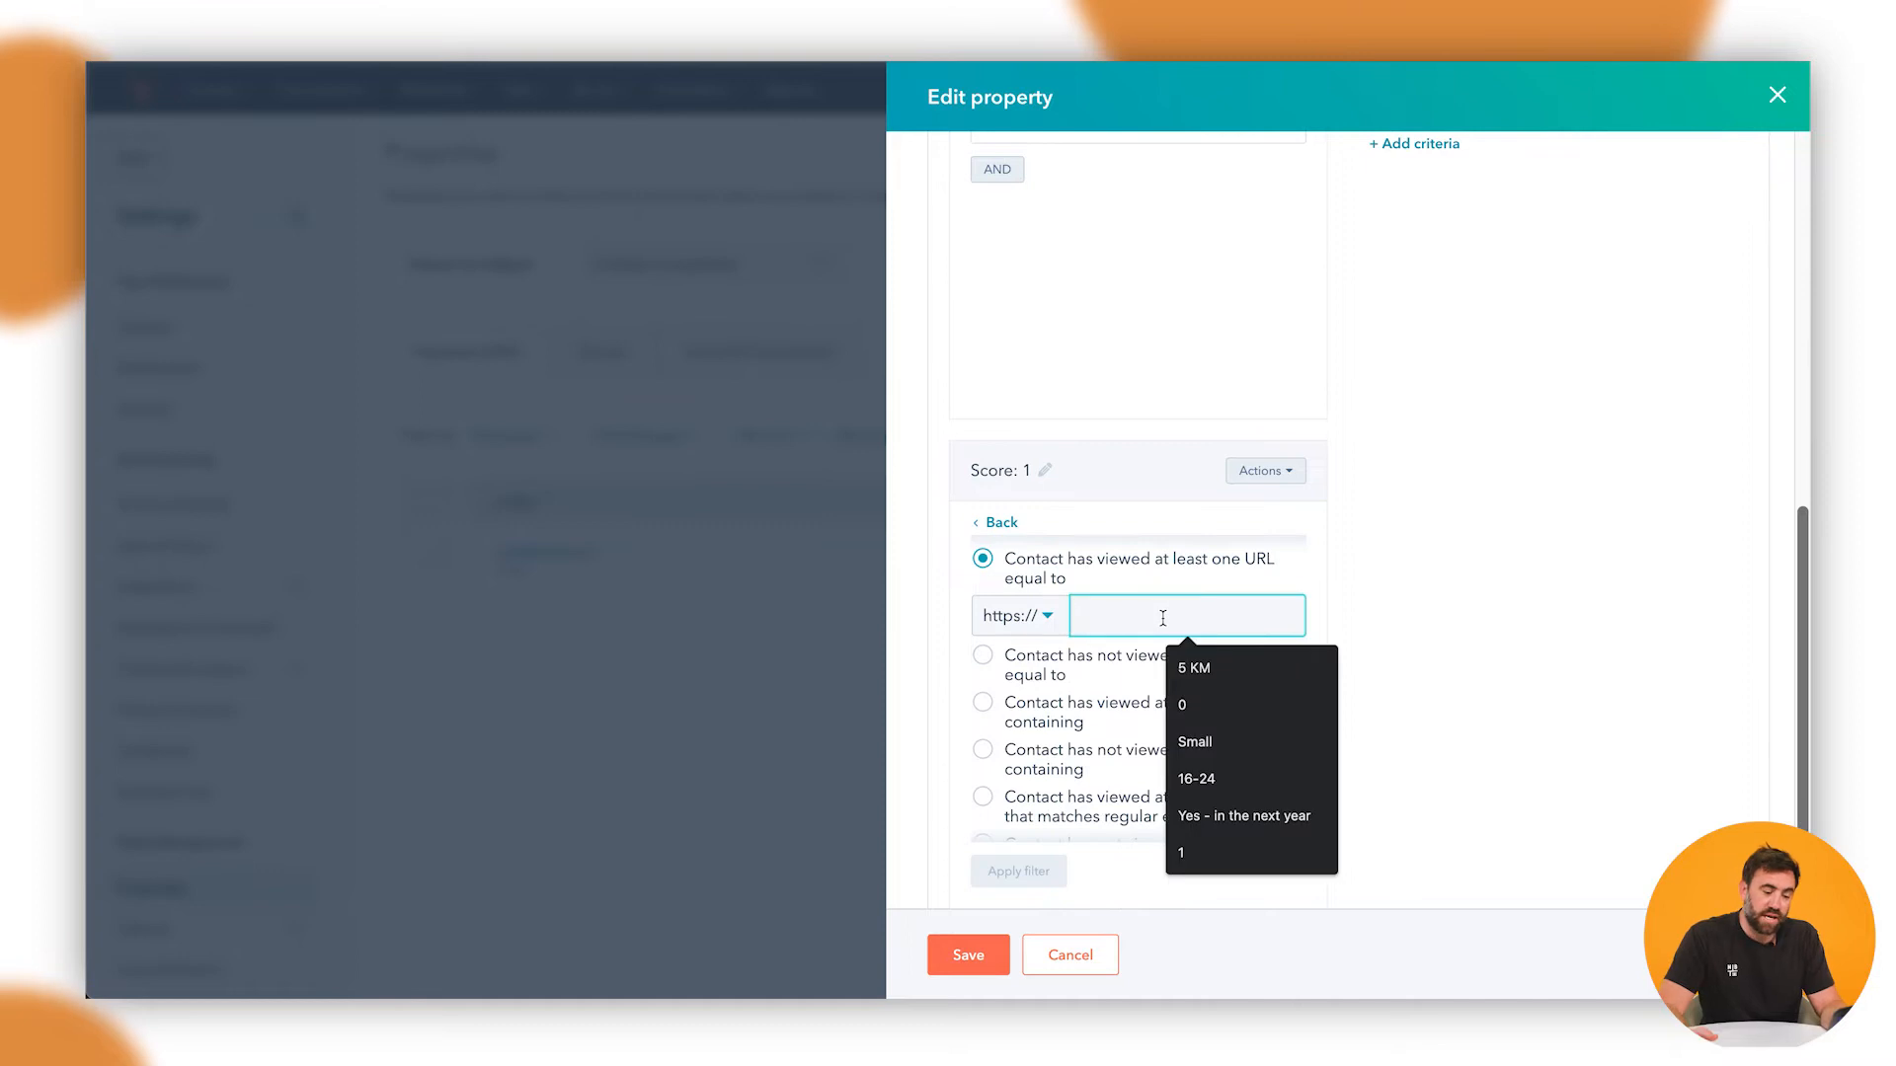
{"action": "type", "text": "www.nbh.co/pricing"}
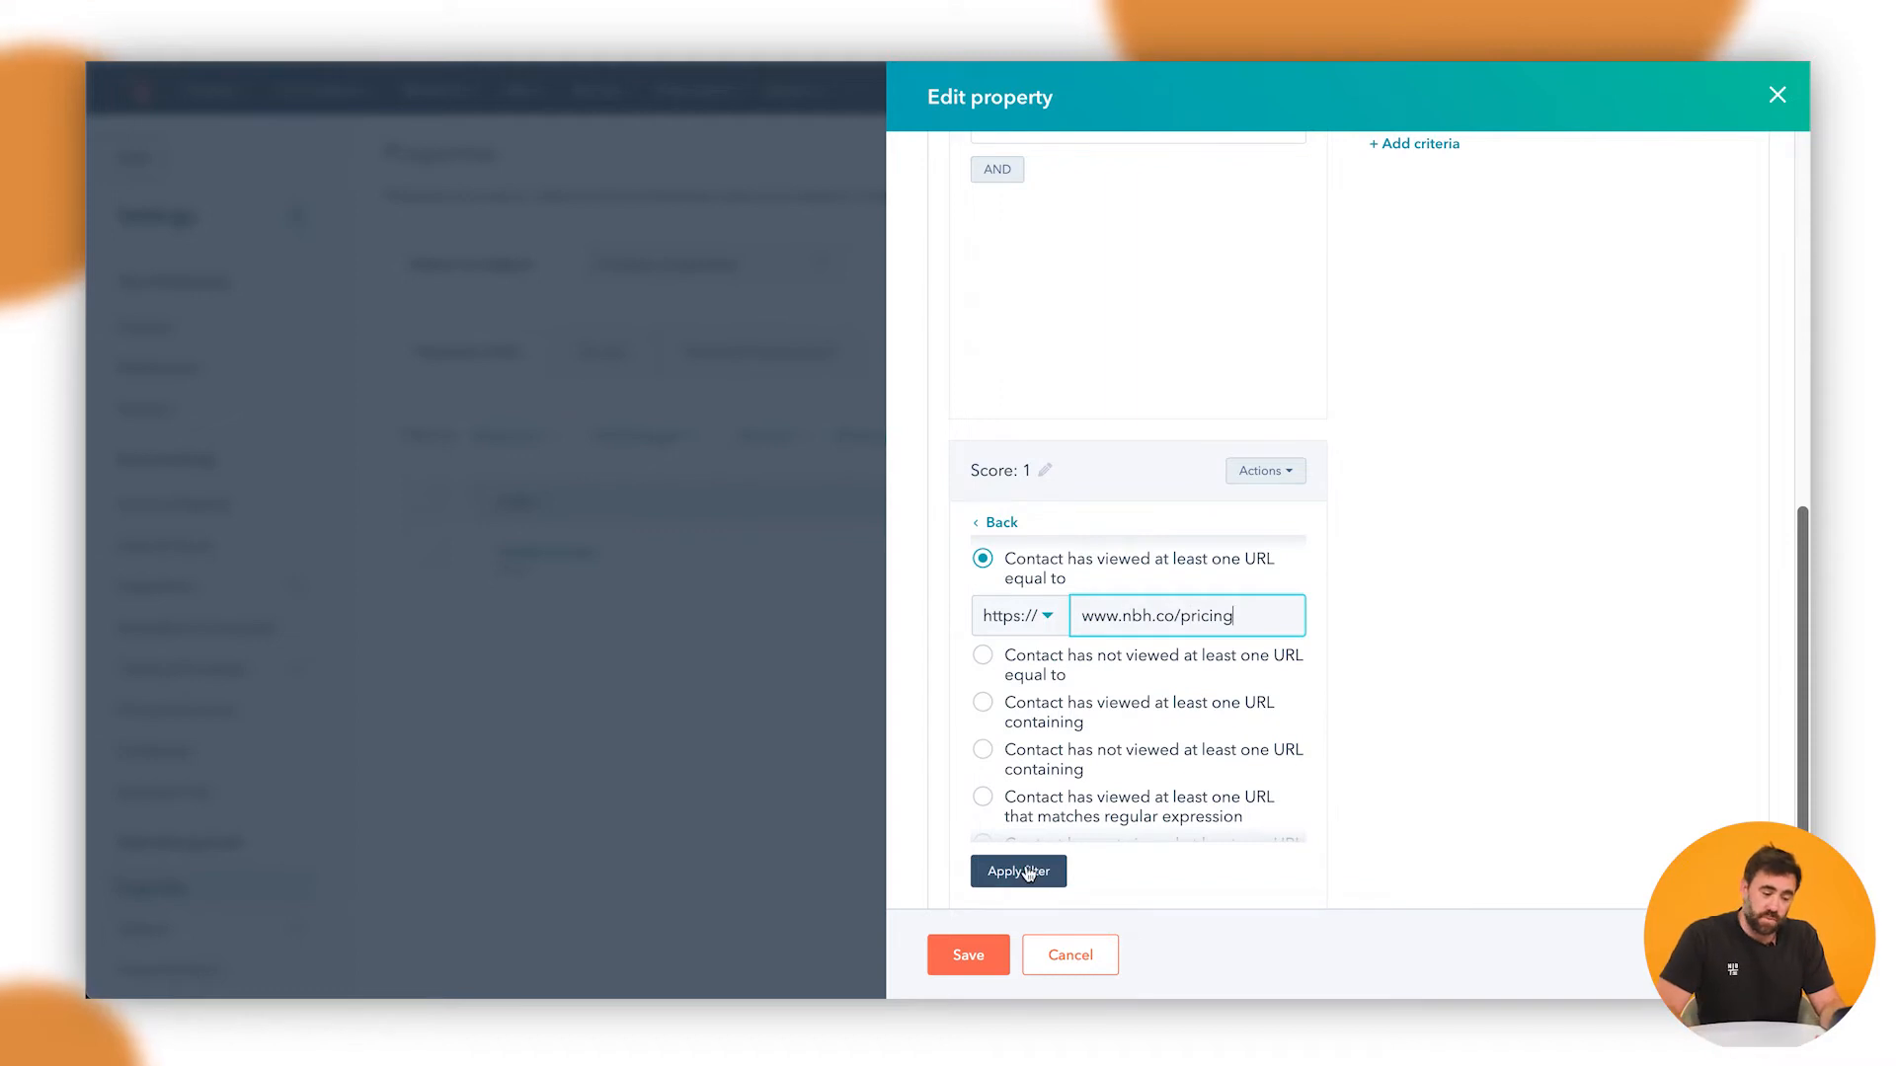
{"action": "left_click", "coordinate": [1018, 871]}
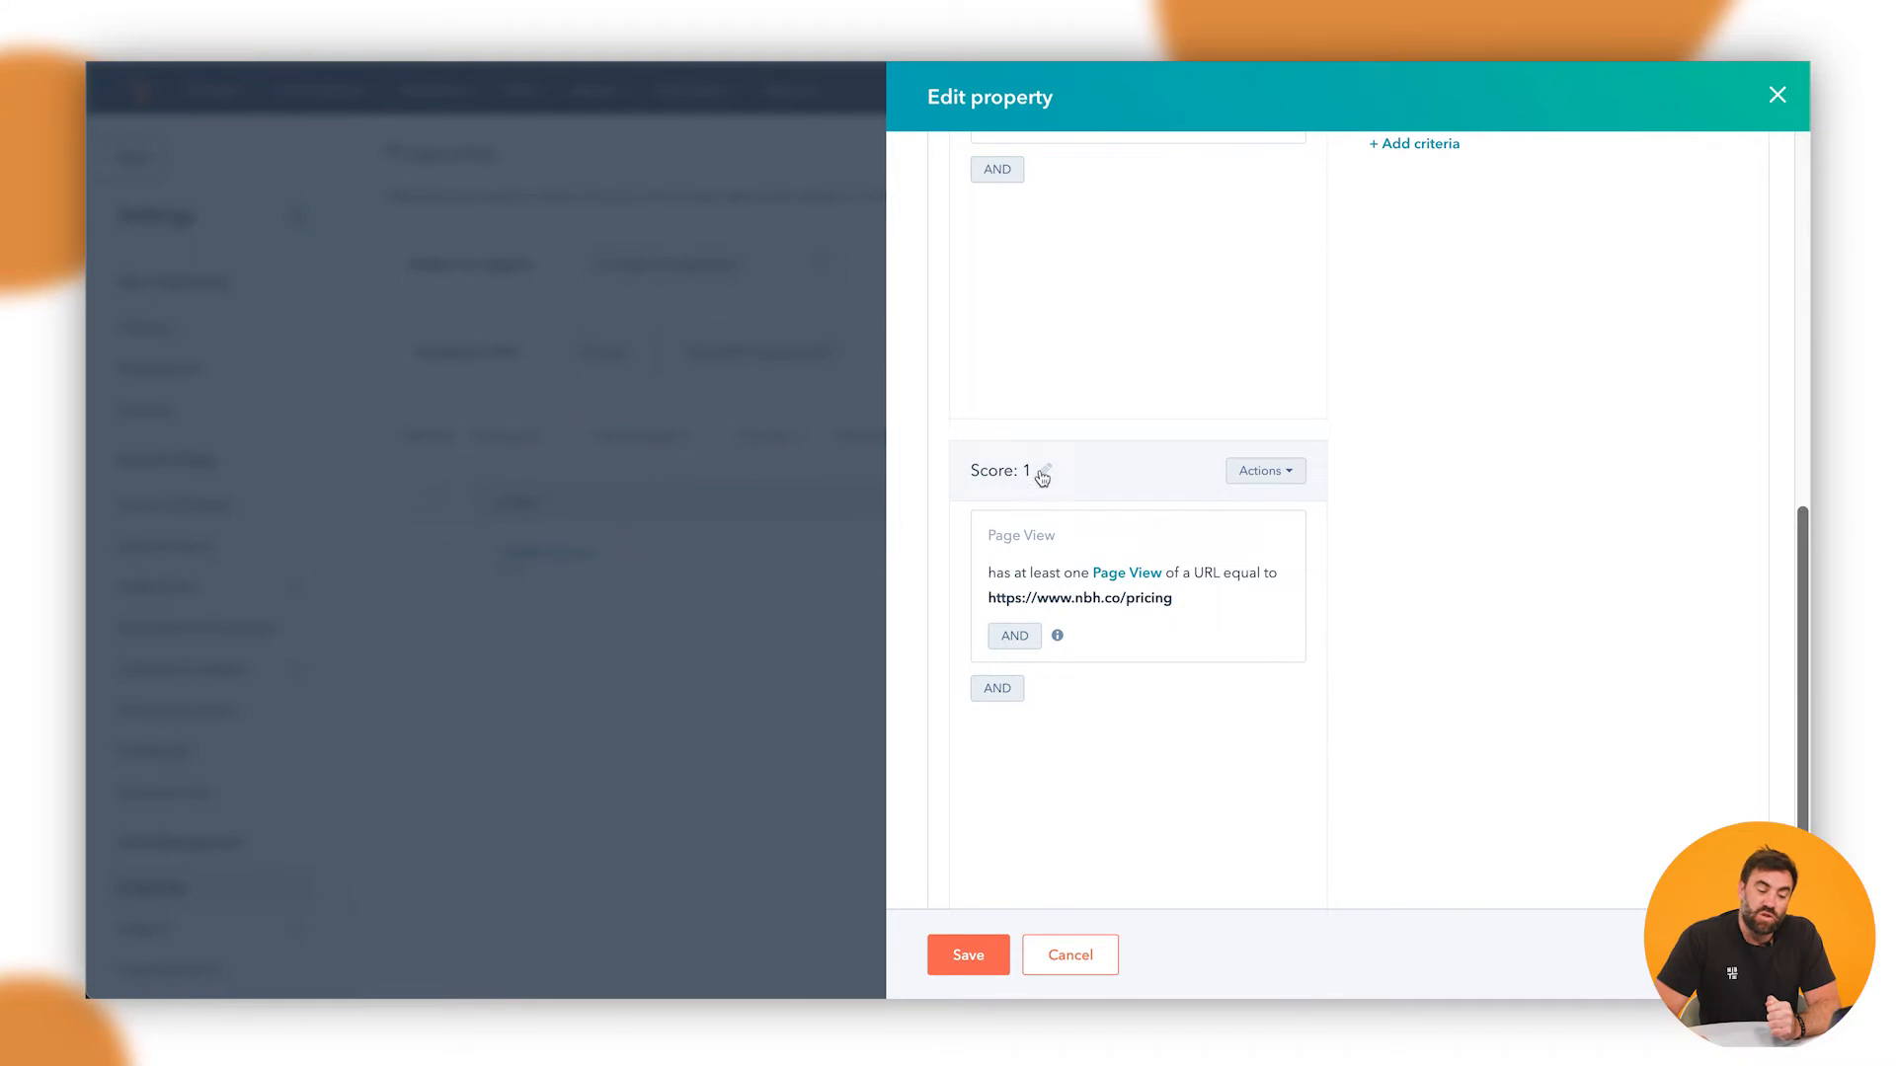
{"action": "left_click", "coordinate": [1042, 472]}
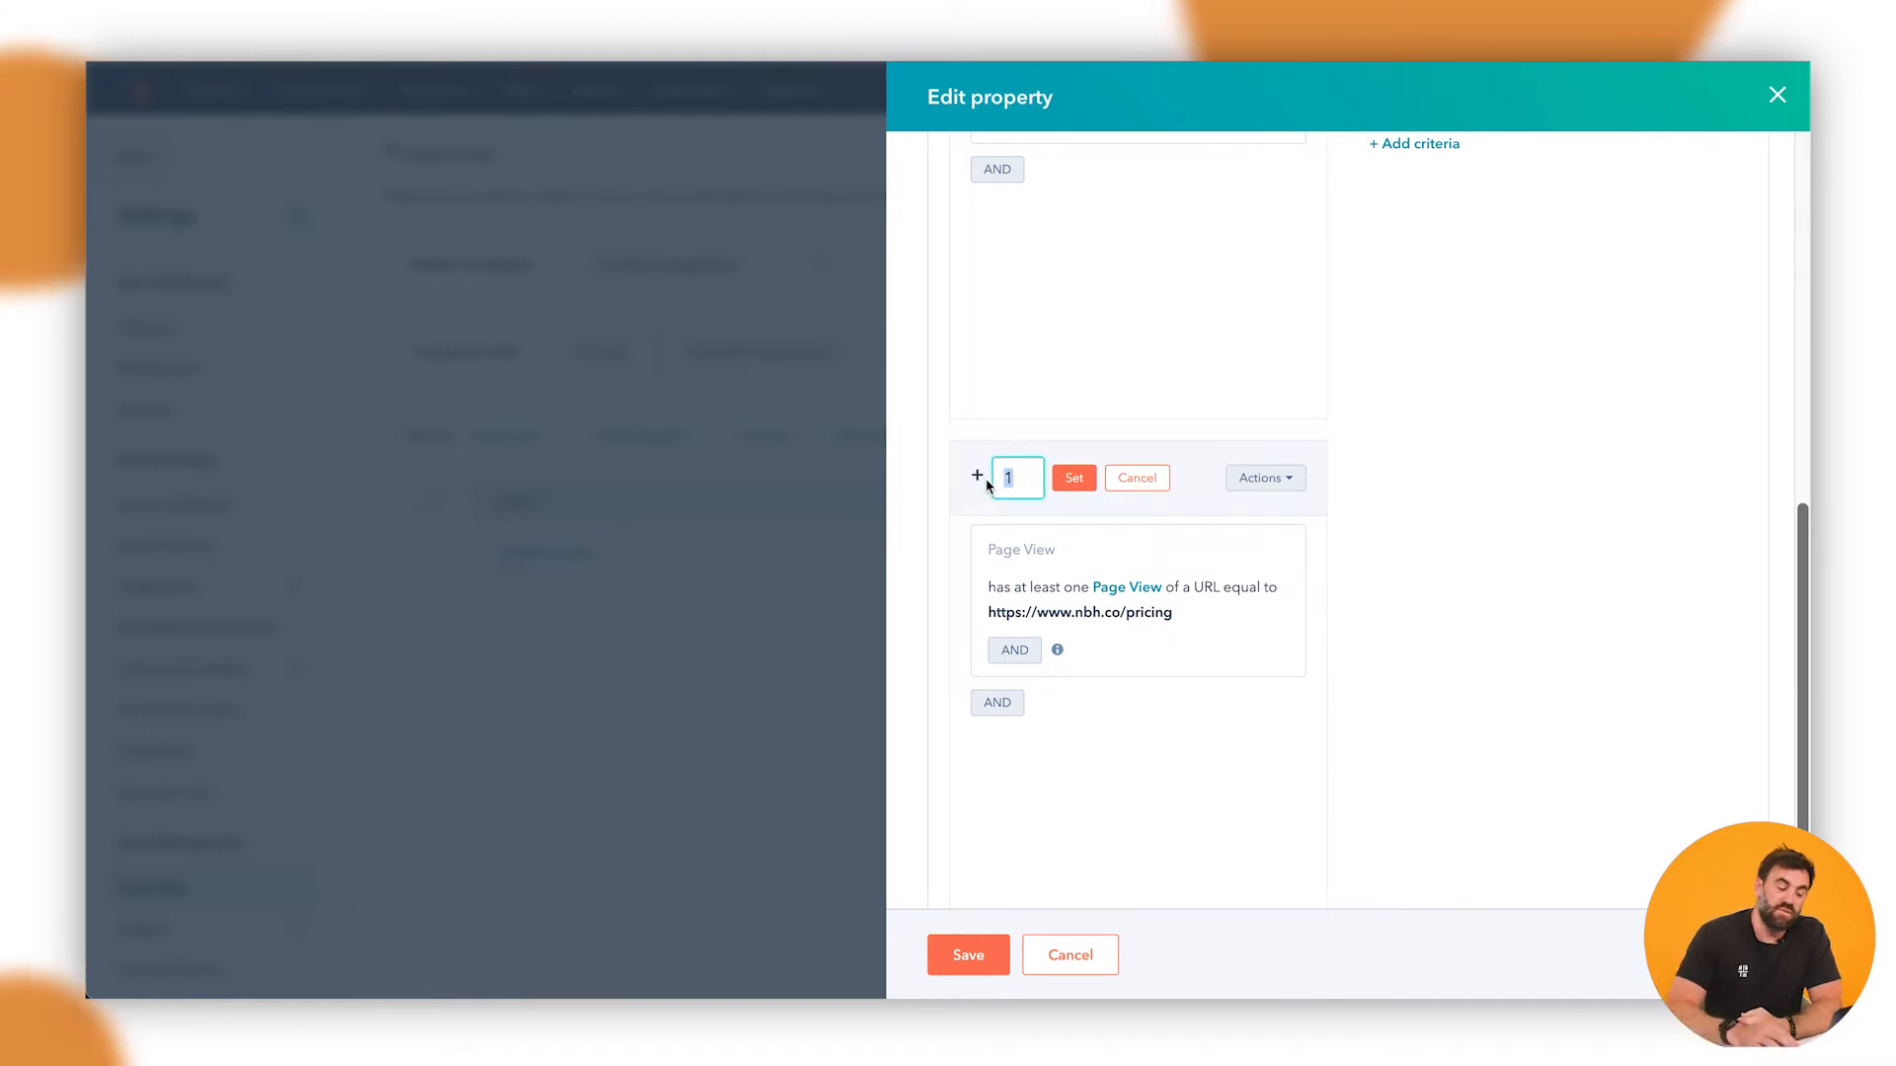
{"action": "type", "text": "5"}
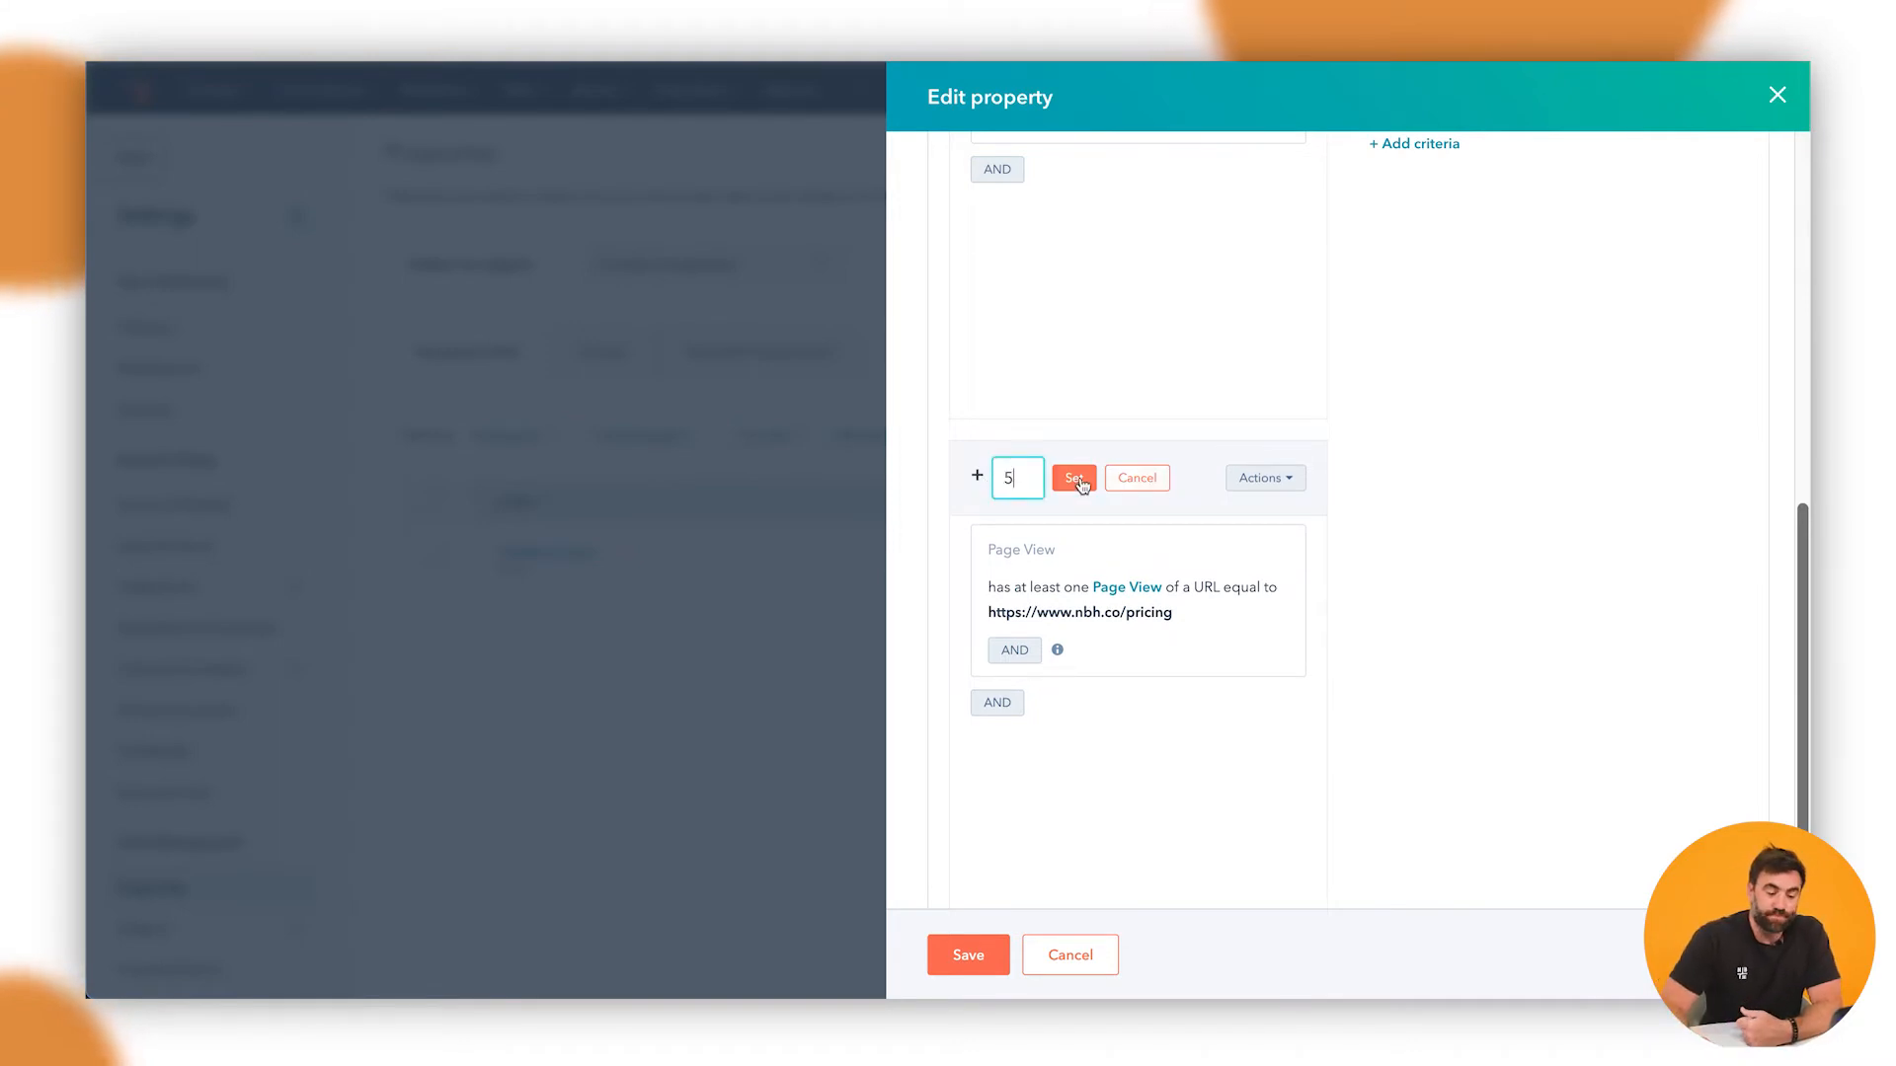
{"action": "left_click", "coordinate": [1072, 477]}
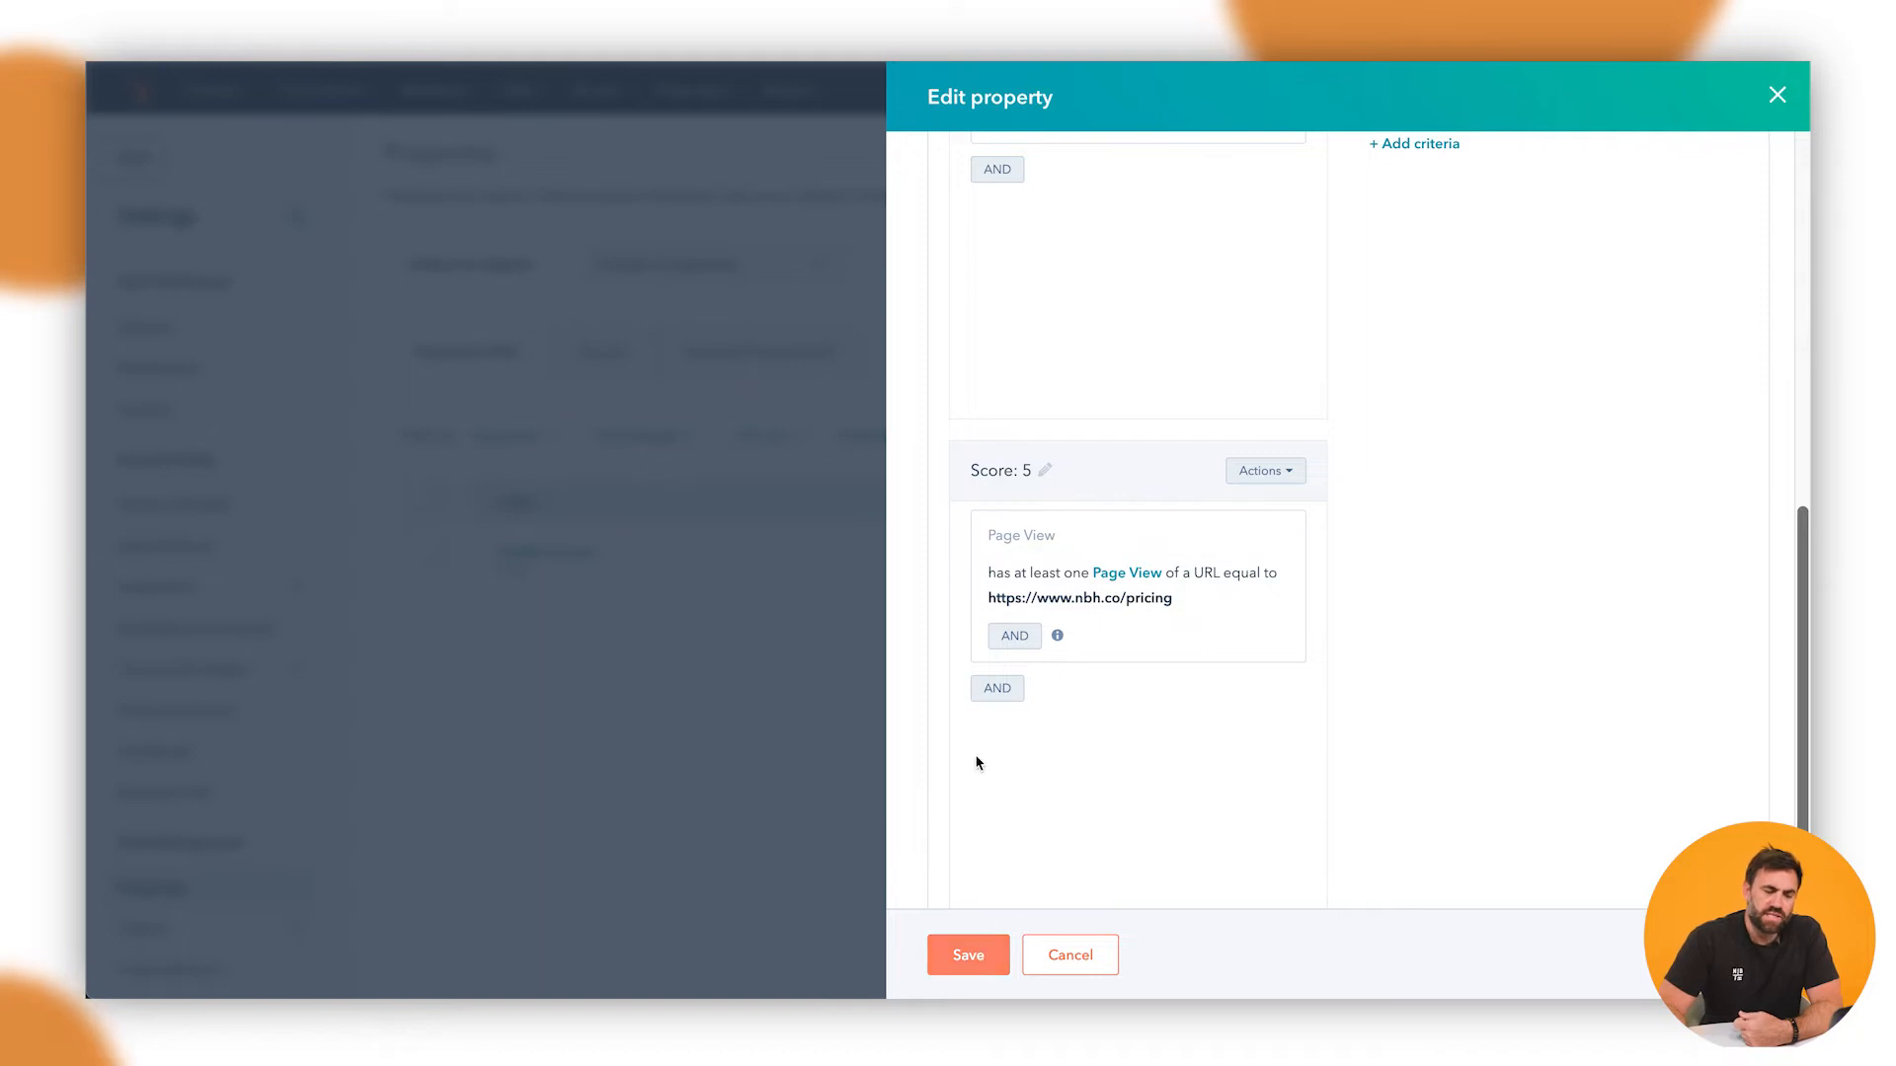
{"action": "scroll", "scroll_direction": "down", "scroll_amount": 3}
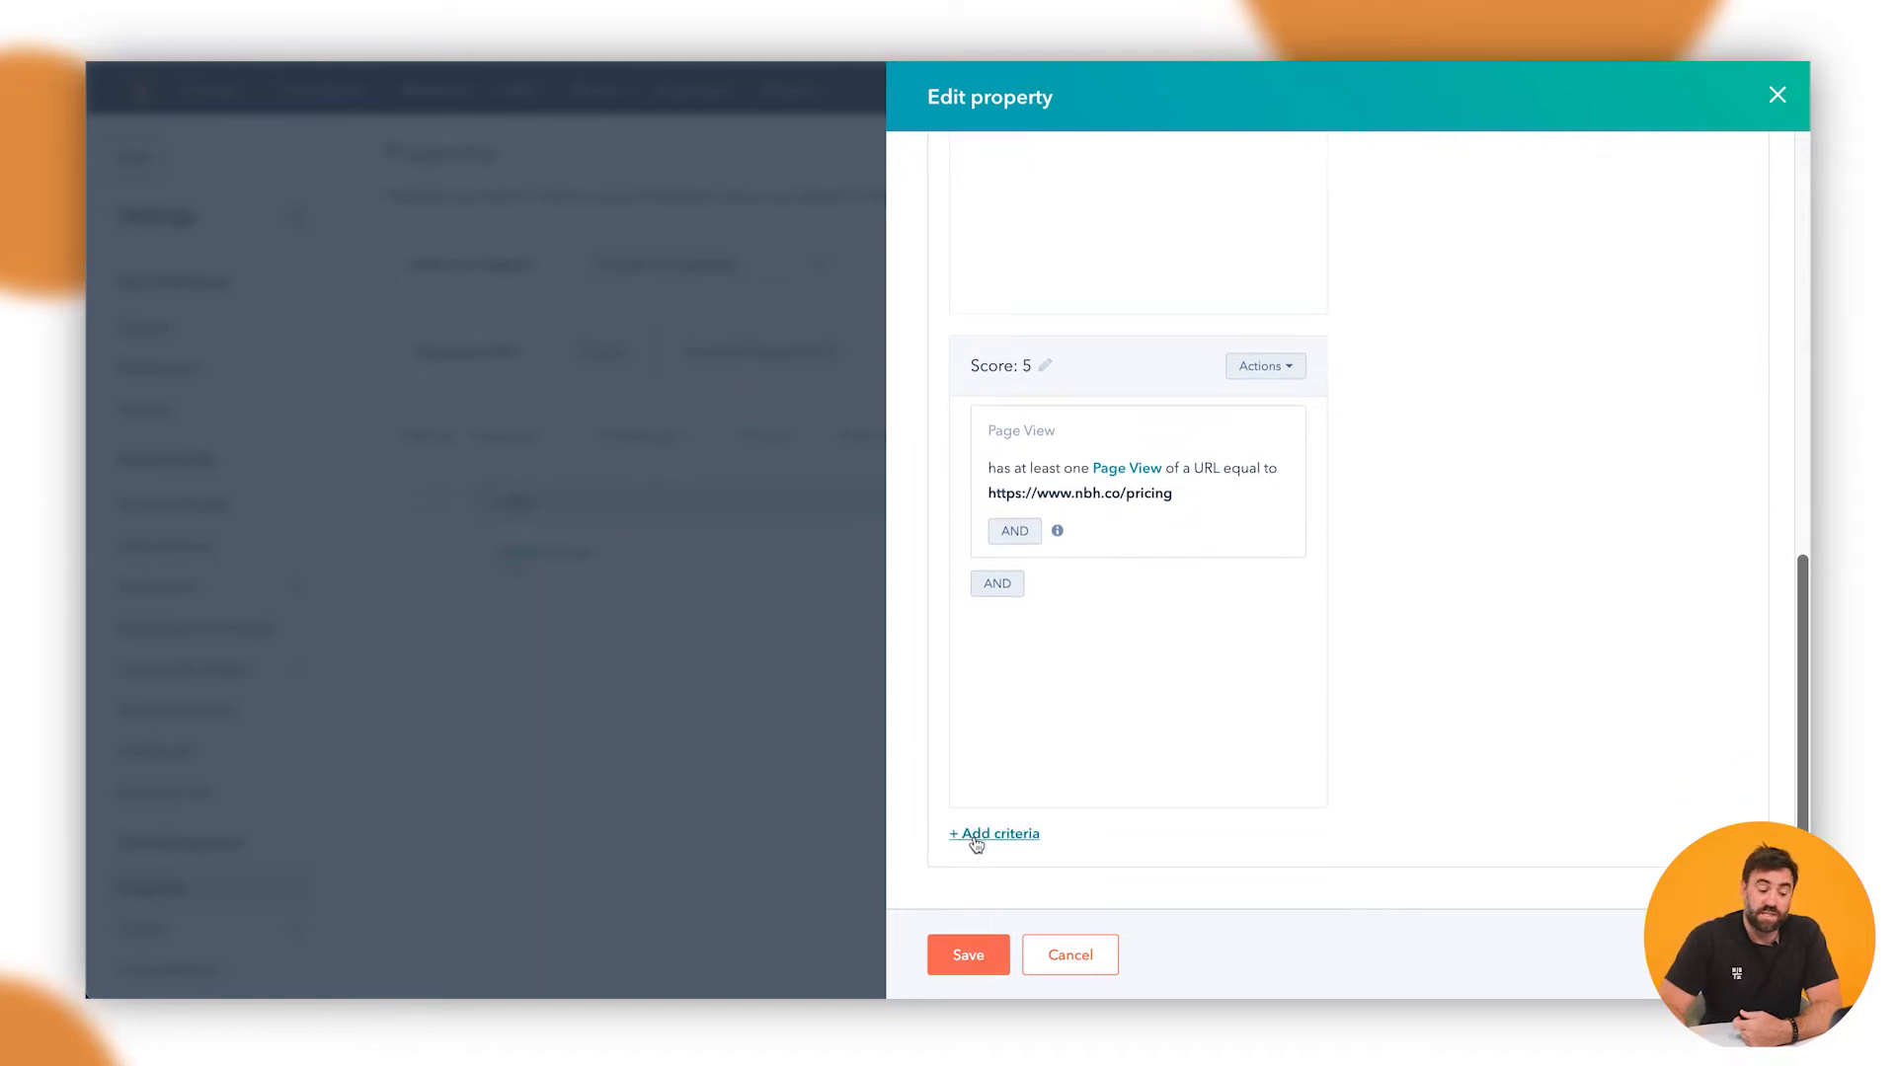
Step: Add a positive criterion for submitting the 2021 Course Guide Download form
{"action": "left_click", "coordinate": [994, 833]}
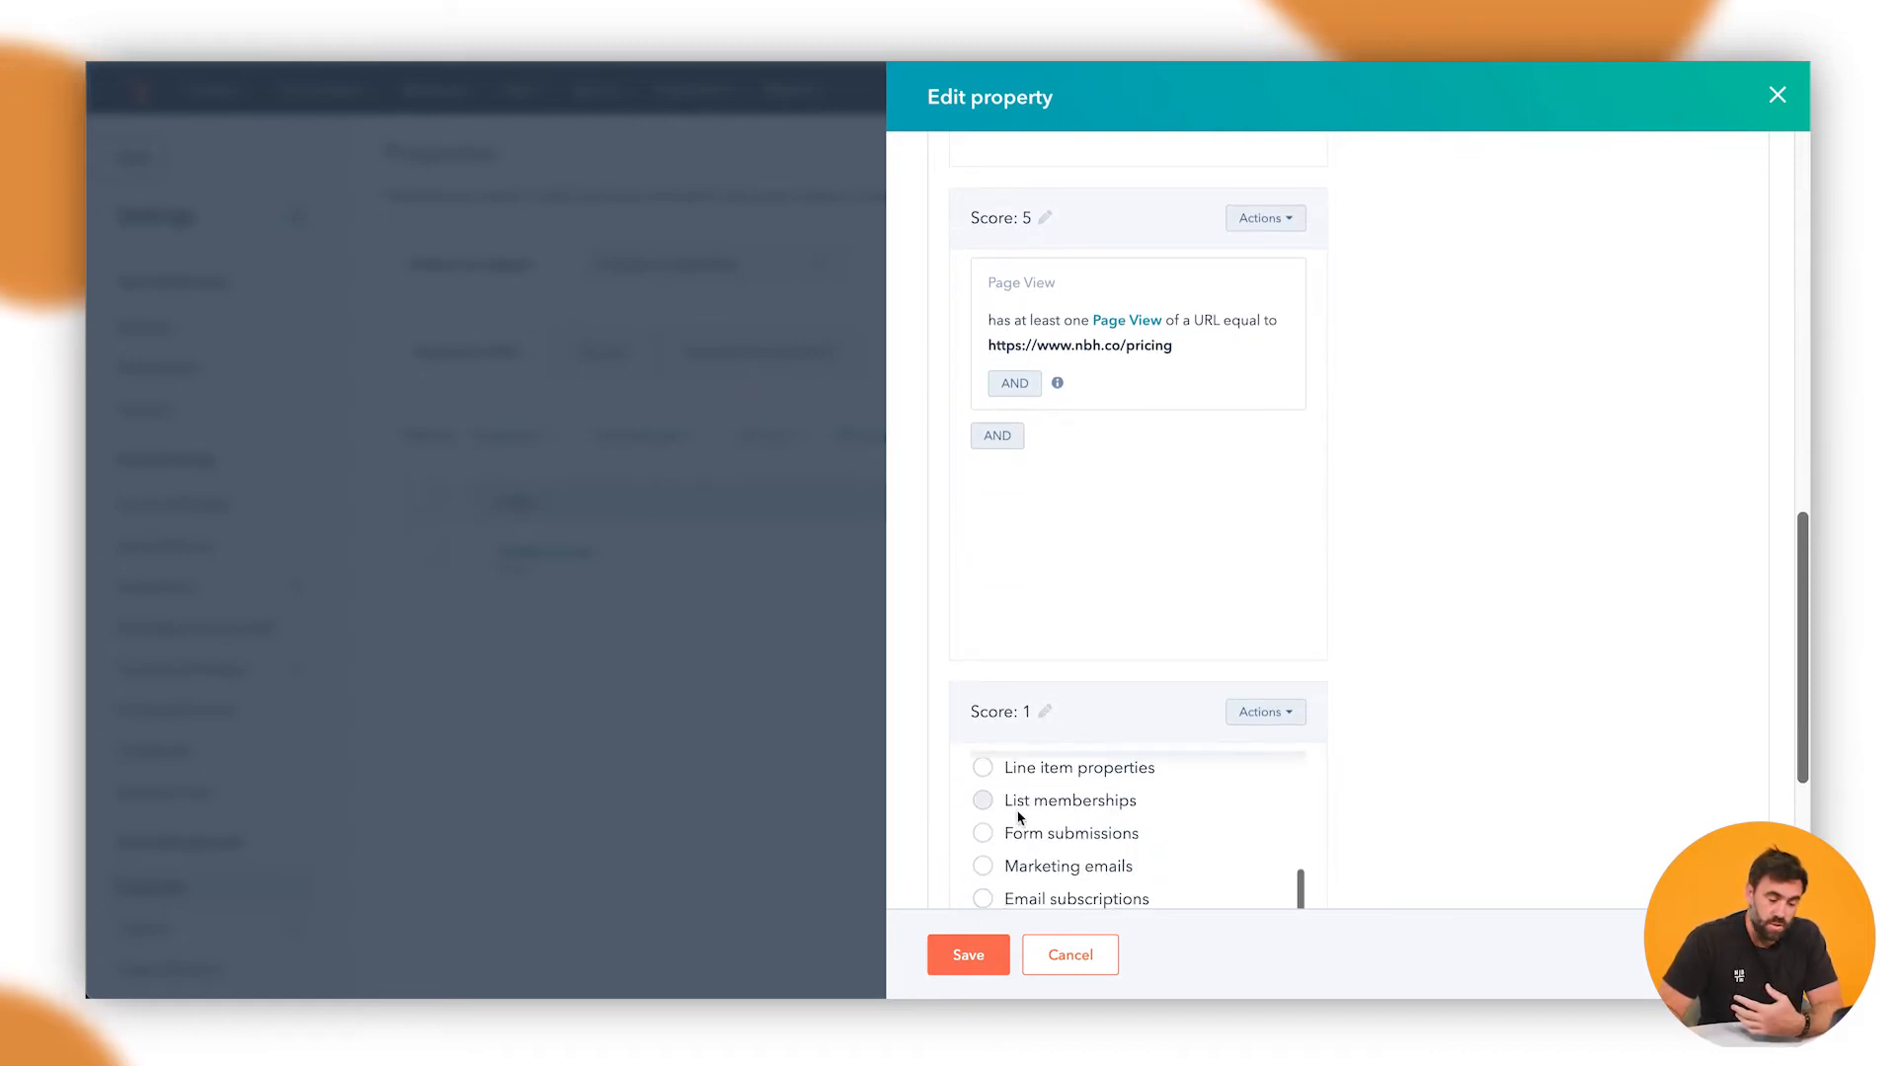
{"action": "left_click", "coordinate": [1071, 834]}
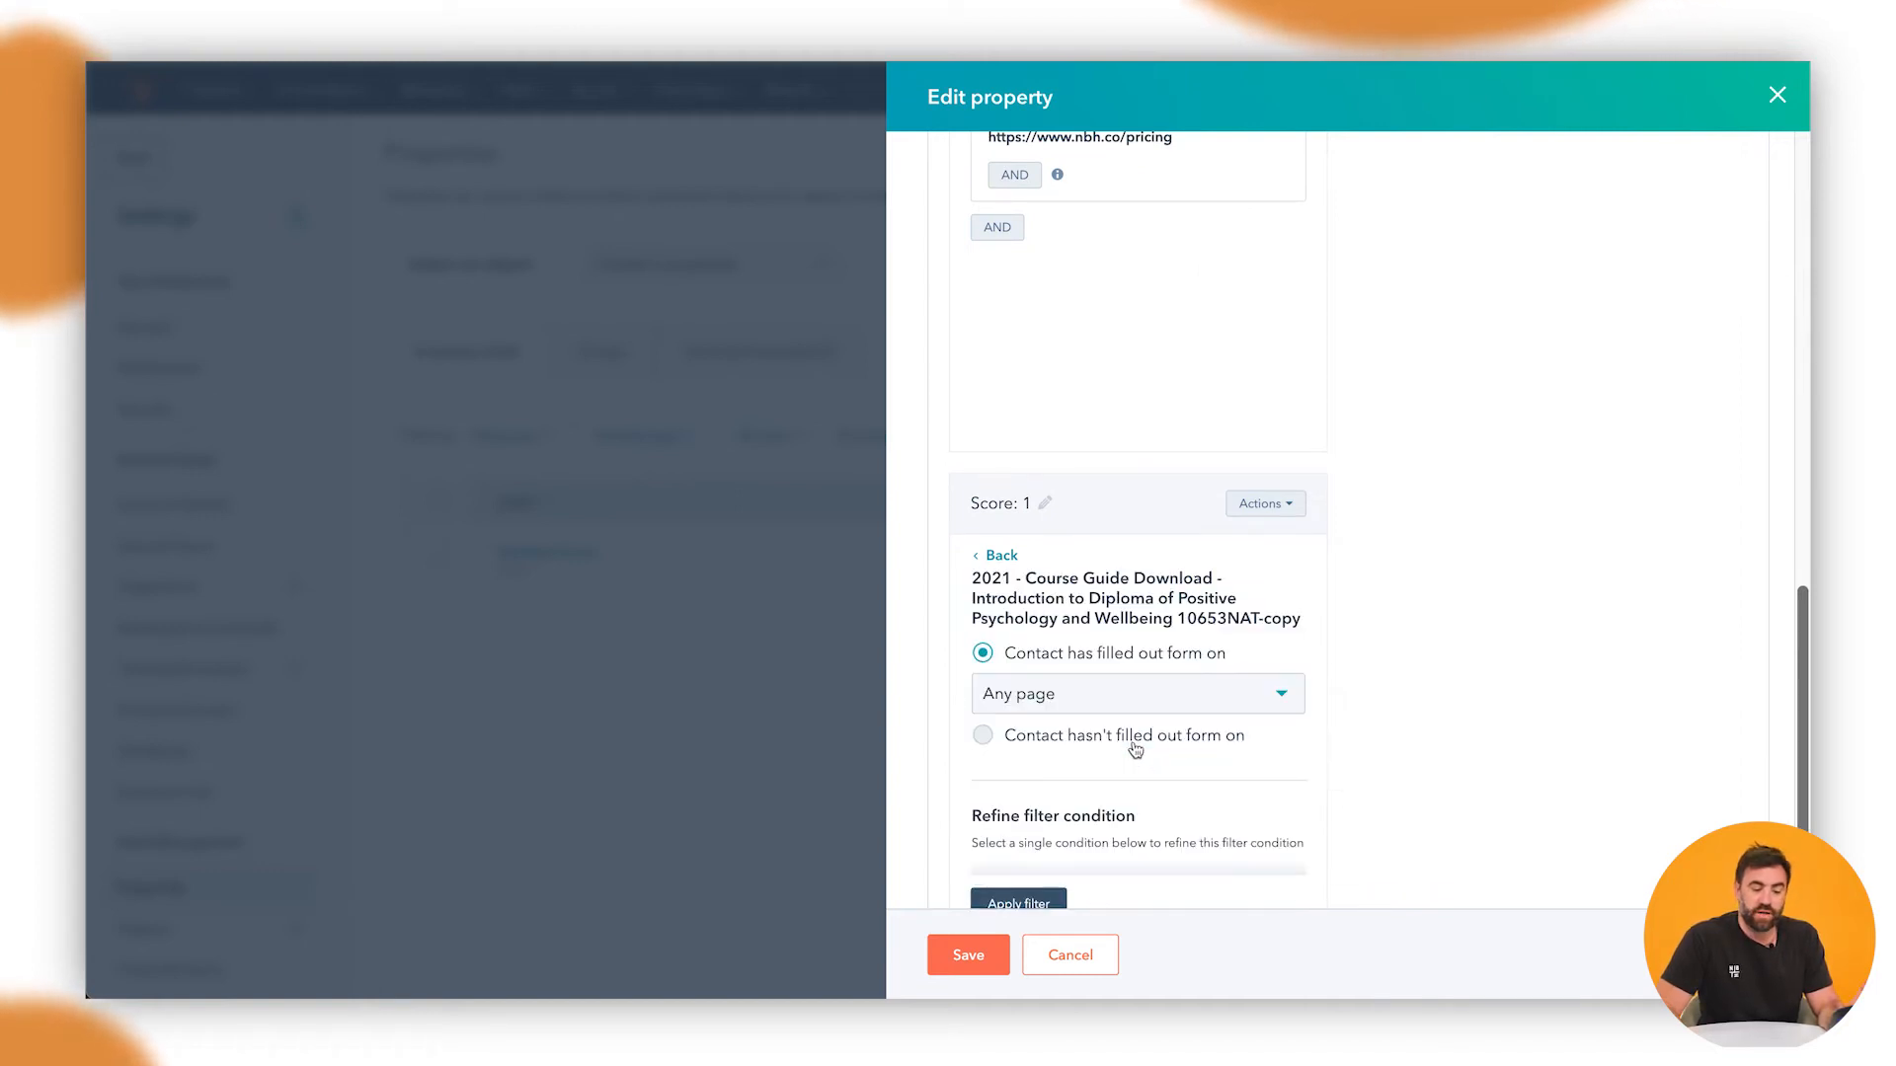
{"action": "scroll", "scroll_direction": "down", "scroll_amount": 3}
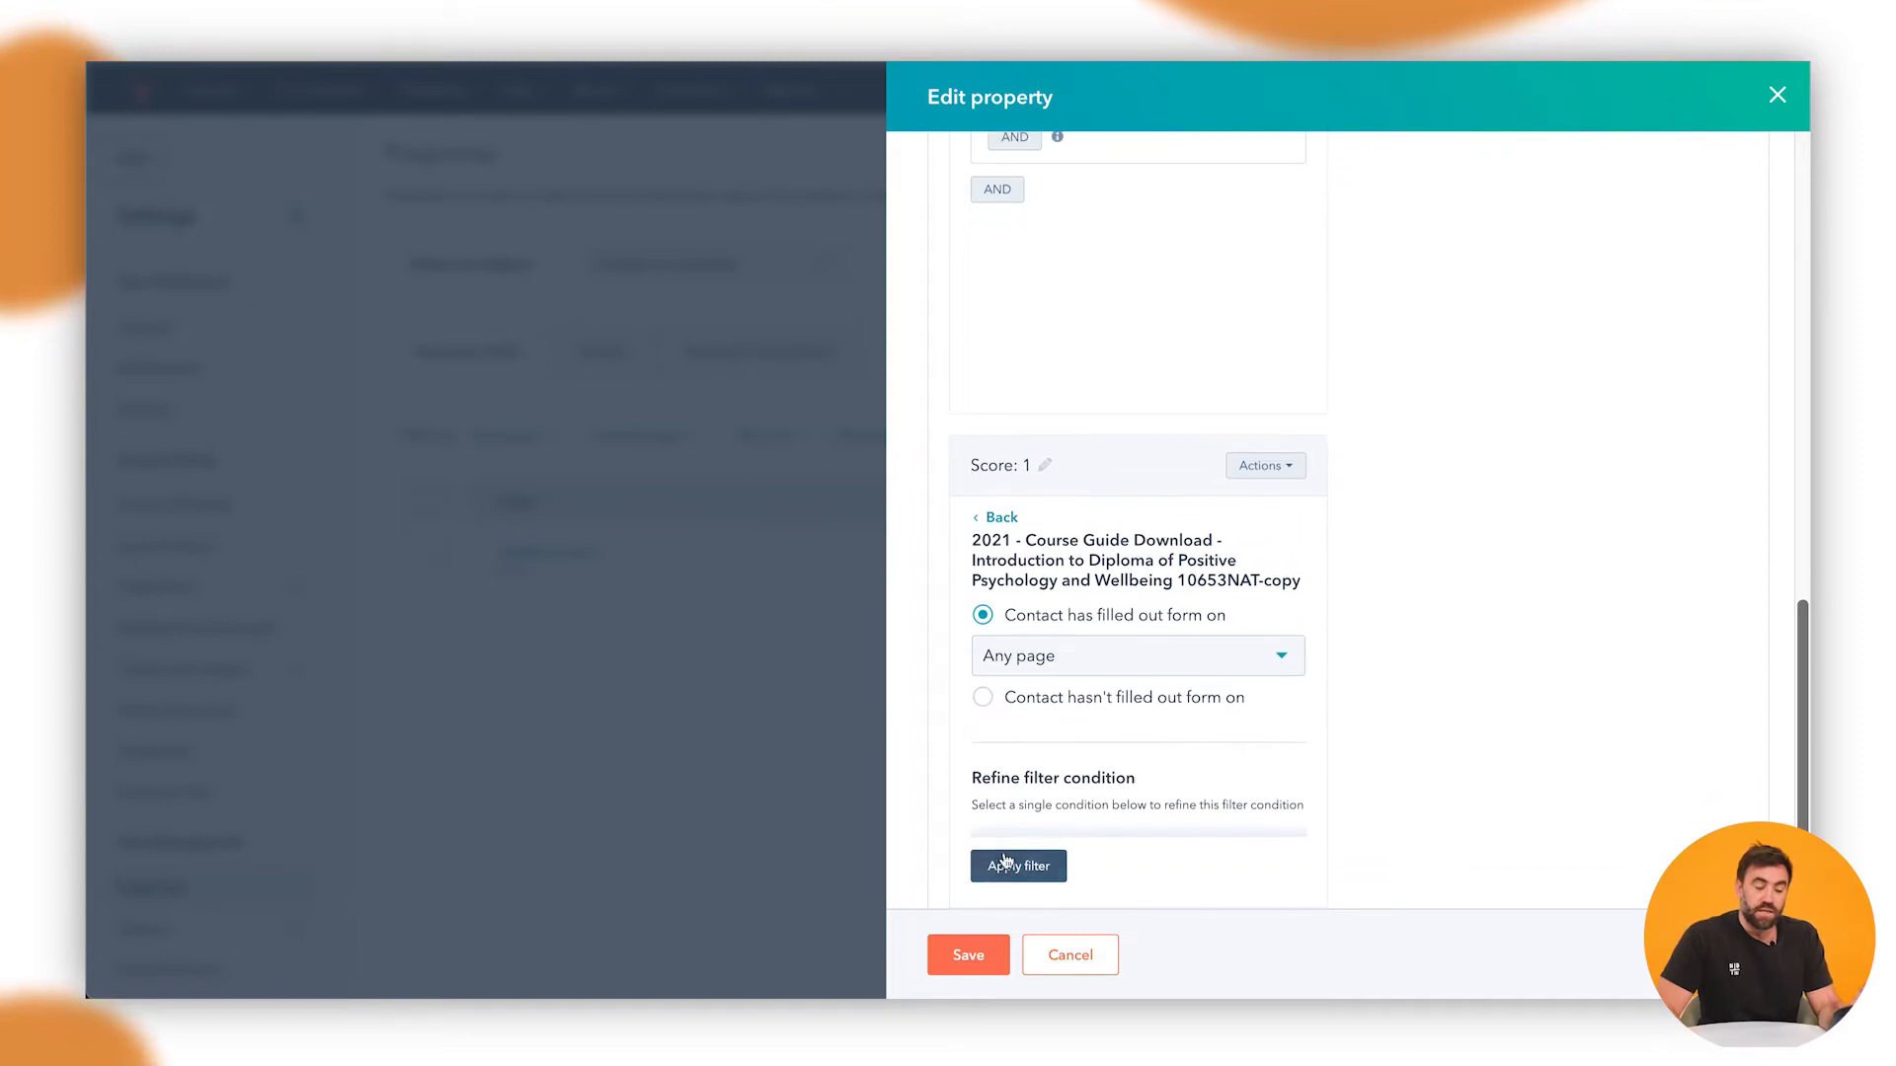
{"action": "left_click", "coordinate": [1017, 866]}
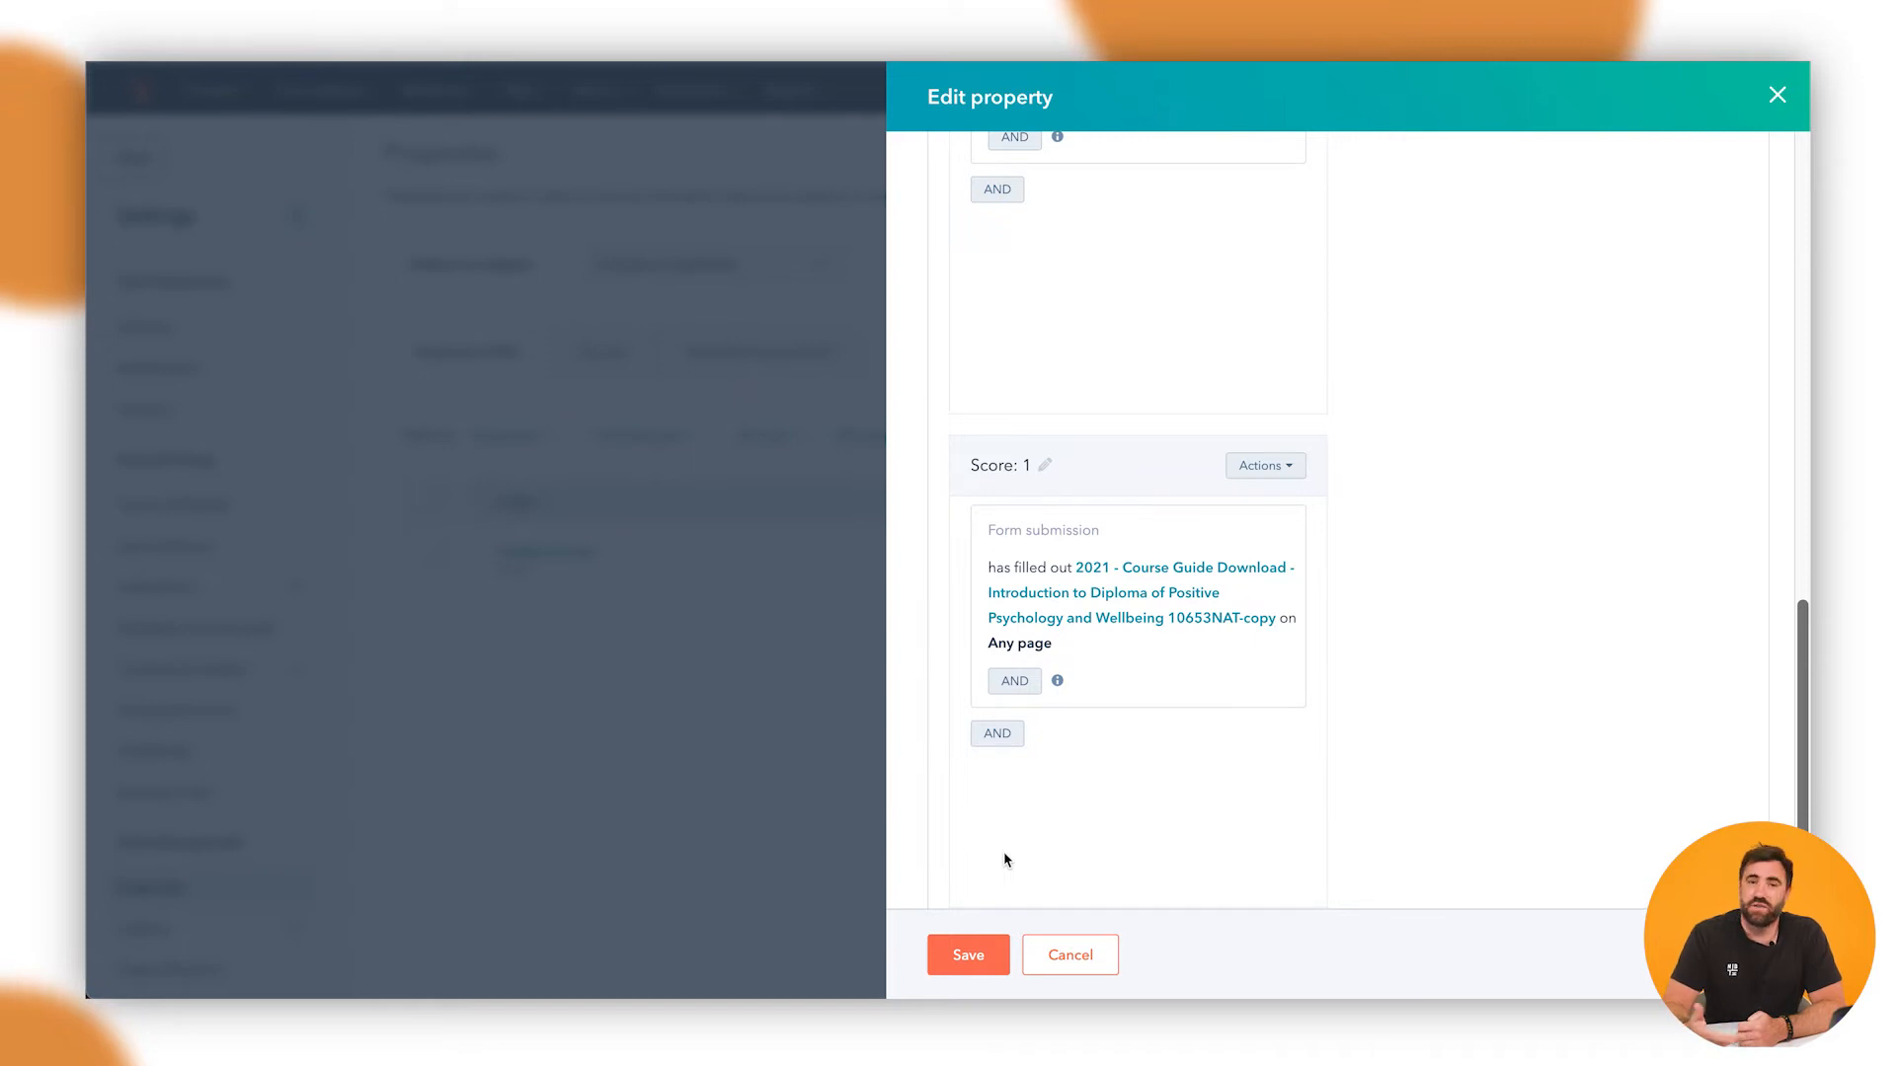
Step: Set the form submission criterion's score to 10 points
{"action": "left_click", "coordinate": [1045, 465]}
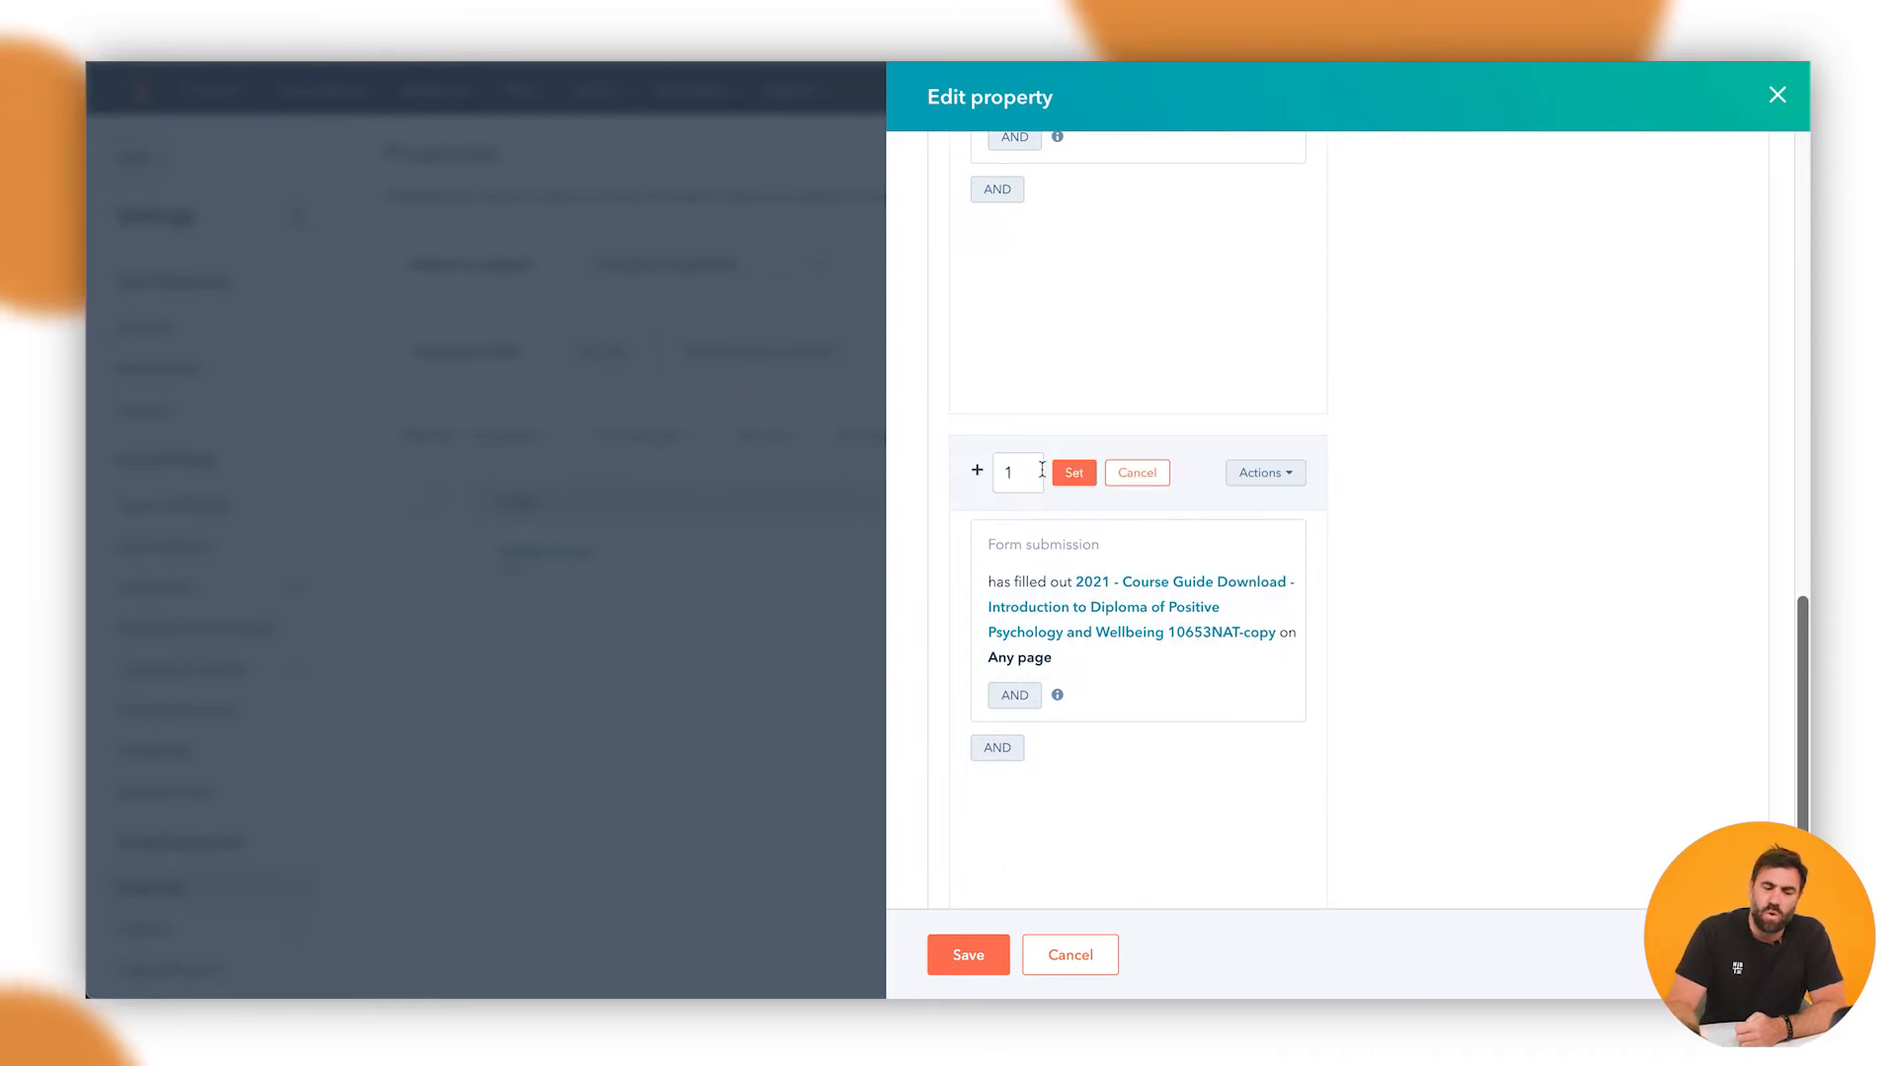
{"action": "left_click", "coordinate": [1016, 472]}
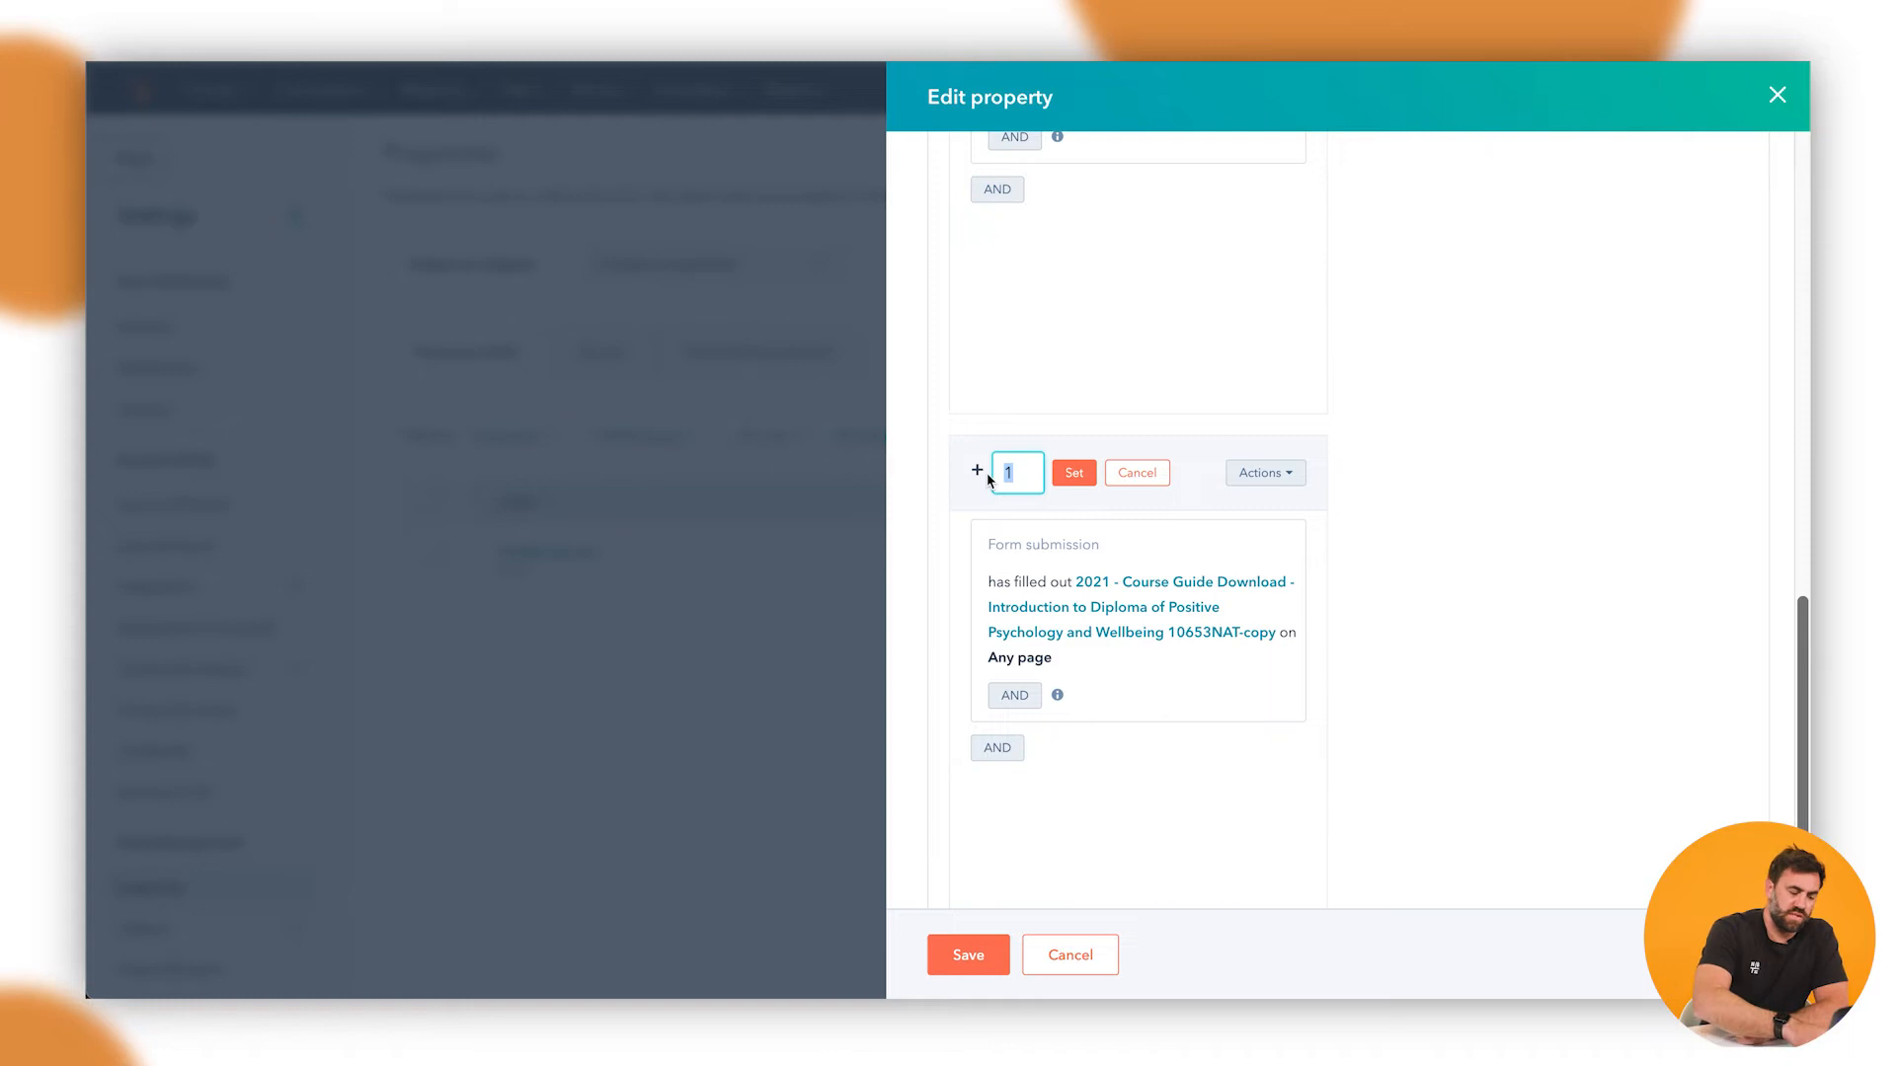
{"action": "type", "text": "0"}
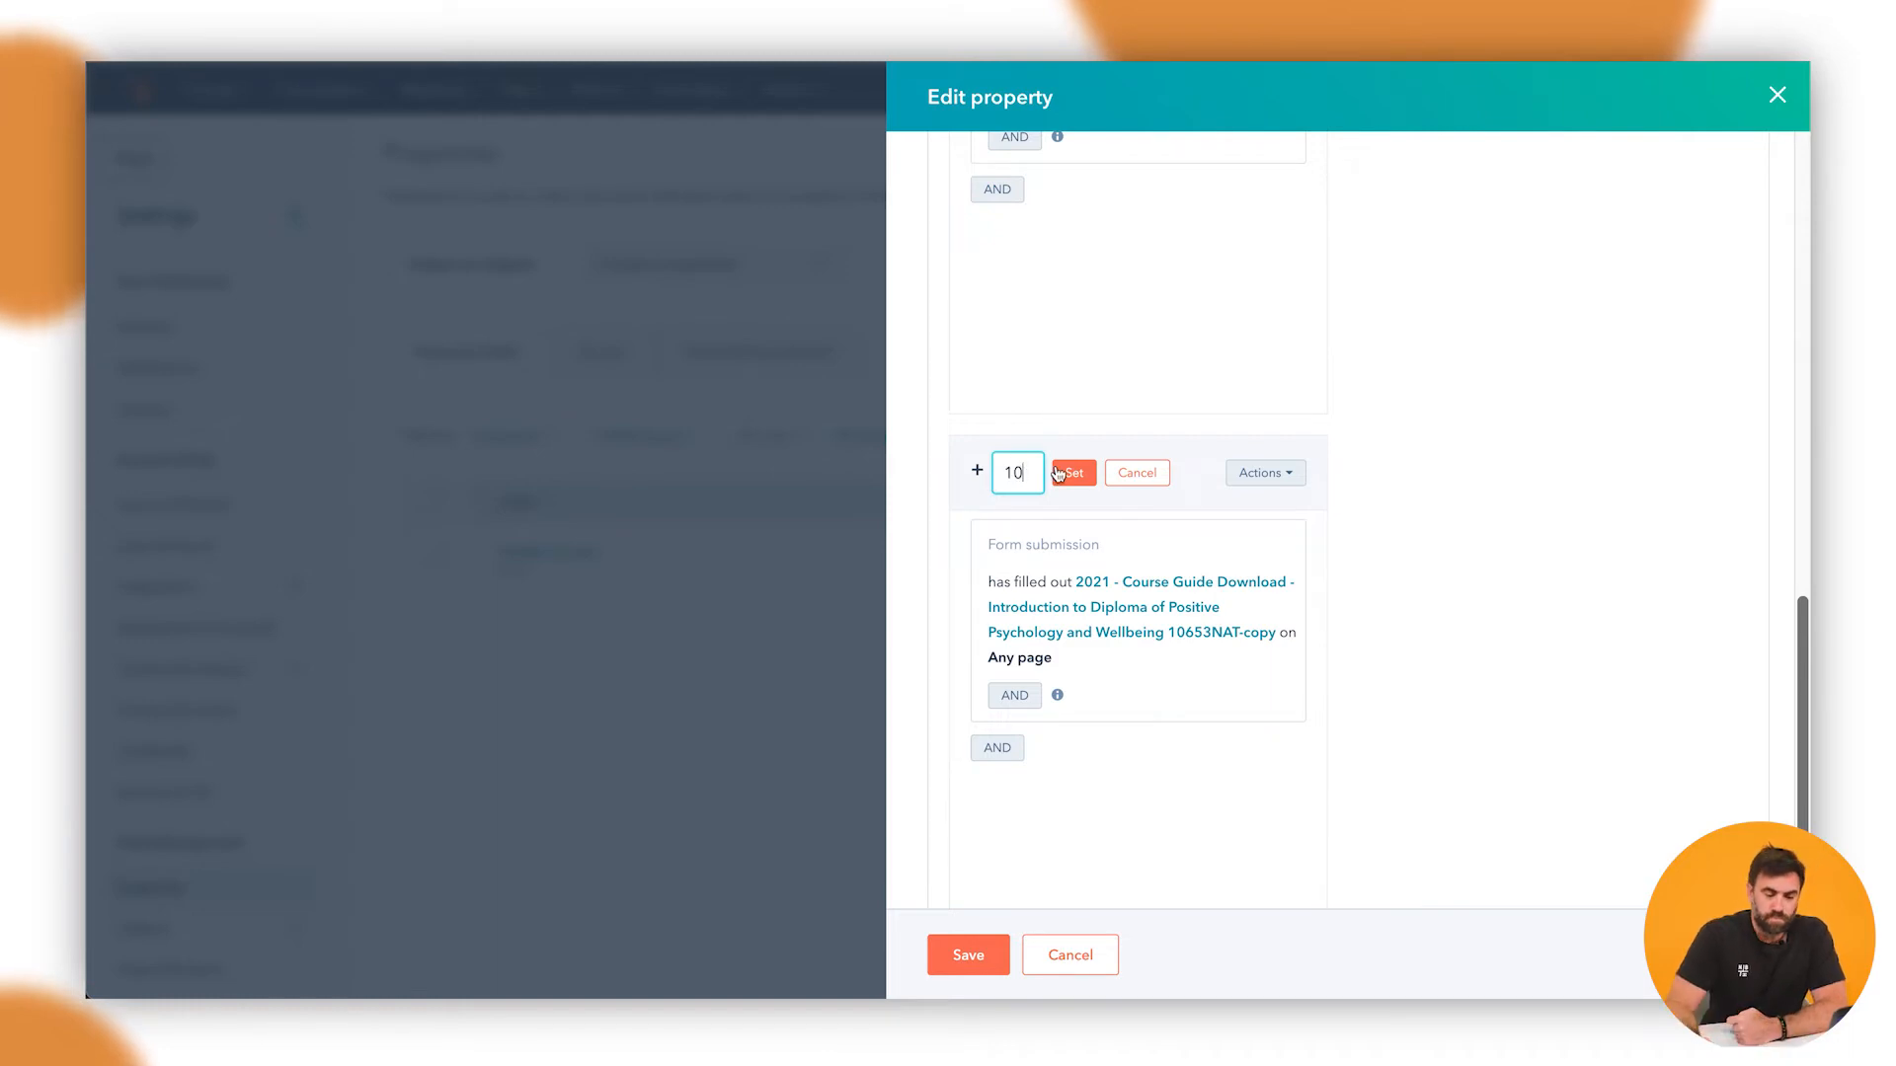
{"action": "left_click", "coordinate": [1069, 473]}
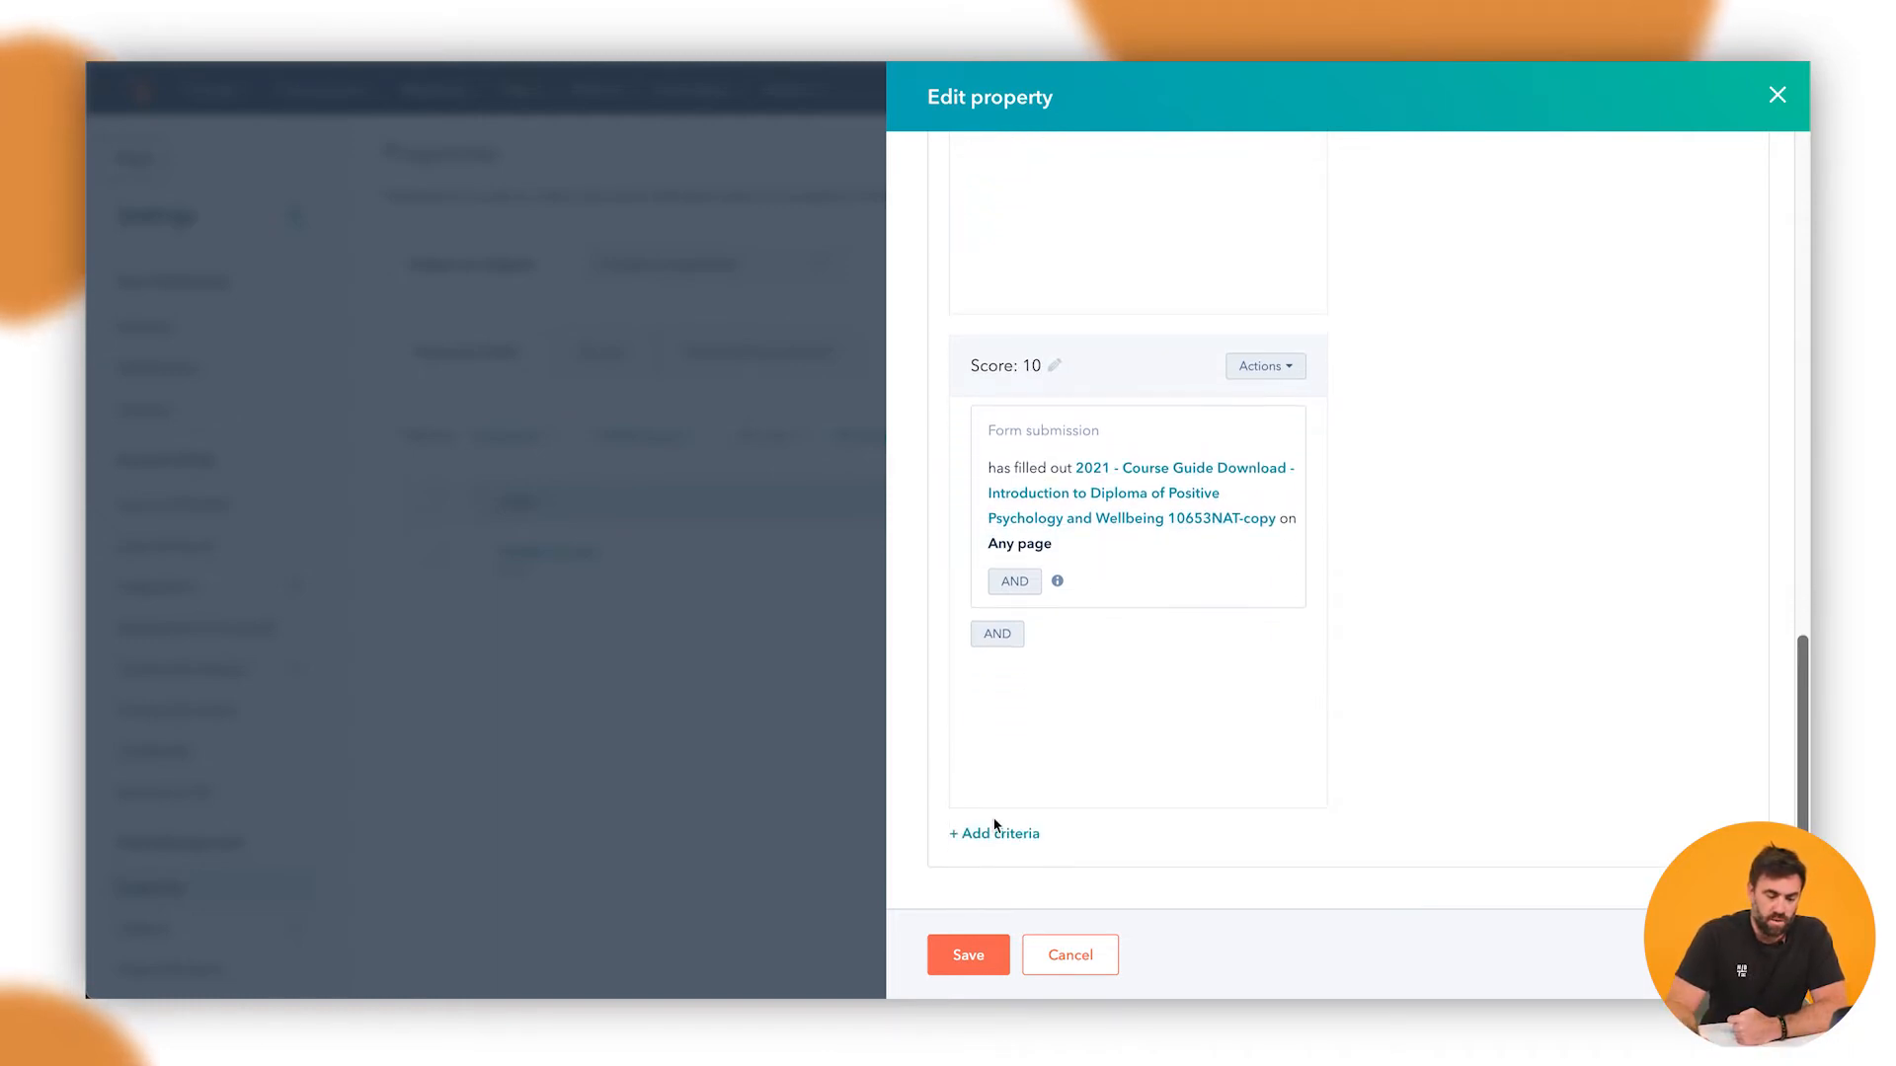
{"action": "left_click", "coordinate": [993, 834]}
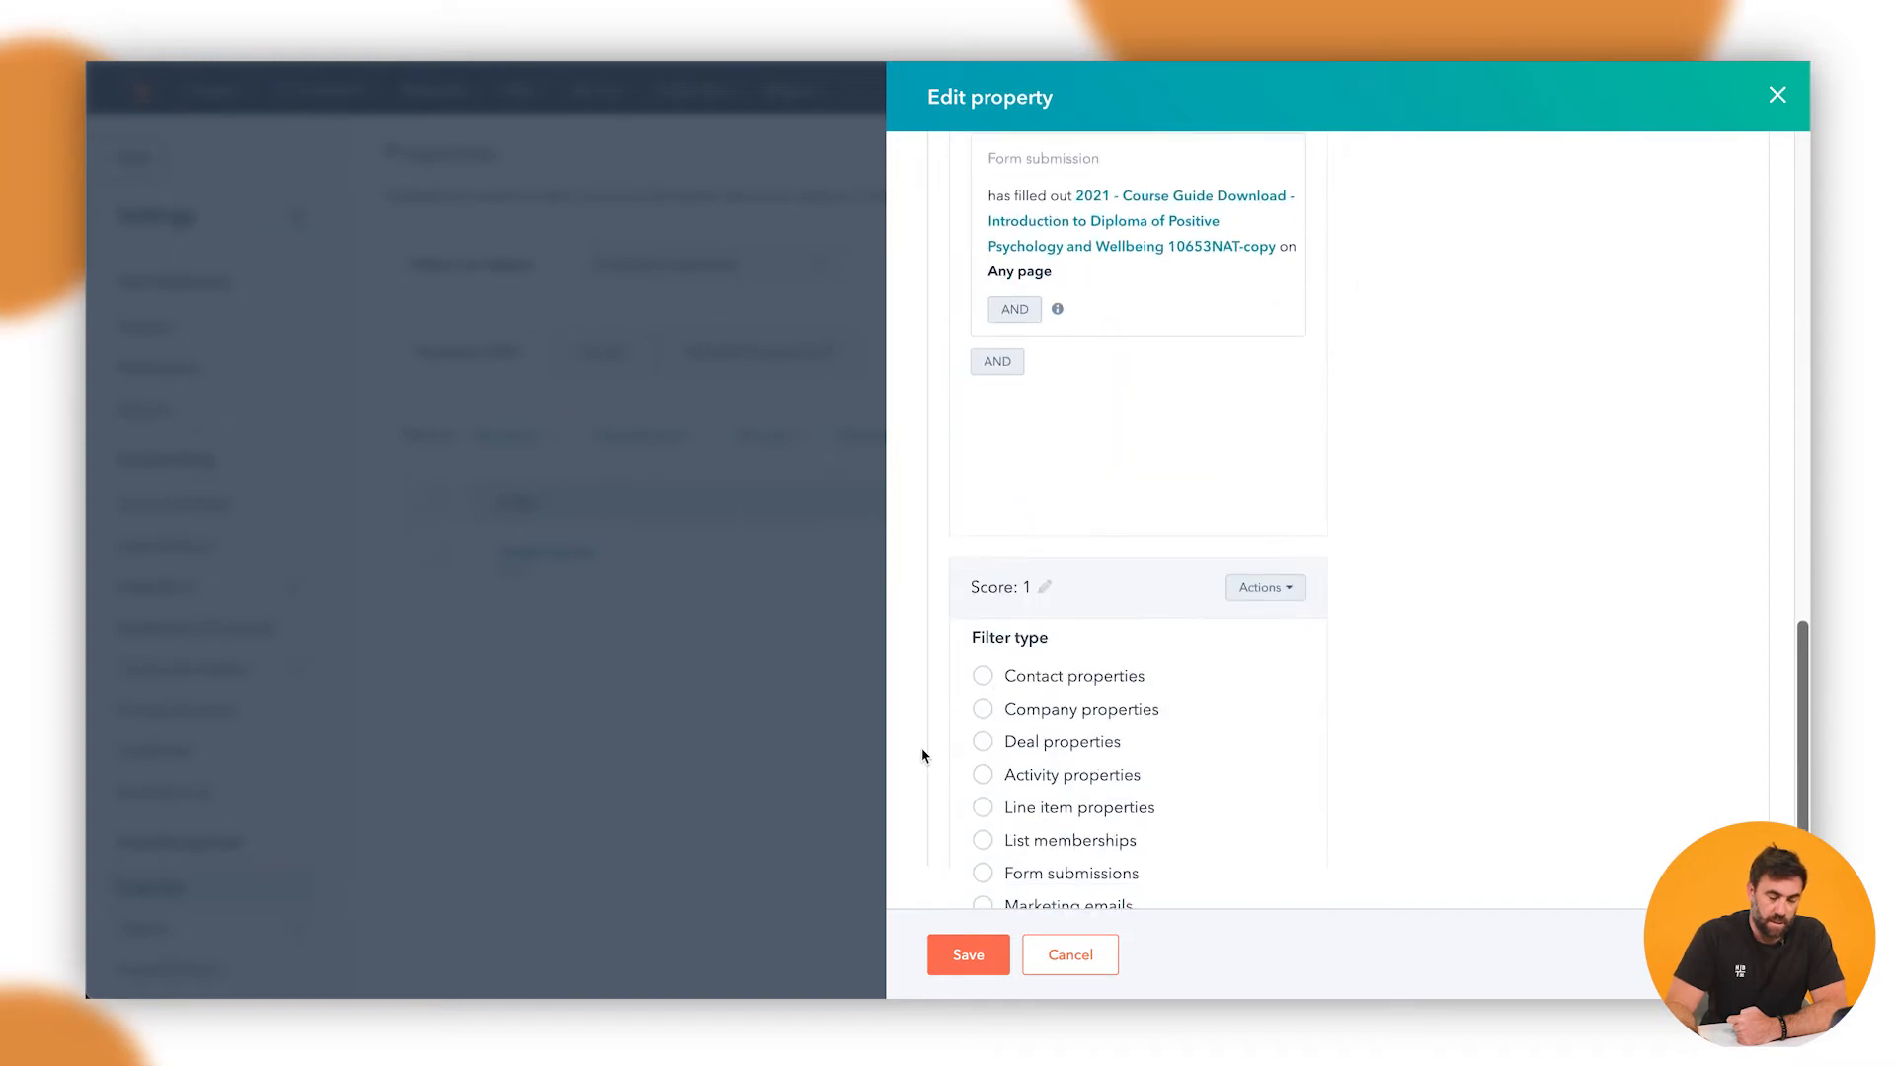
{"action": "scroll", "scroll_direction": "down", "scroll_amount": 3}
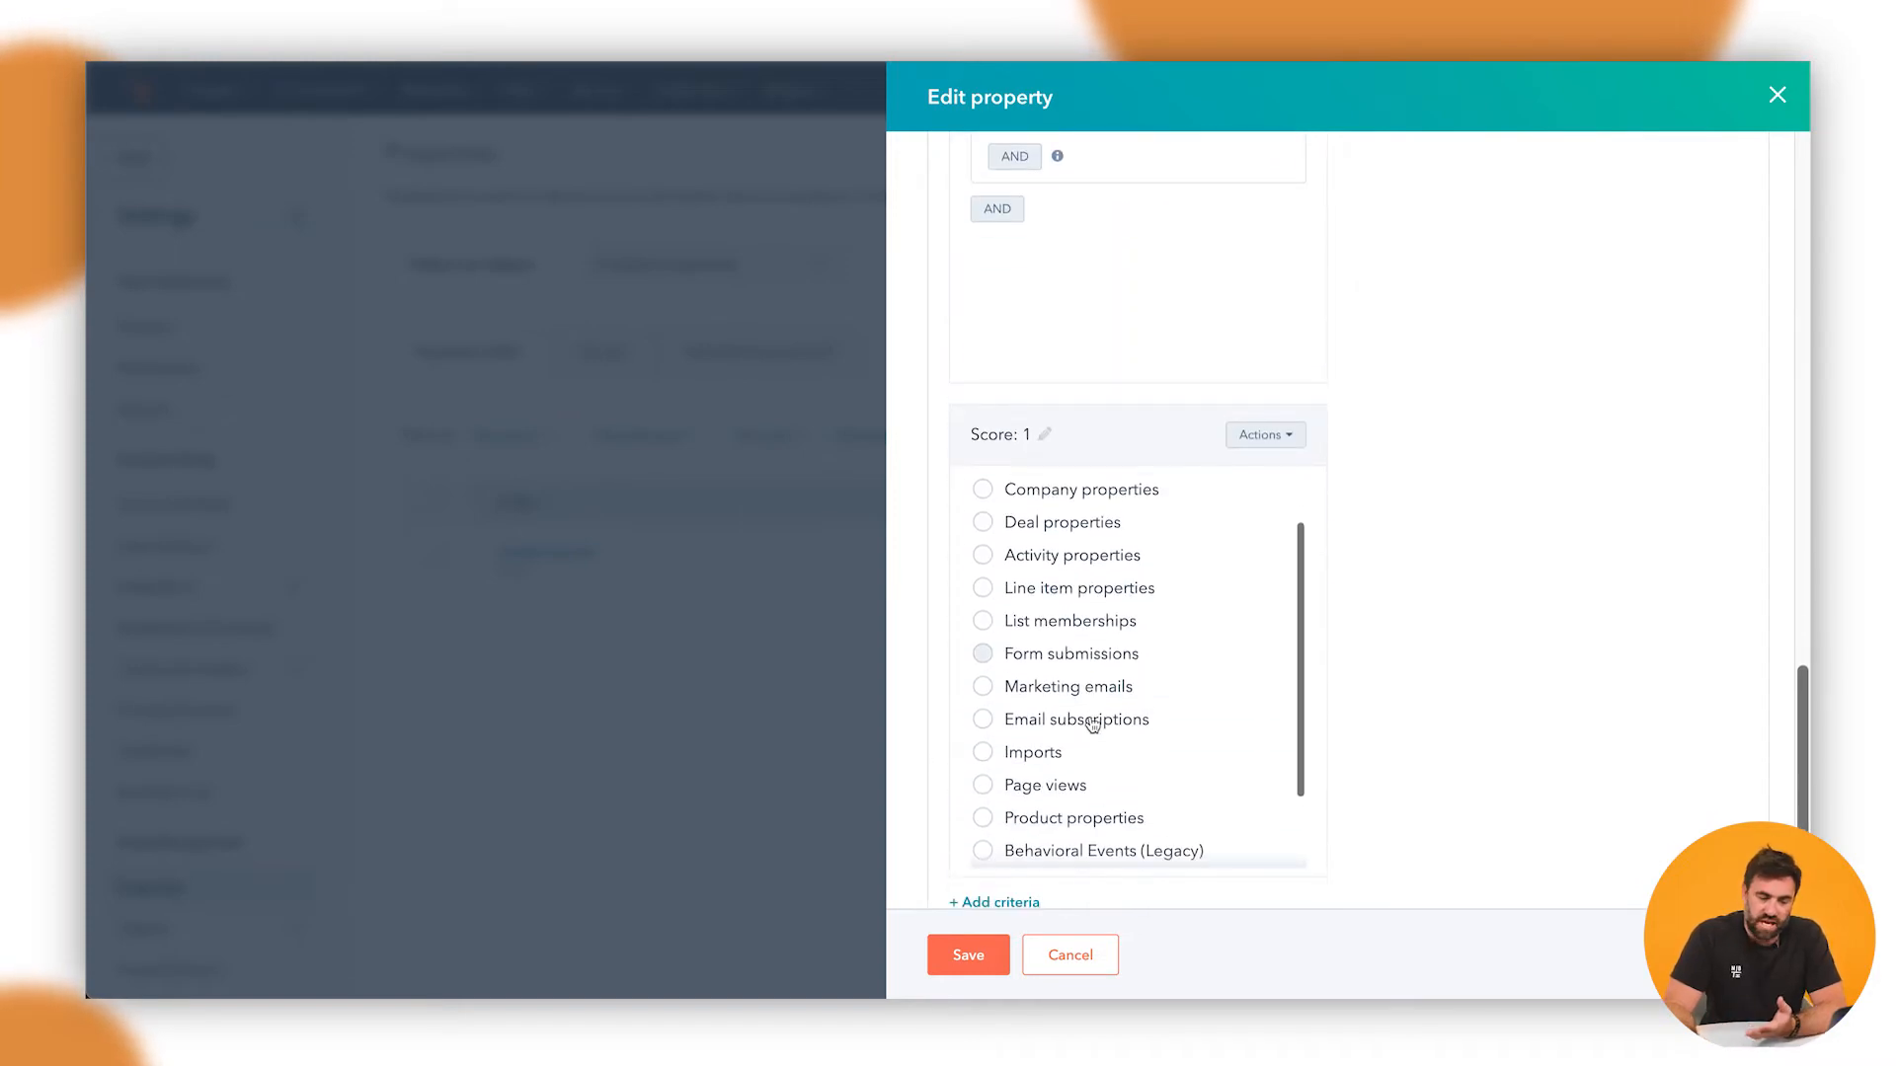
{"action": "left_click", "coordinate": [1043, 785]}
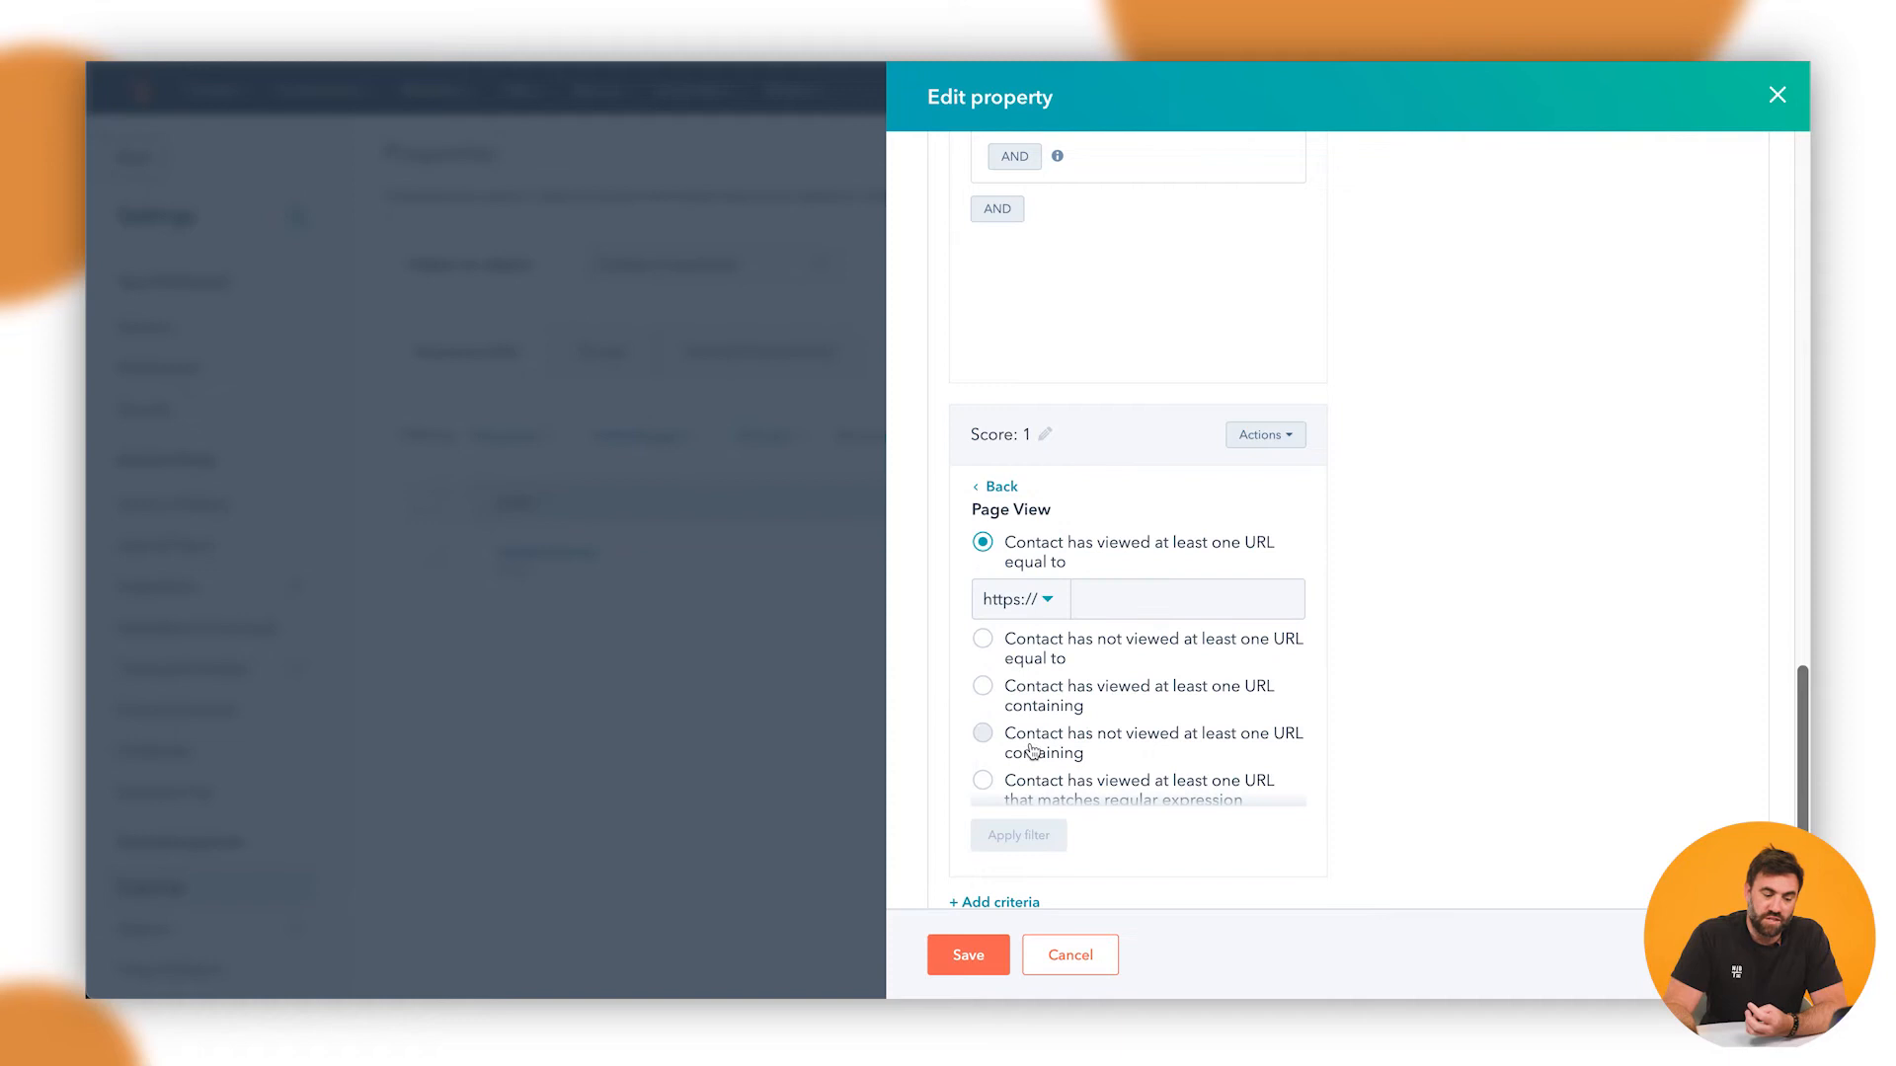
{"action": "scroll", "scroll_direction": "down", "scroll_amount": 3}
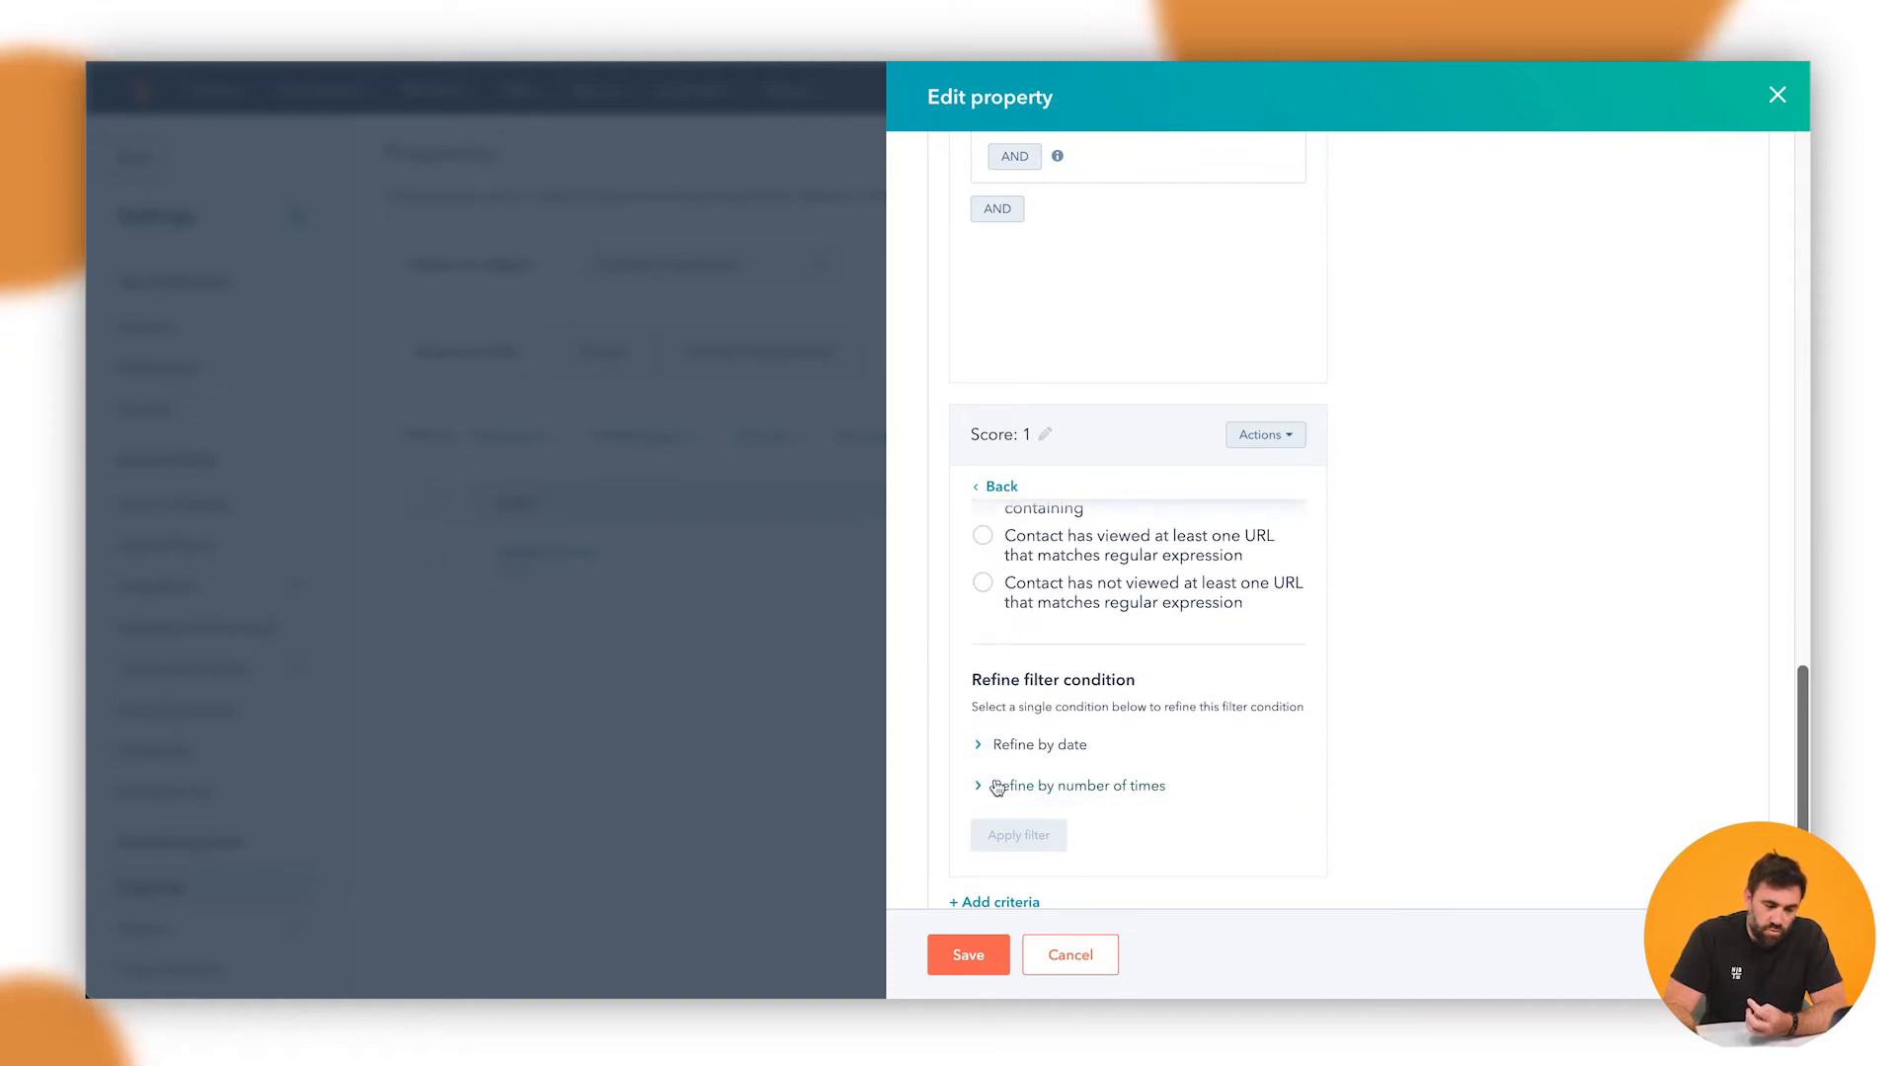
{"action": "left_click", "coordinate": [1077, 785]}
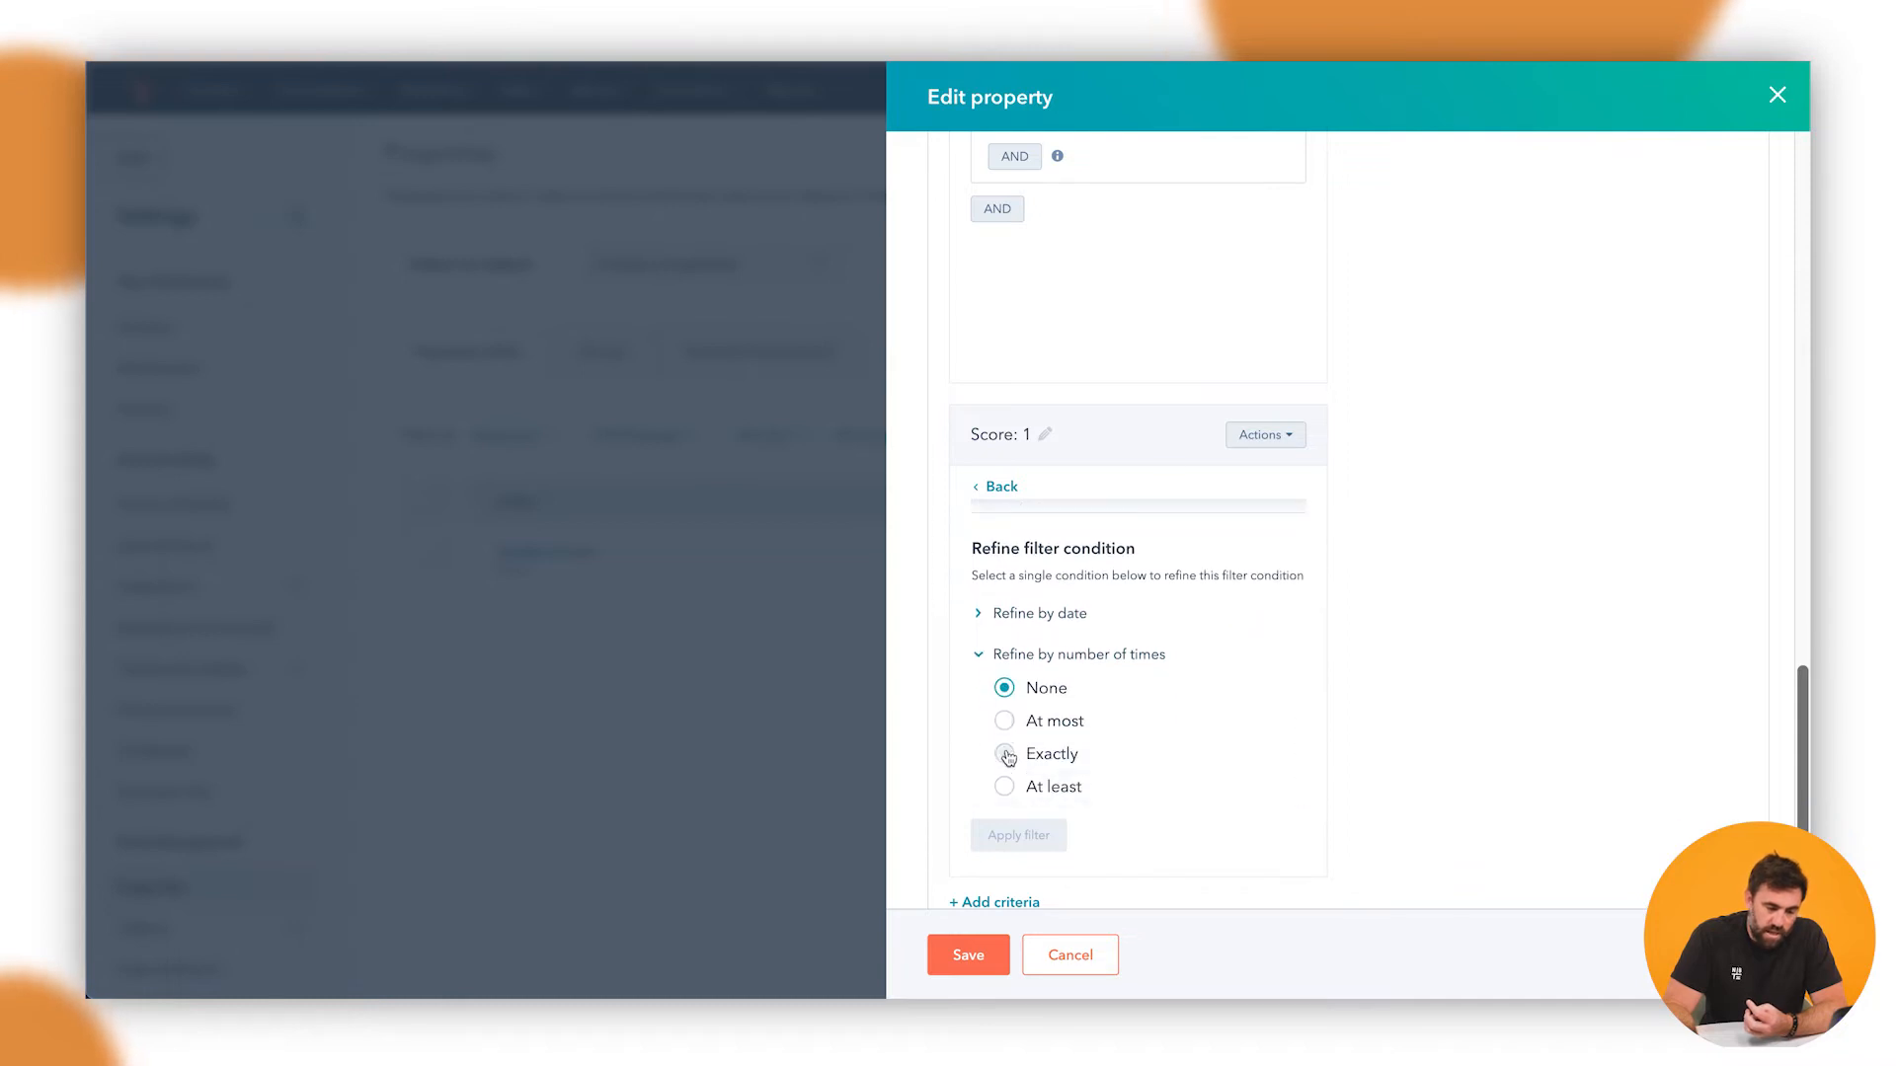
{"action": "left_click", "coordinate": [1004, 753]}
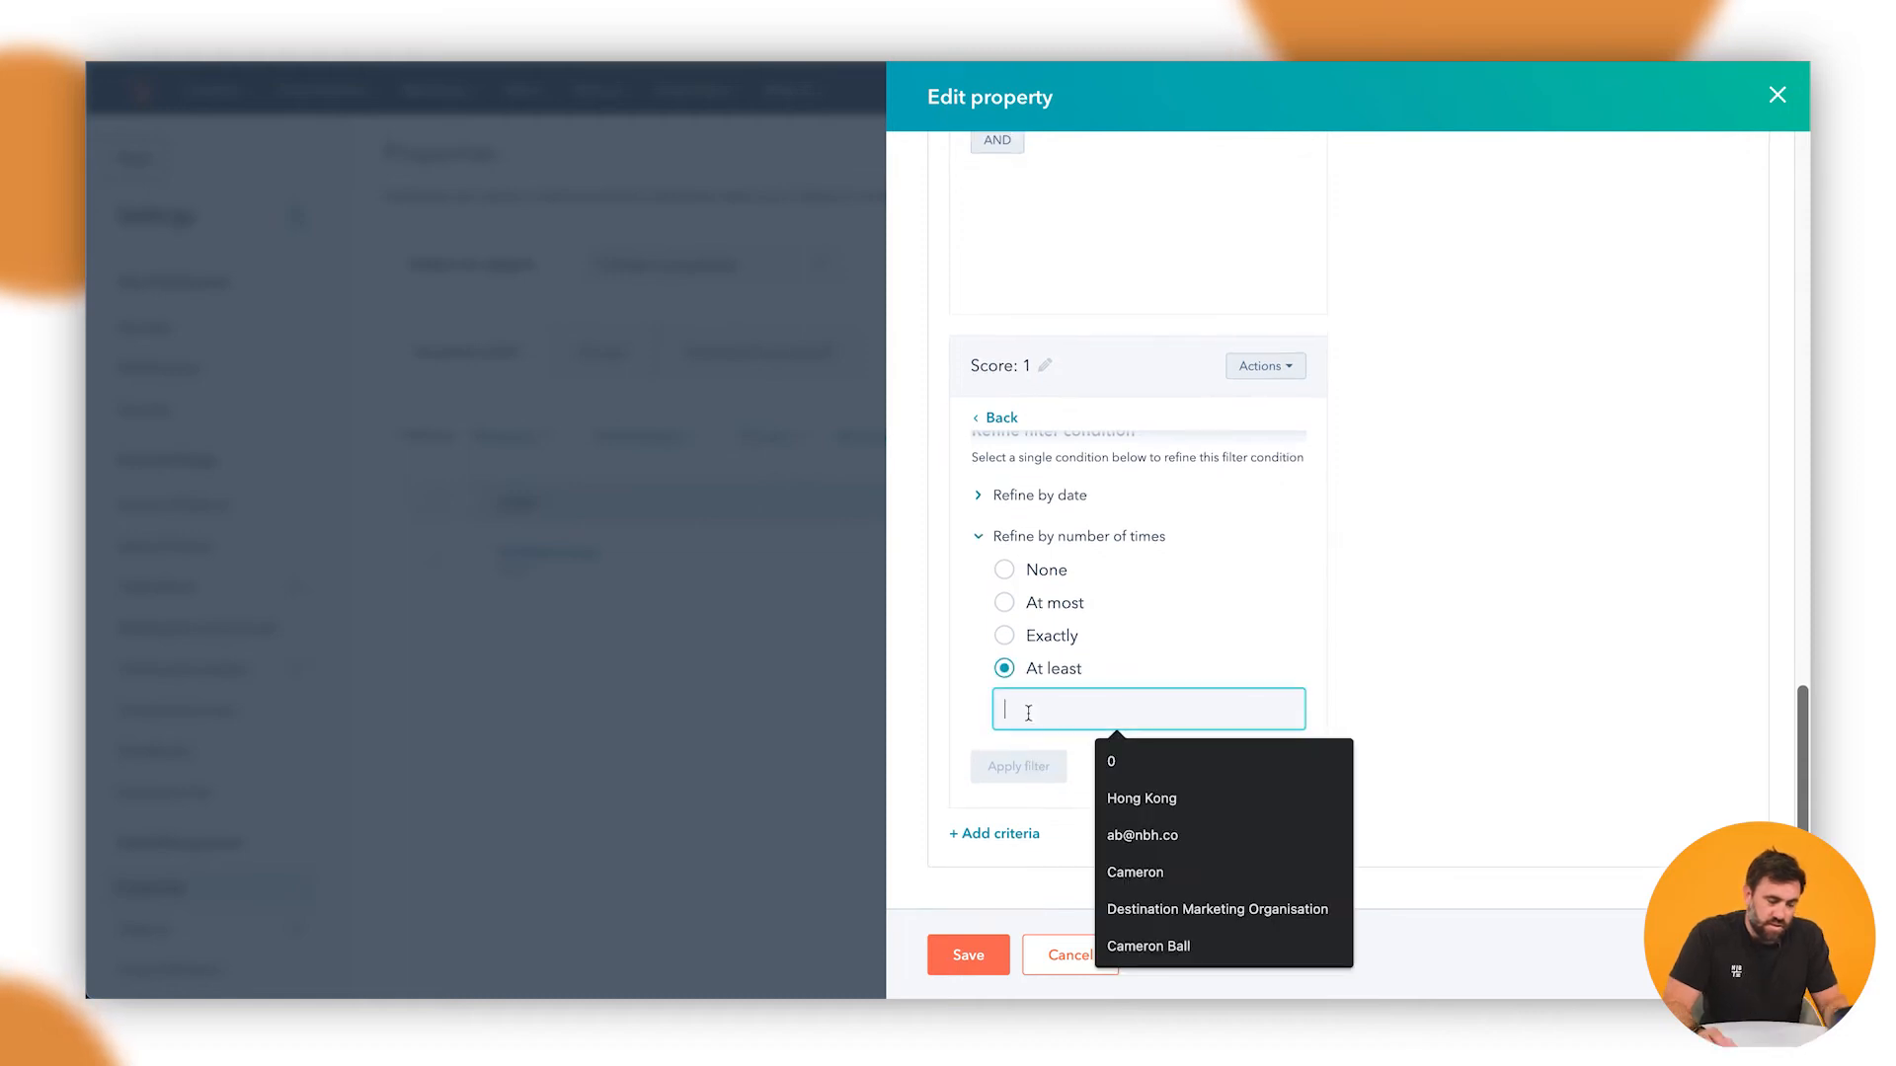
{"action": "type", "text": "10"}
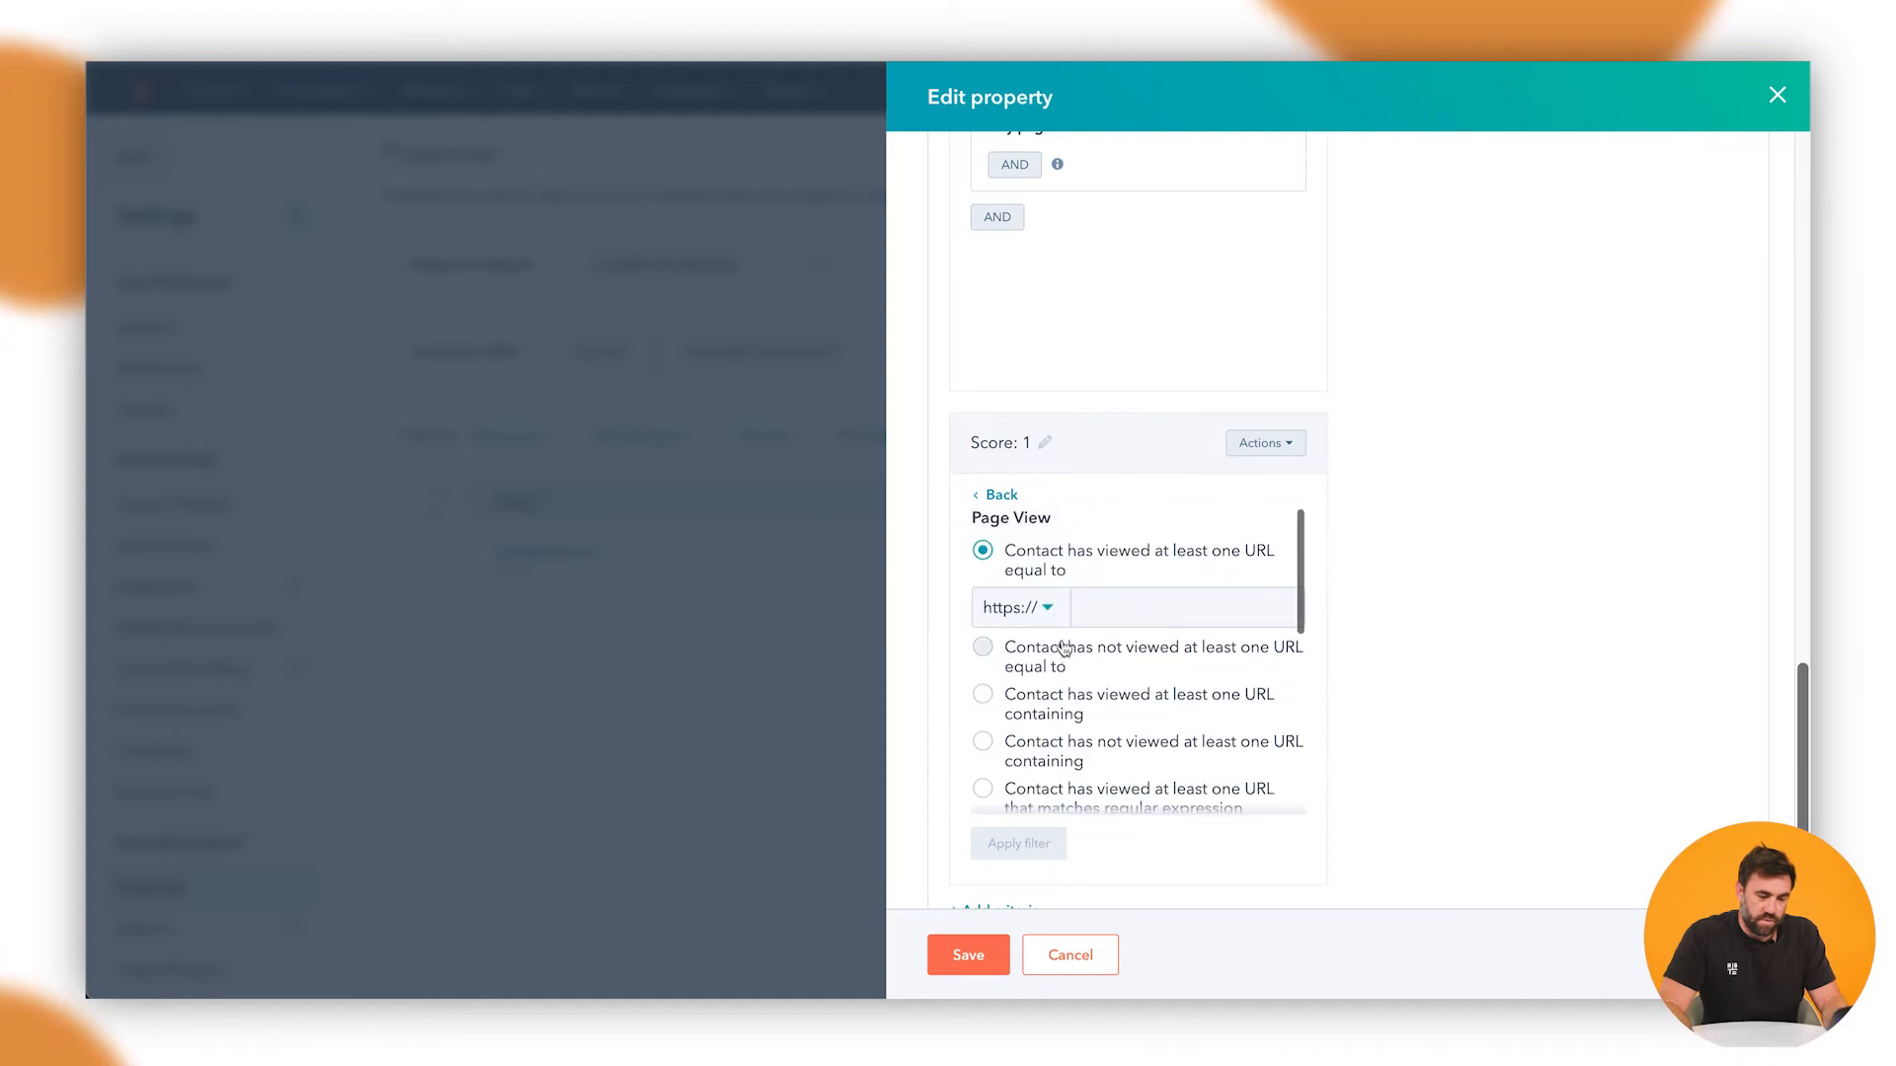
{"action": "type", "text": "www.nbh.co"}
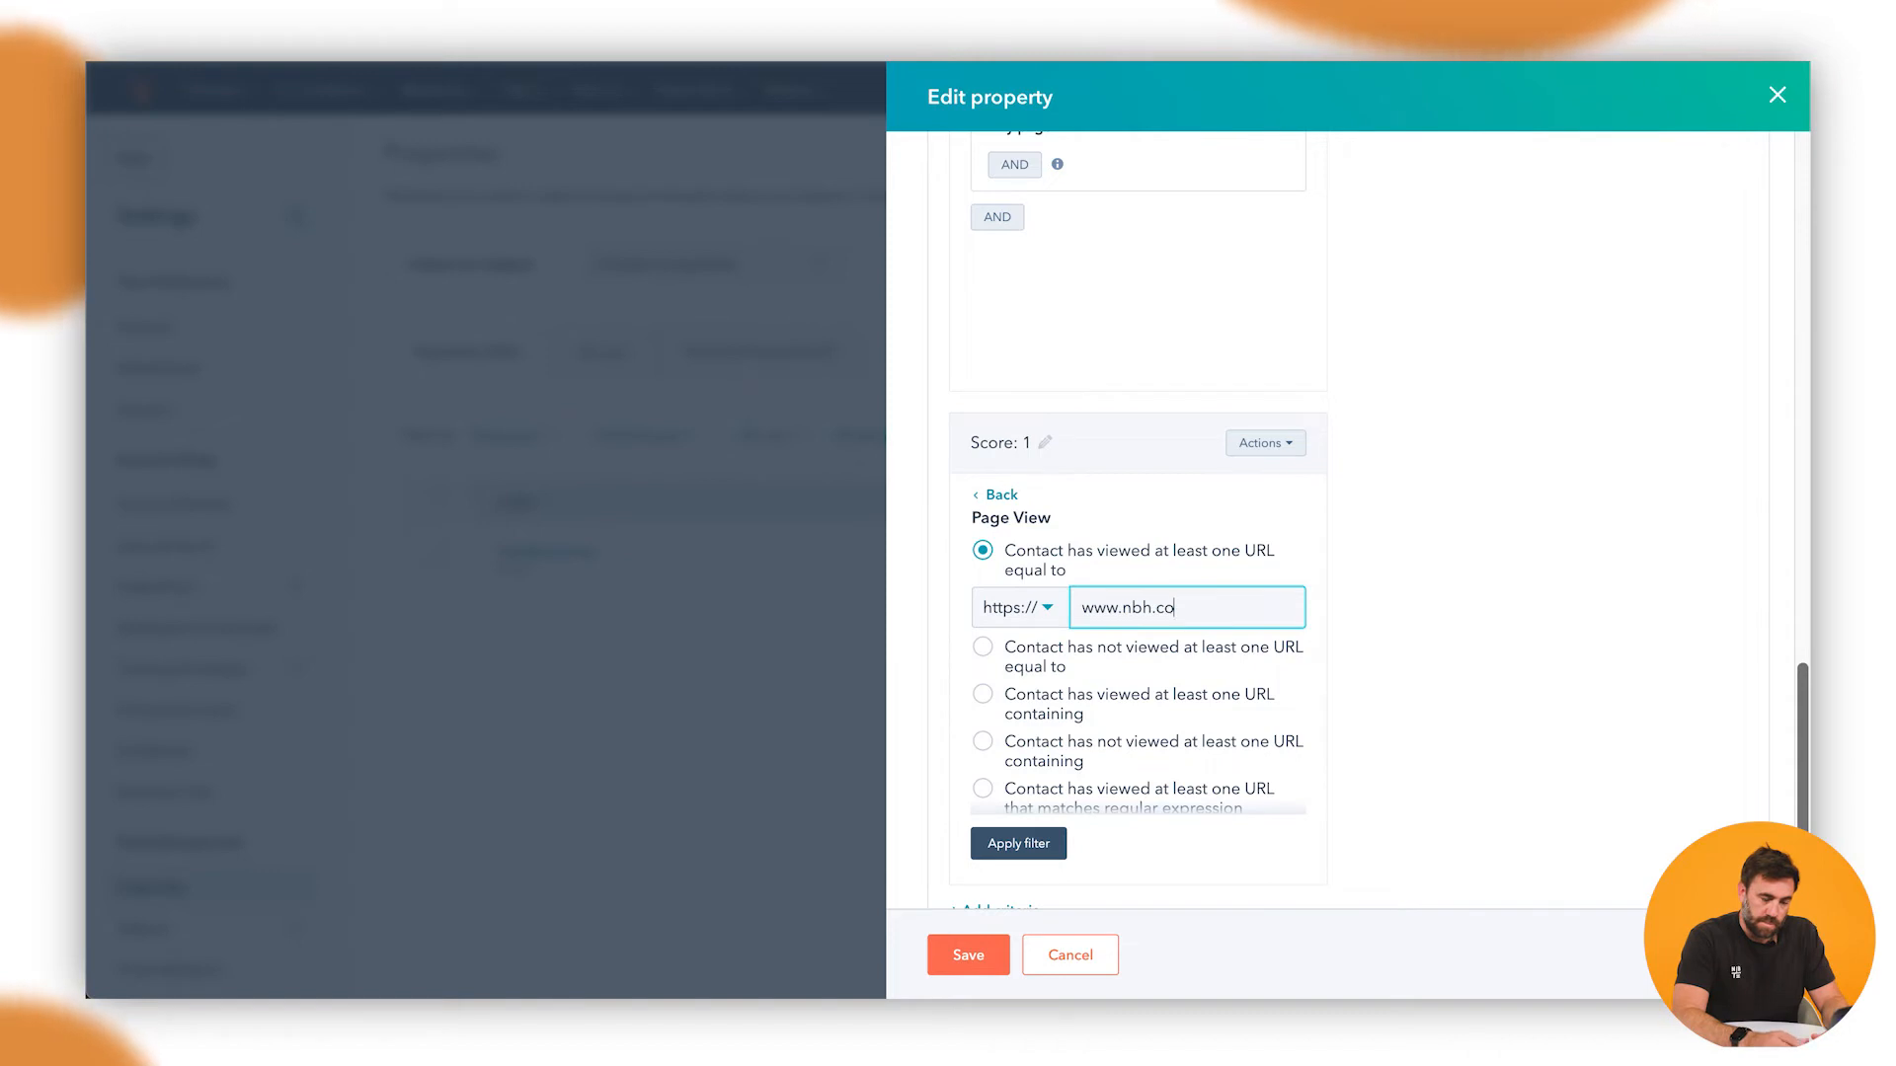
{"action": "type", "text": "/"}
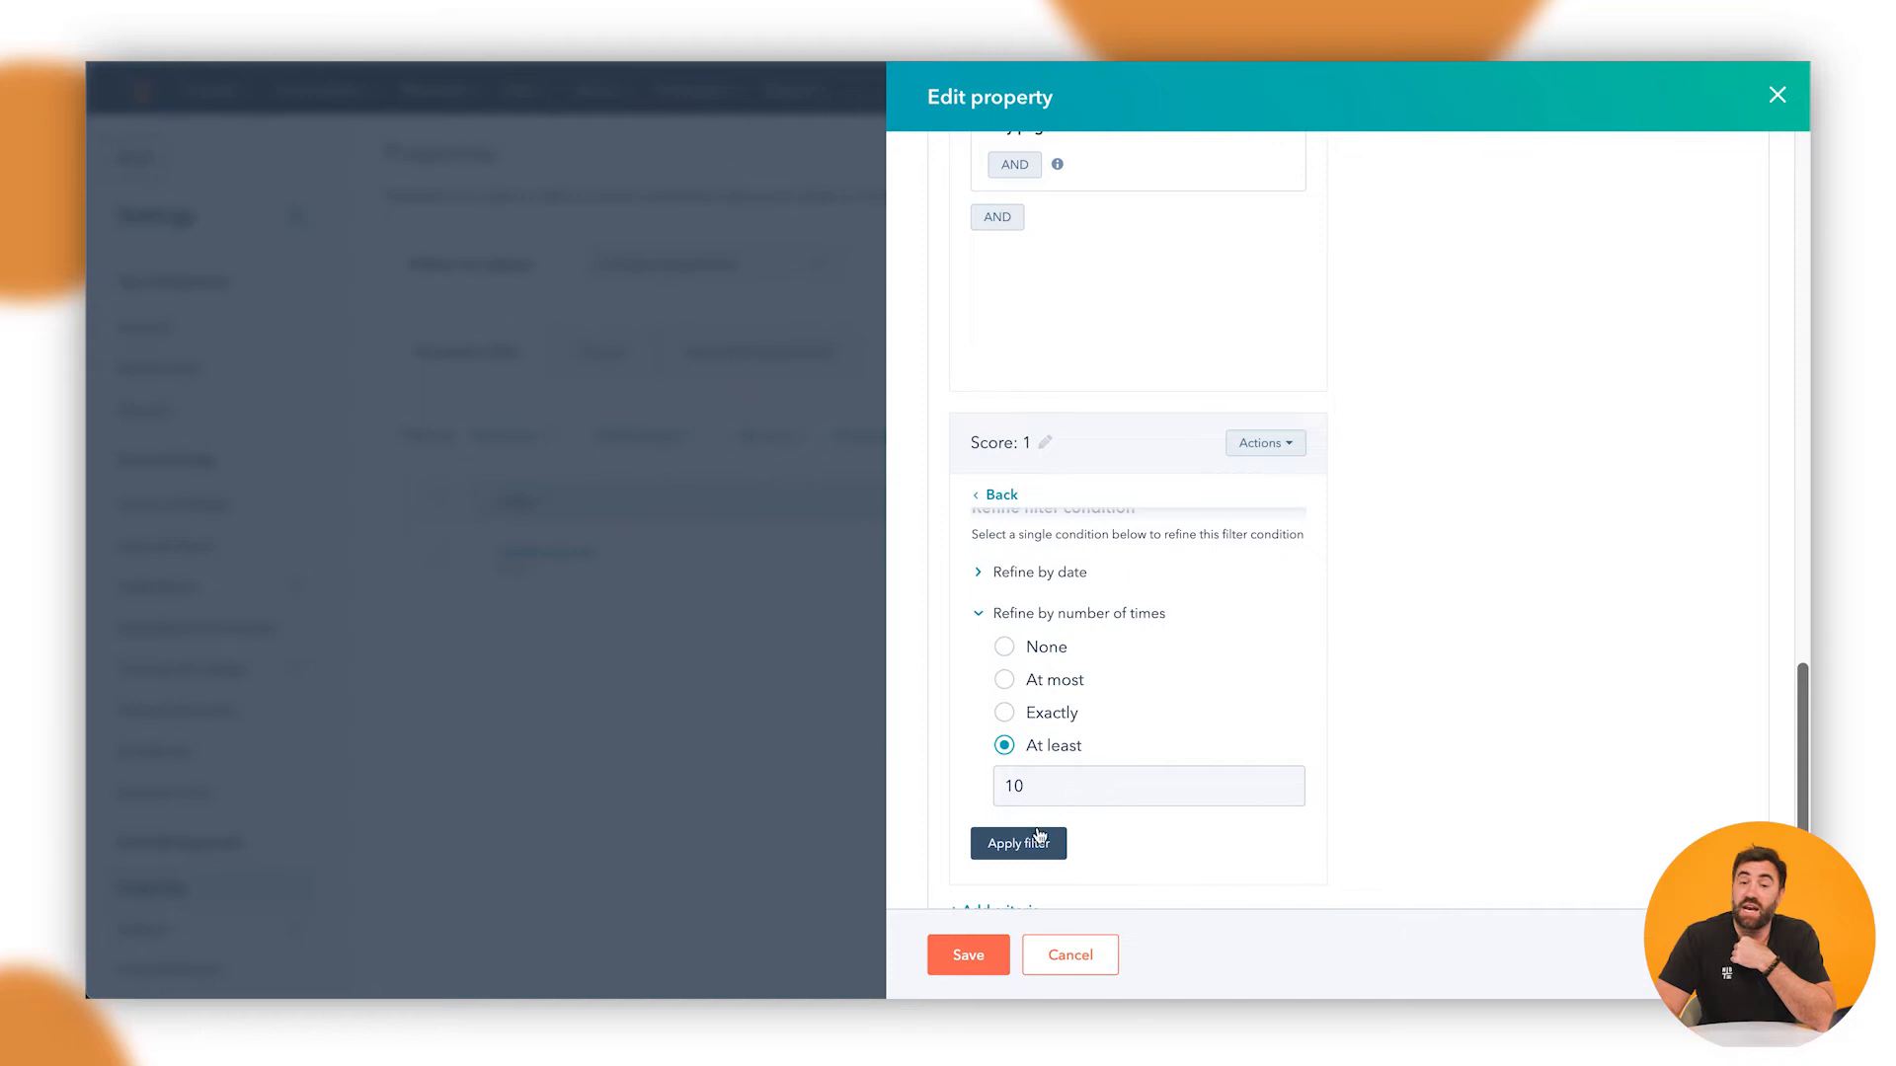
{"action": "left_click", "coordinate": [1018, 842]}
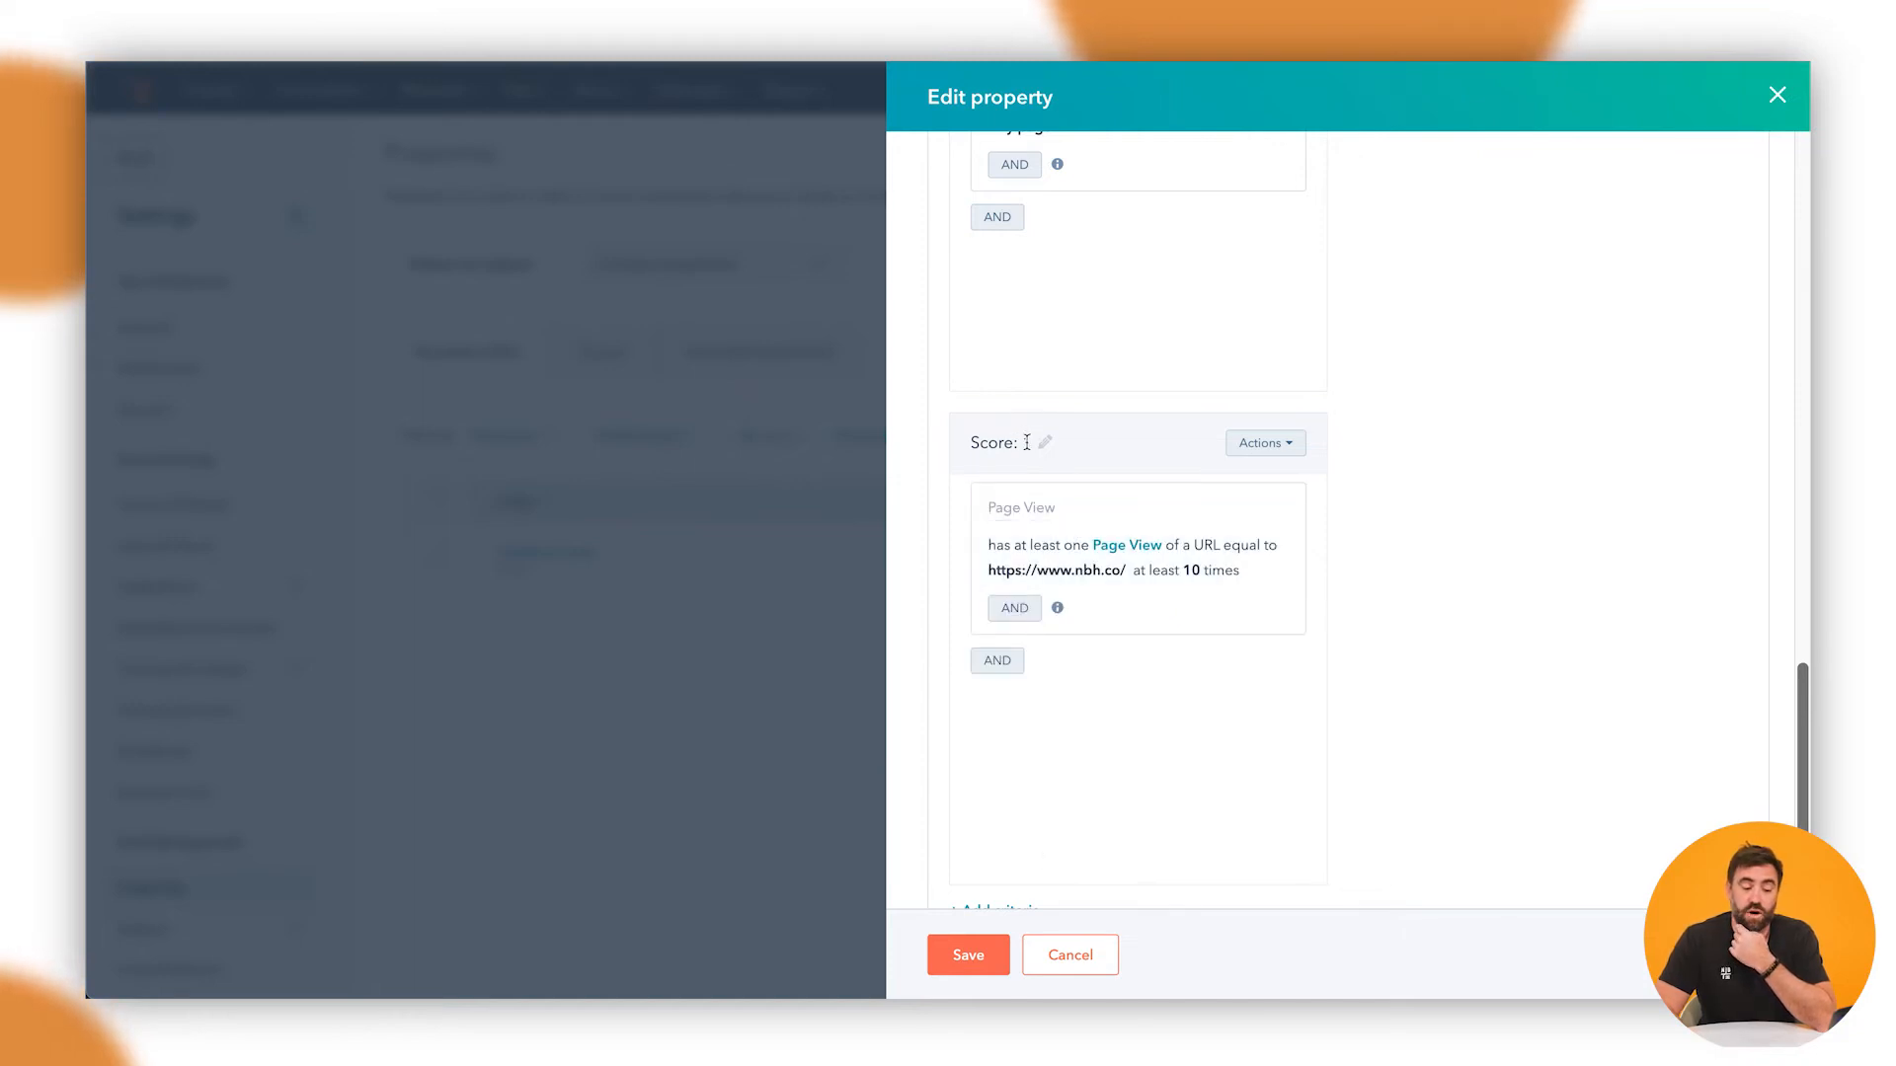
Step: Edit the page-view criterion's score, then discard the change
{"action": "type", "text": "1"}
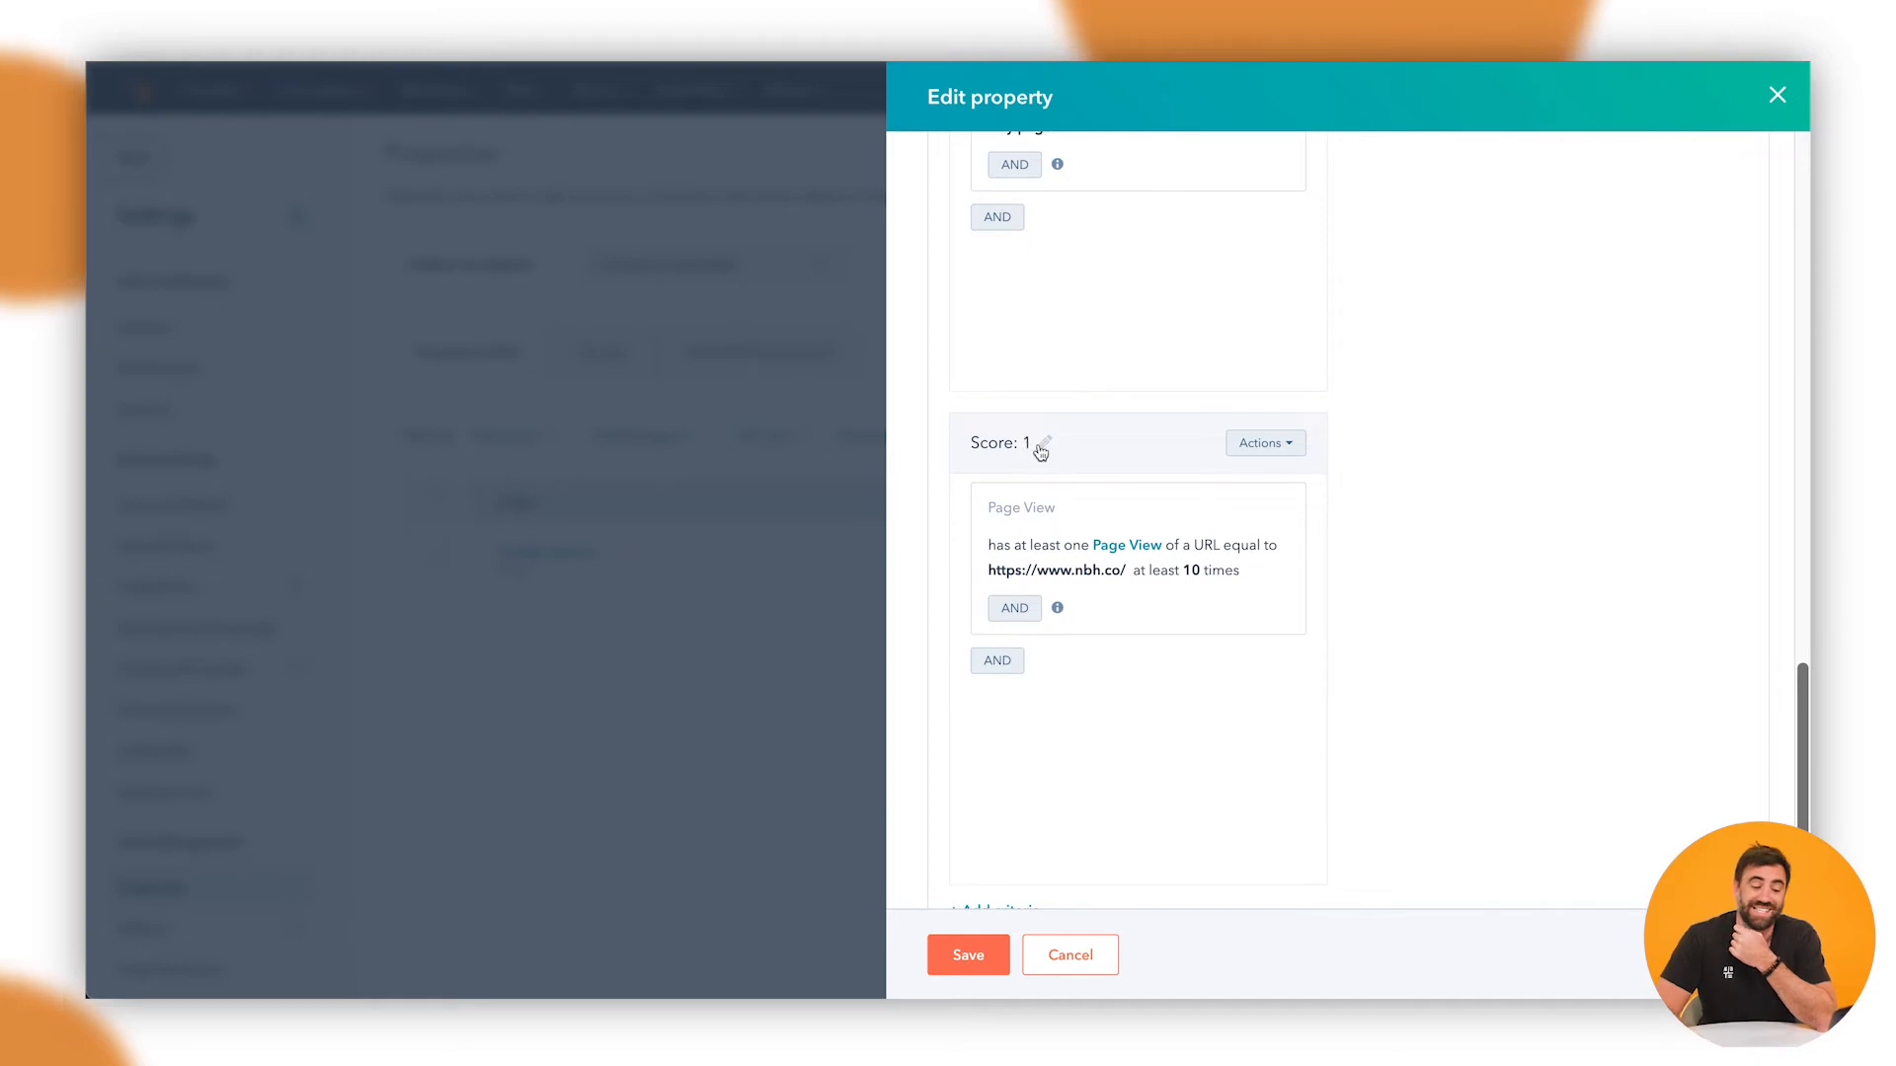
{"action": "left_click", "coordinate": [1042, 443]}
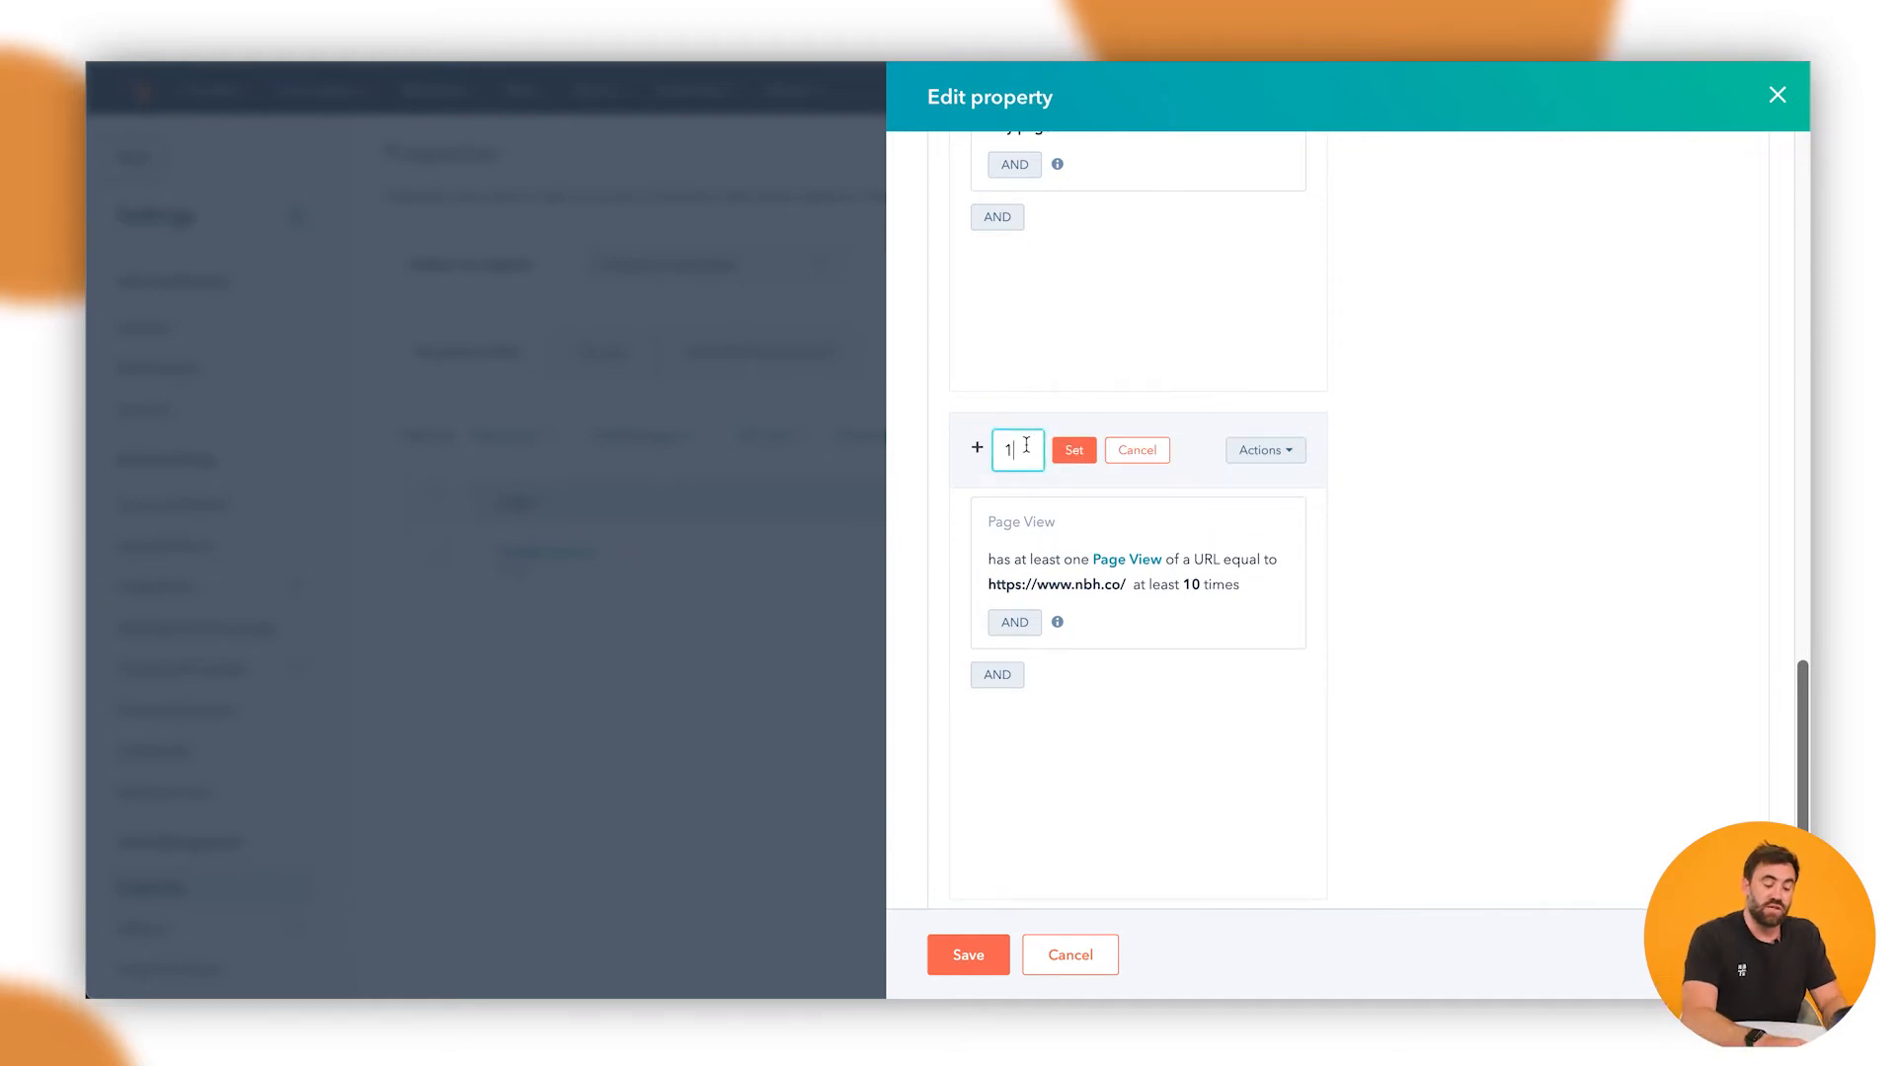
{"action": "type", "text": "0"}
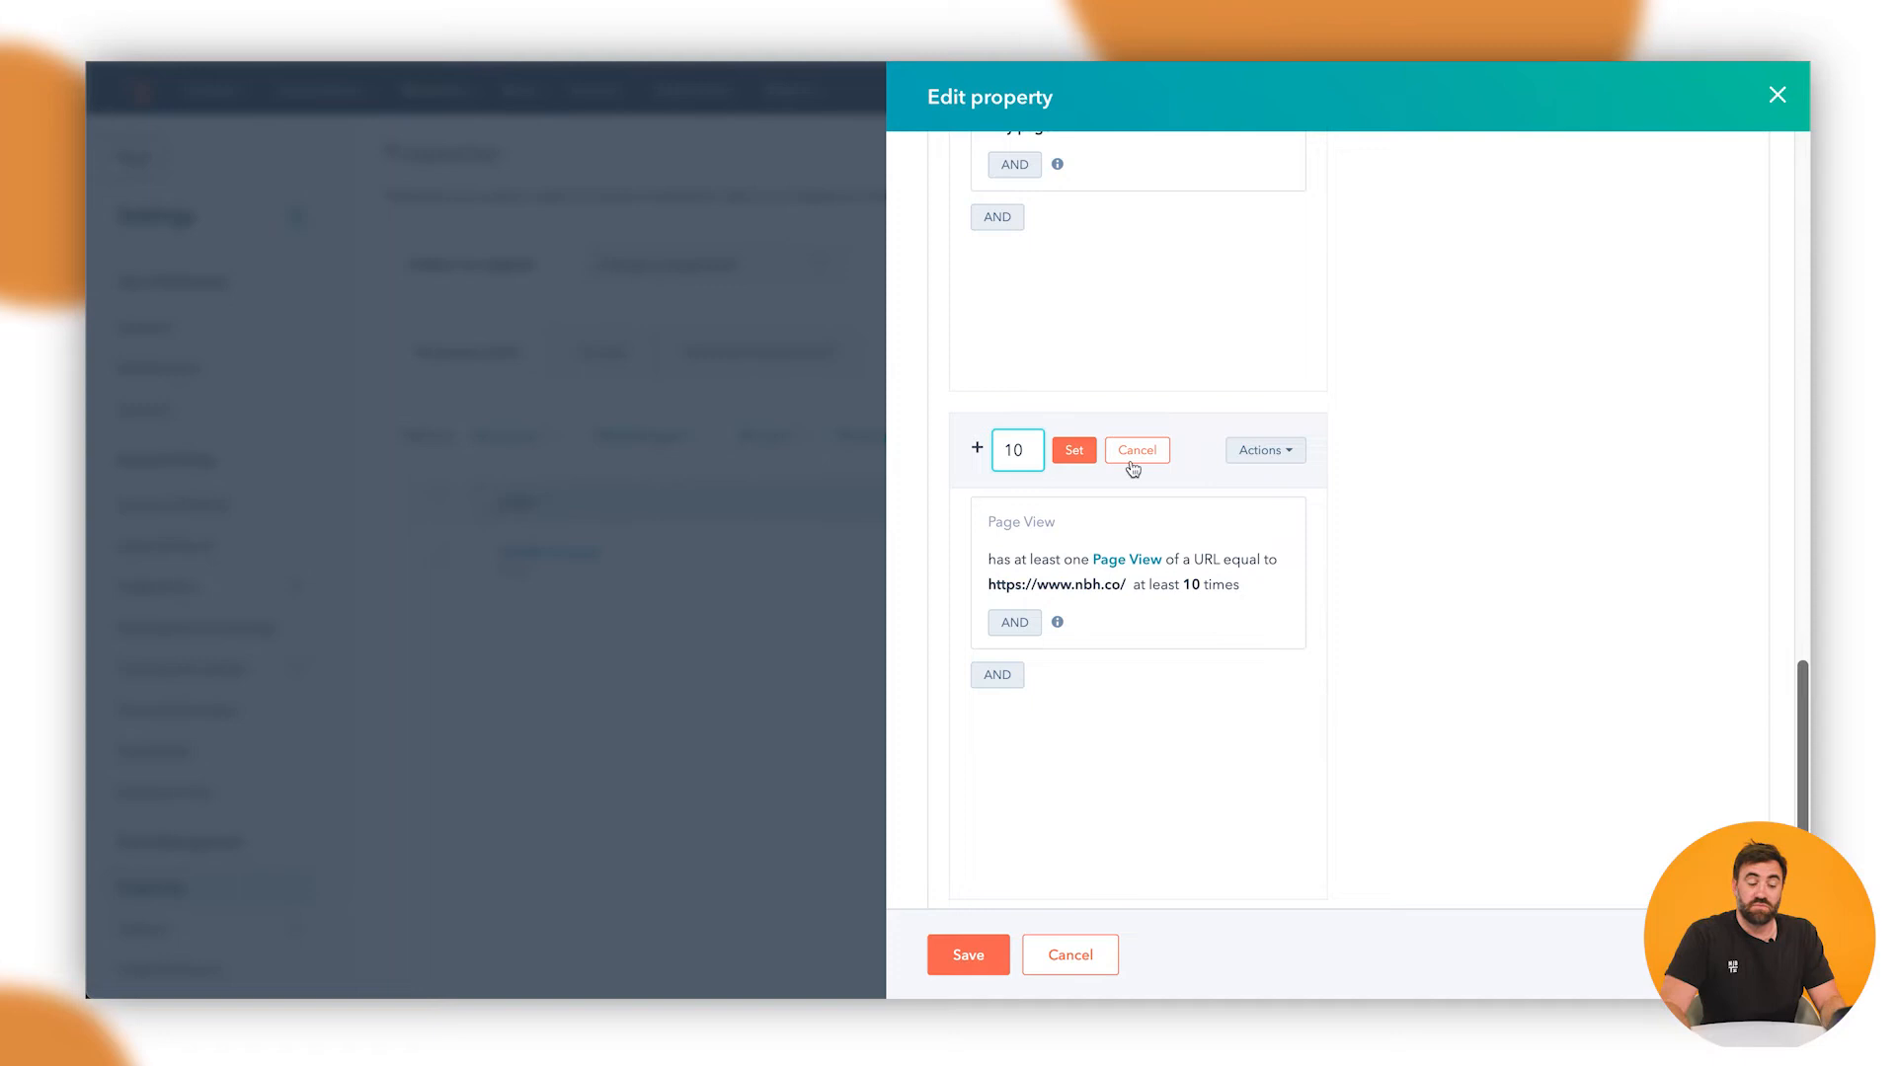
{"action": "left_click", "coordinate": [1072, 450]}
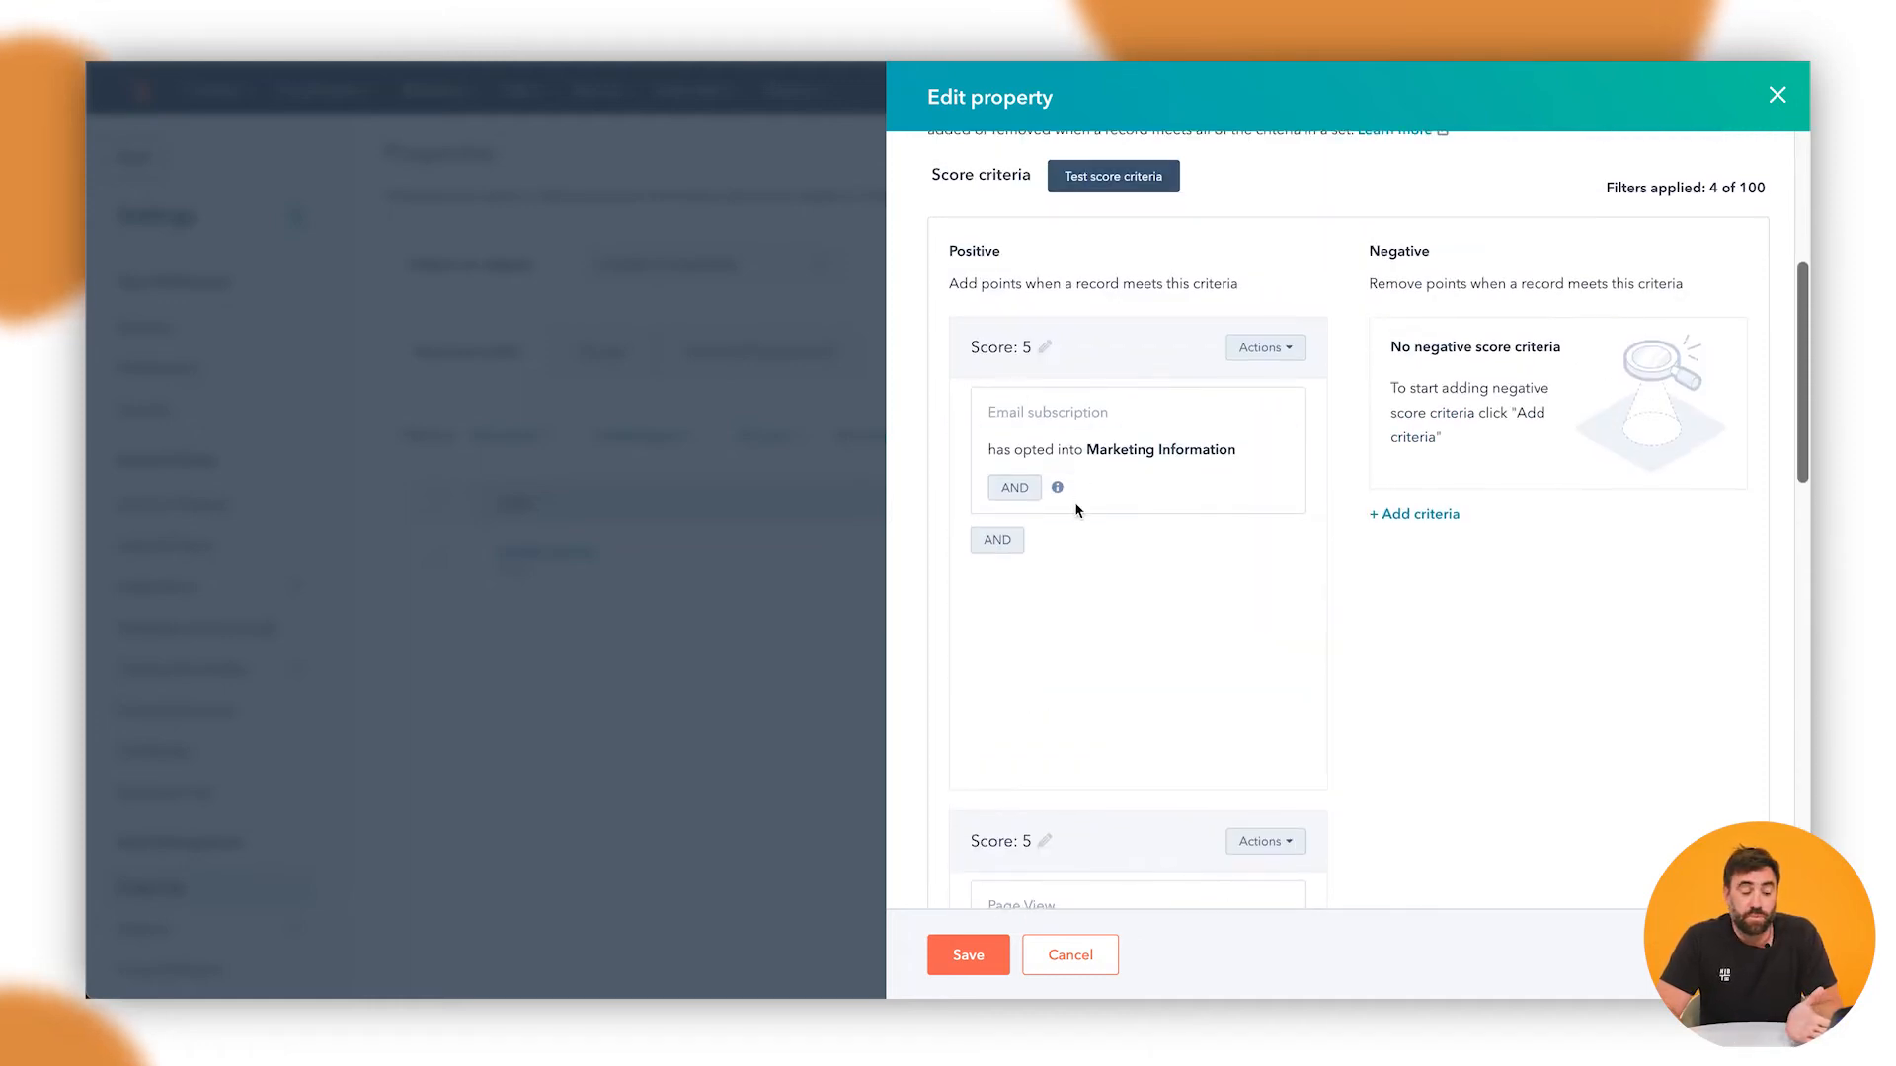
{"action": "scroll", "scroll_direction": "down", "scroll_amount": 3}
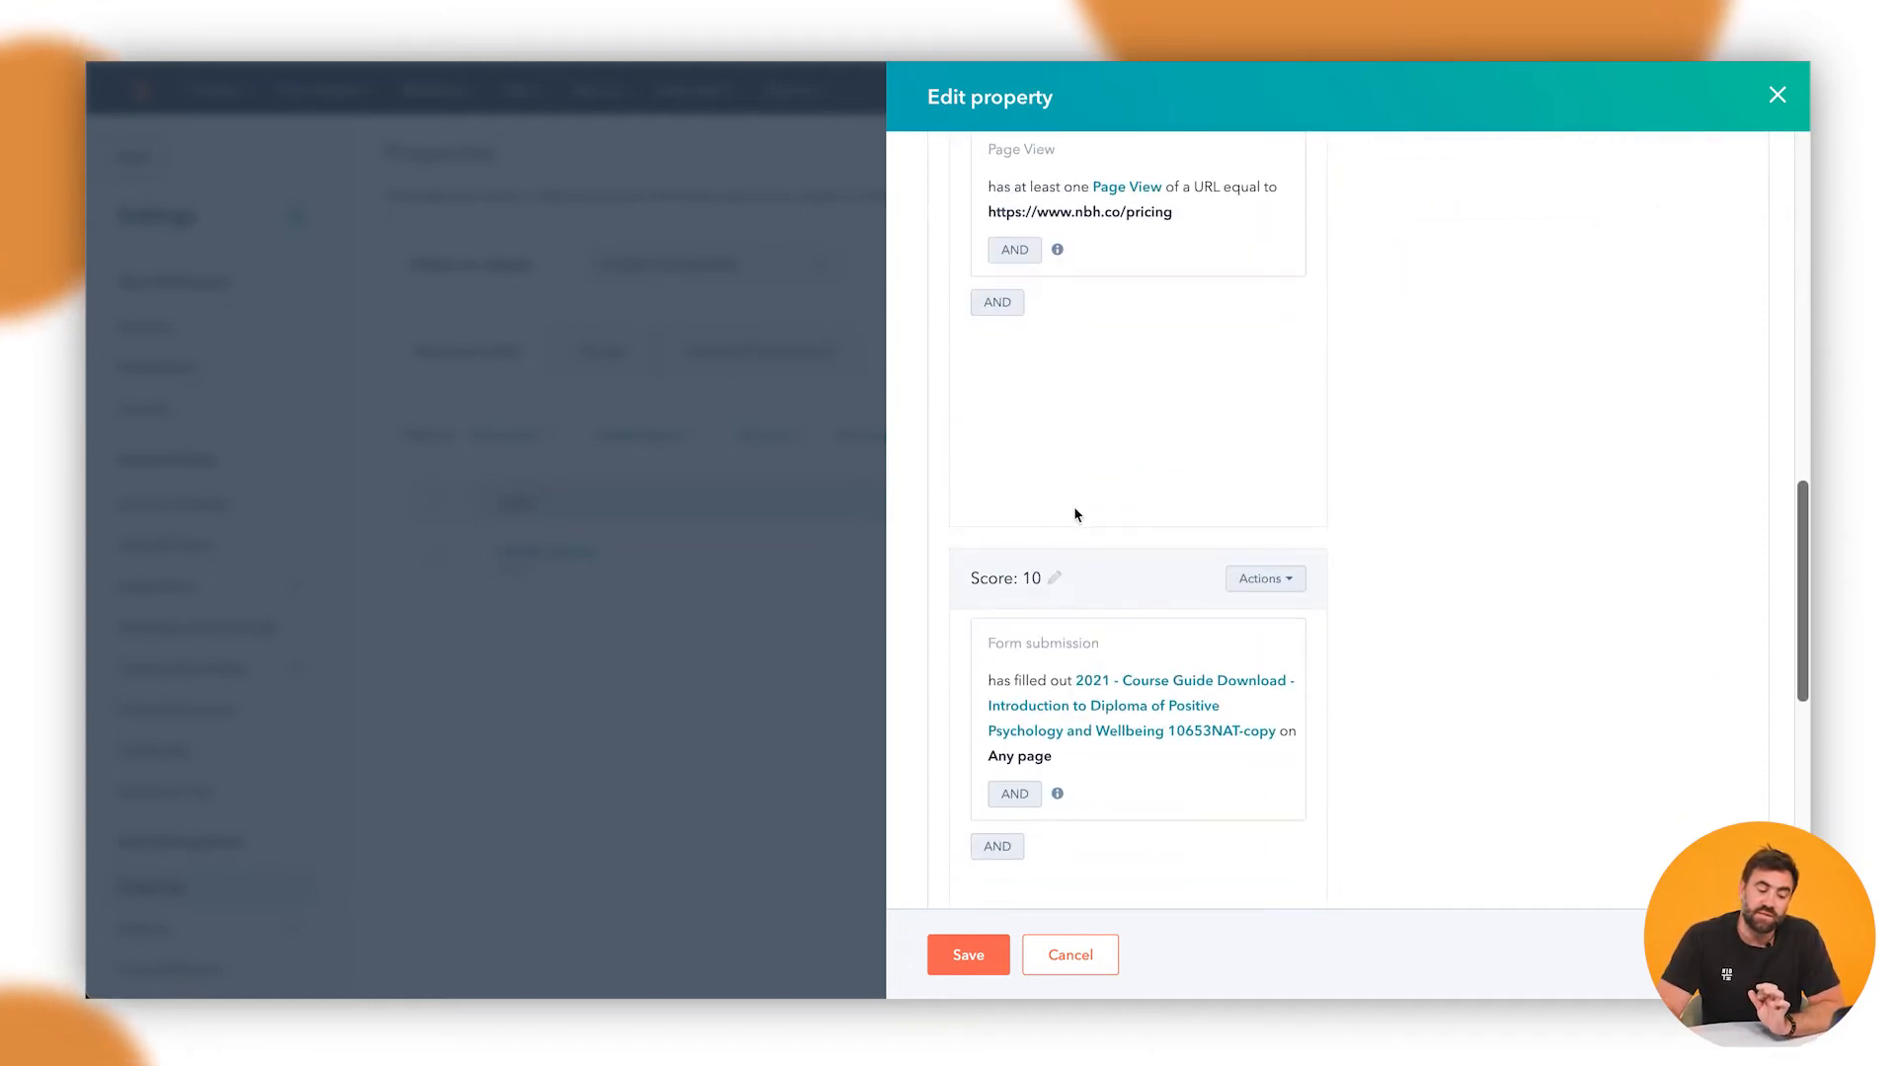
{"action": "scroll", "scroll_direction": "down", "scroll_amount": 3}
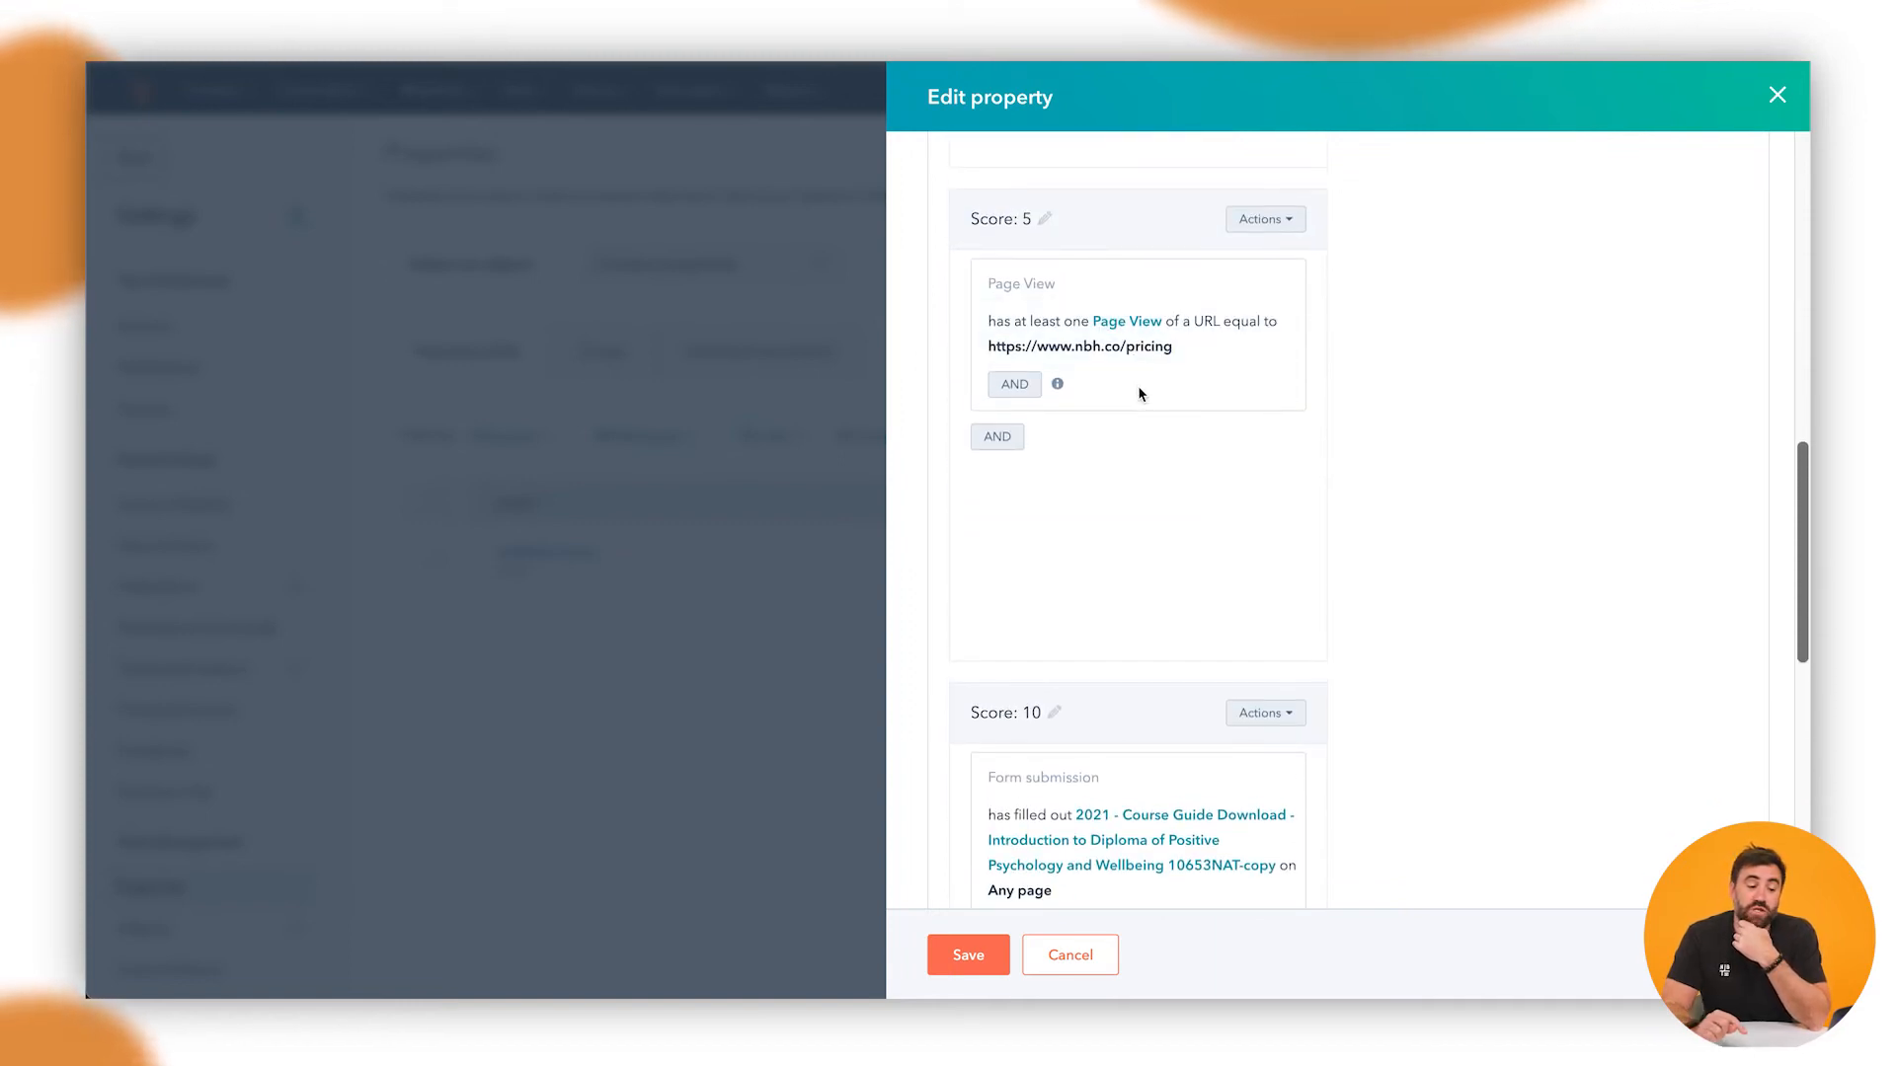
{"action": "scroll", "scroll_direction": "down", "scroll_amount": 3}
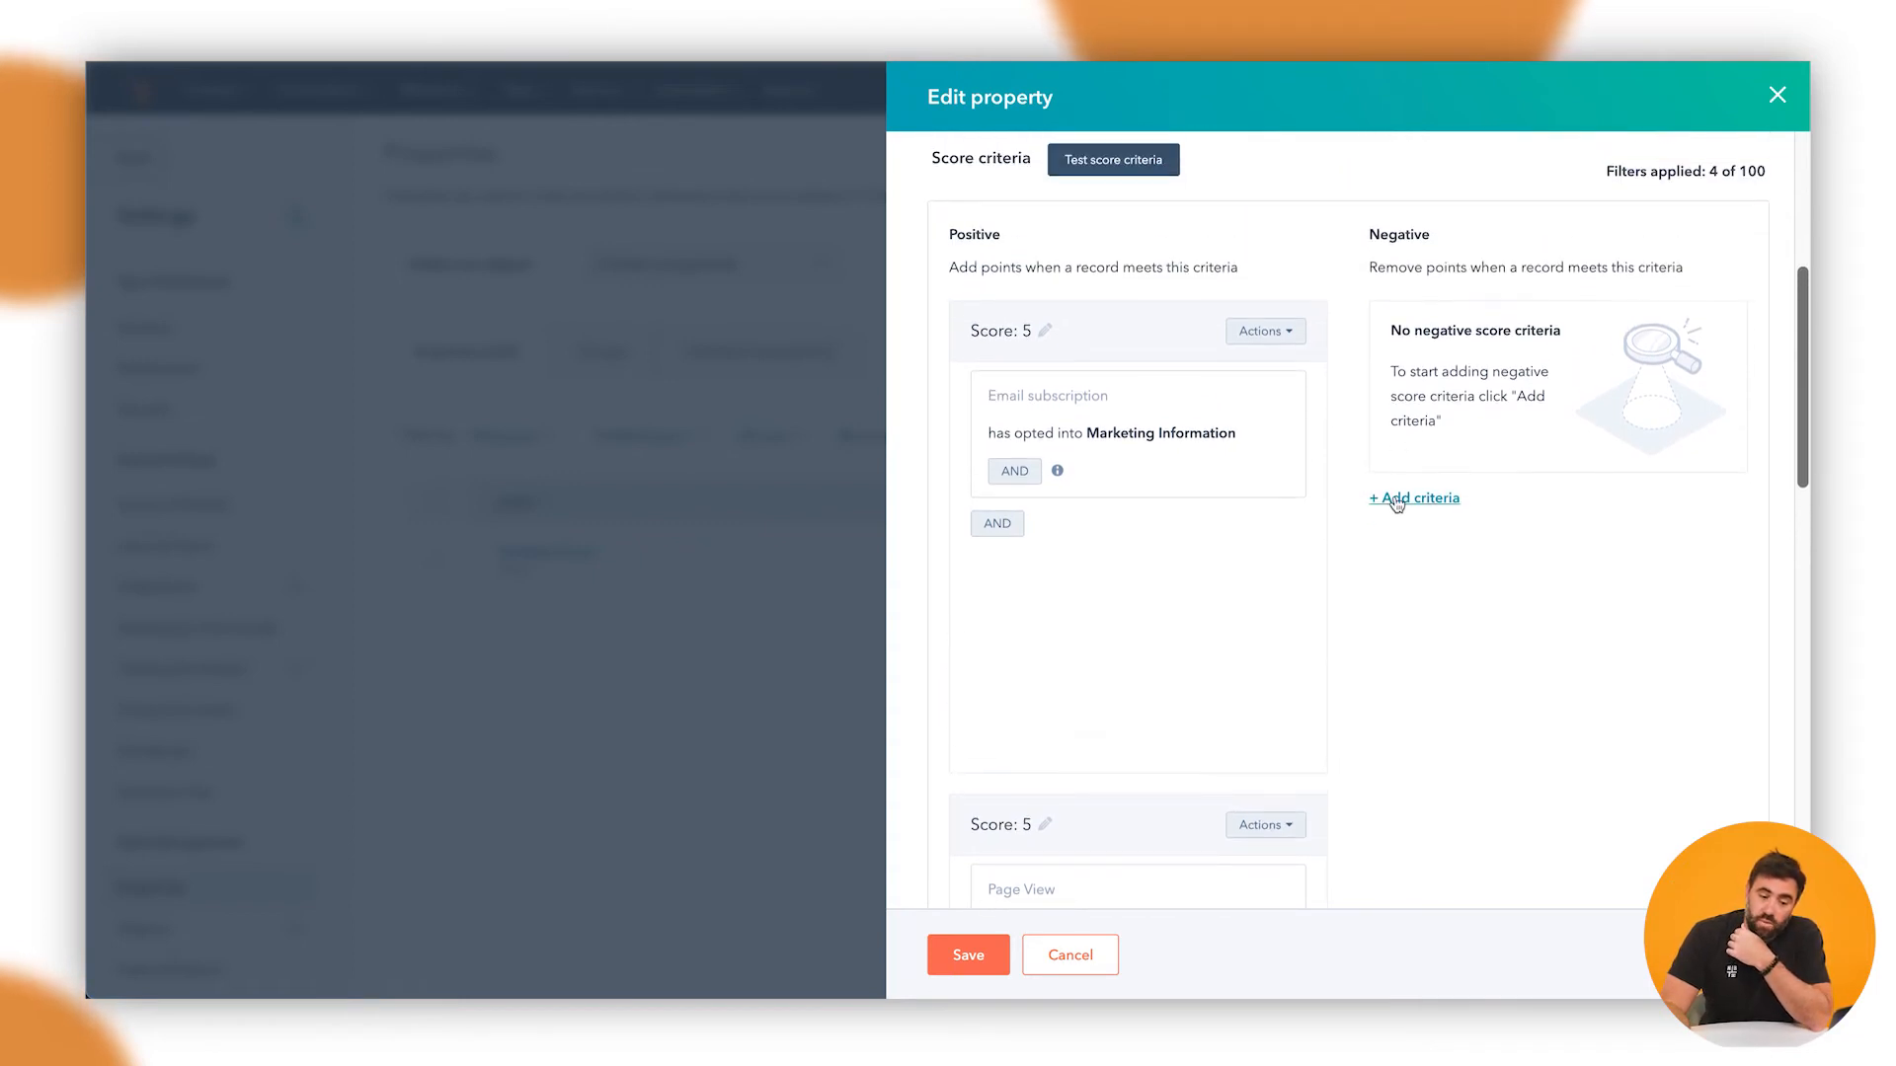
{"action": "left_click", "coordinate": [1412, 496]}
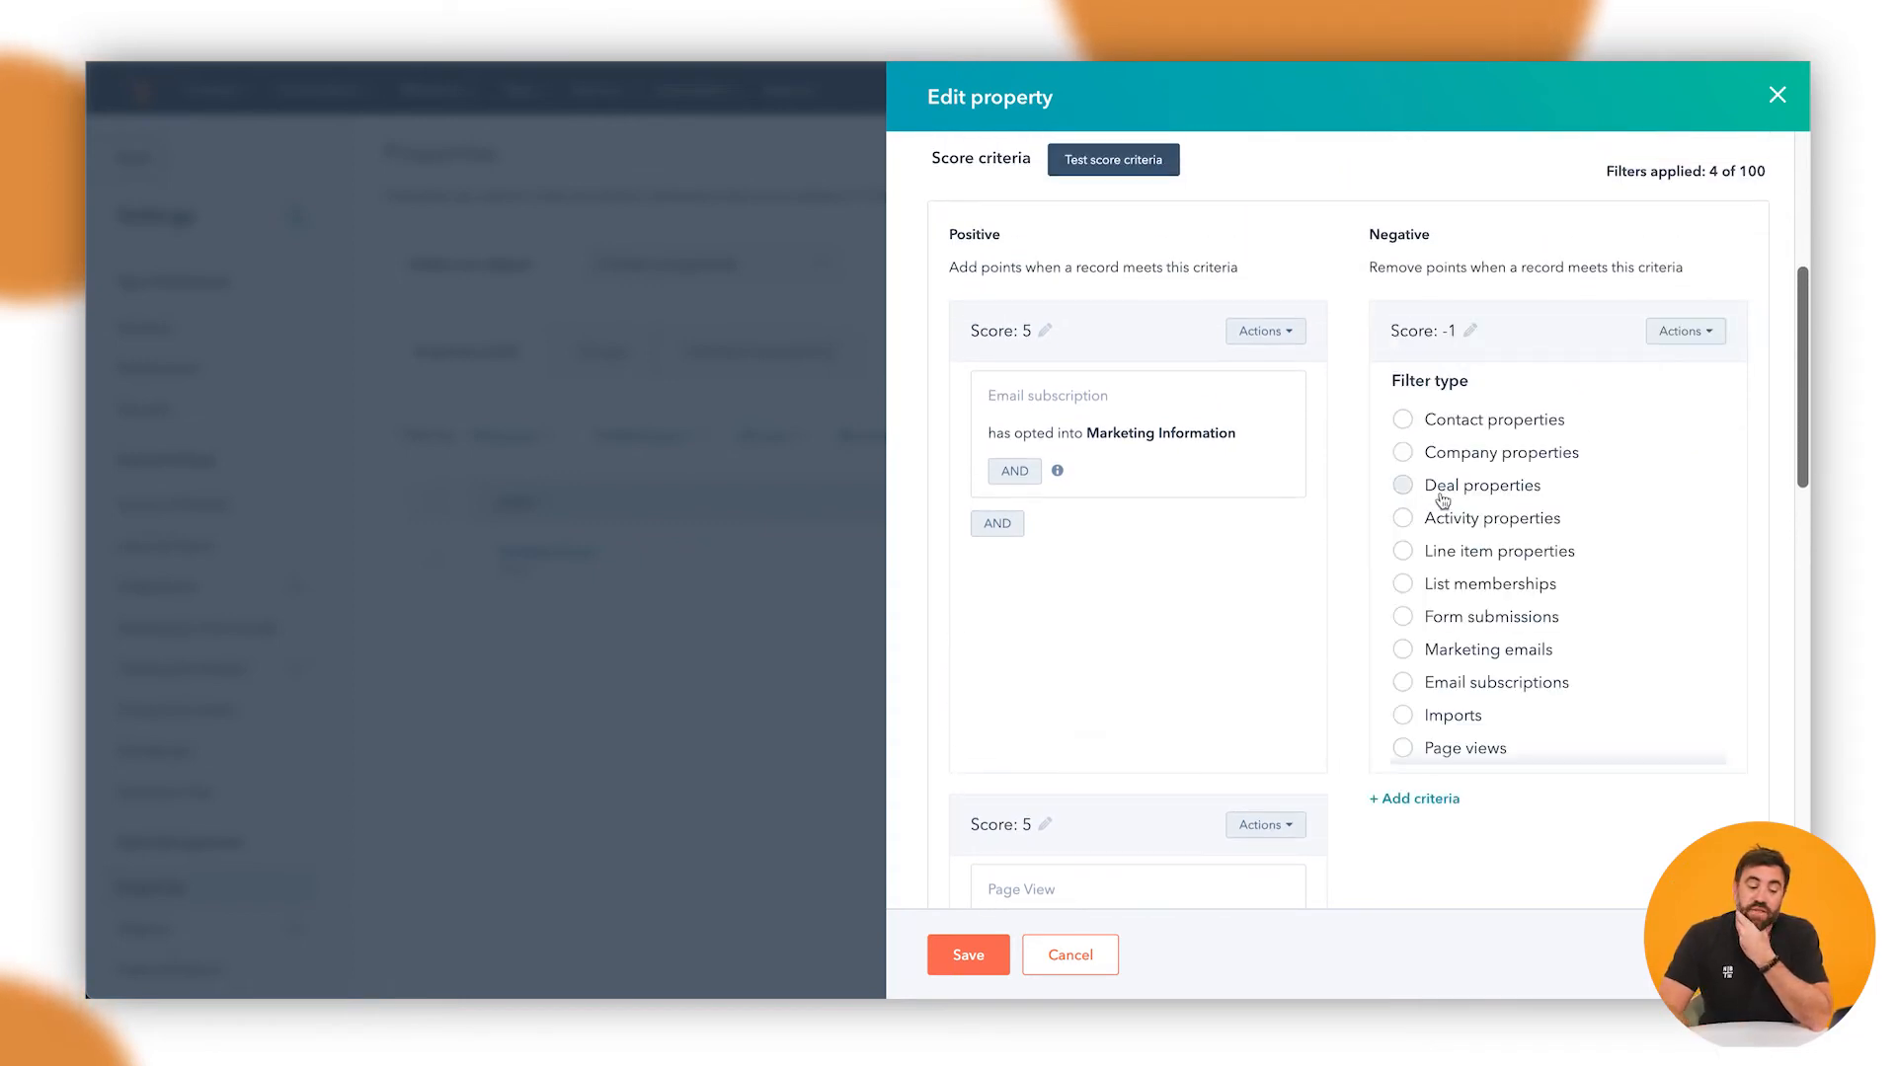
{"action": "scroll", "scroll_direction": "down", "scroll_amount": 3}
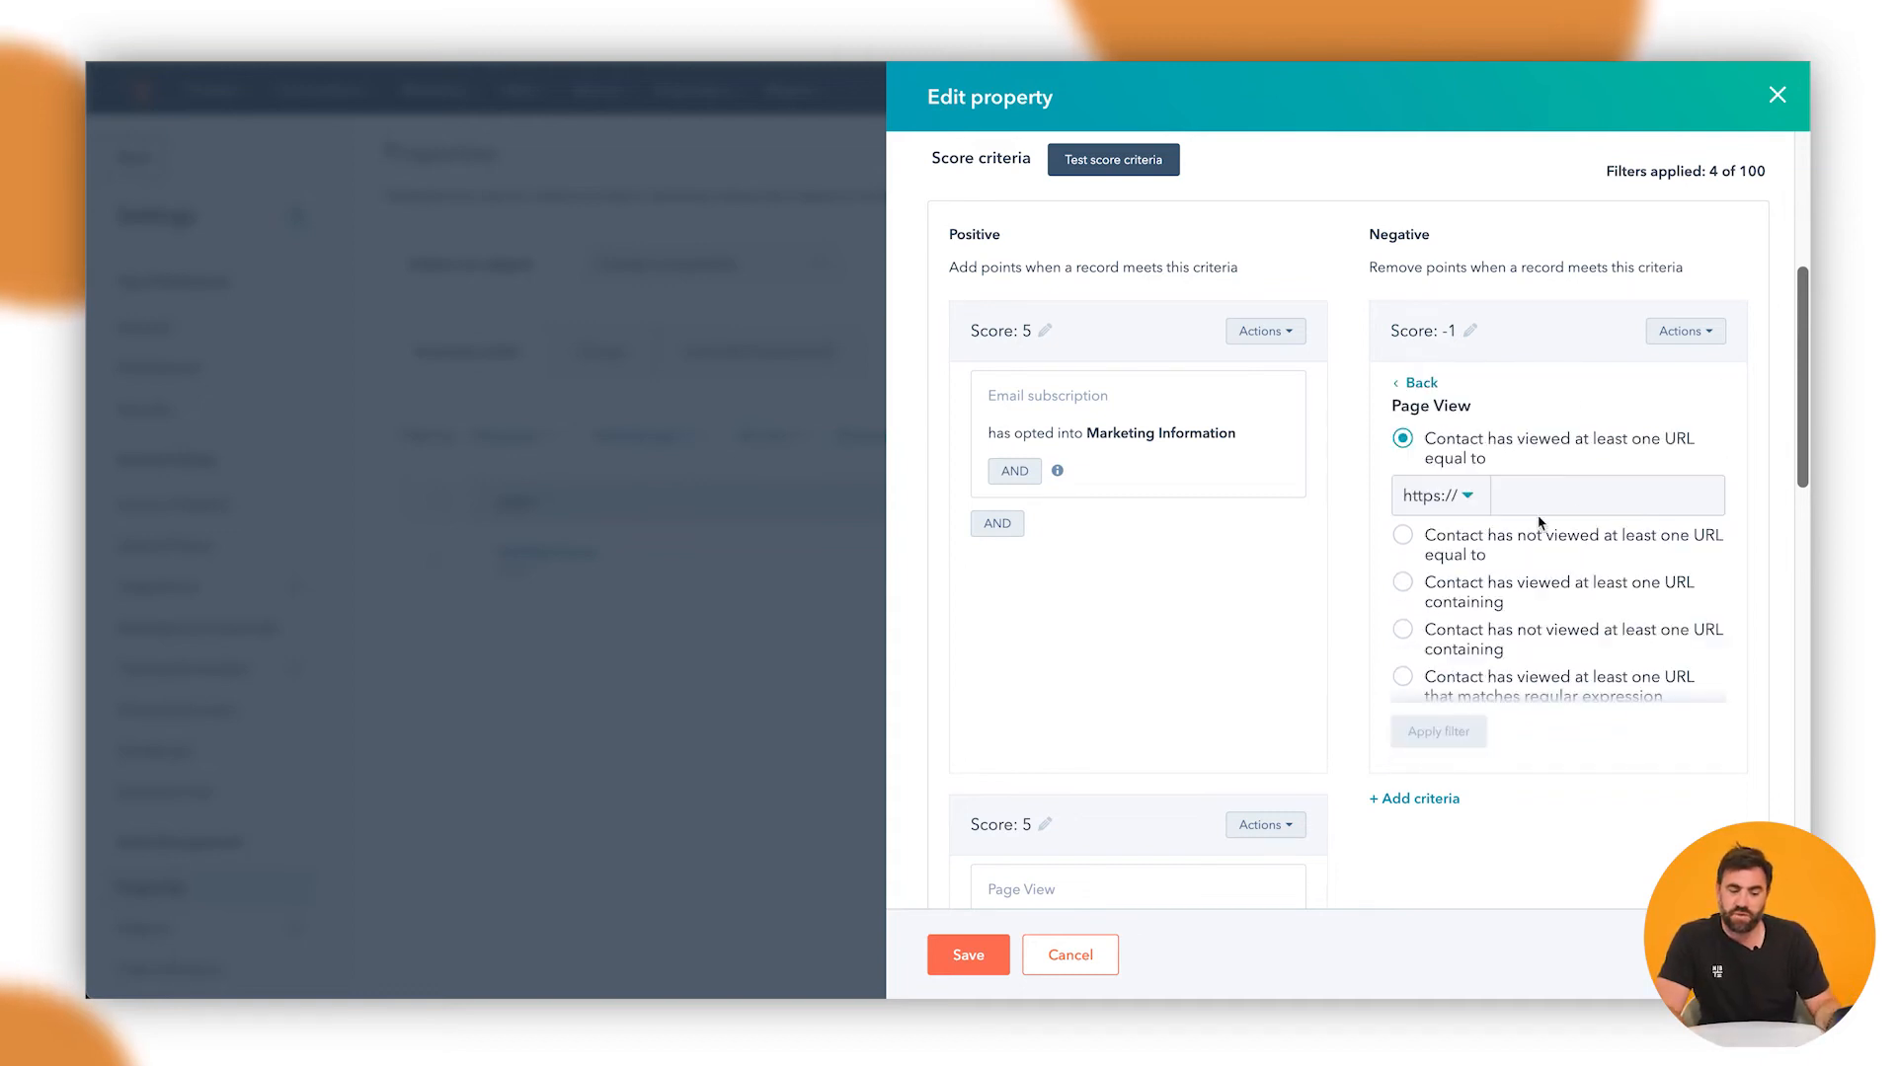
{"action": "left_click", "coordinate": [1604, 494]}
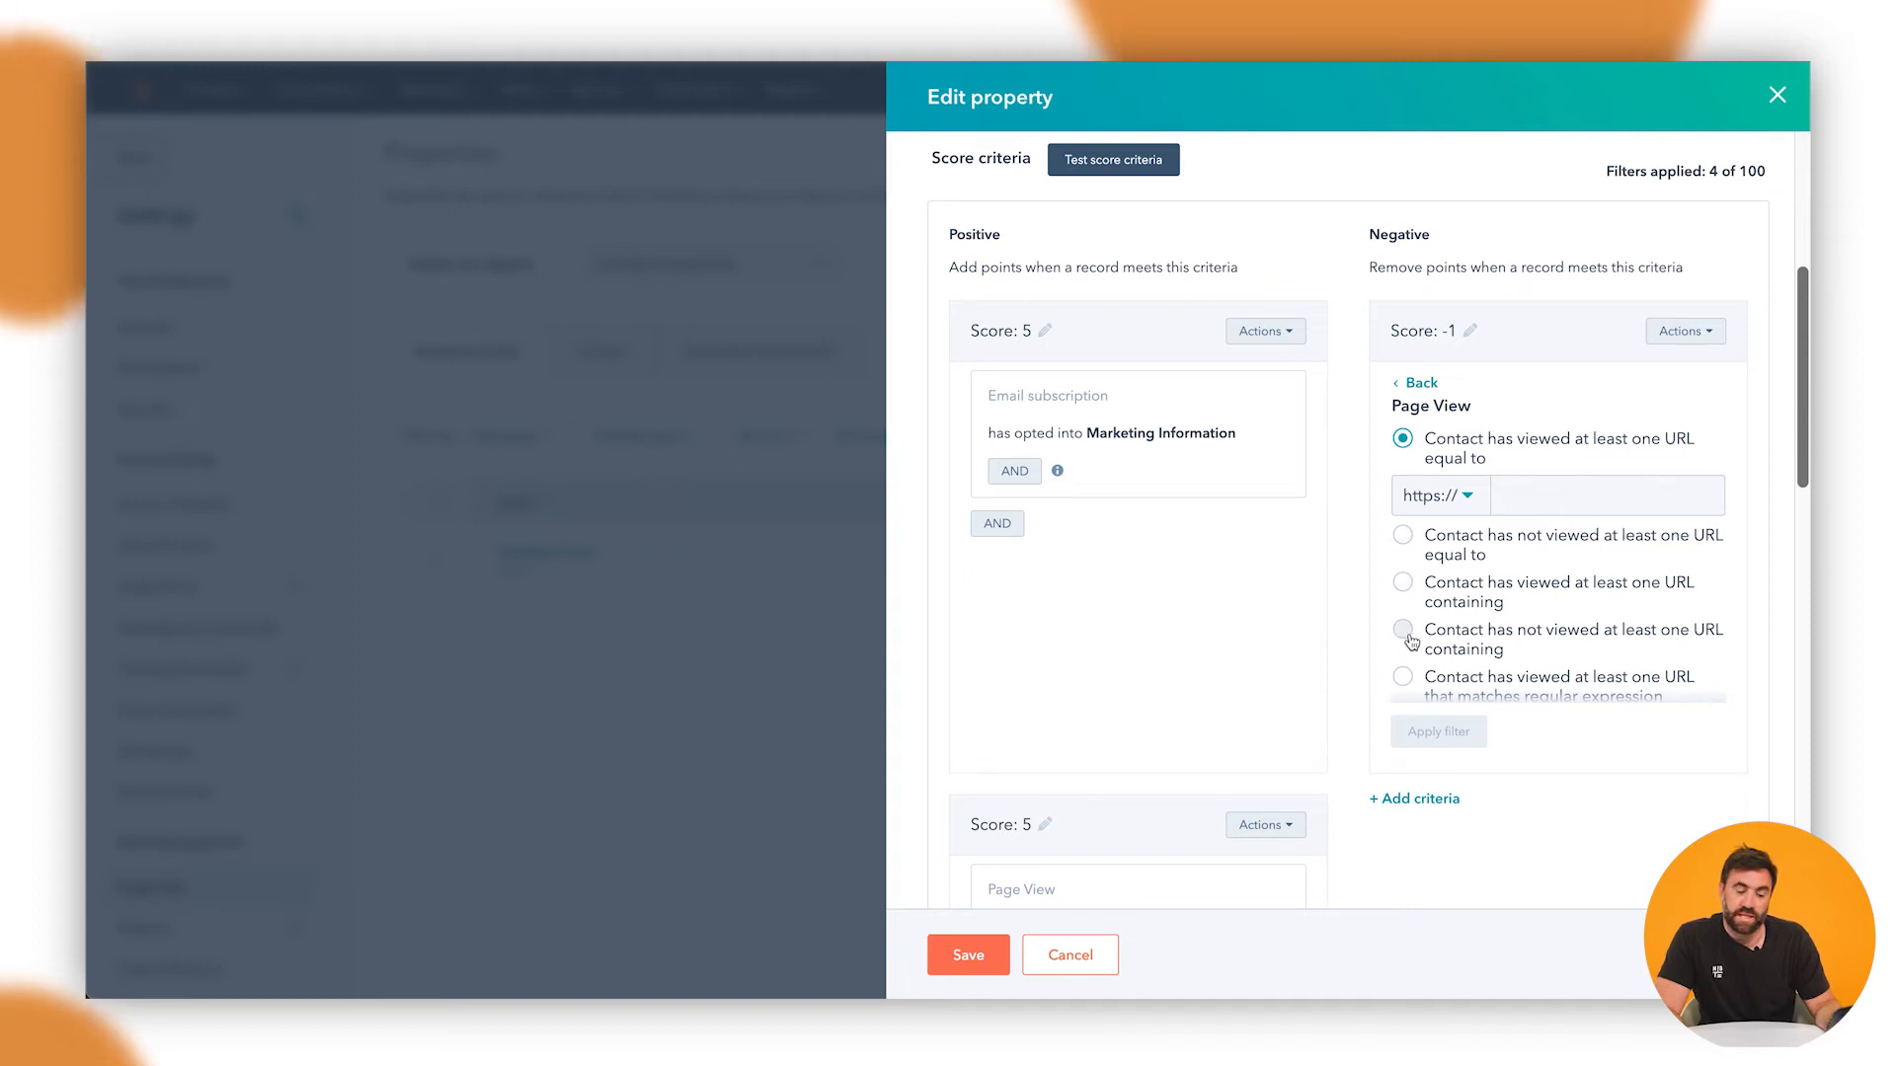
{"action": "left_click", "coordinate": [1401, 640]}
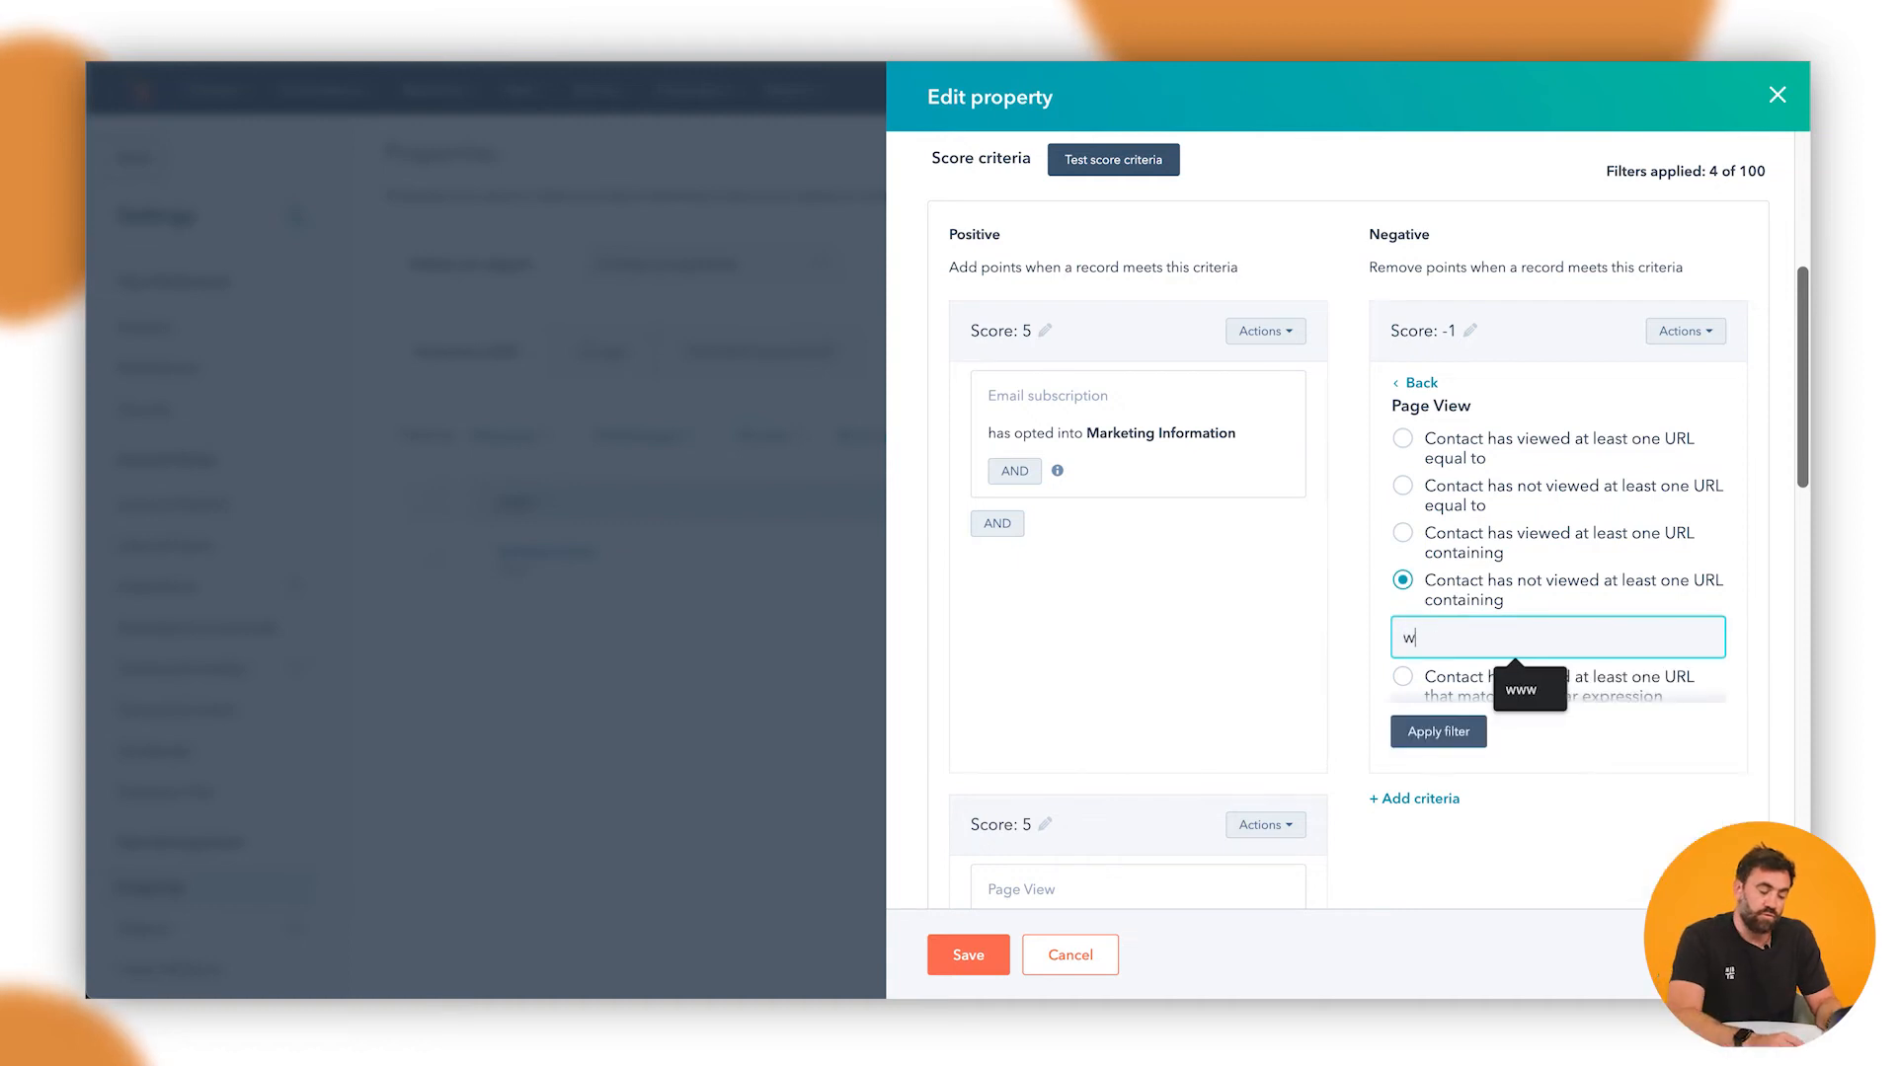
{"action": "type", "text": "ww.nbh.co"}
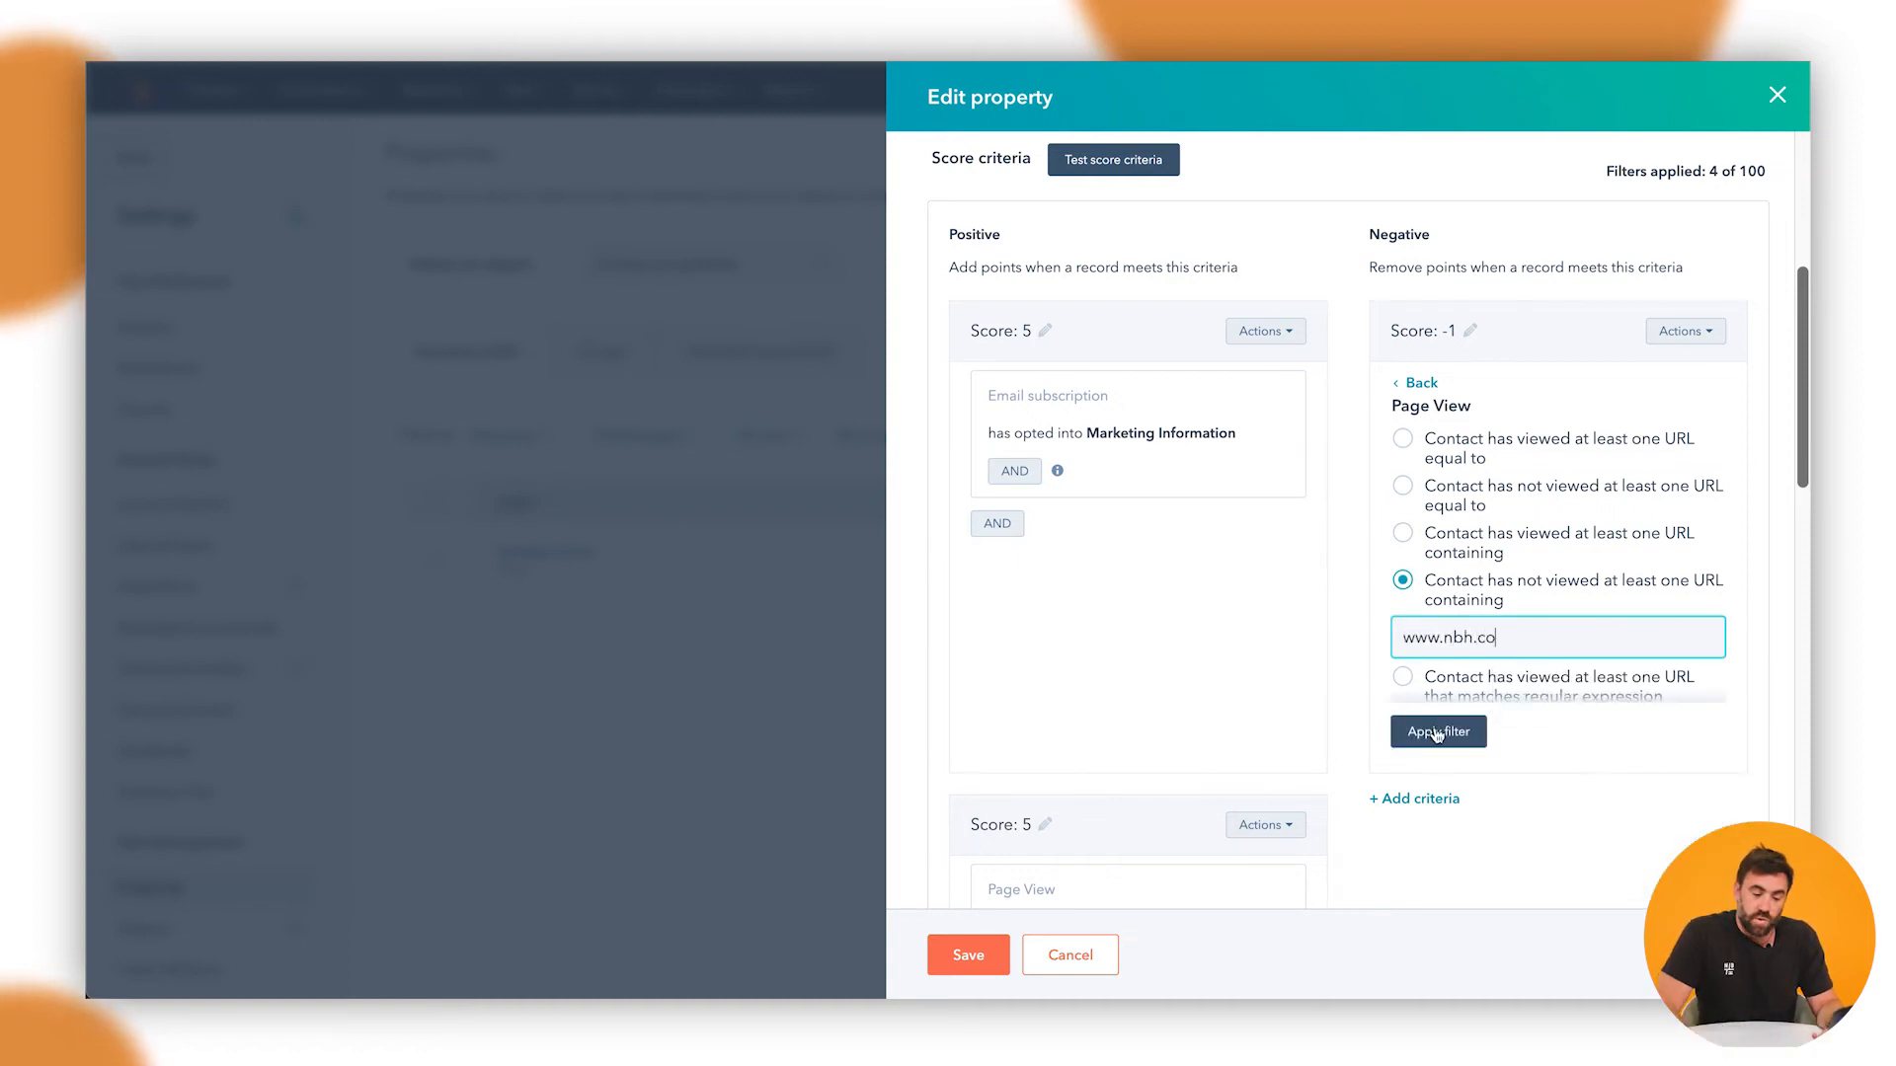
Step: Refine it to visits more than 30 days ago and set a -10 point penalty
{"action": "left_click", "coordinate": [1438, 731]}
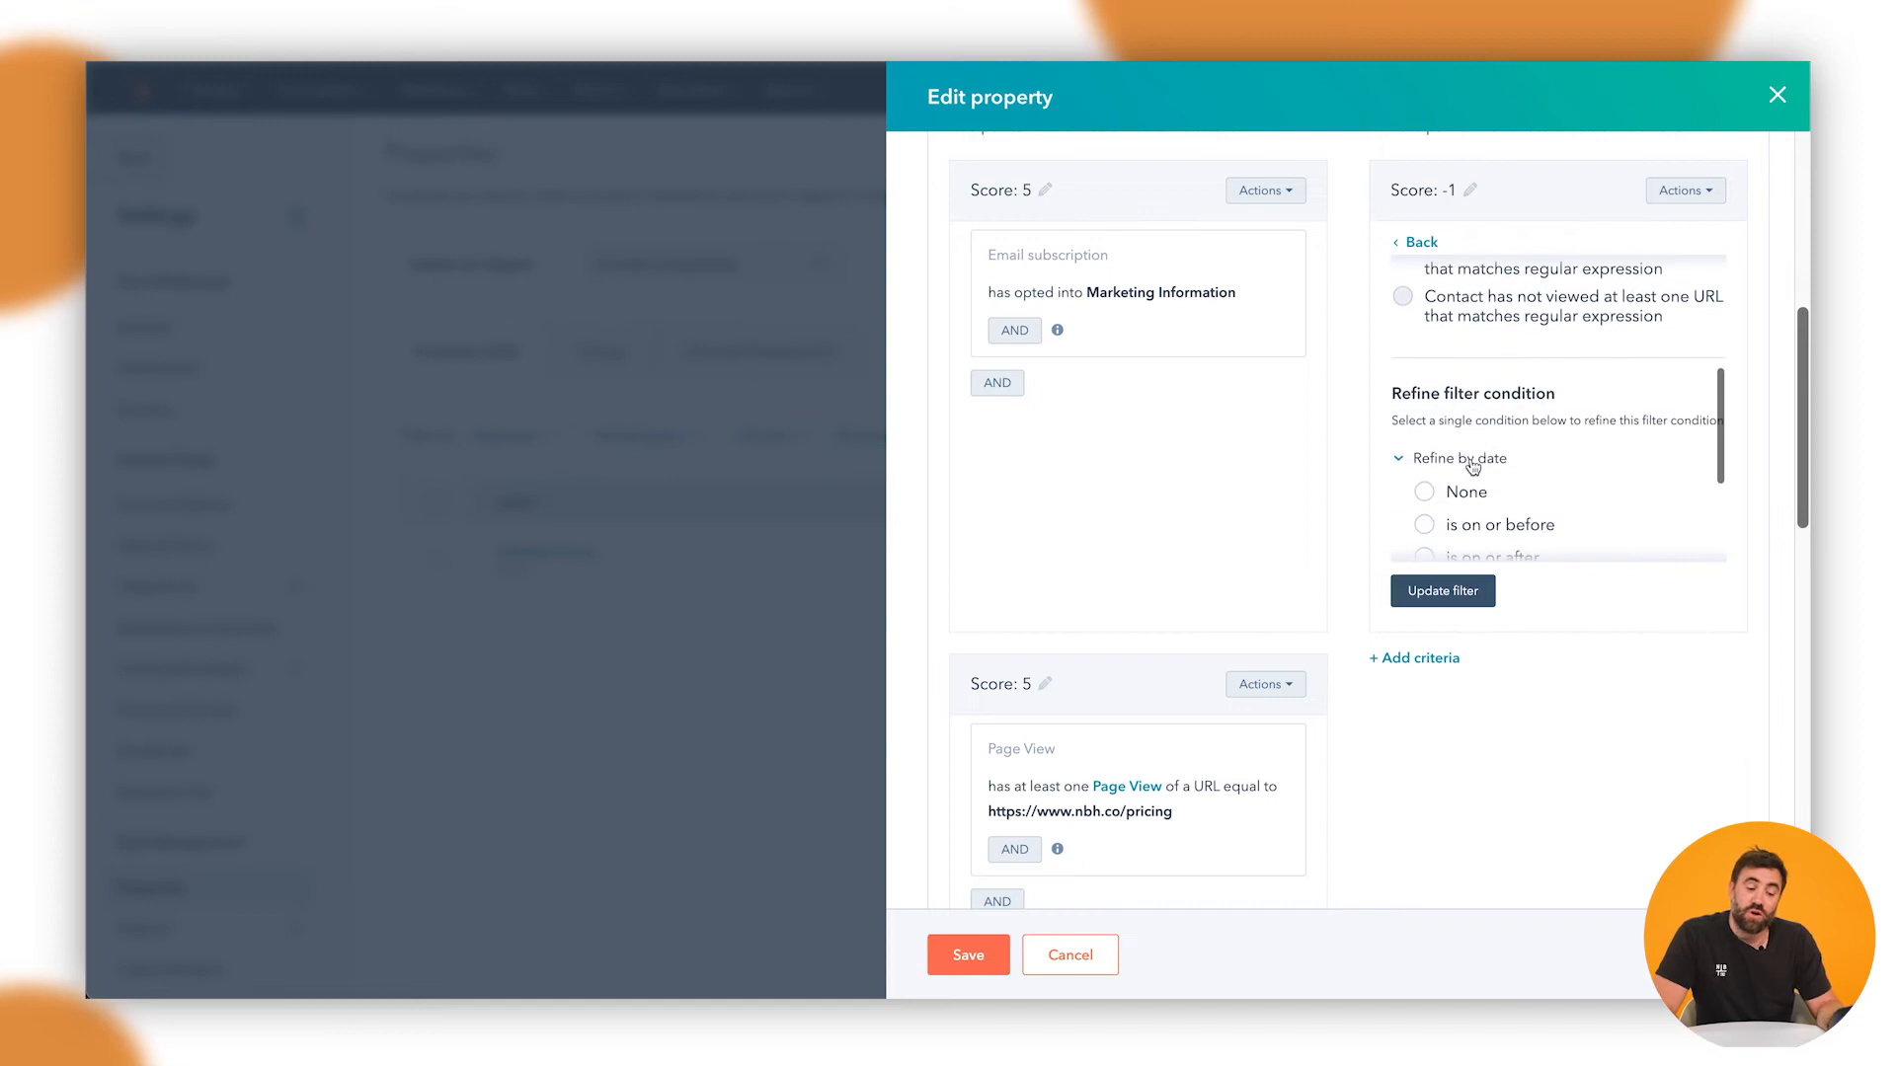
{"action": "left_click", "coordinate": [1423, 495]}
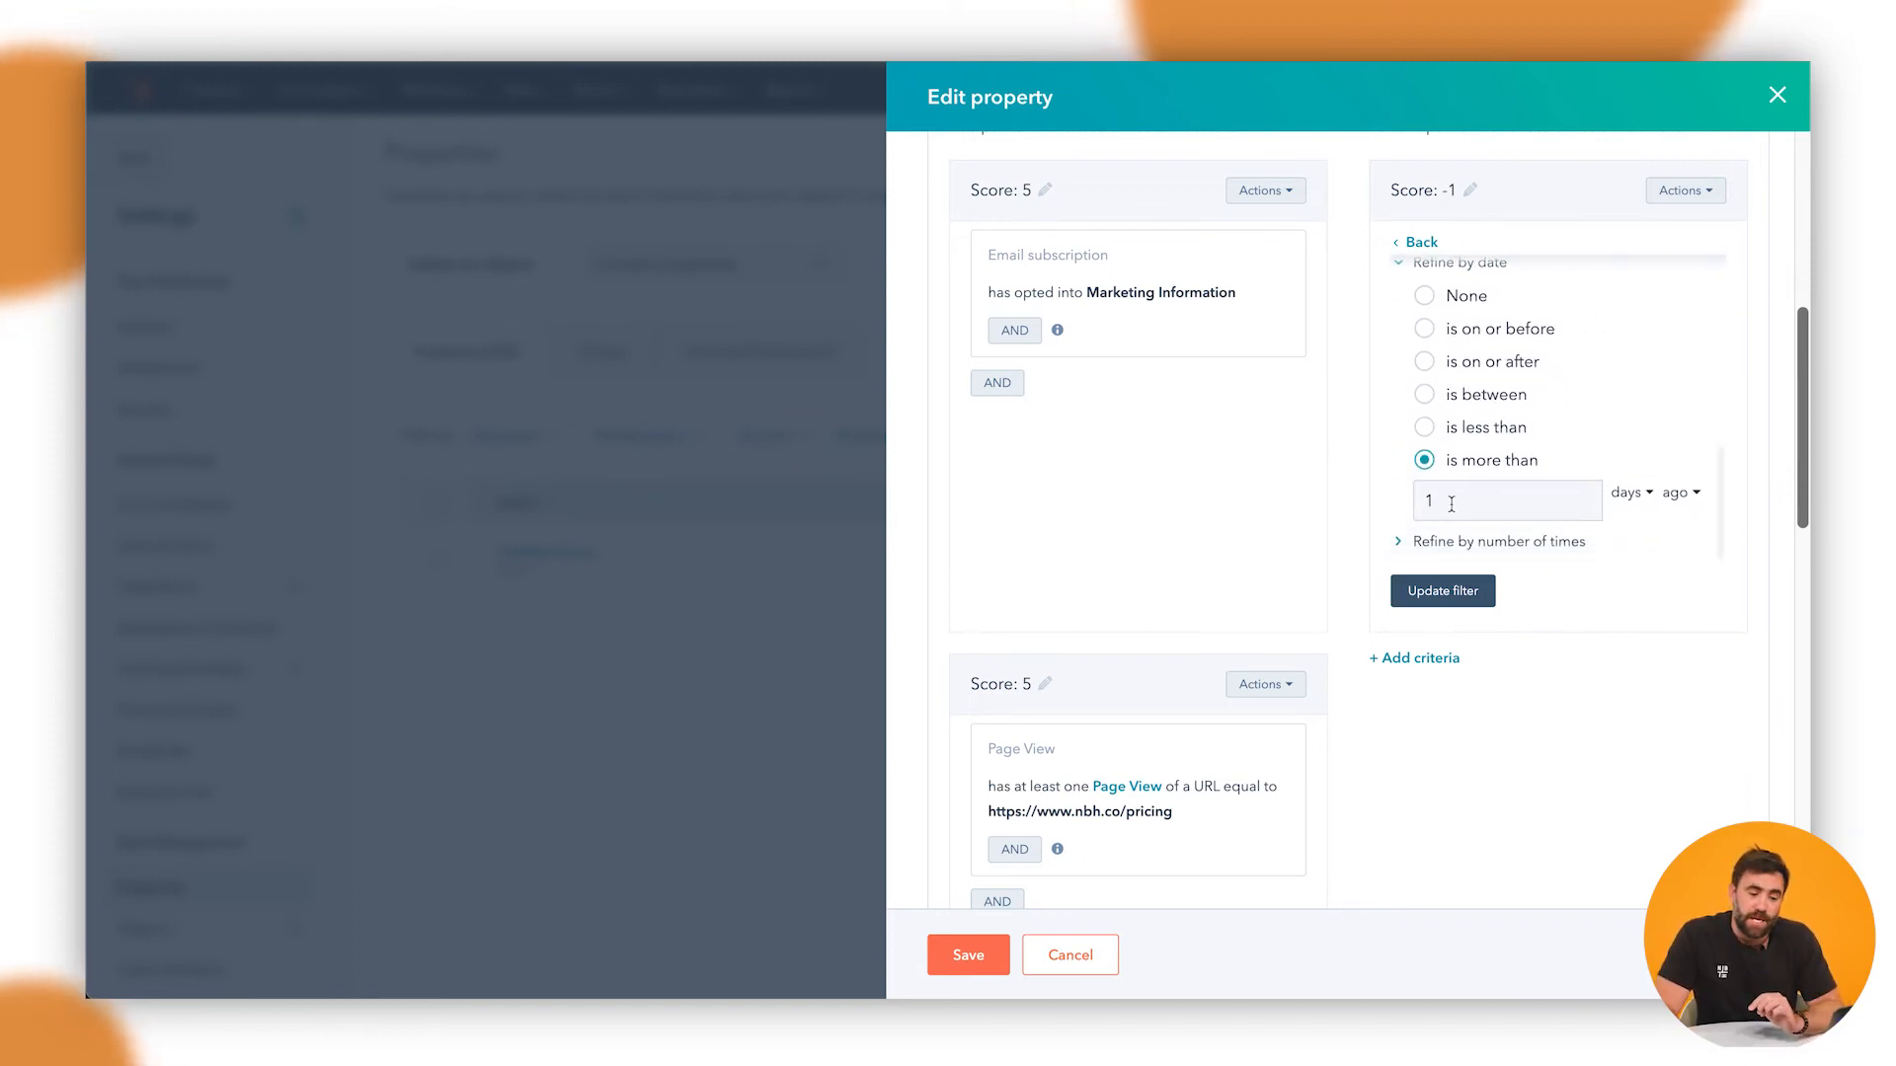
{"action": "type", "text": "30"}
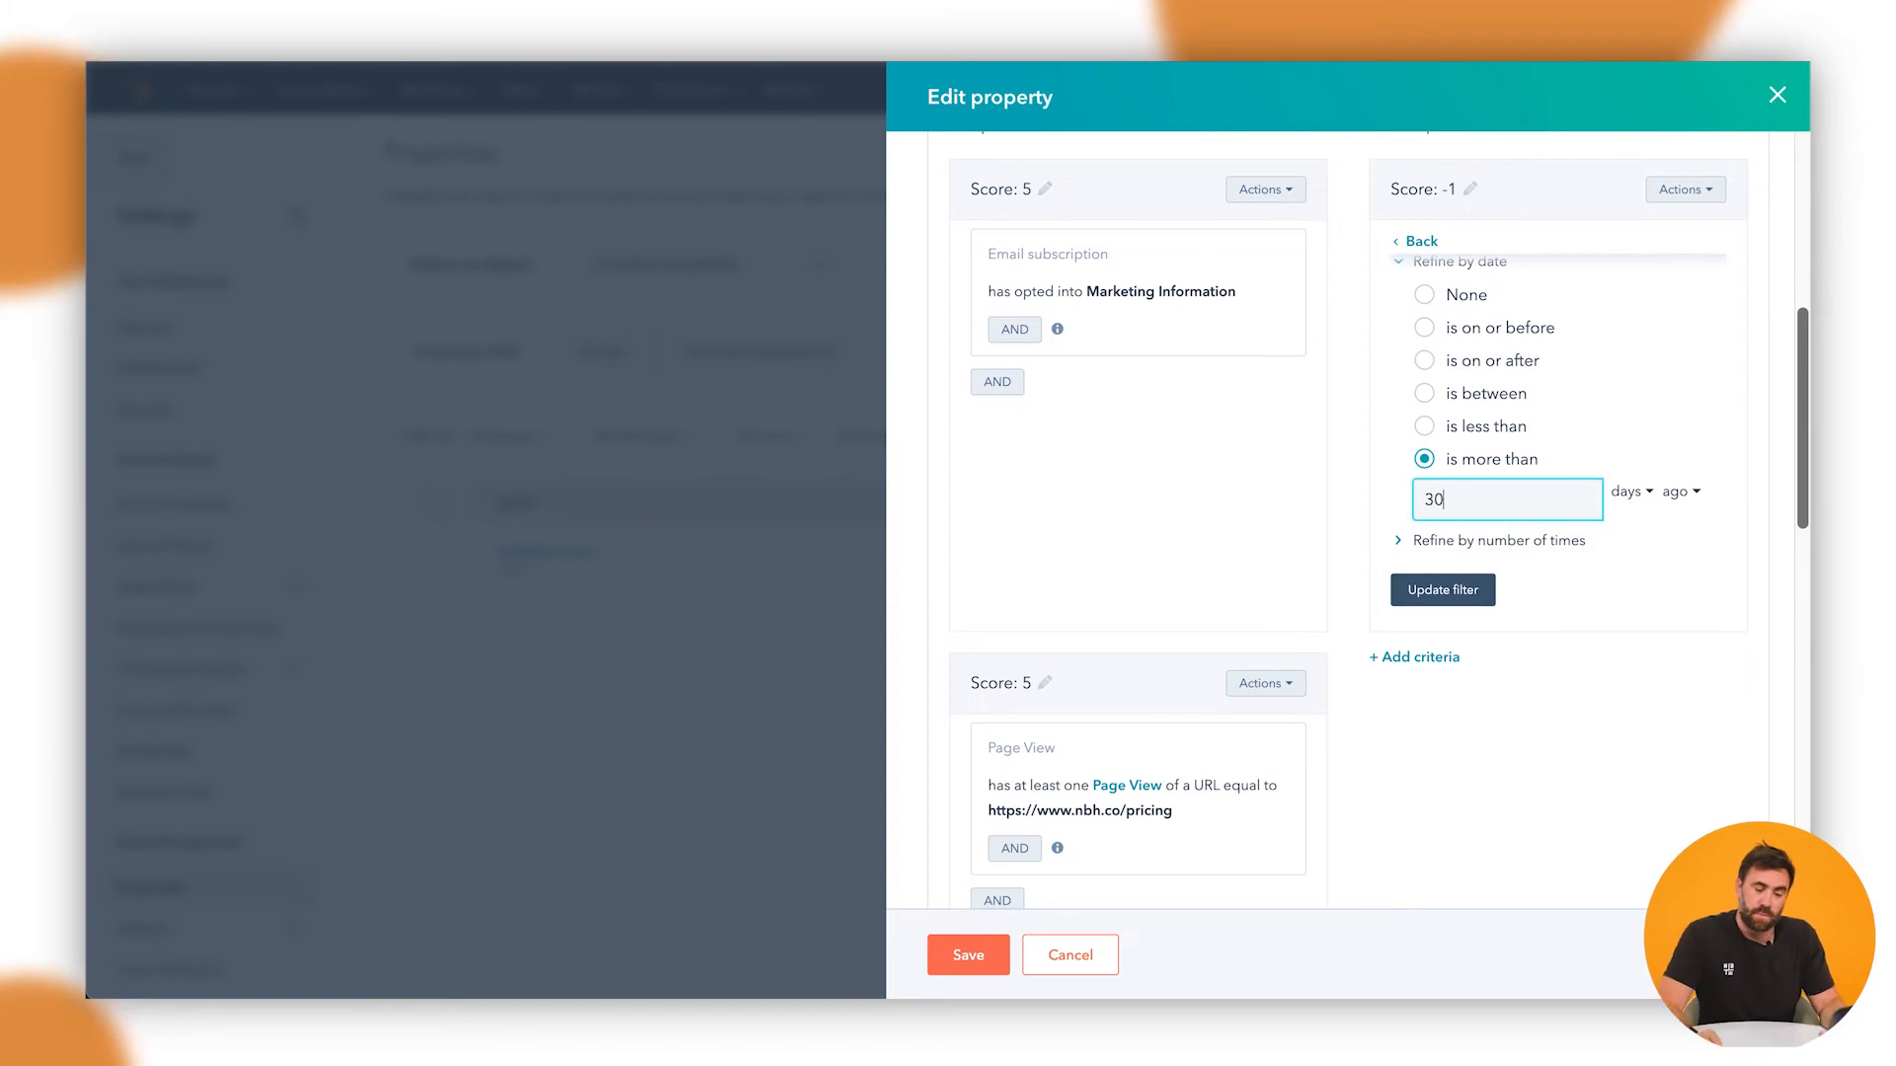
{"action": "left_click", "coordinate": [1441, 590]}
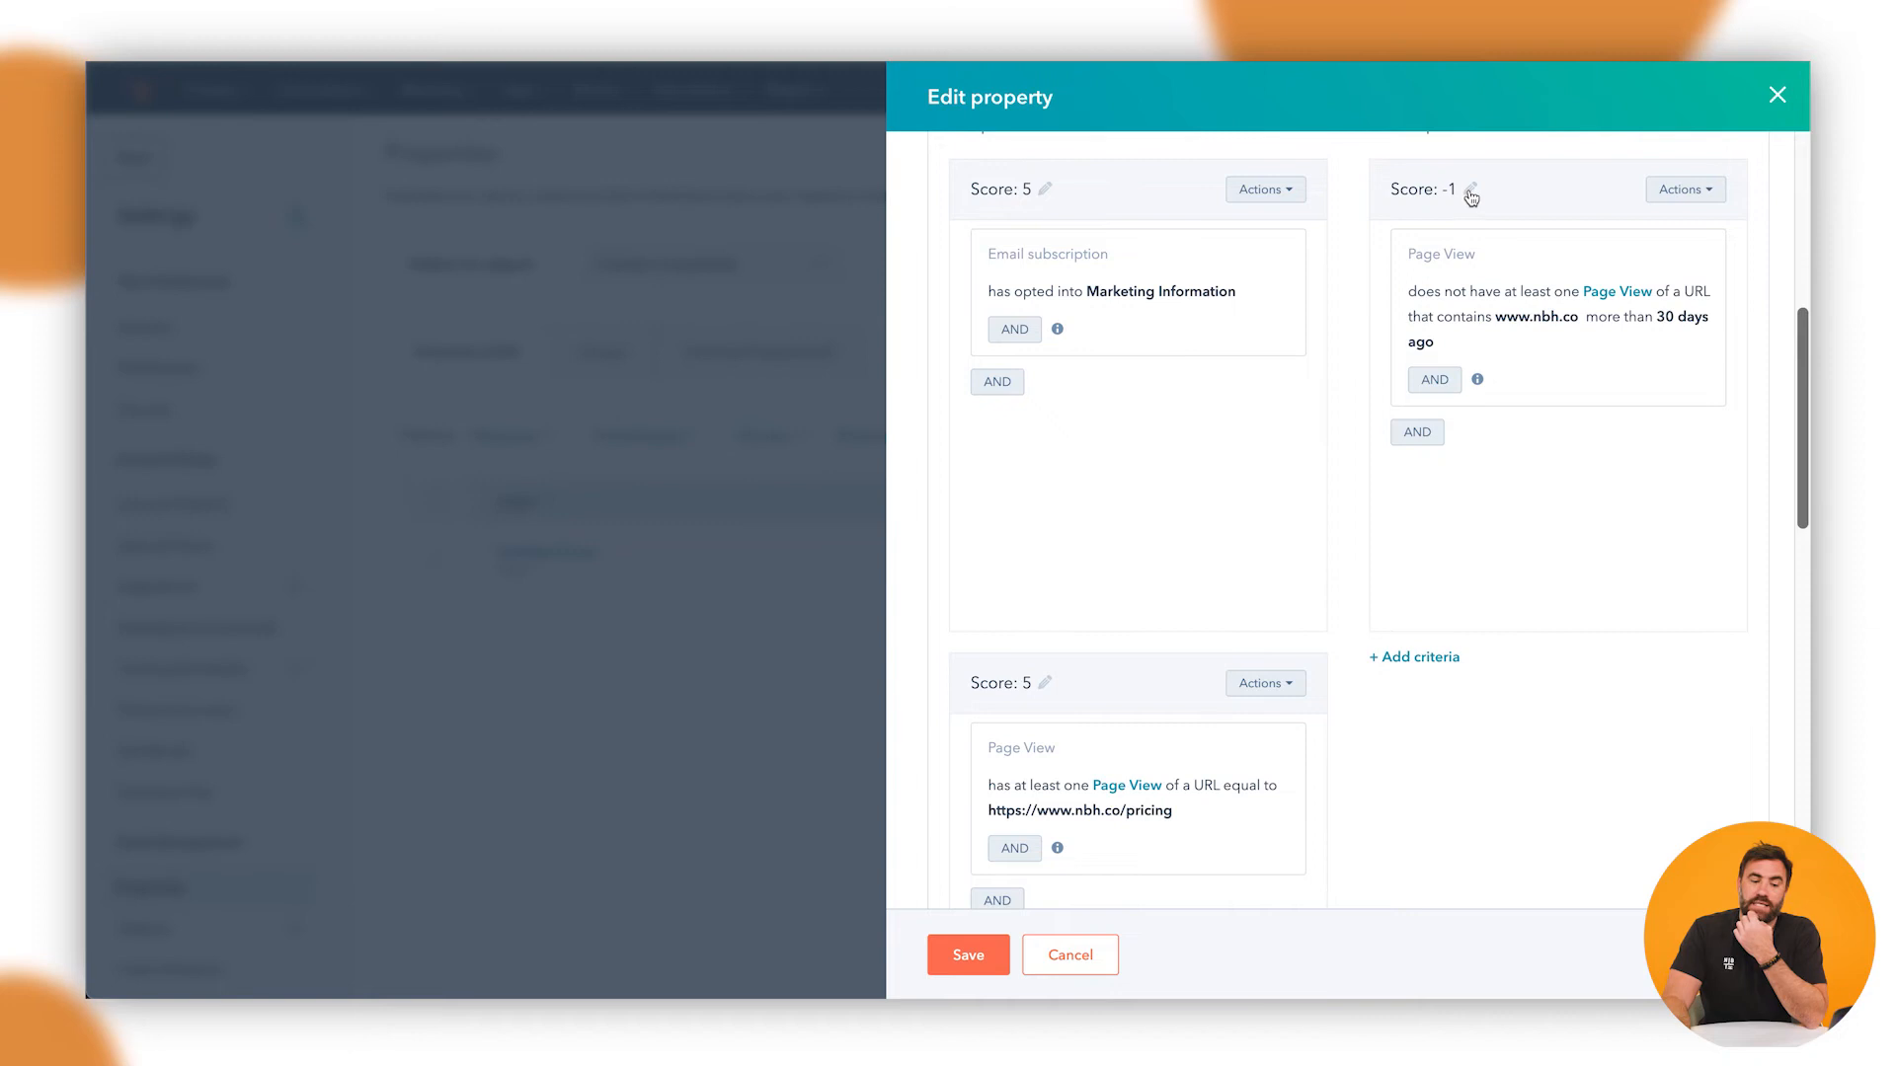
{"action": "left_click", "coordinate": [1470, 195]}
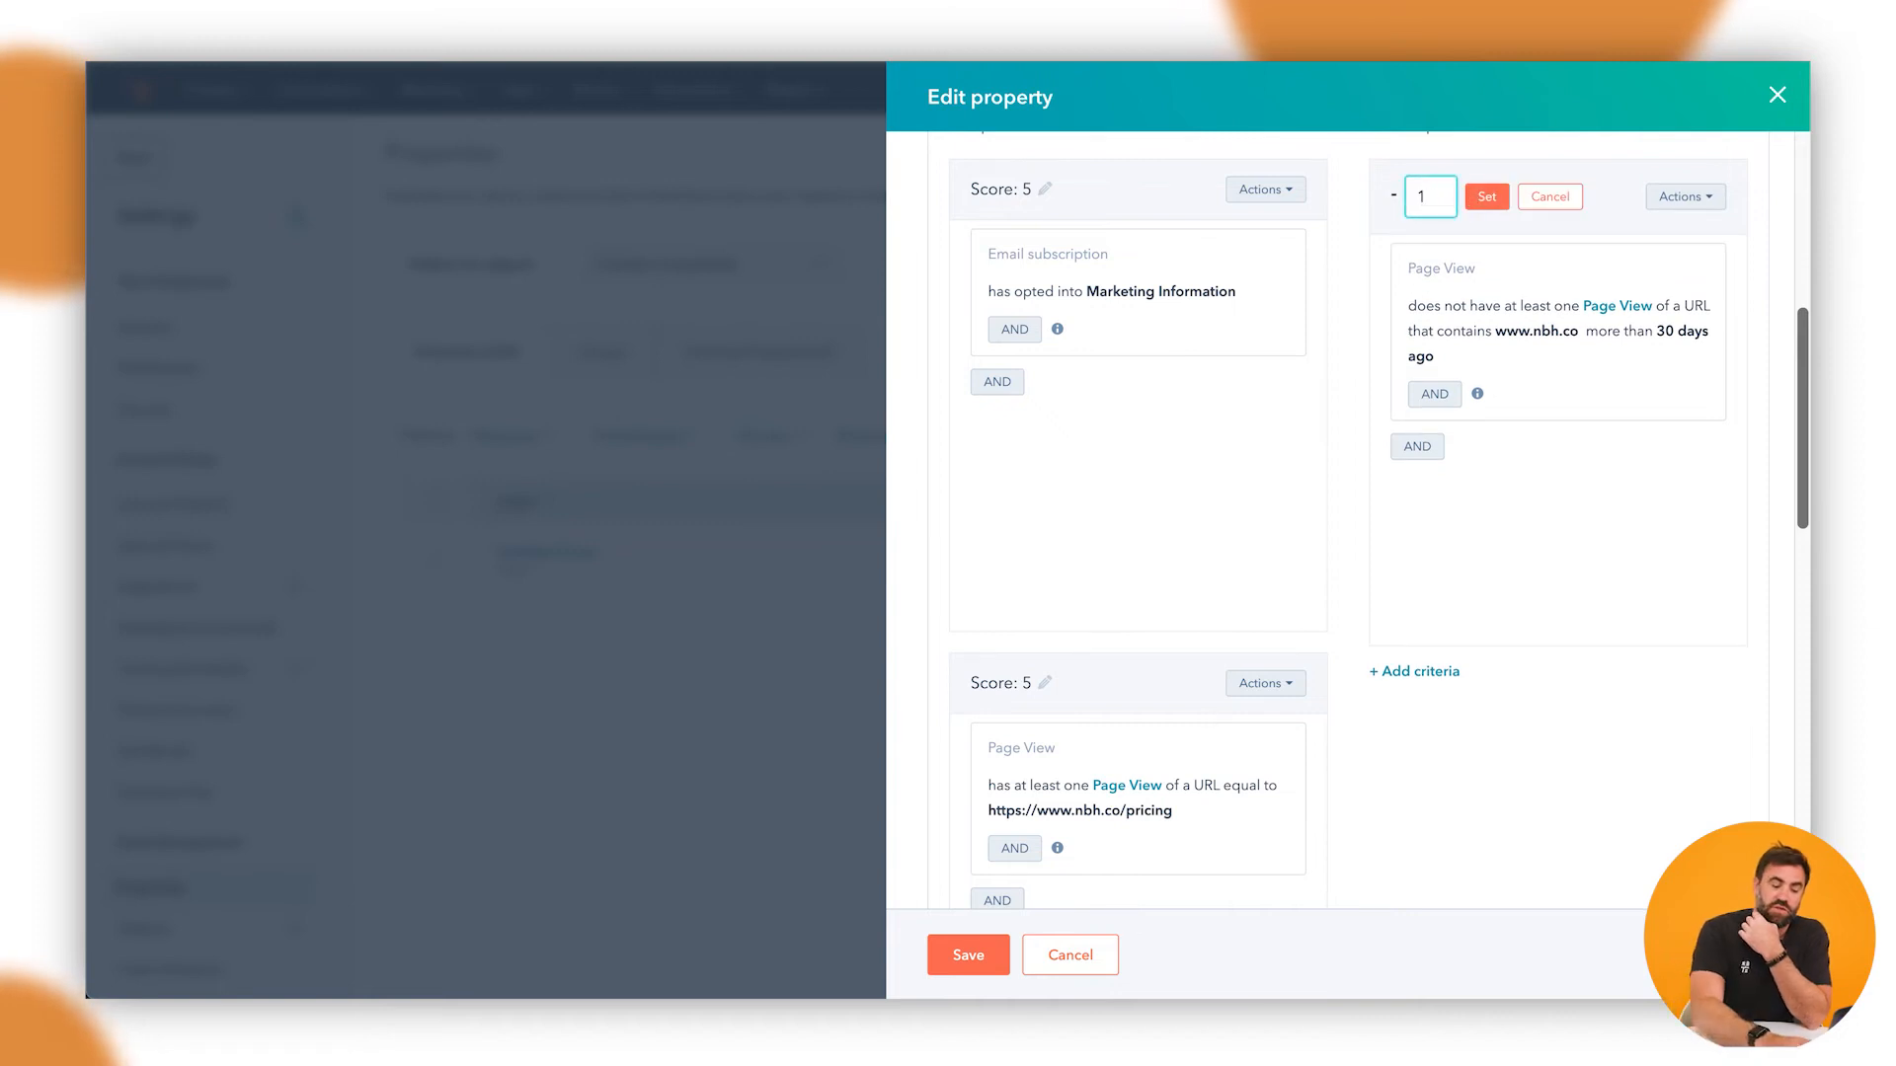
{"action": "left_click", "coordinate": [1485, 196]}
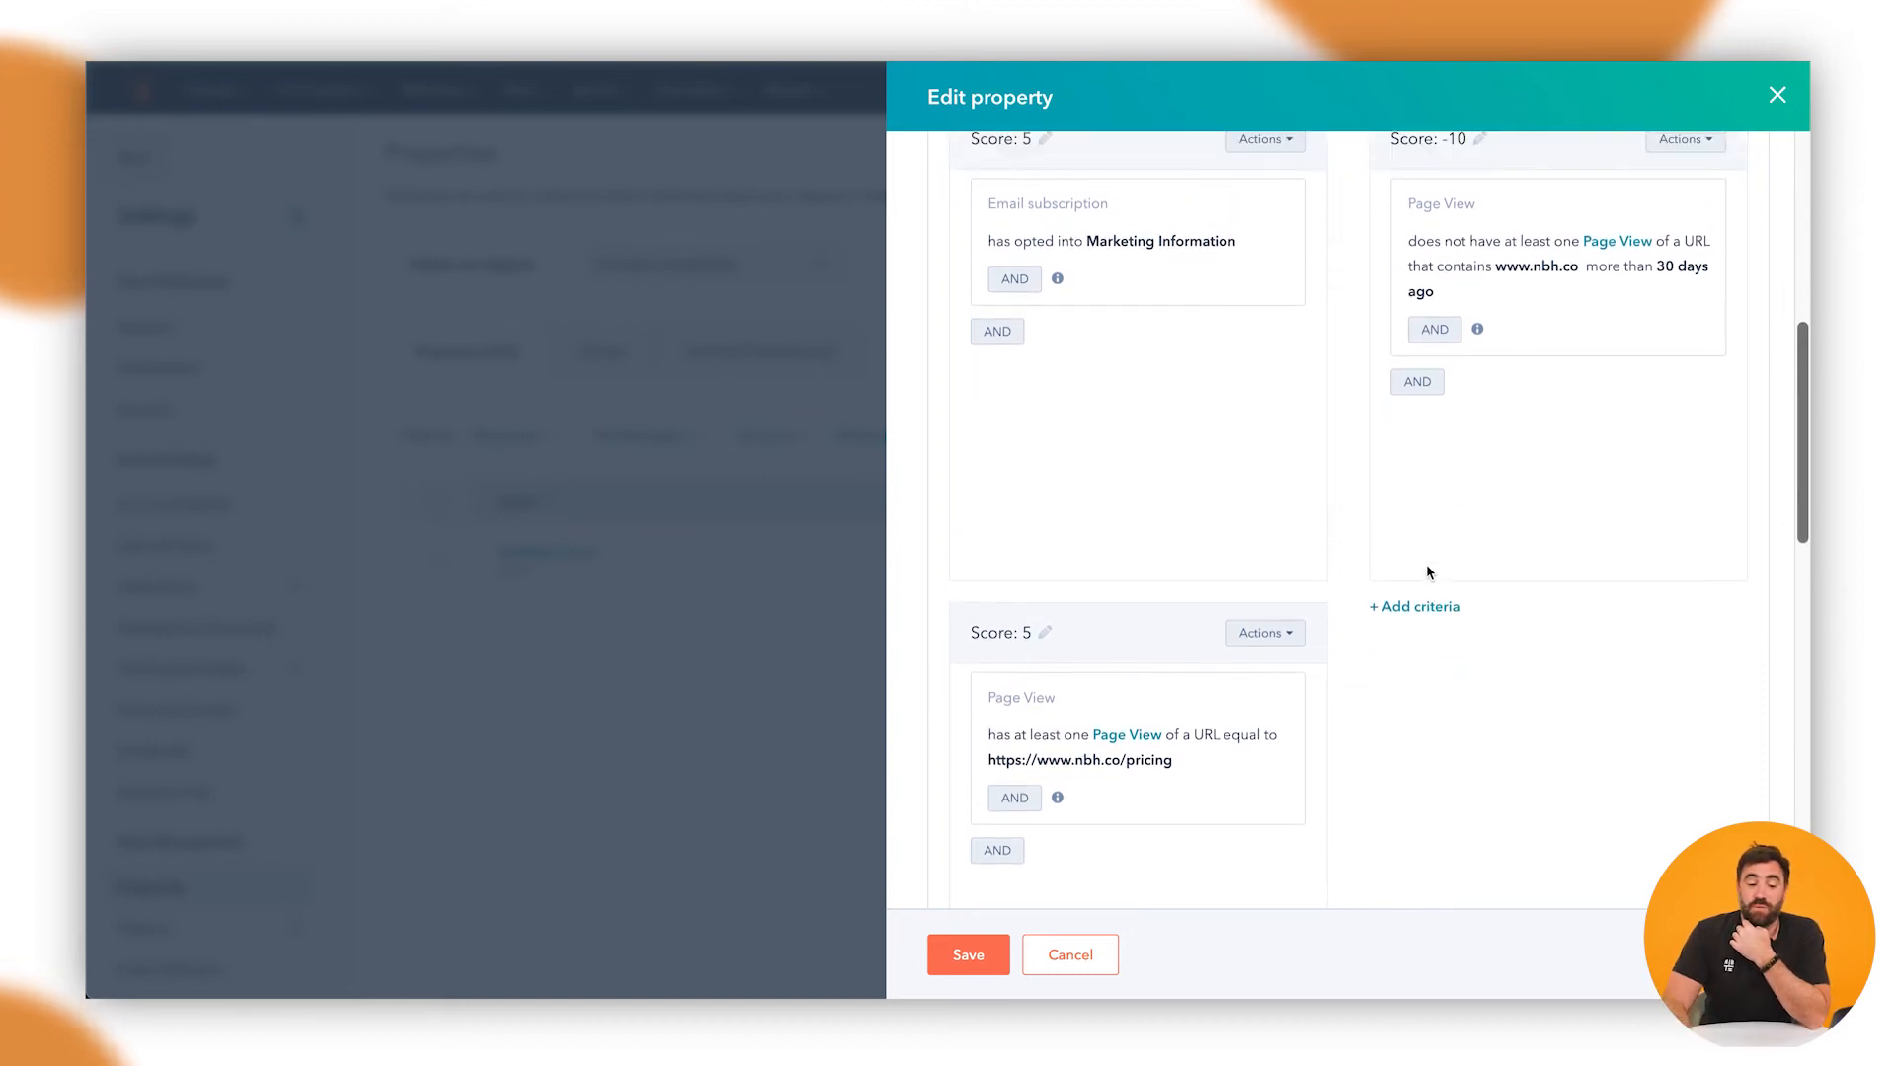
{"action": "left_click", "coordinate": [1413, 605]}
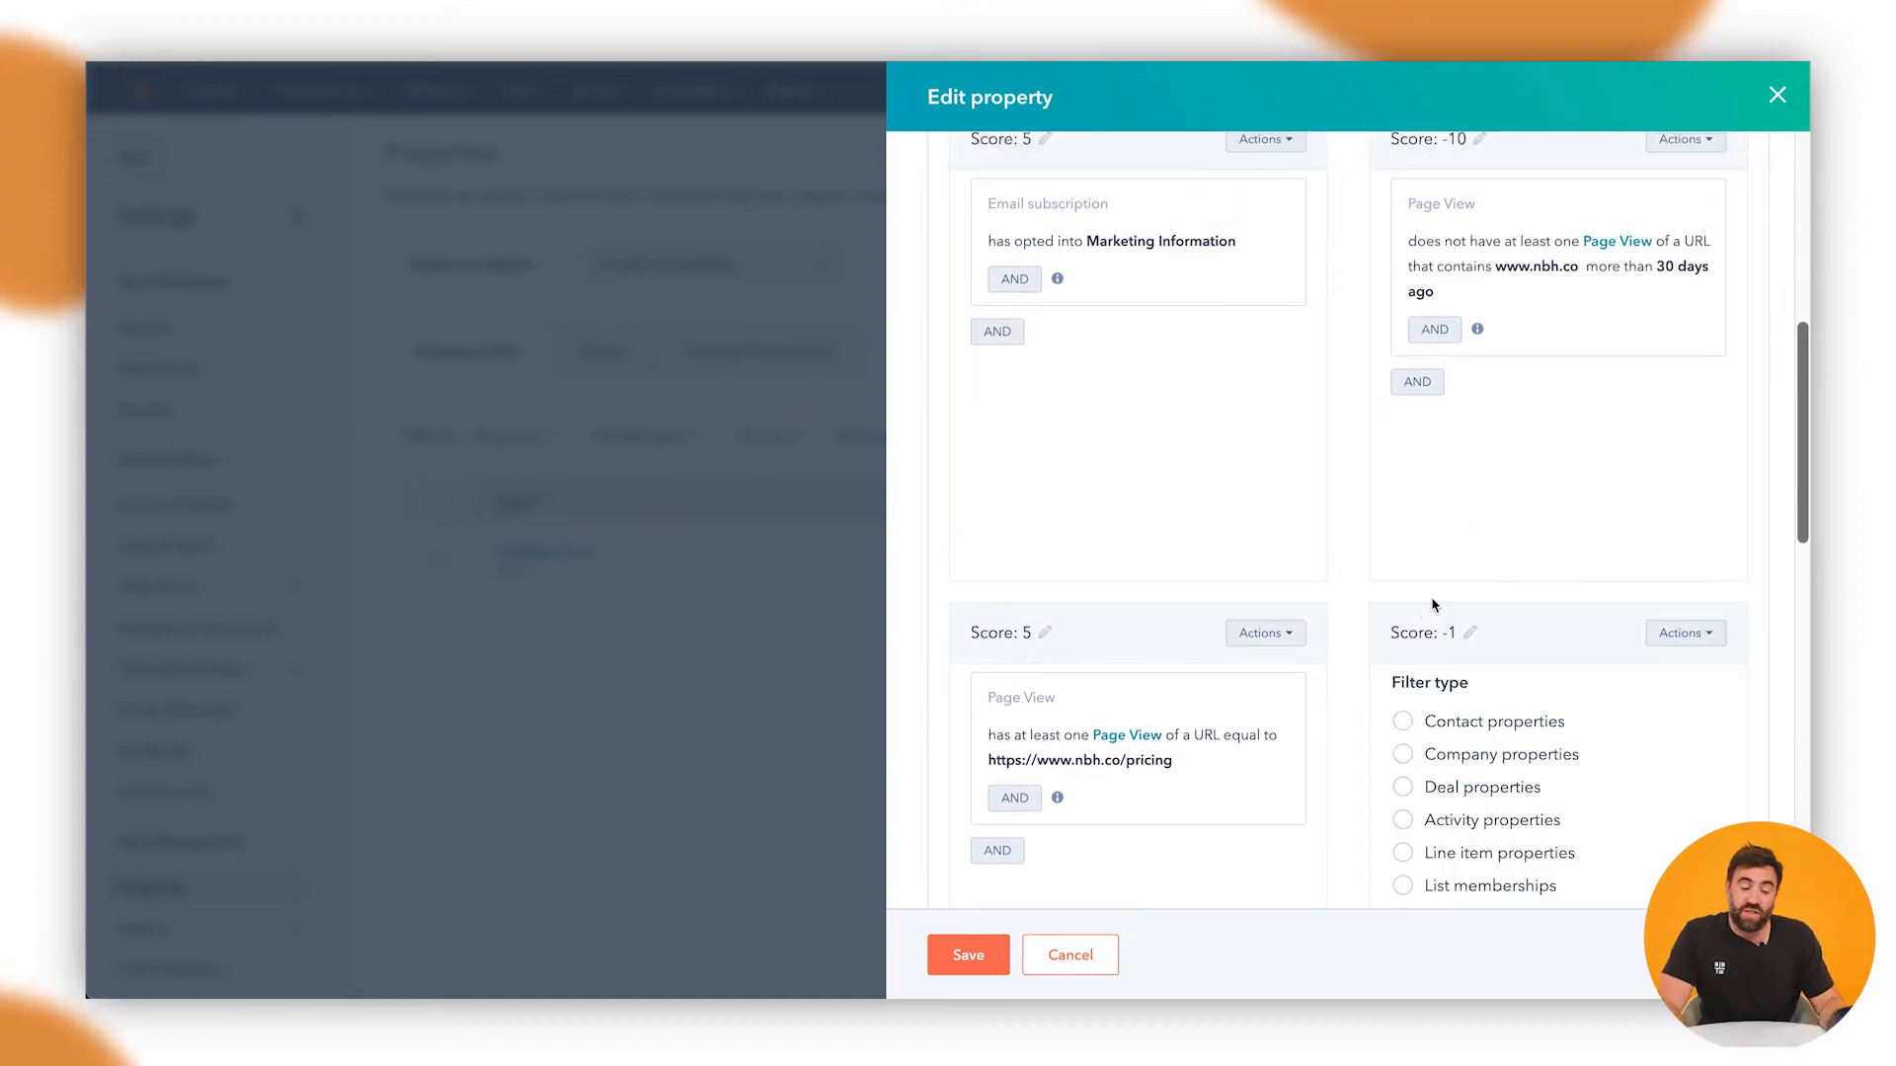
{"action": "scroll", "scroll_direction": "down", "scroll_amount": 3}
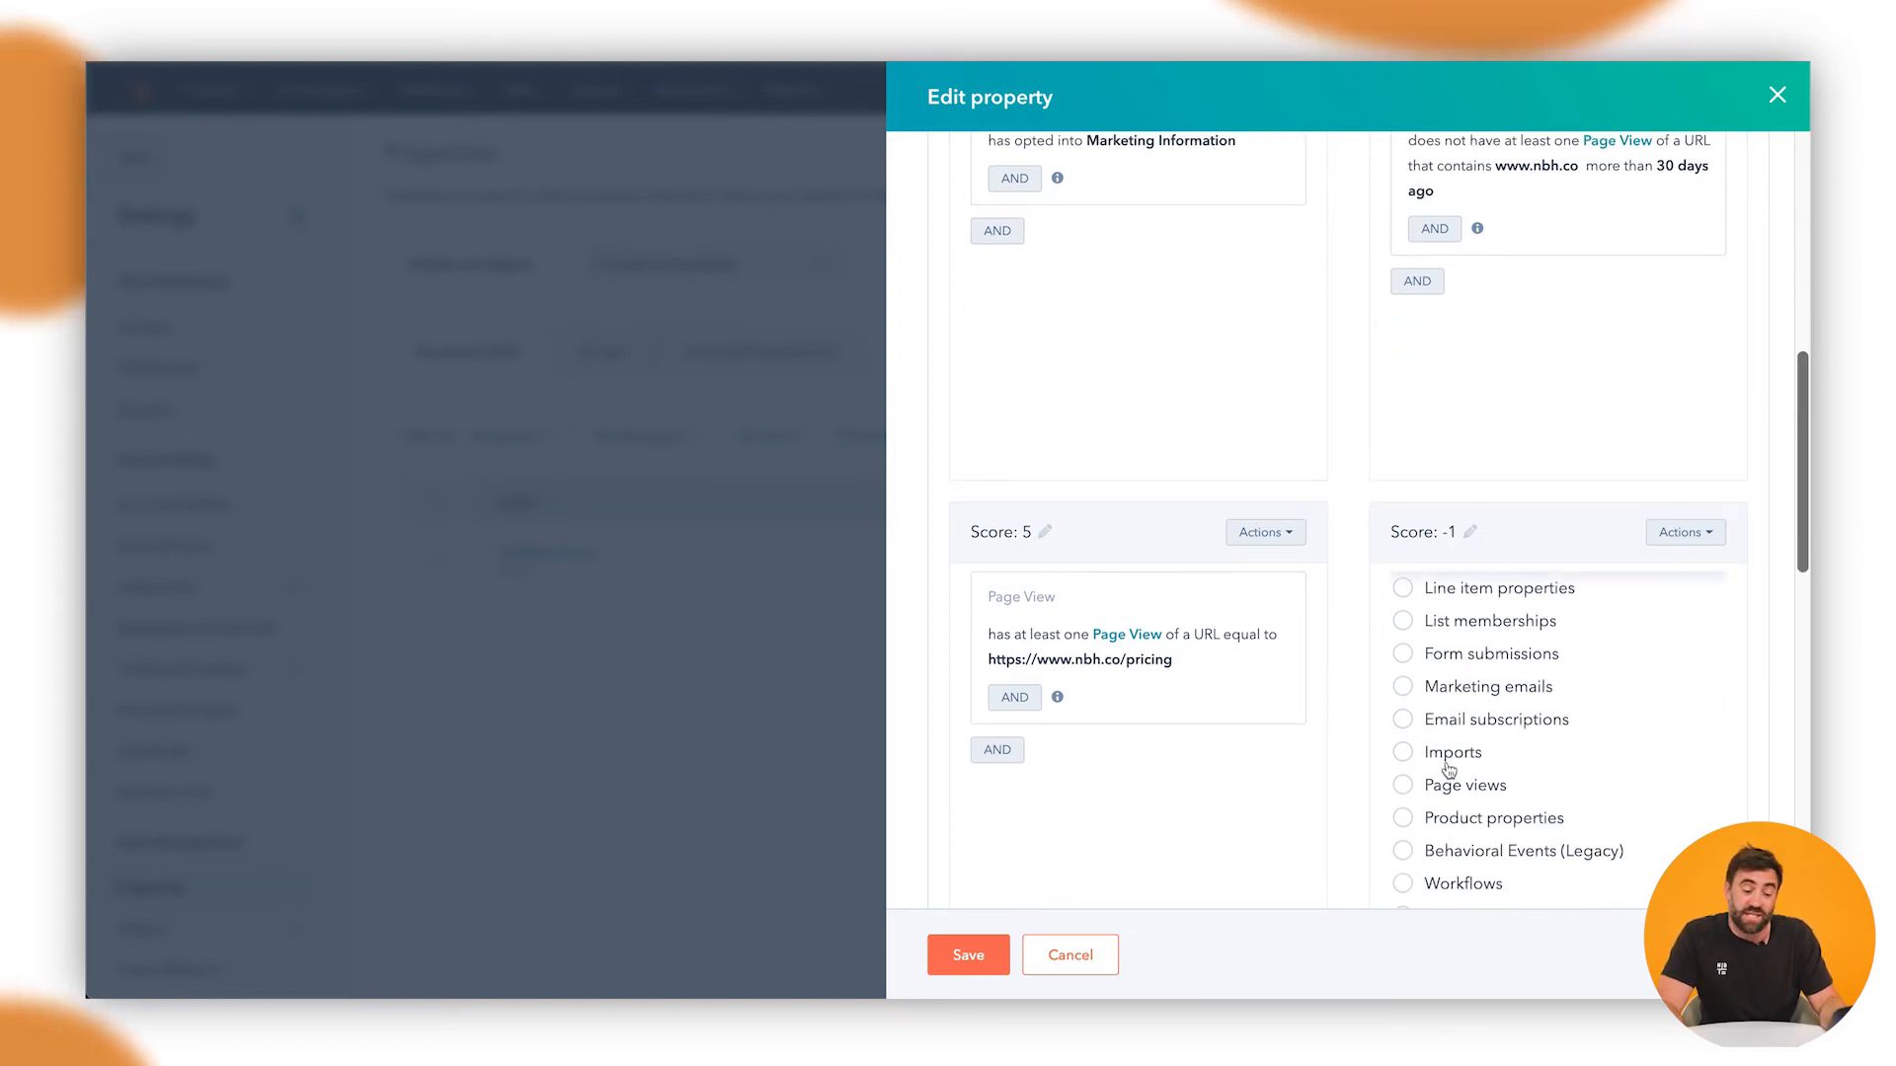
{"action": "left_click", "coordinate": [1468, 784]}
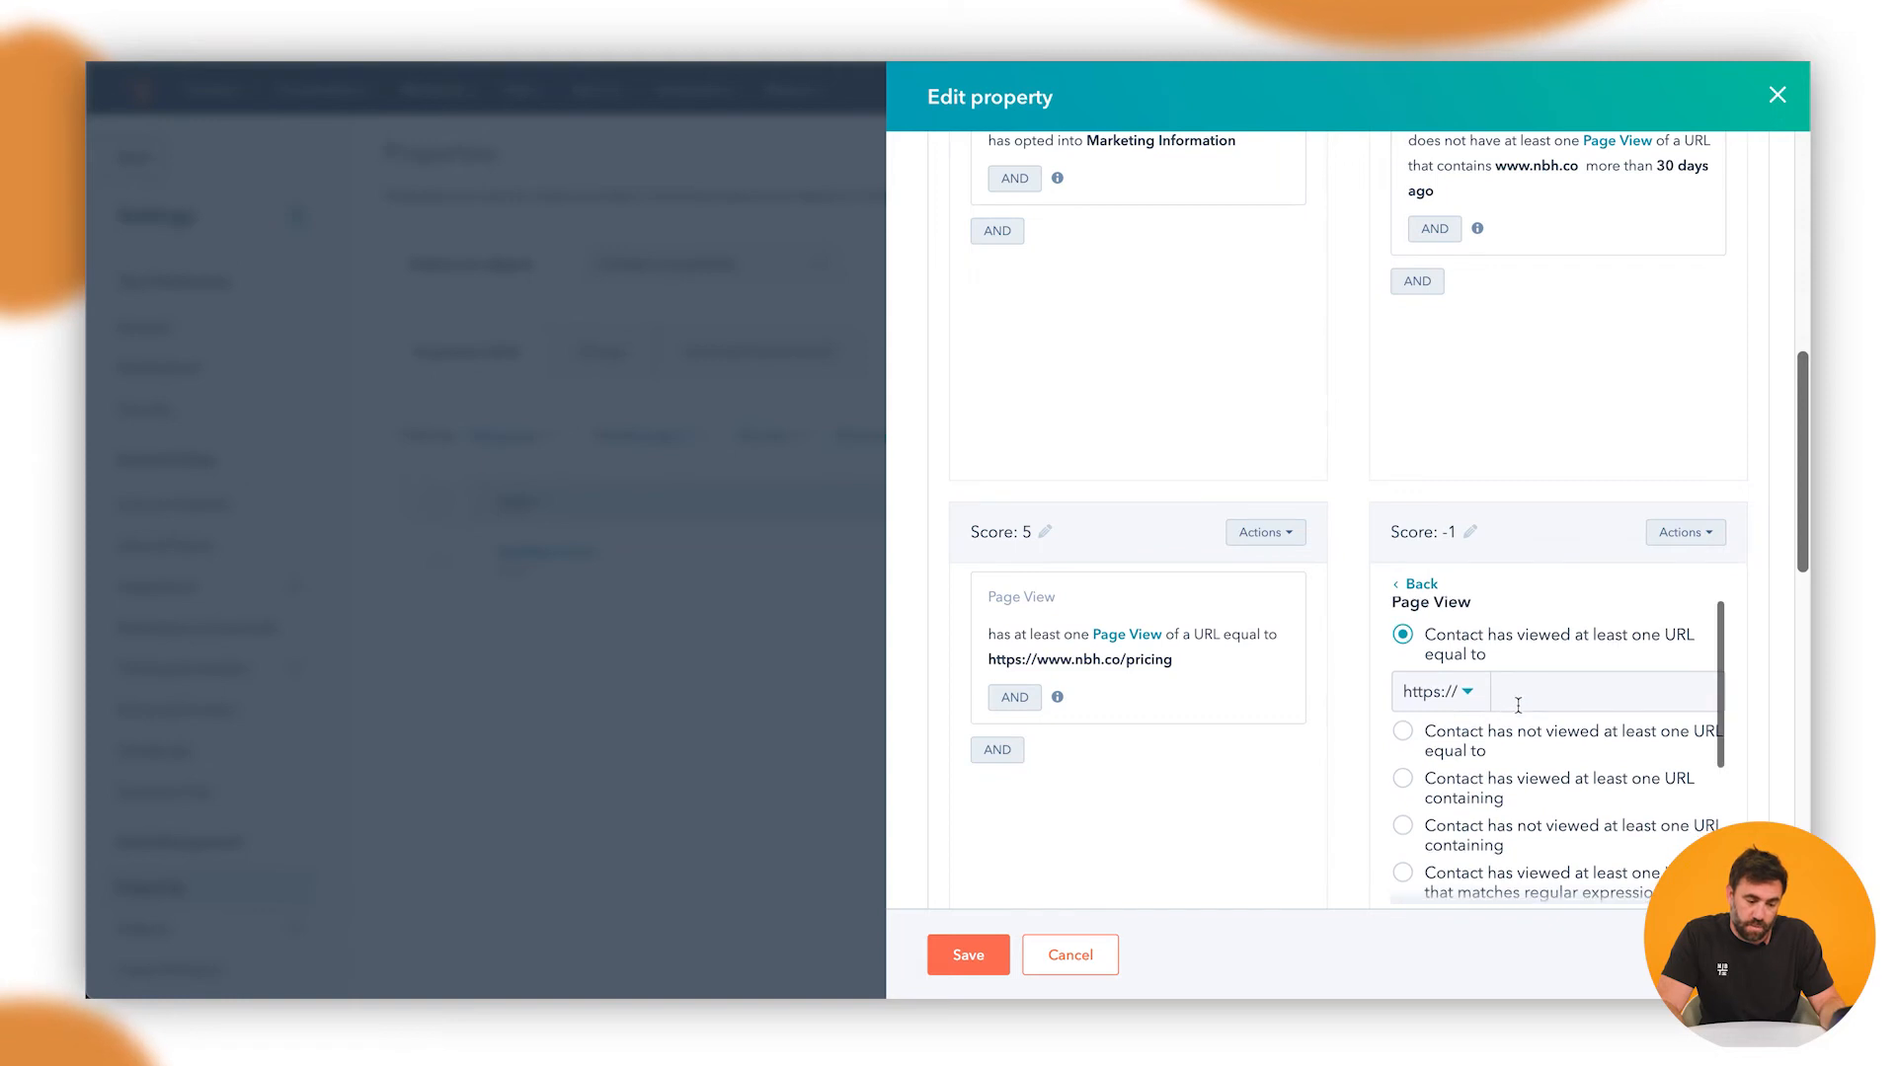
{"action": "left_click", "coordinate": [1401, 706]}
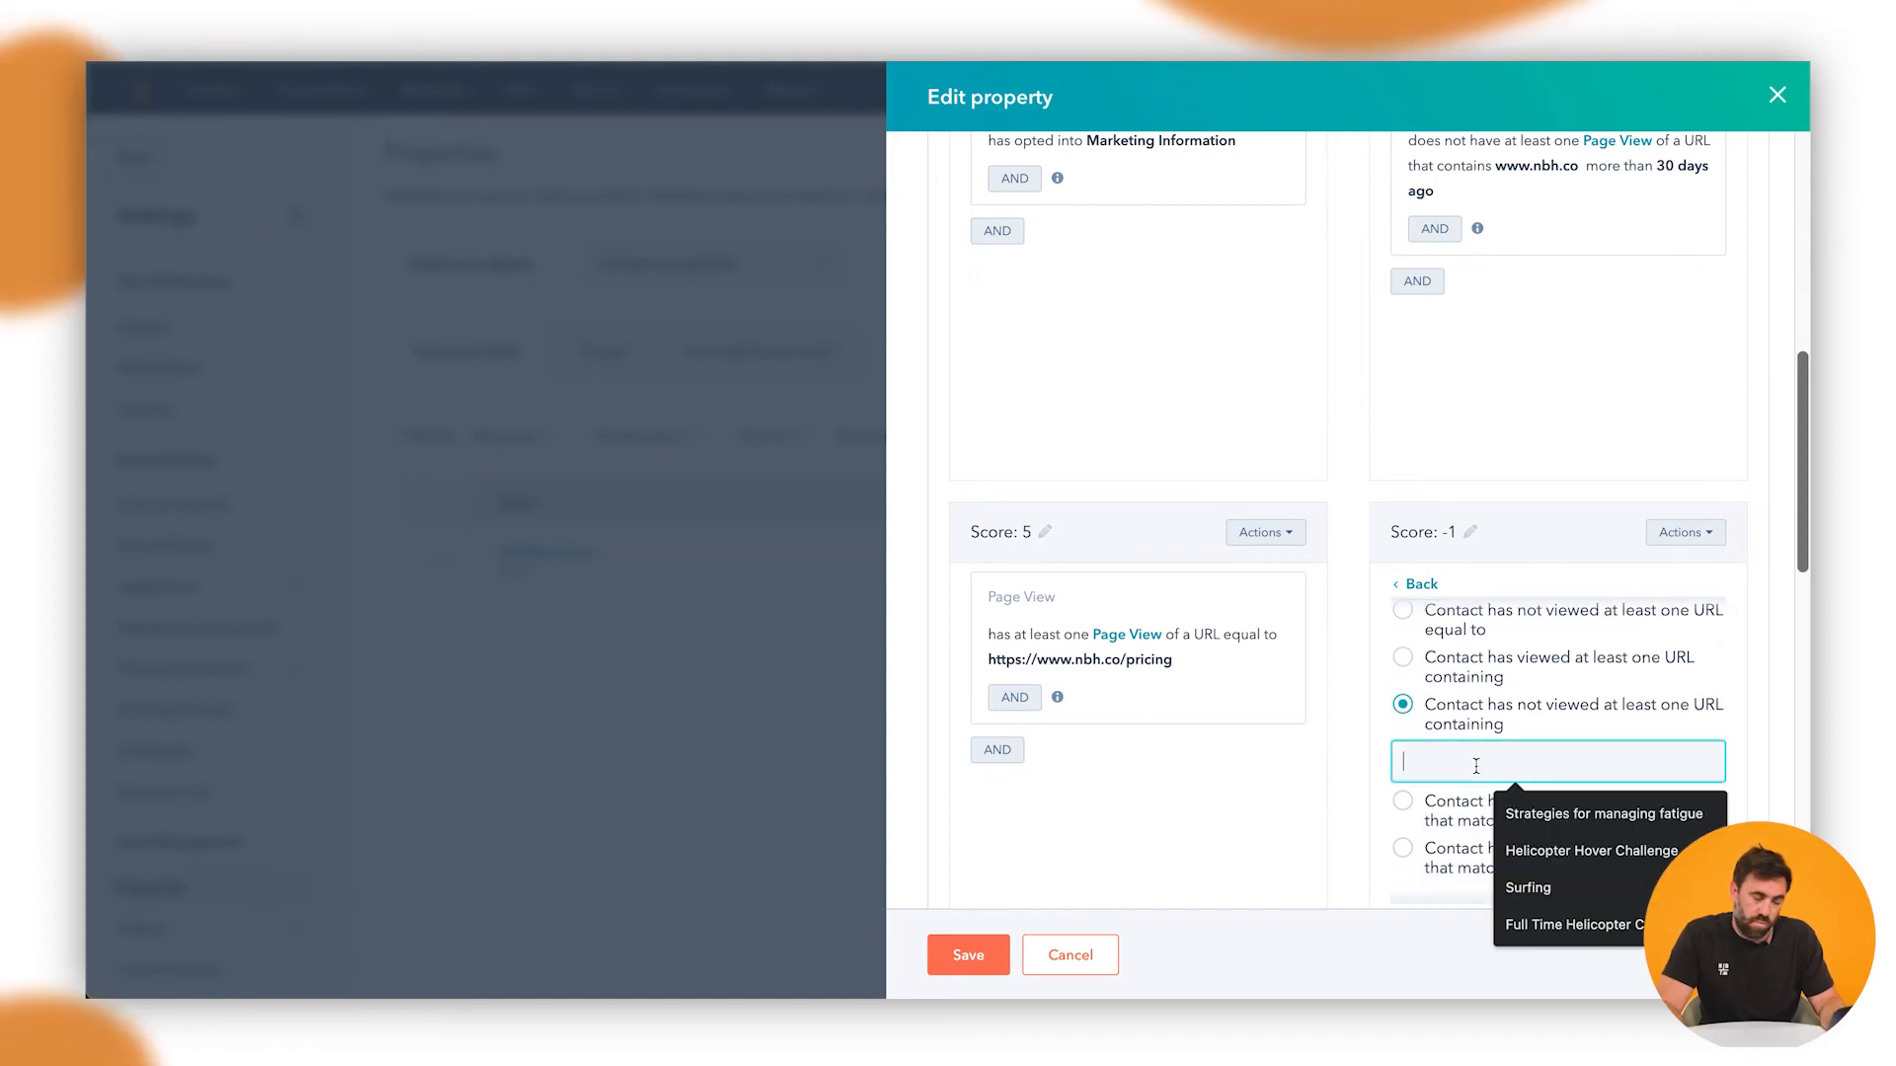
{"action": "type", "text": "www.nbh.co"}
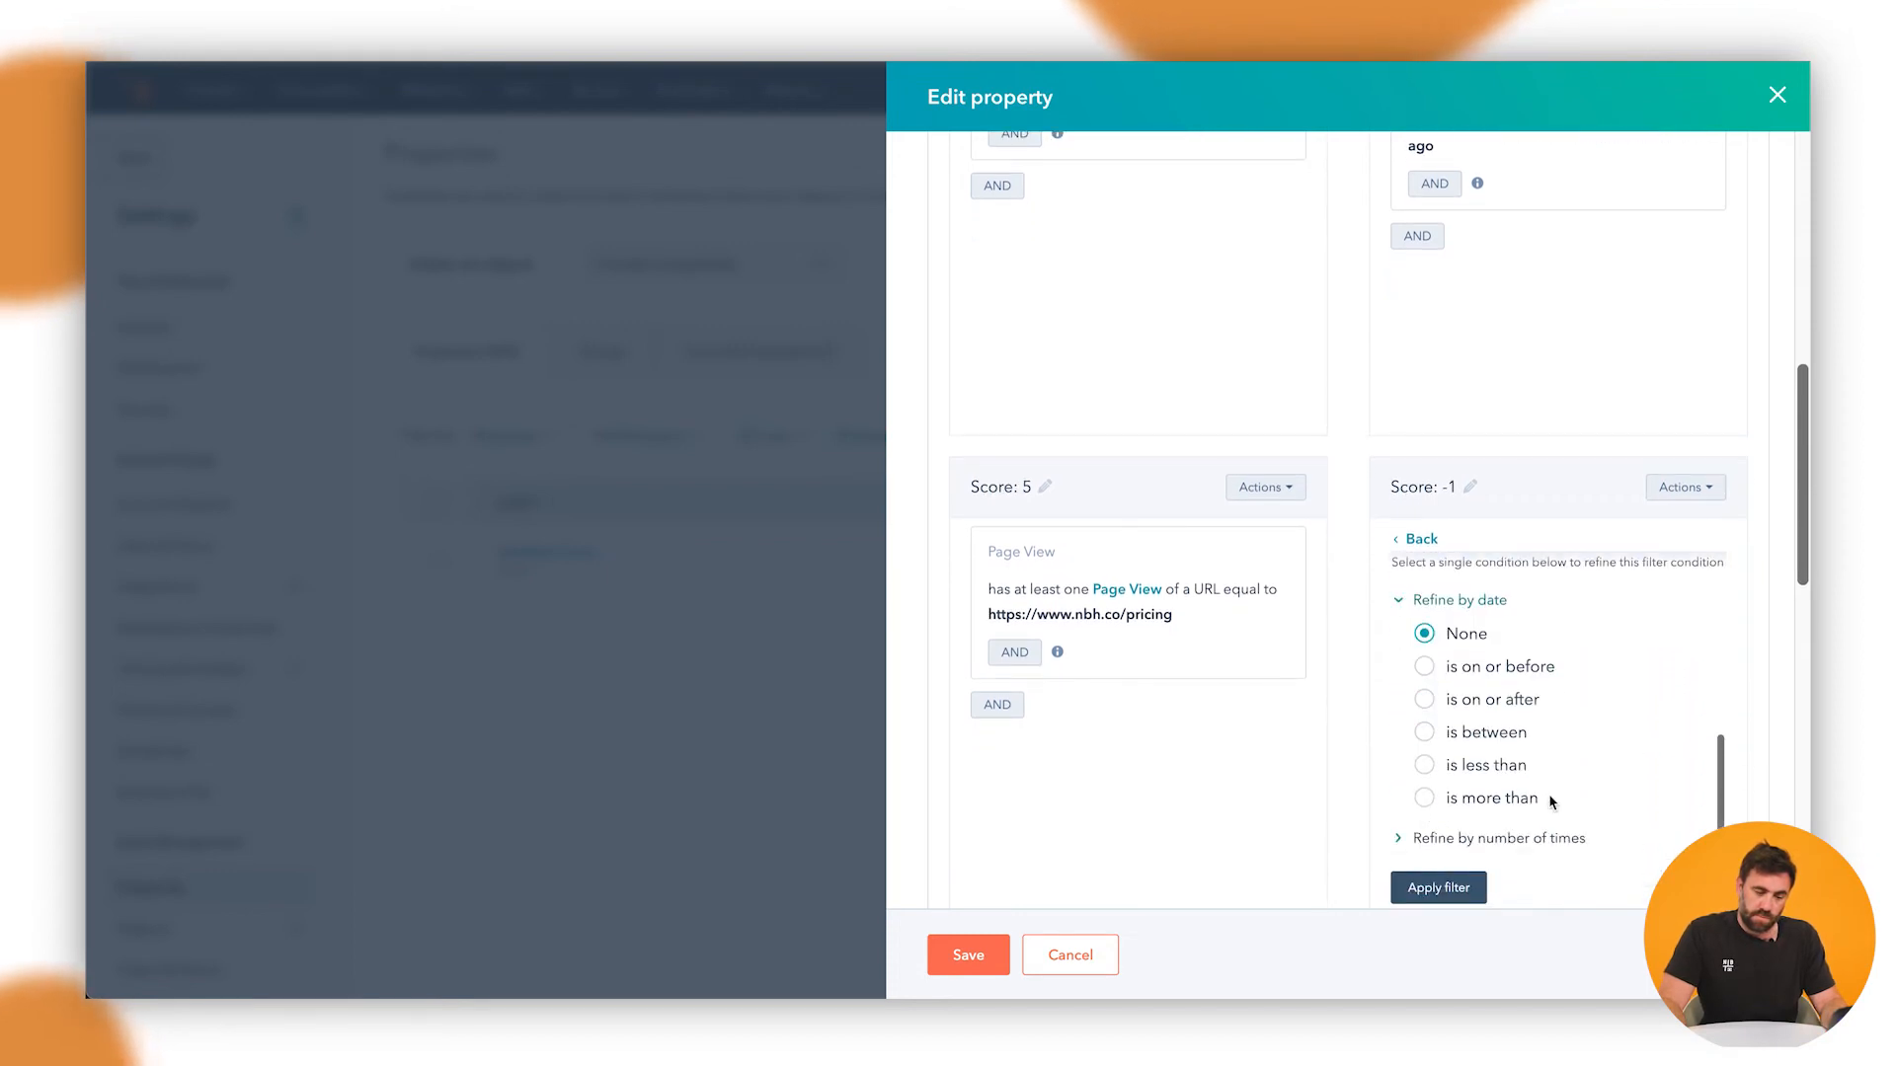
{"action": "left_click", "coordinate": [1424, 798]}
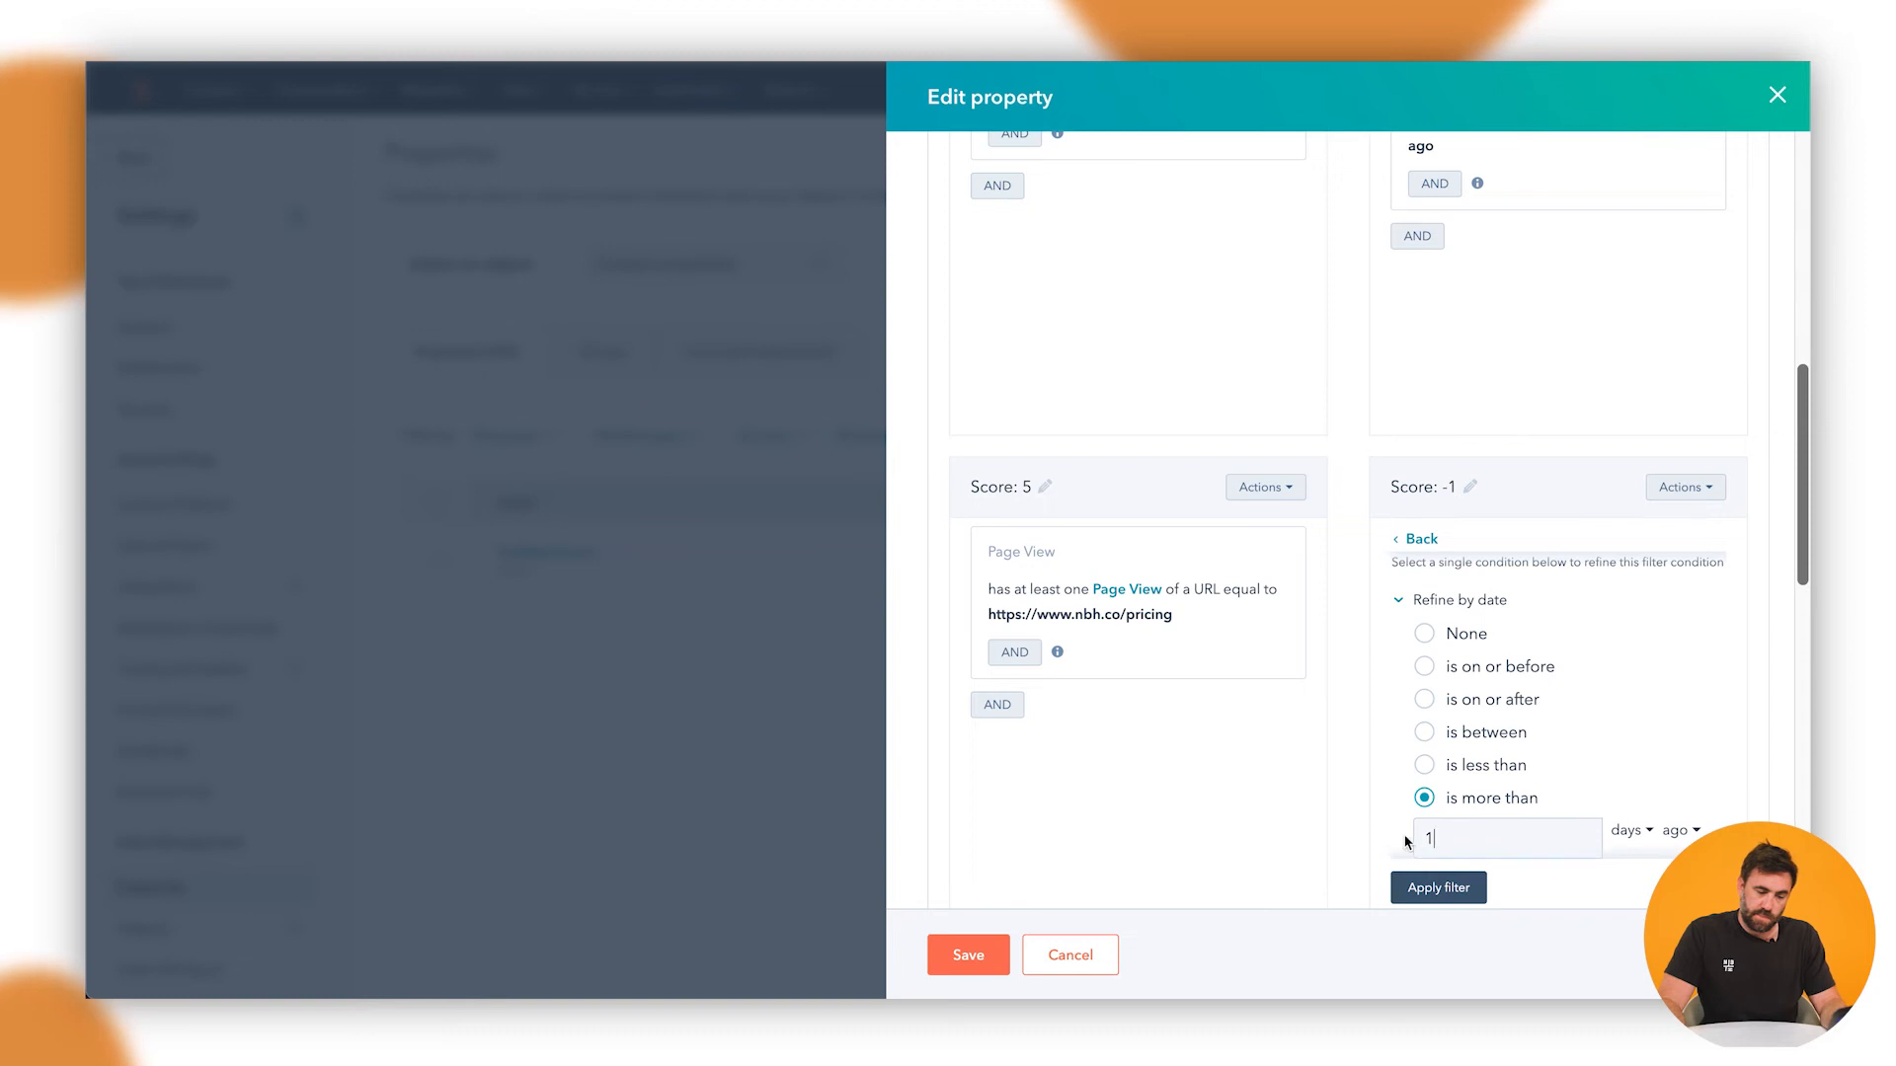
{"action": "type", "text": "90"}
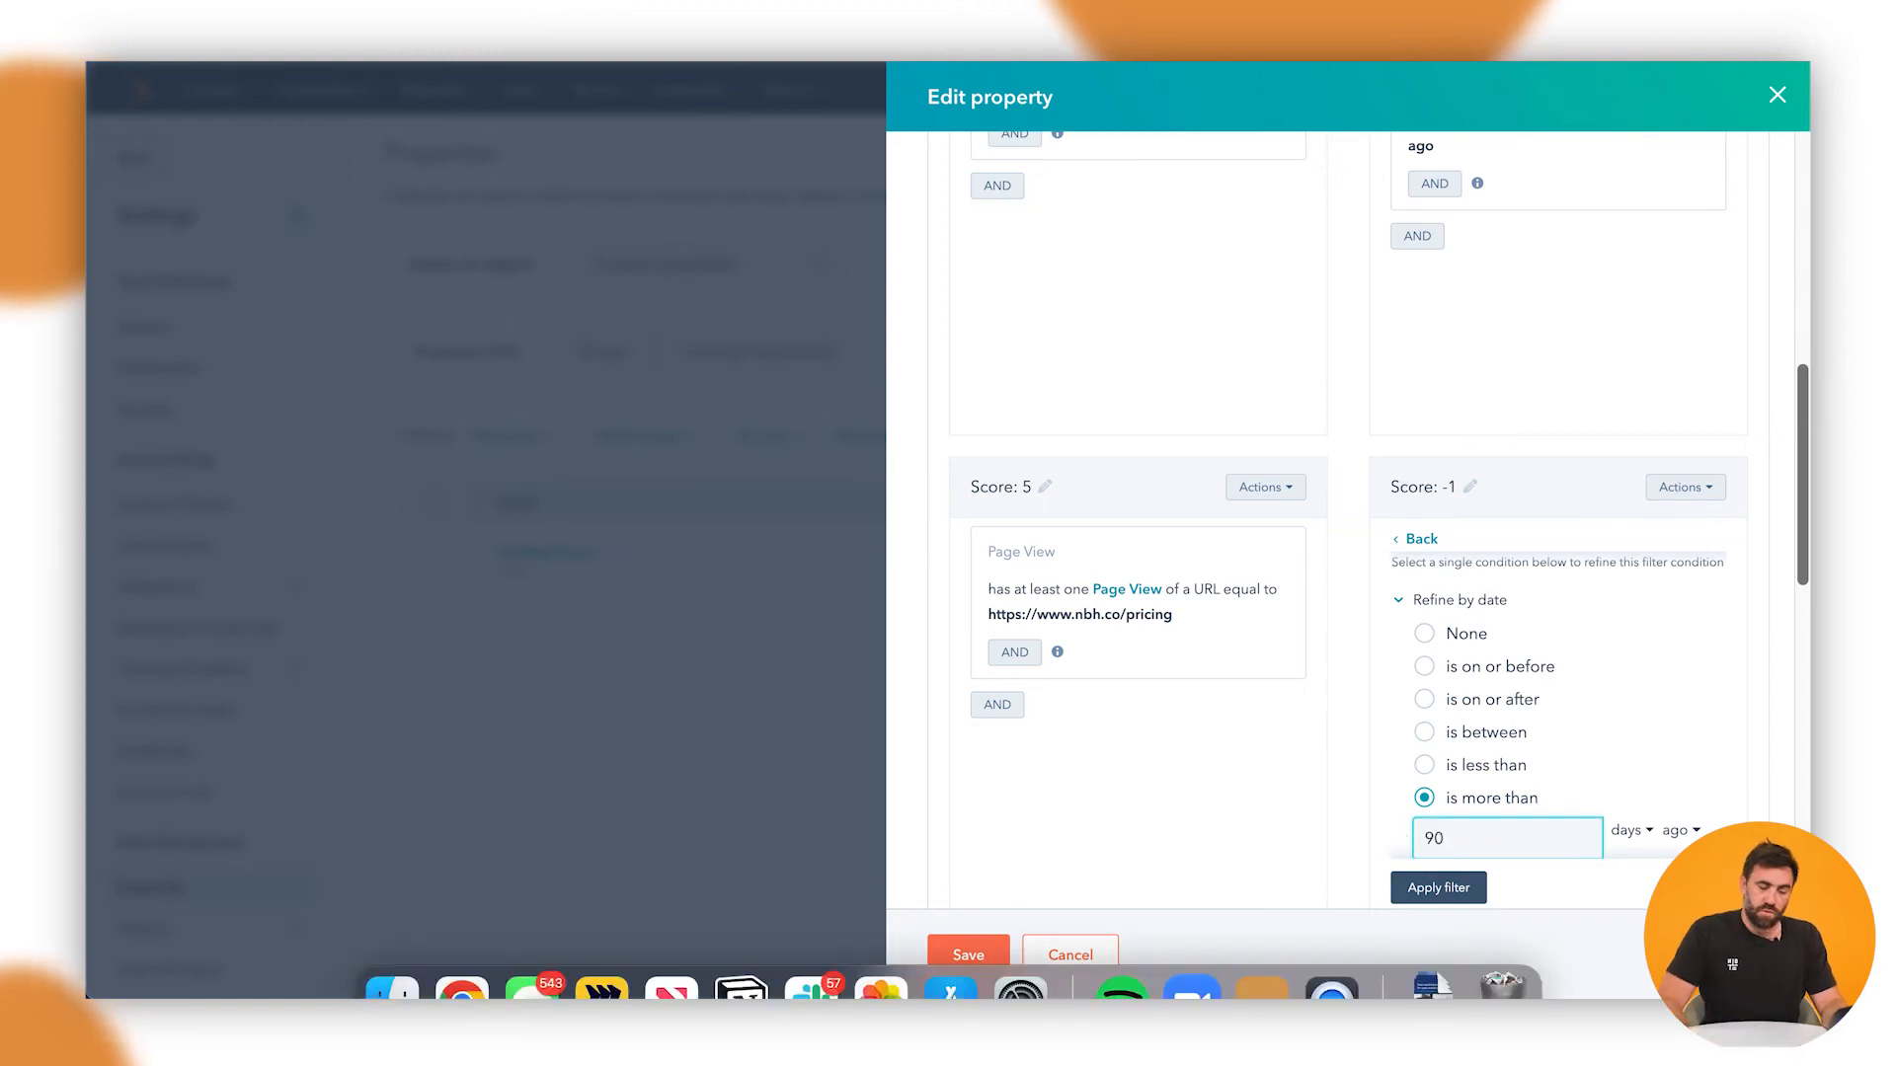
{"action": "left_click", "coordinate": [1437, 887]}
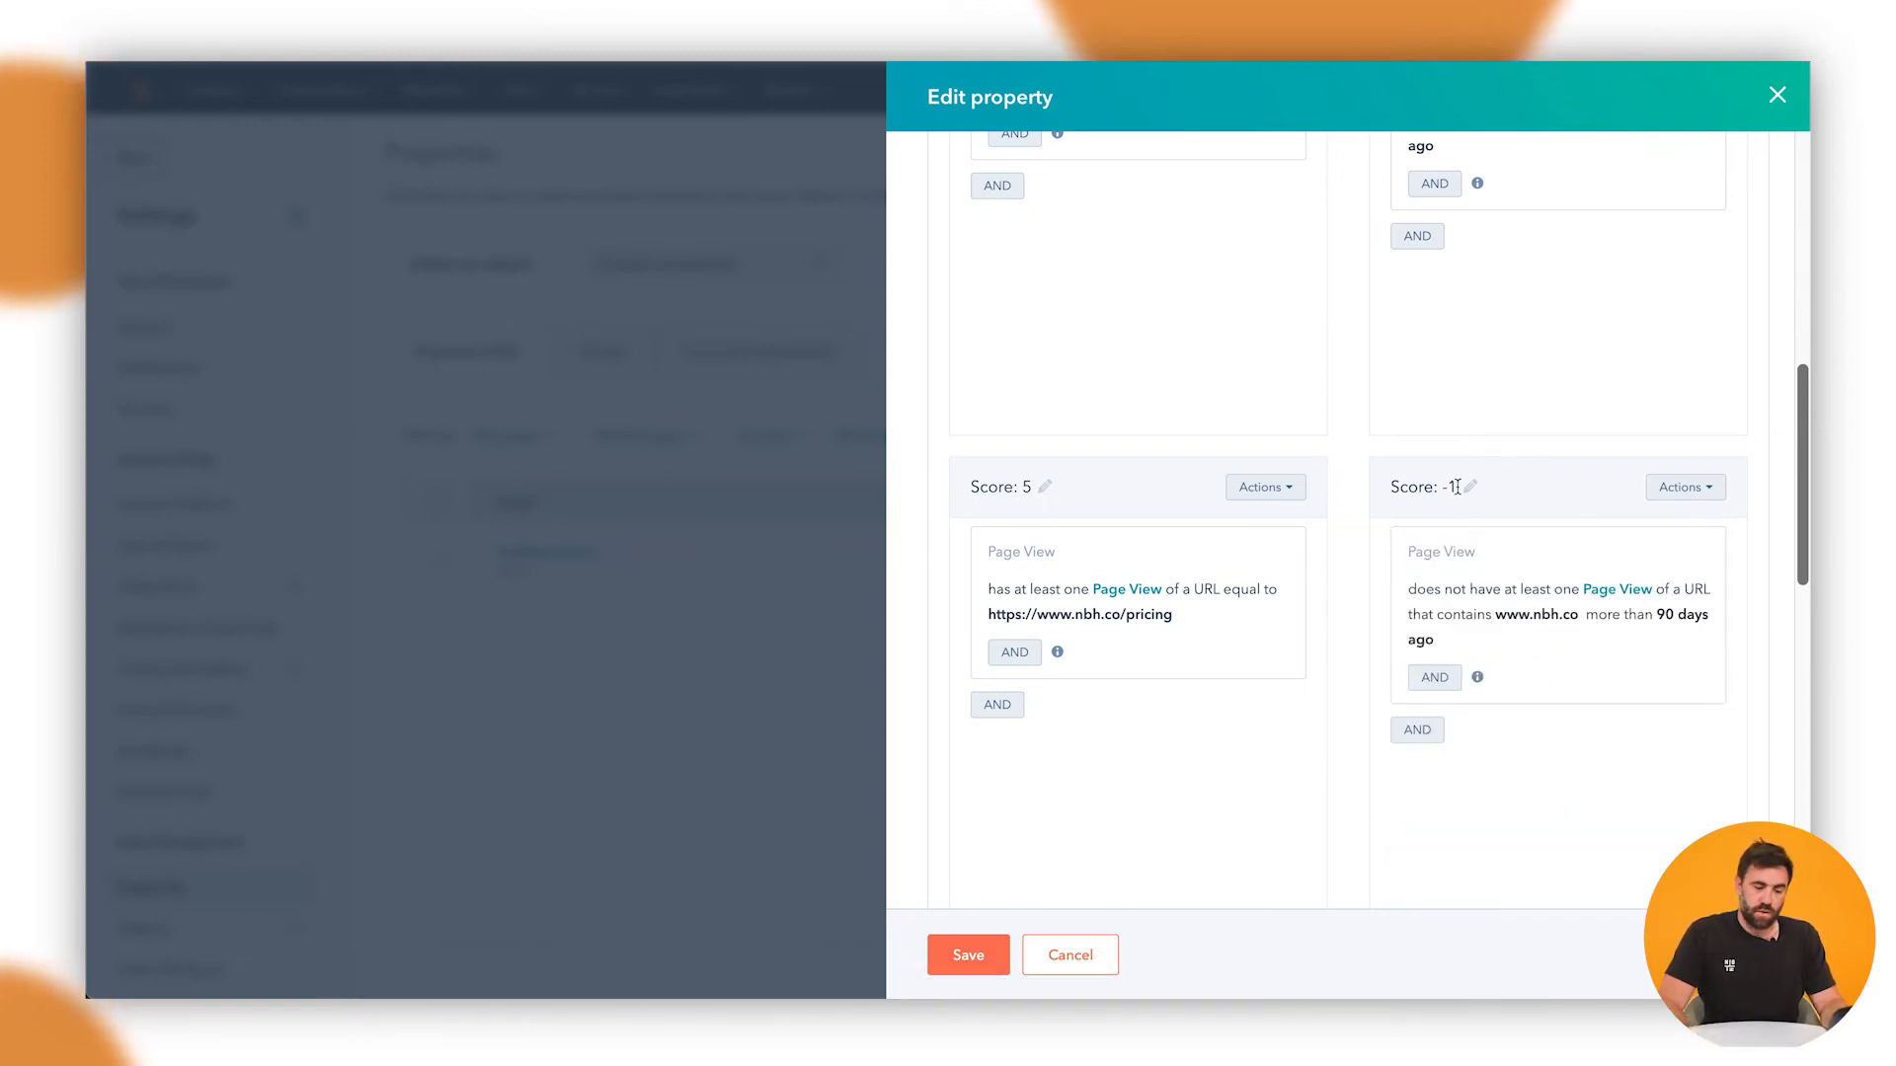
{"action": "left_click", "coordinate": [1465, 486]}
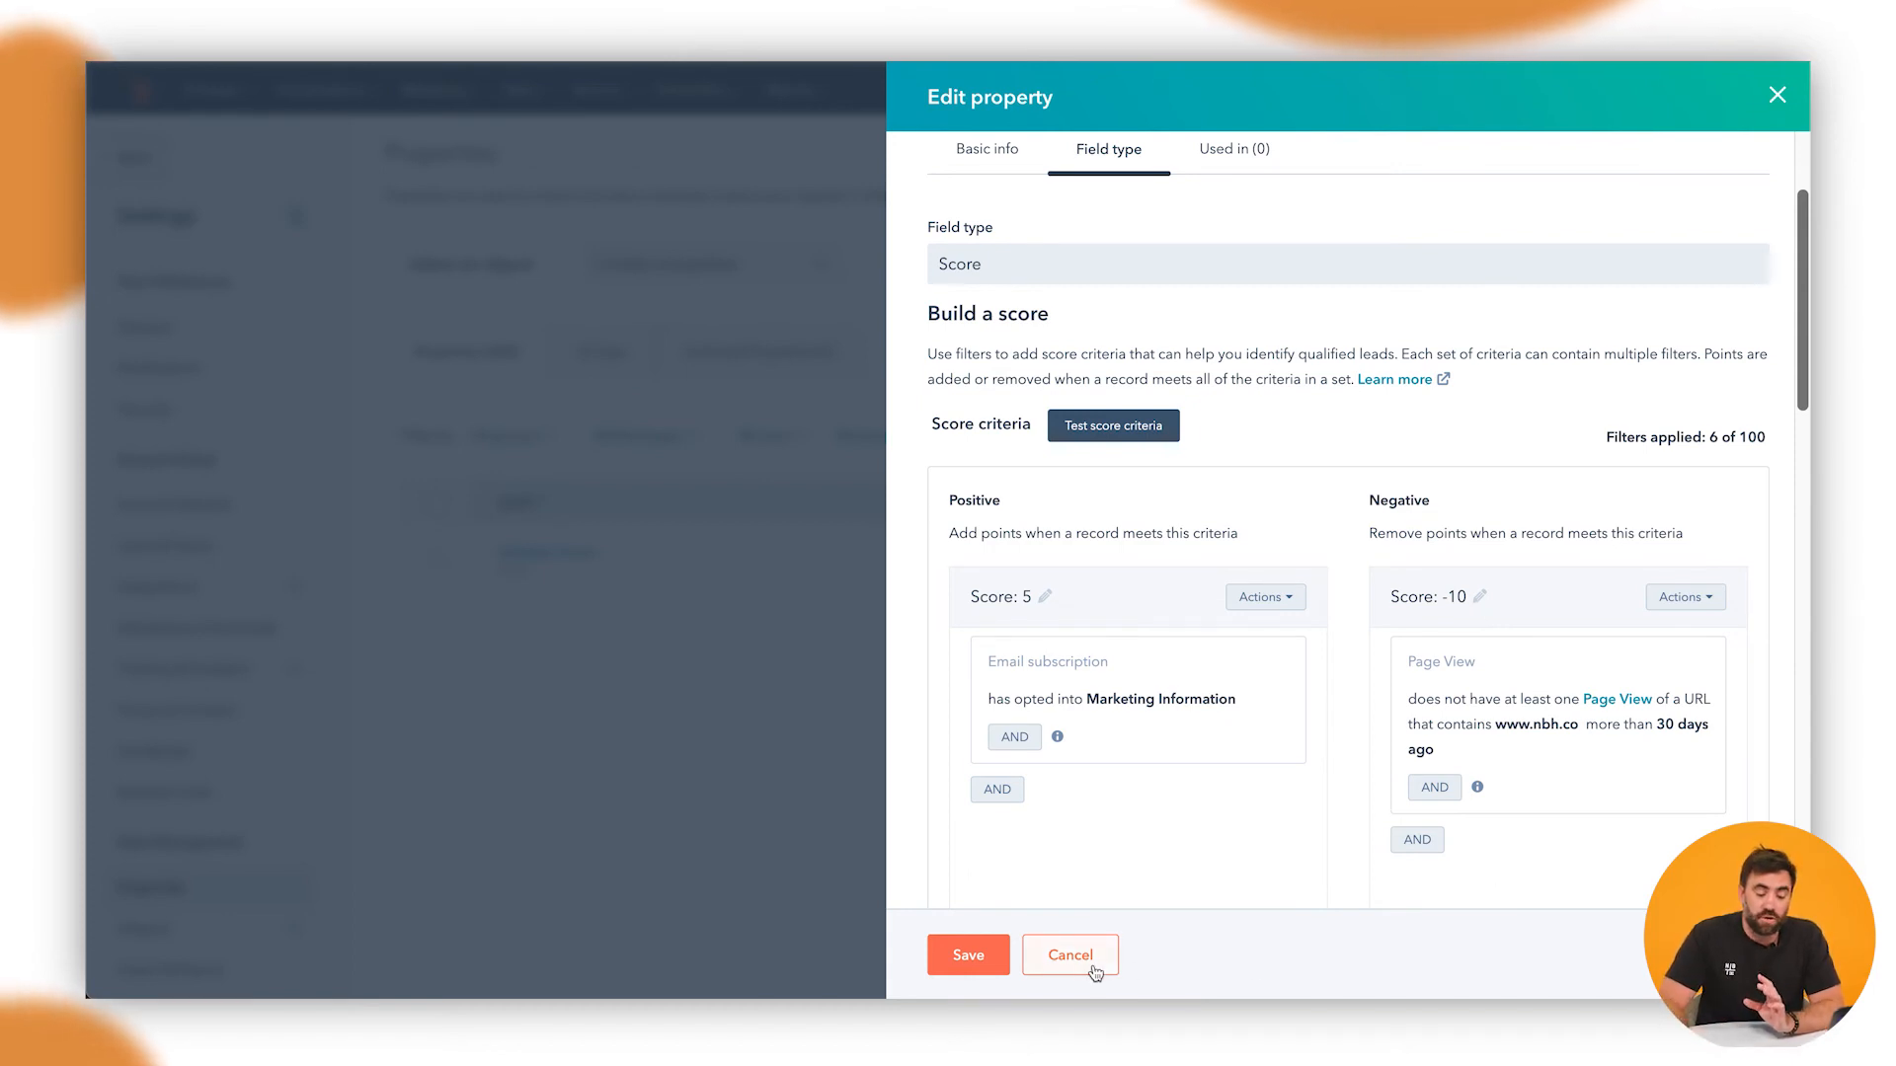
Step: Save the HubSpot Score property and close the property editor
{"action": "left_click", "coordinate": [1068, 954]}
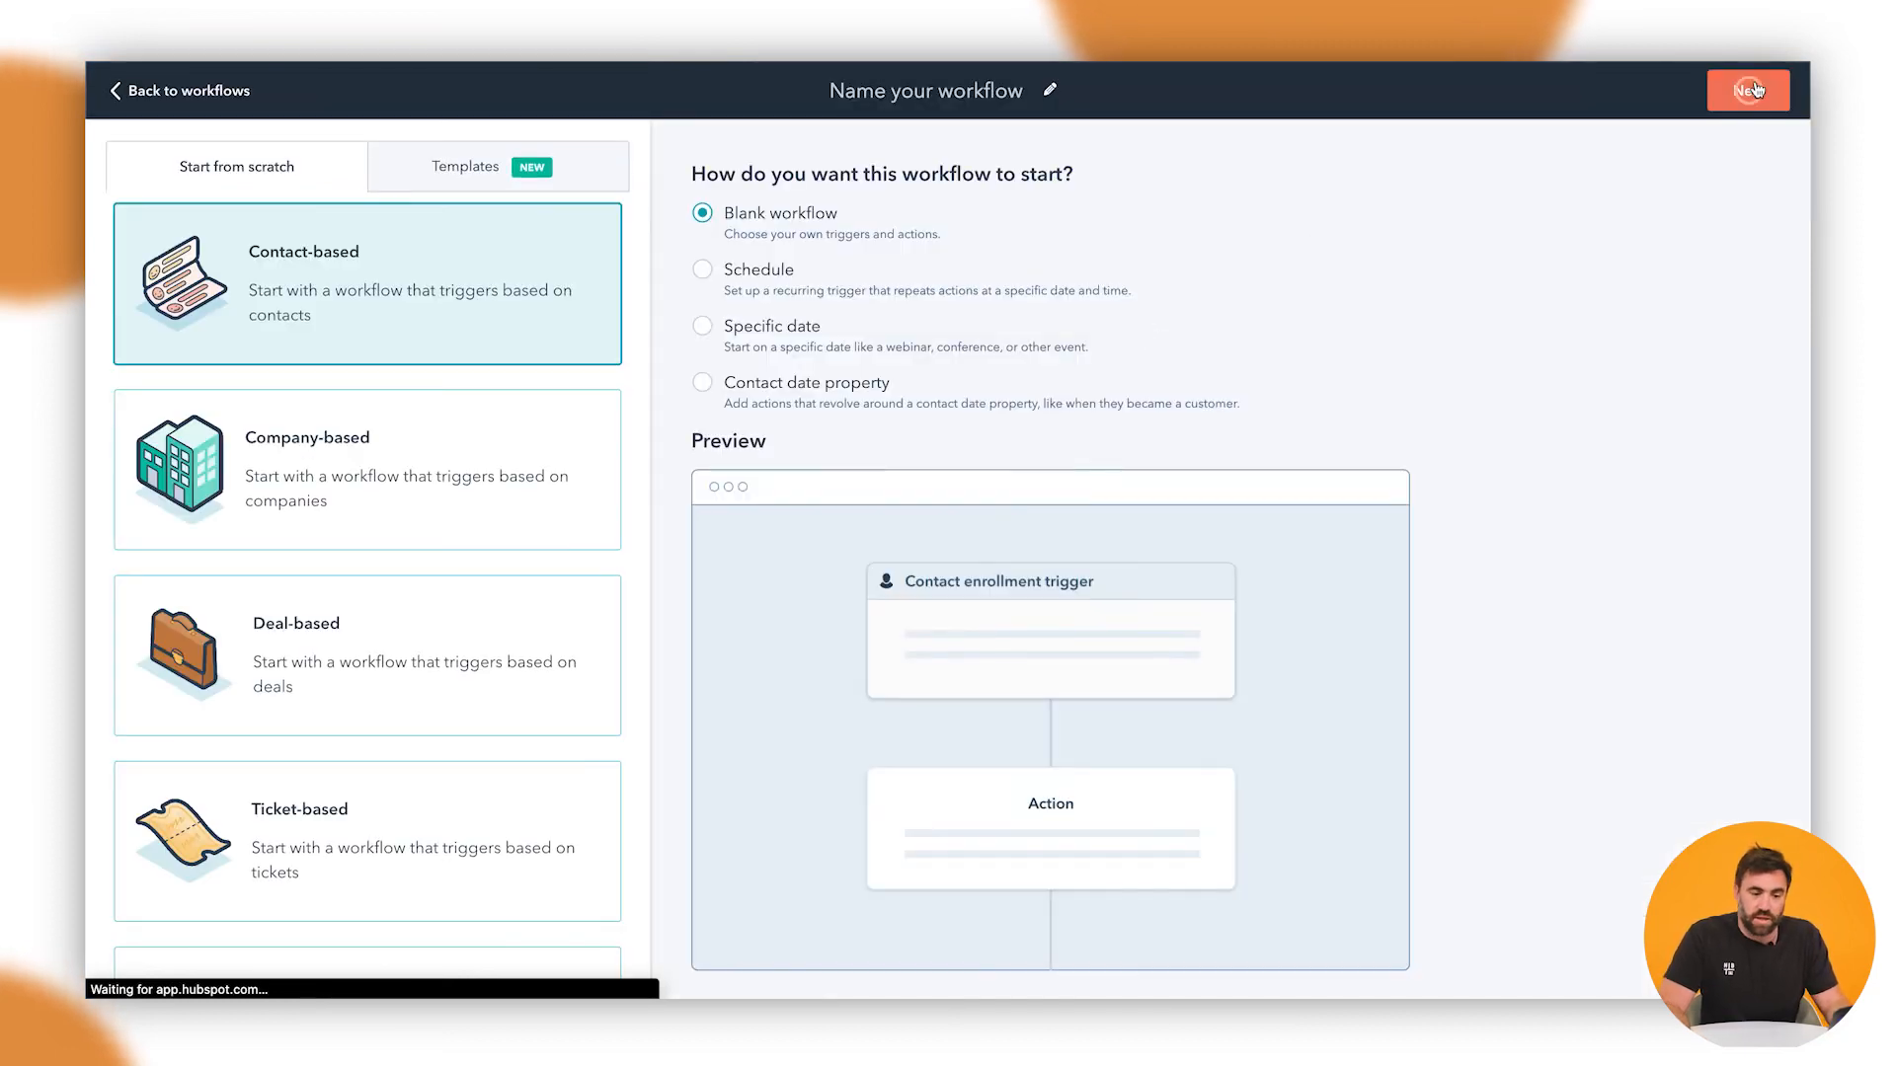
Step: Create a blank contact workflow triggered by HubSpot score ≥ 25, with re-enrollment allowed
{"action": "left_click", "coordinate": [1747, 90]}
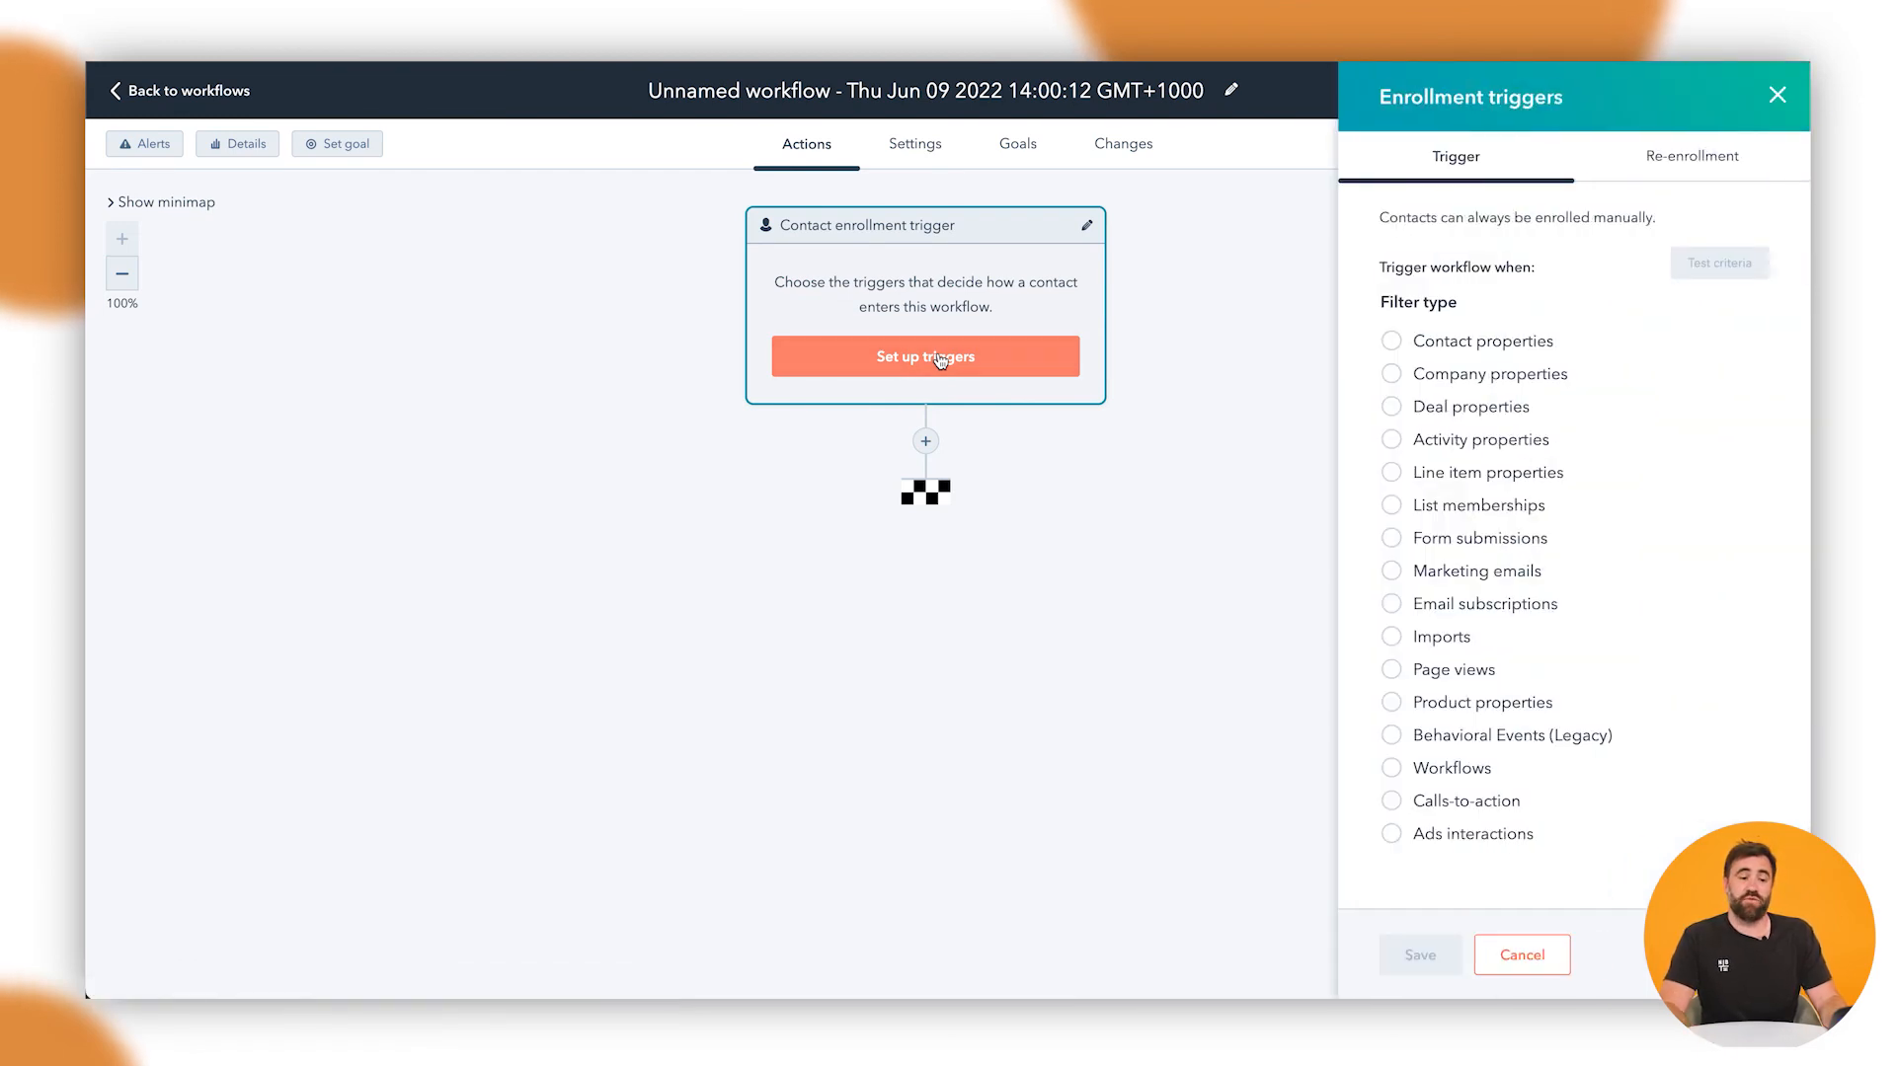
{"action": "left_click", "coordinate": [1481, 340]}
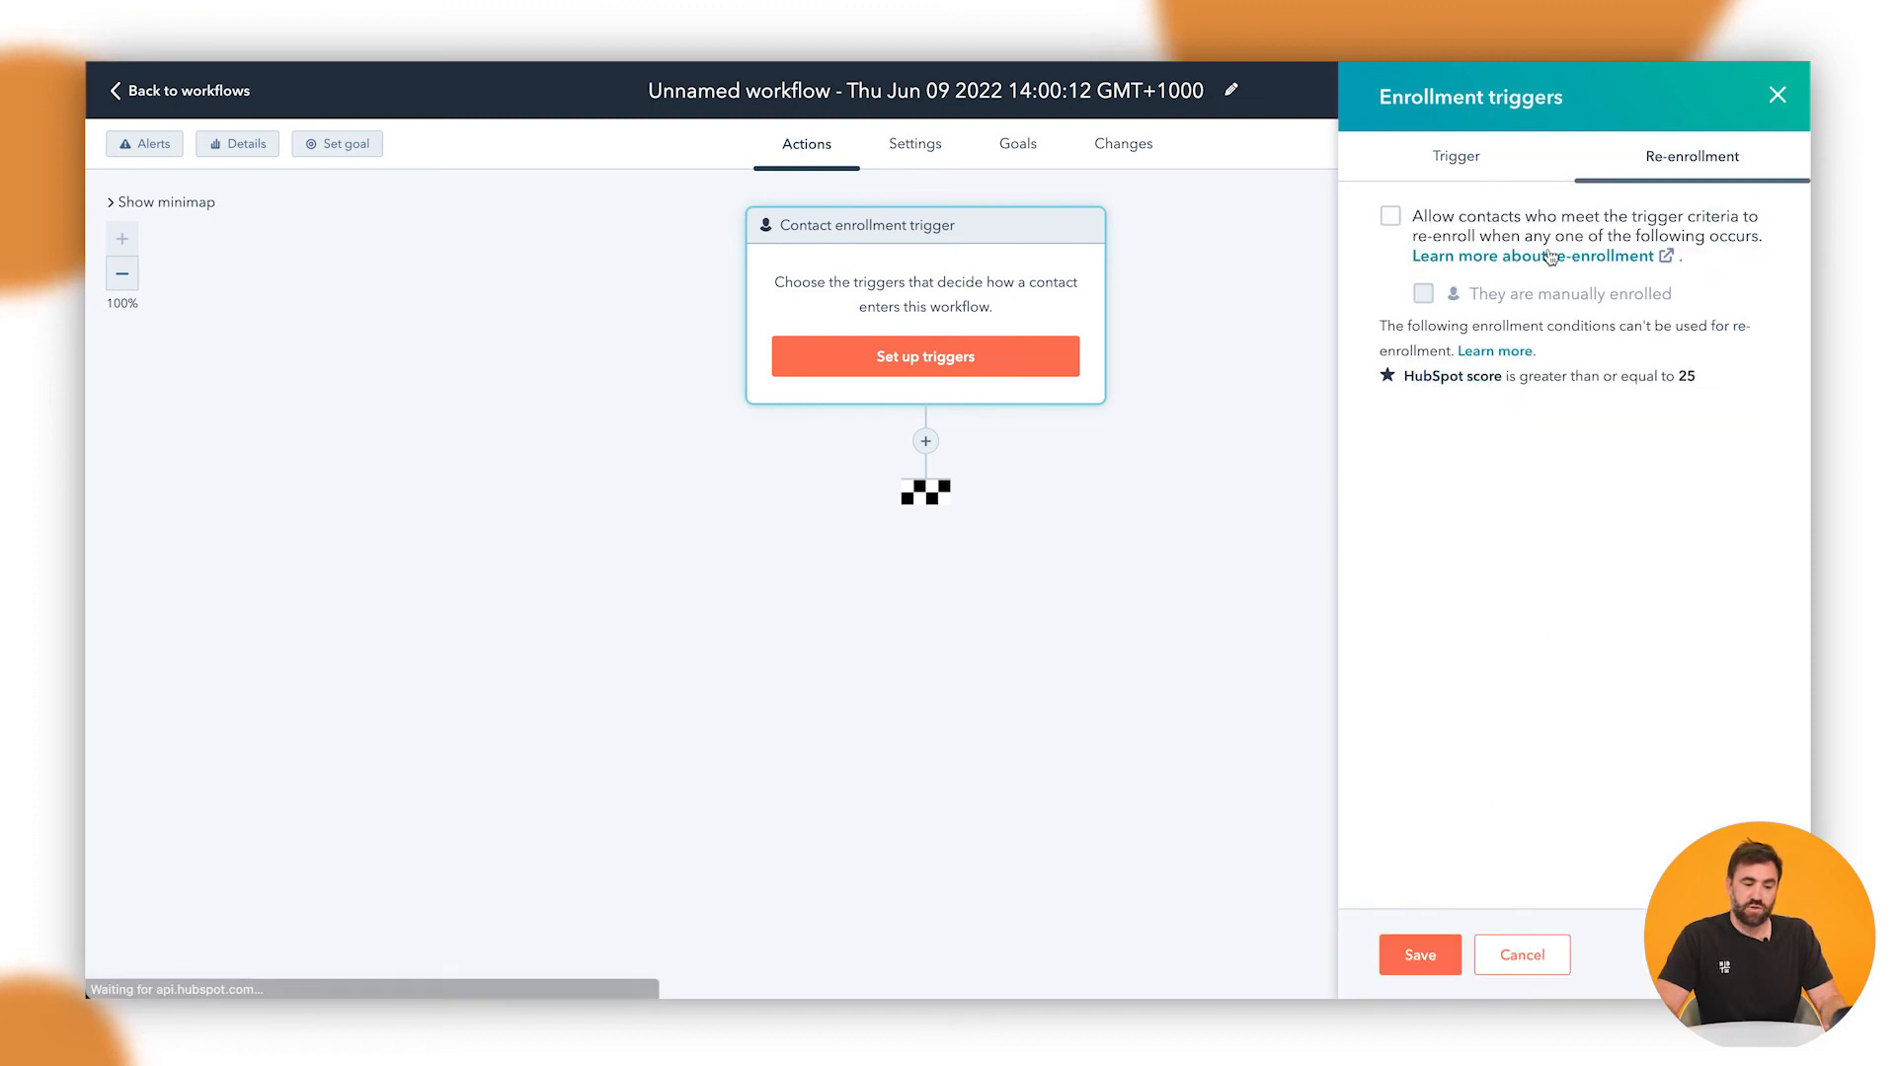
{"action": "left_click", "coordinate": [1389, 215]}
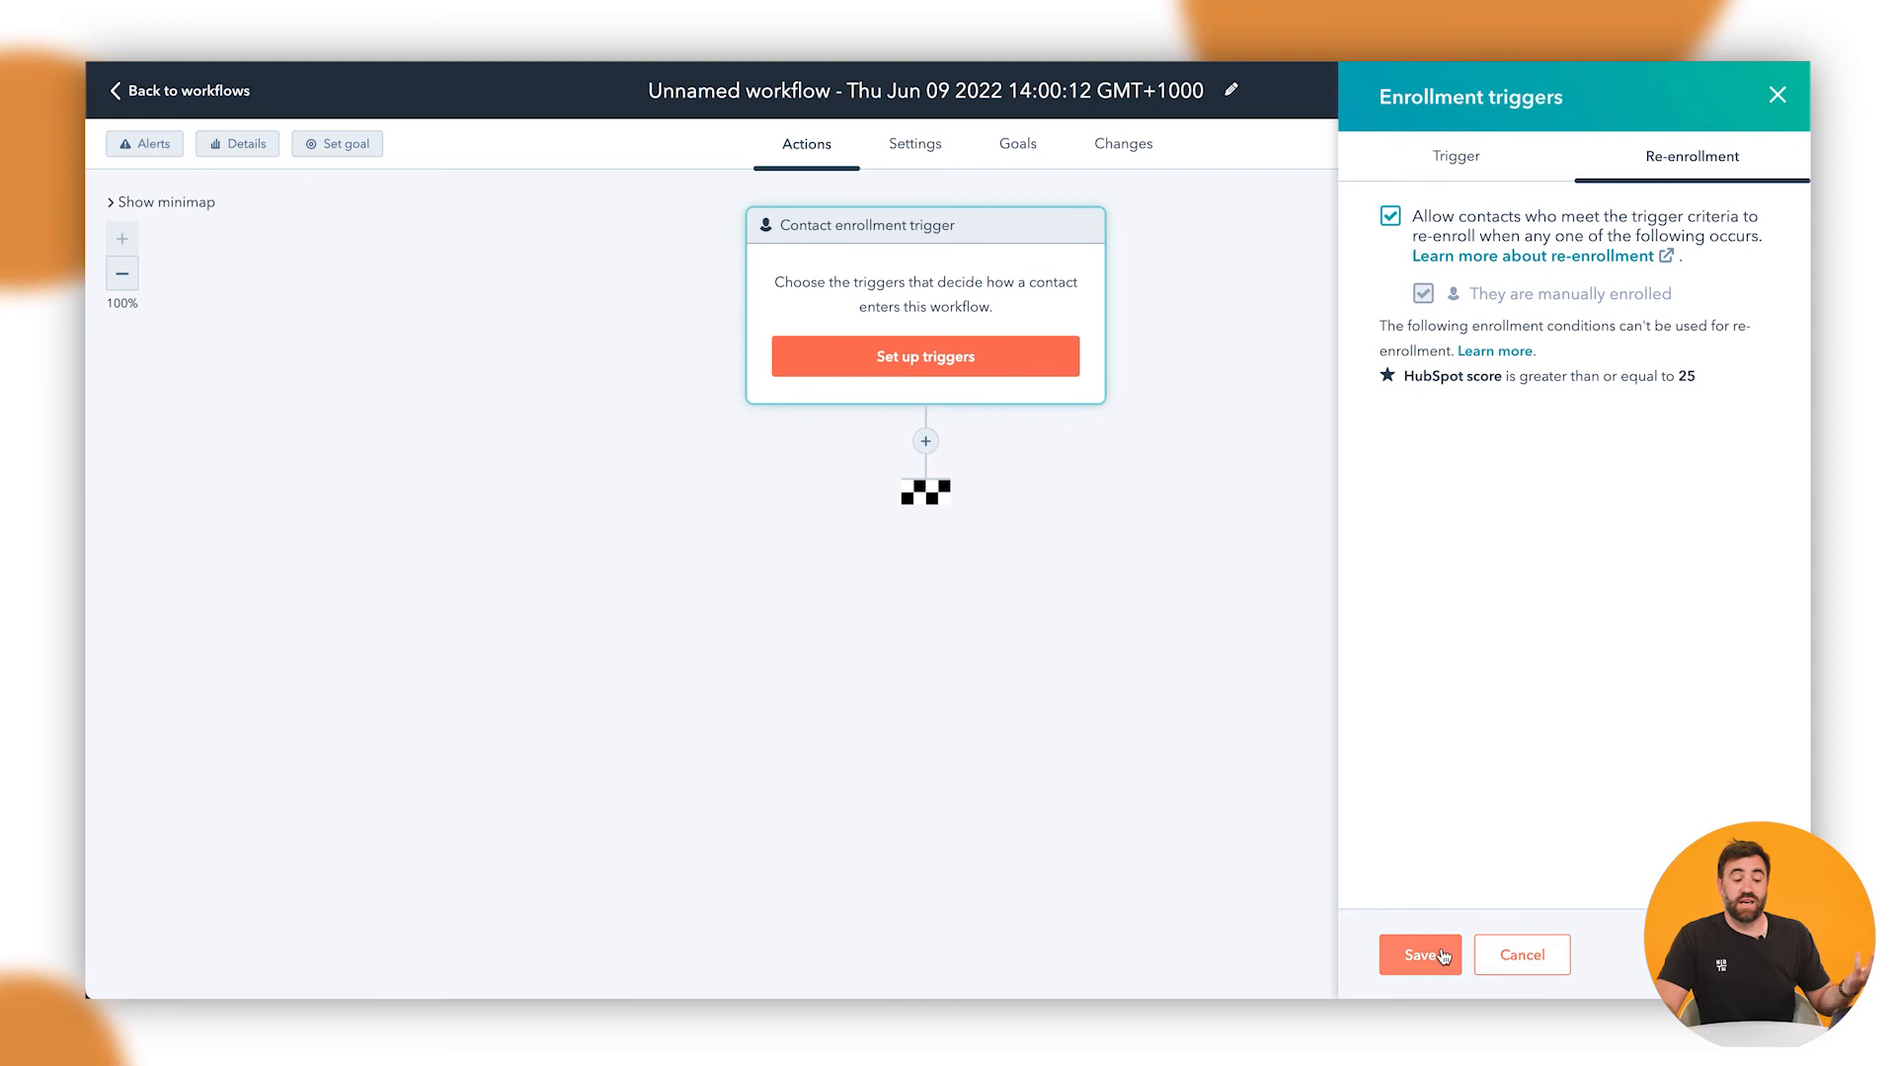
{"action": "left_click", "coordinate": [1420, 955]}
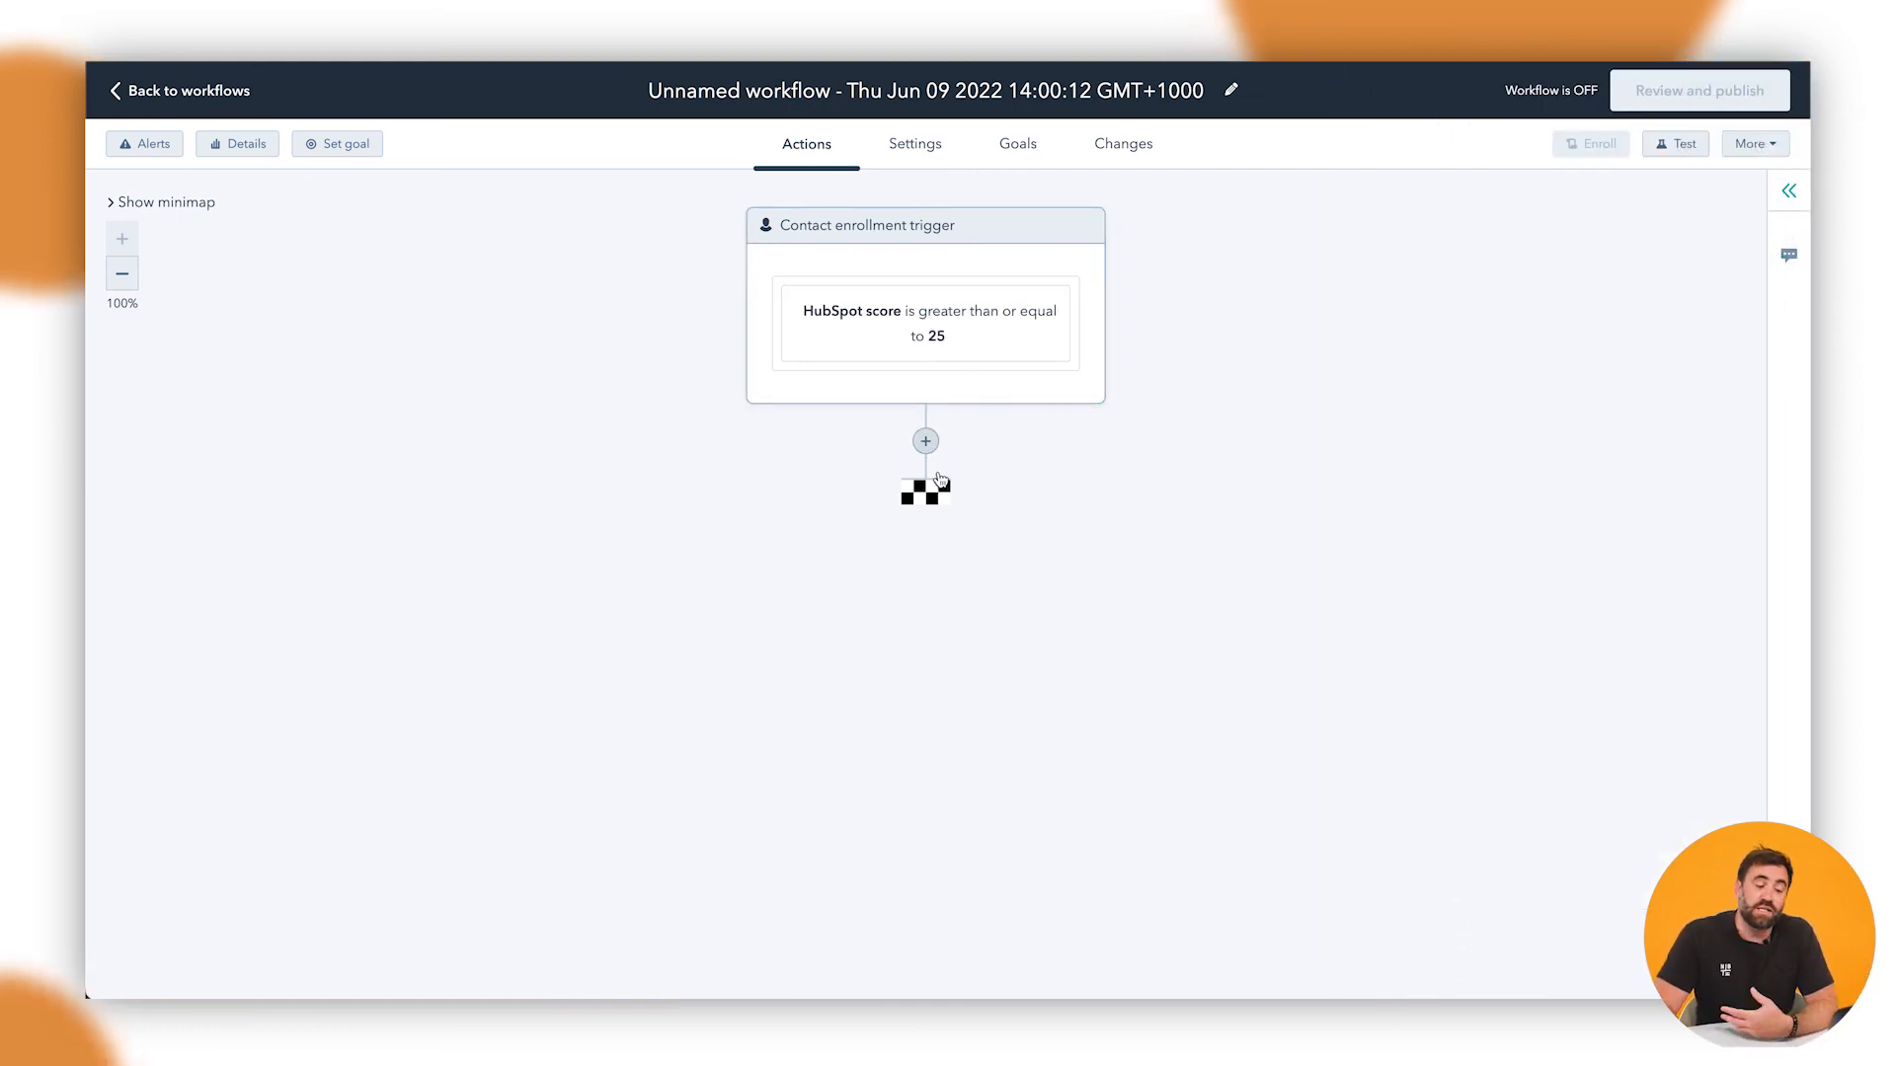
{"action": "left_click", "coordinate": [925, 441]}
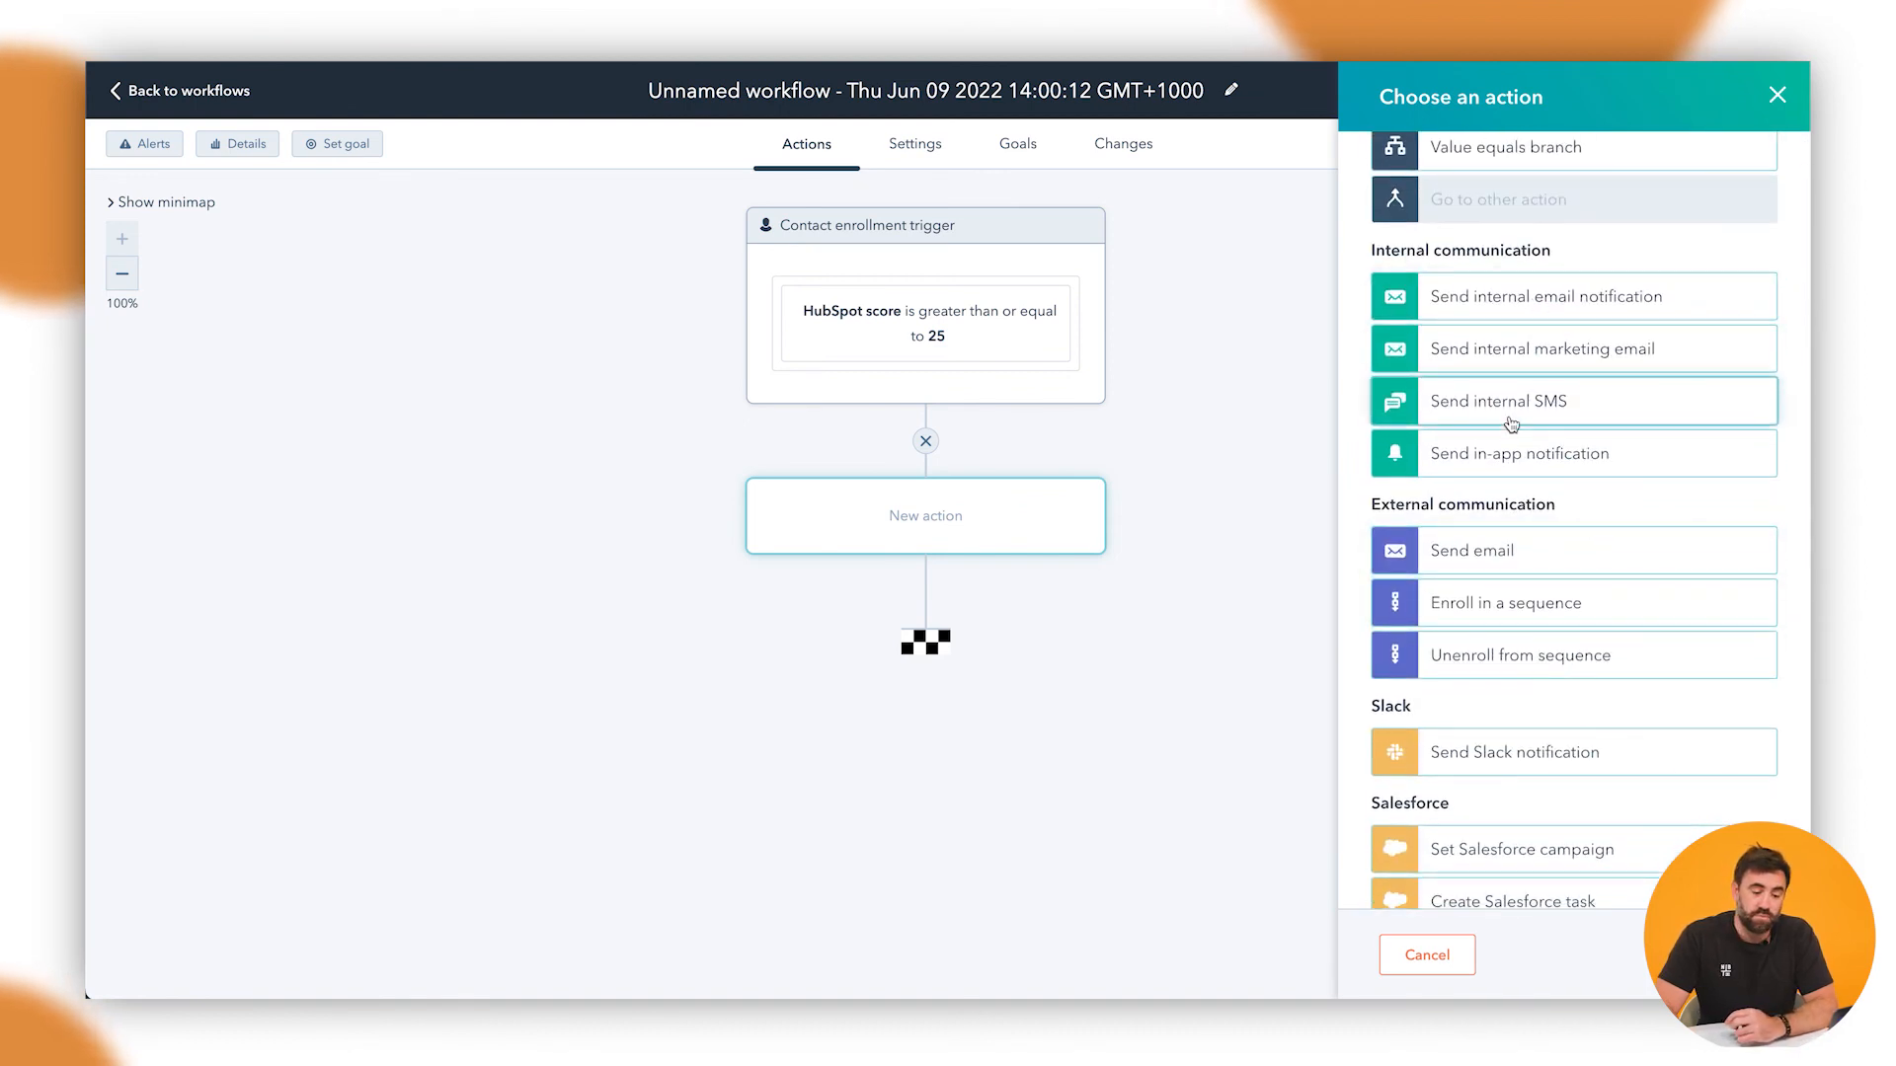
Step: Add a Send in-app notification action and begin filling in its body
{"action": "left_click", "coordinate": [1518, 453]}
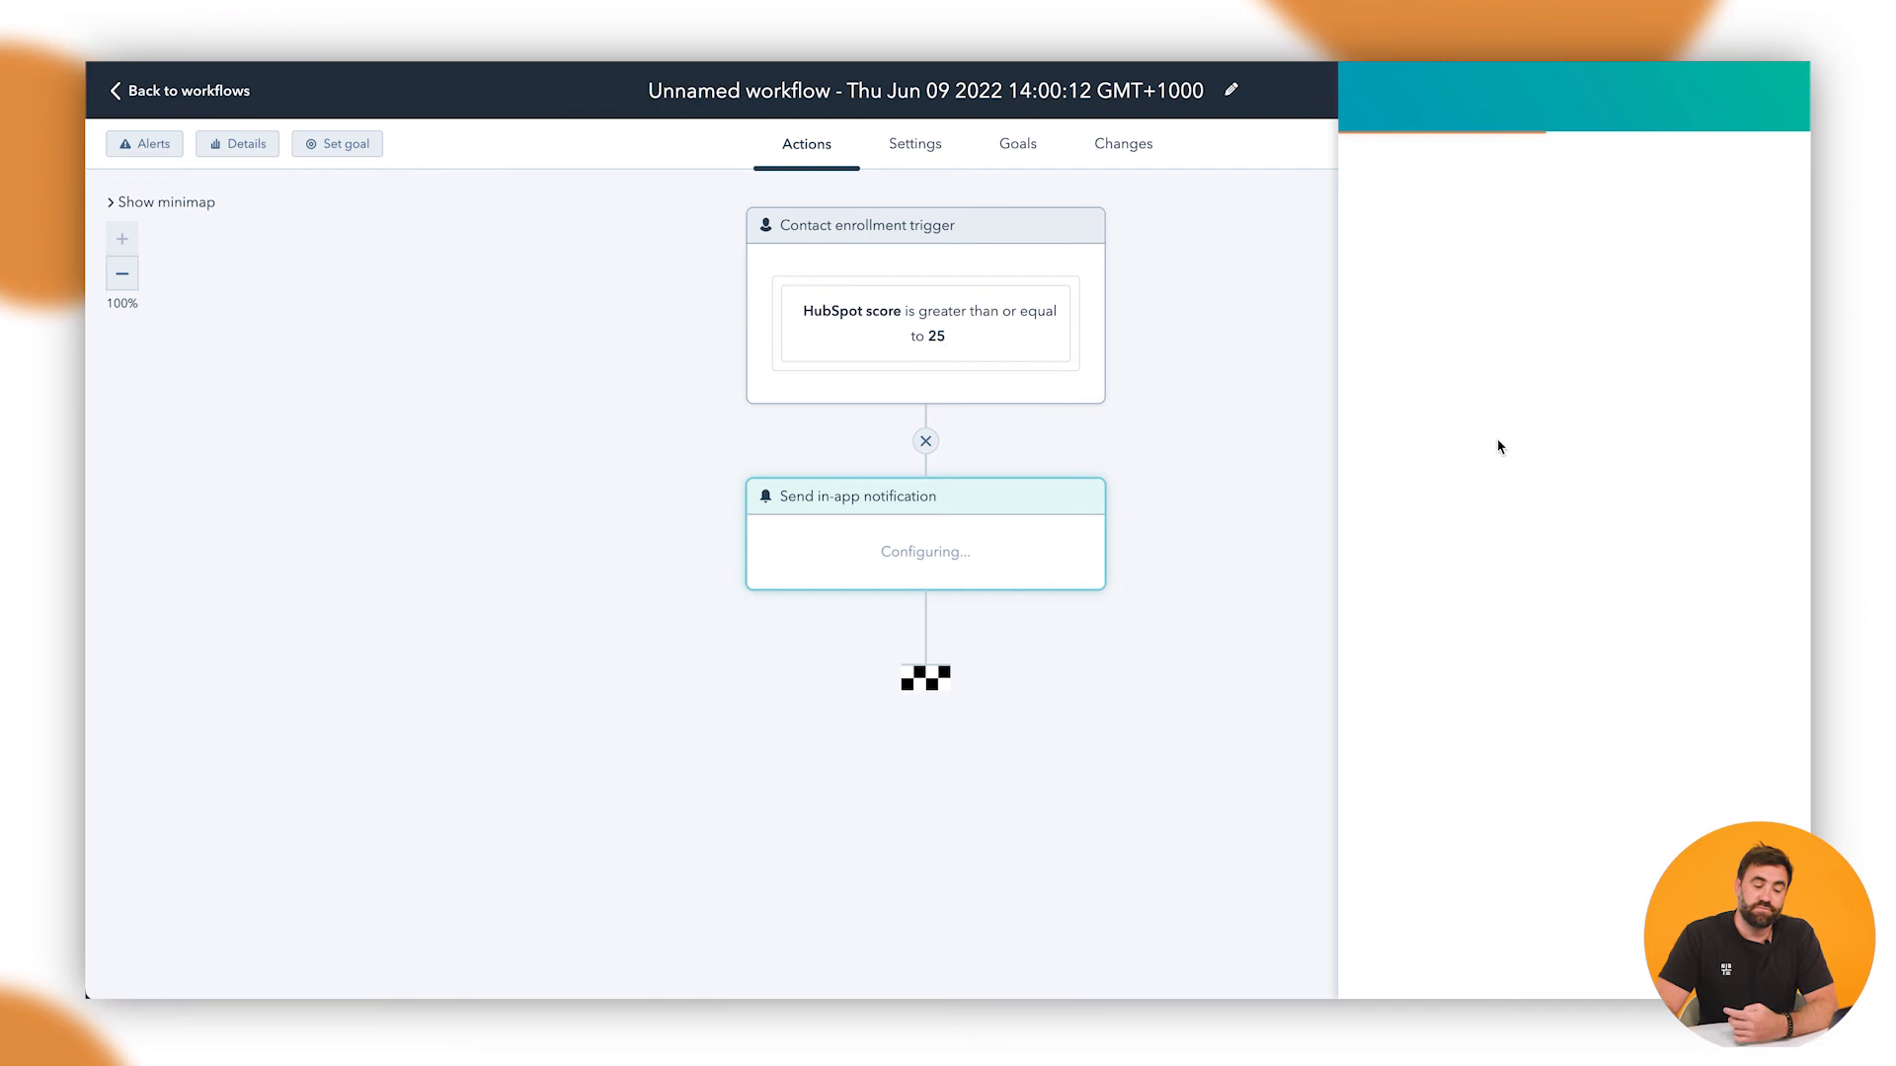
{"action": "left_click", "coordinate": [925, 534]}
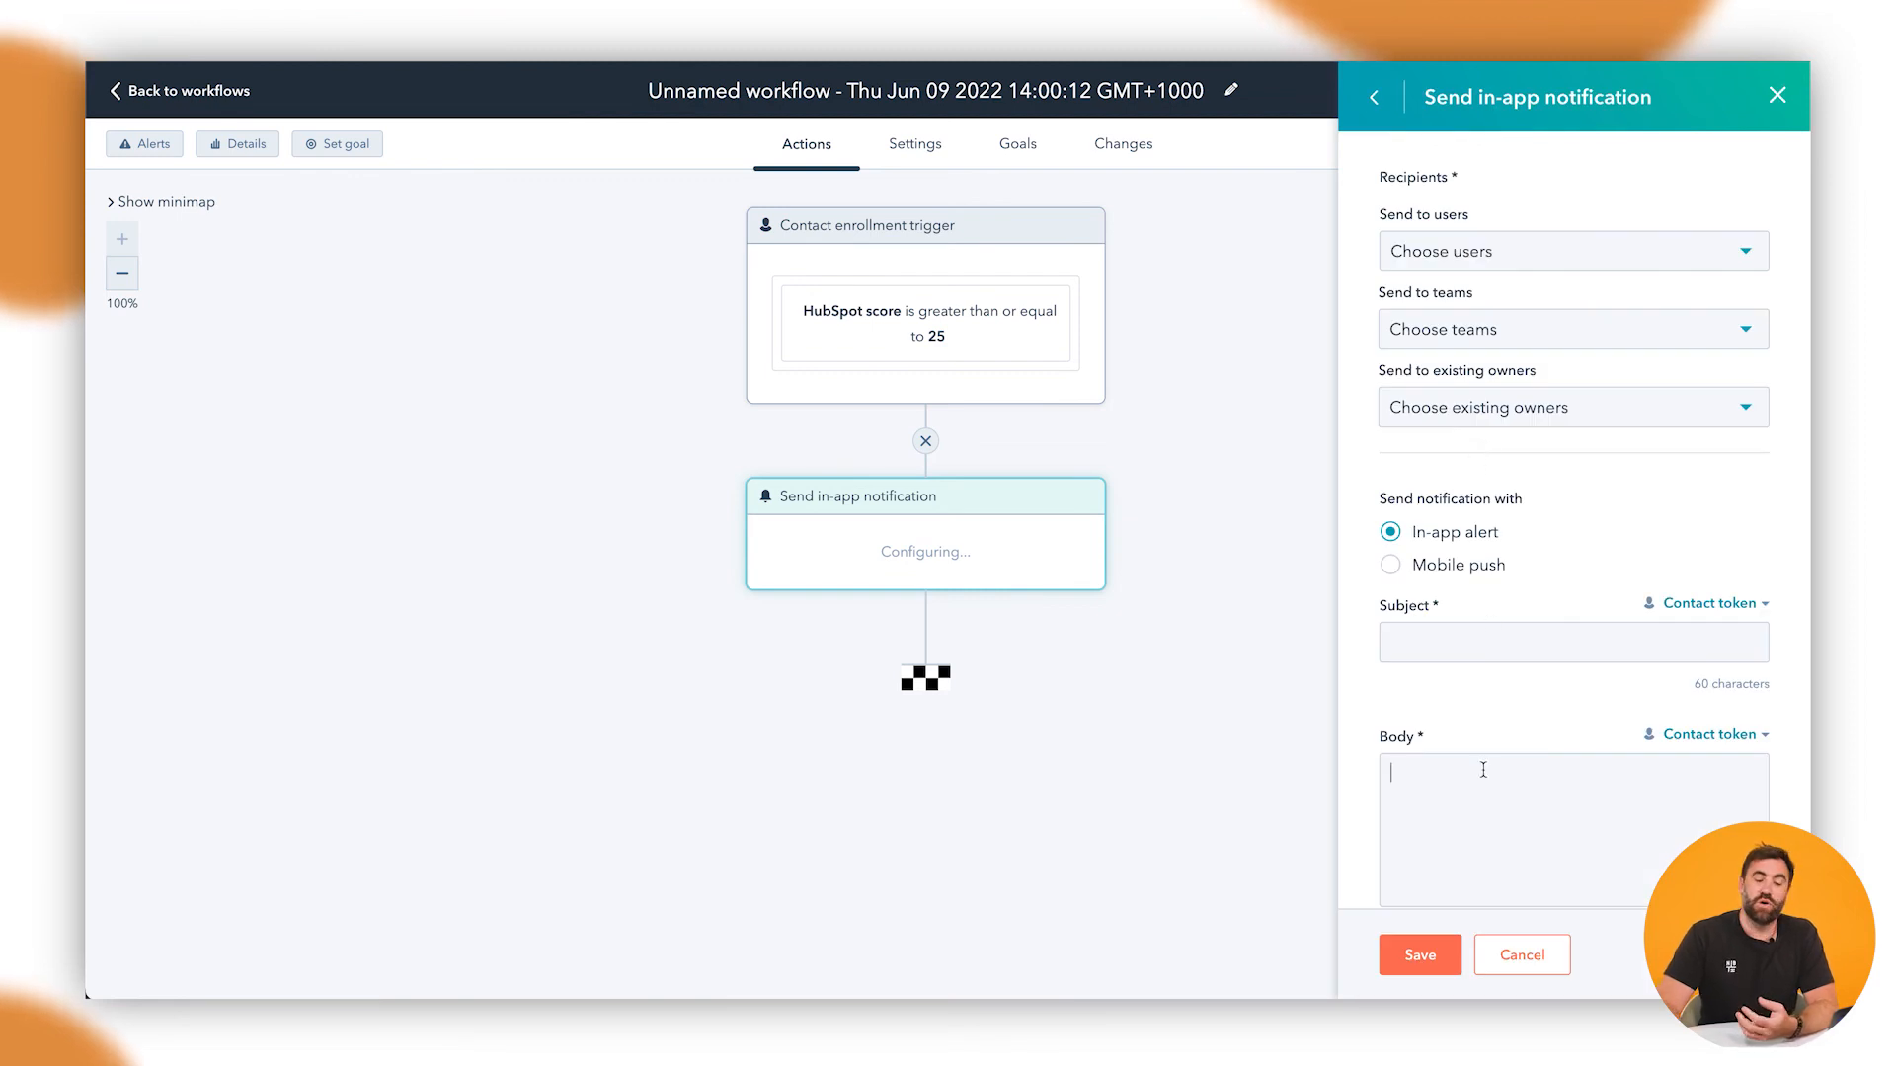
{"action": "left_click", "coordinate": [1572, 831]}
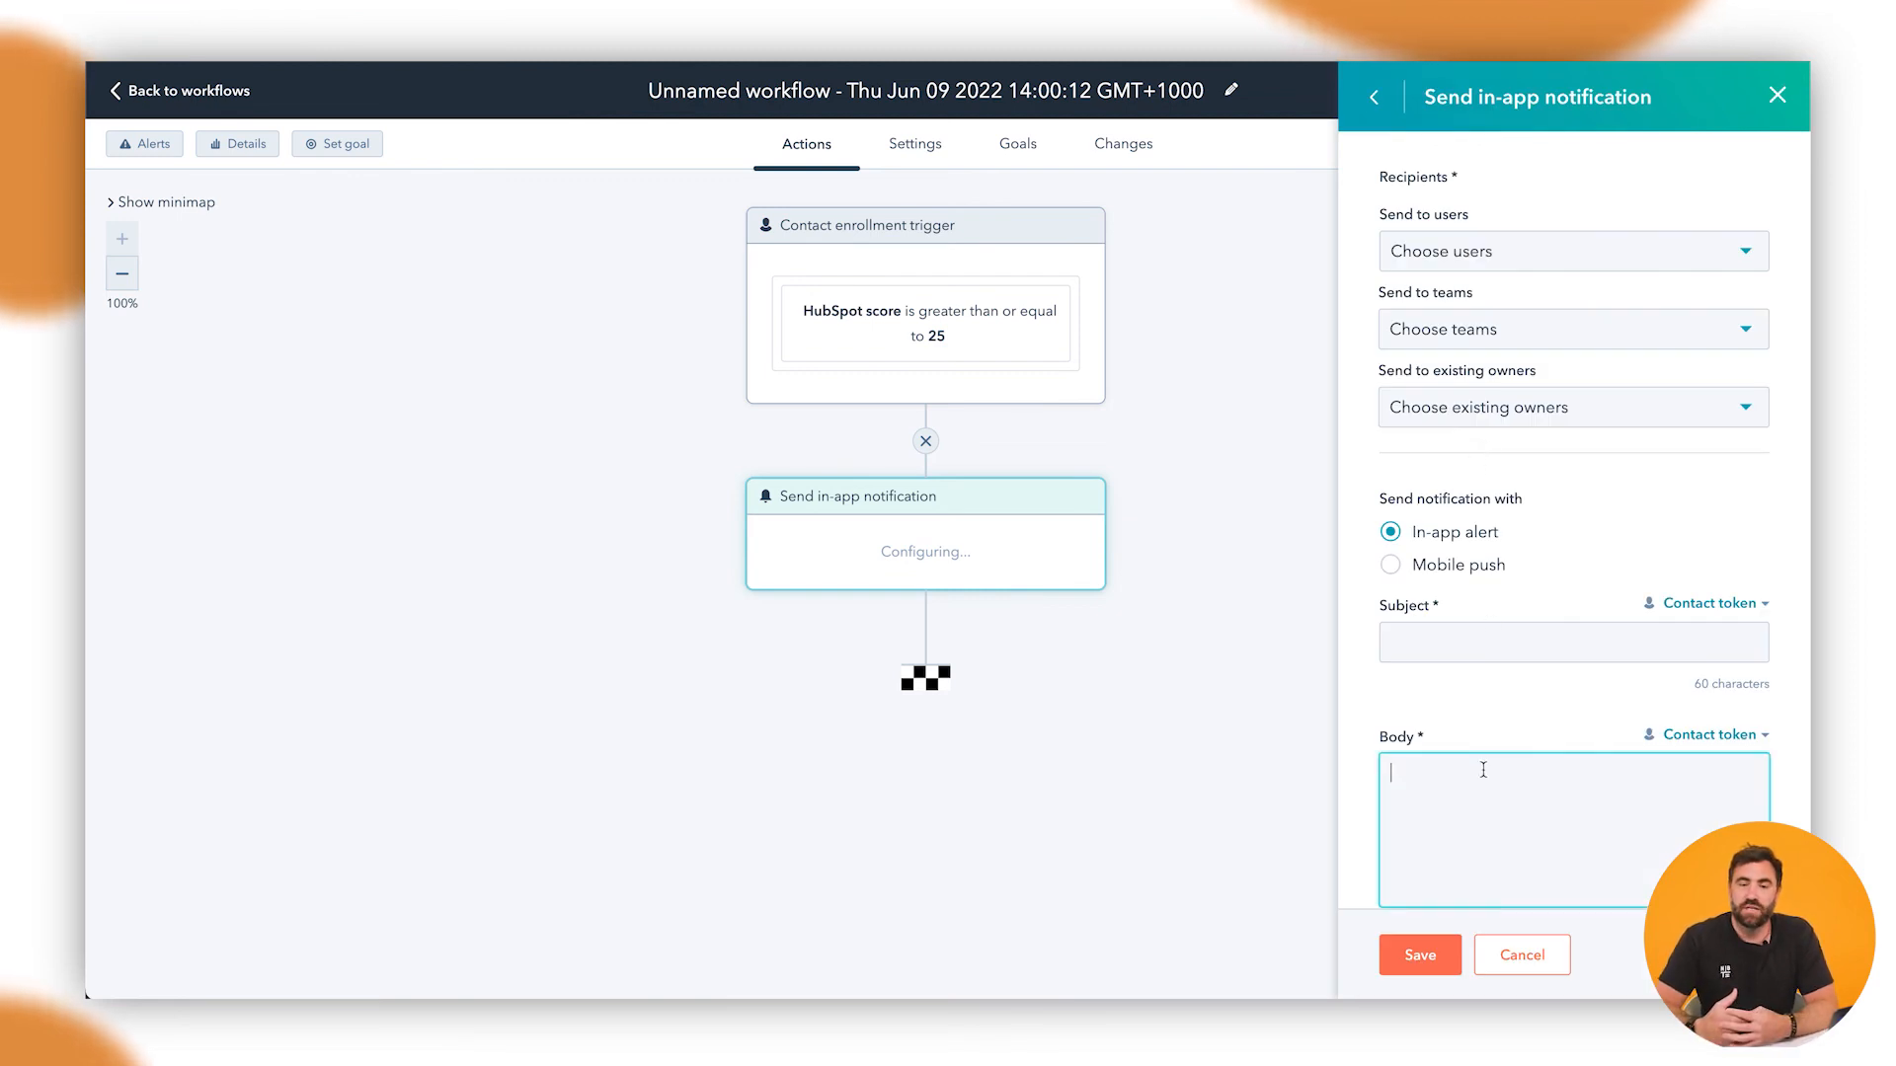